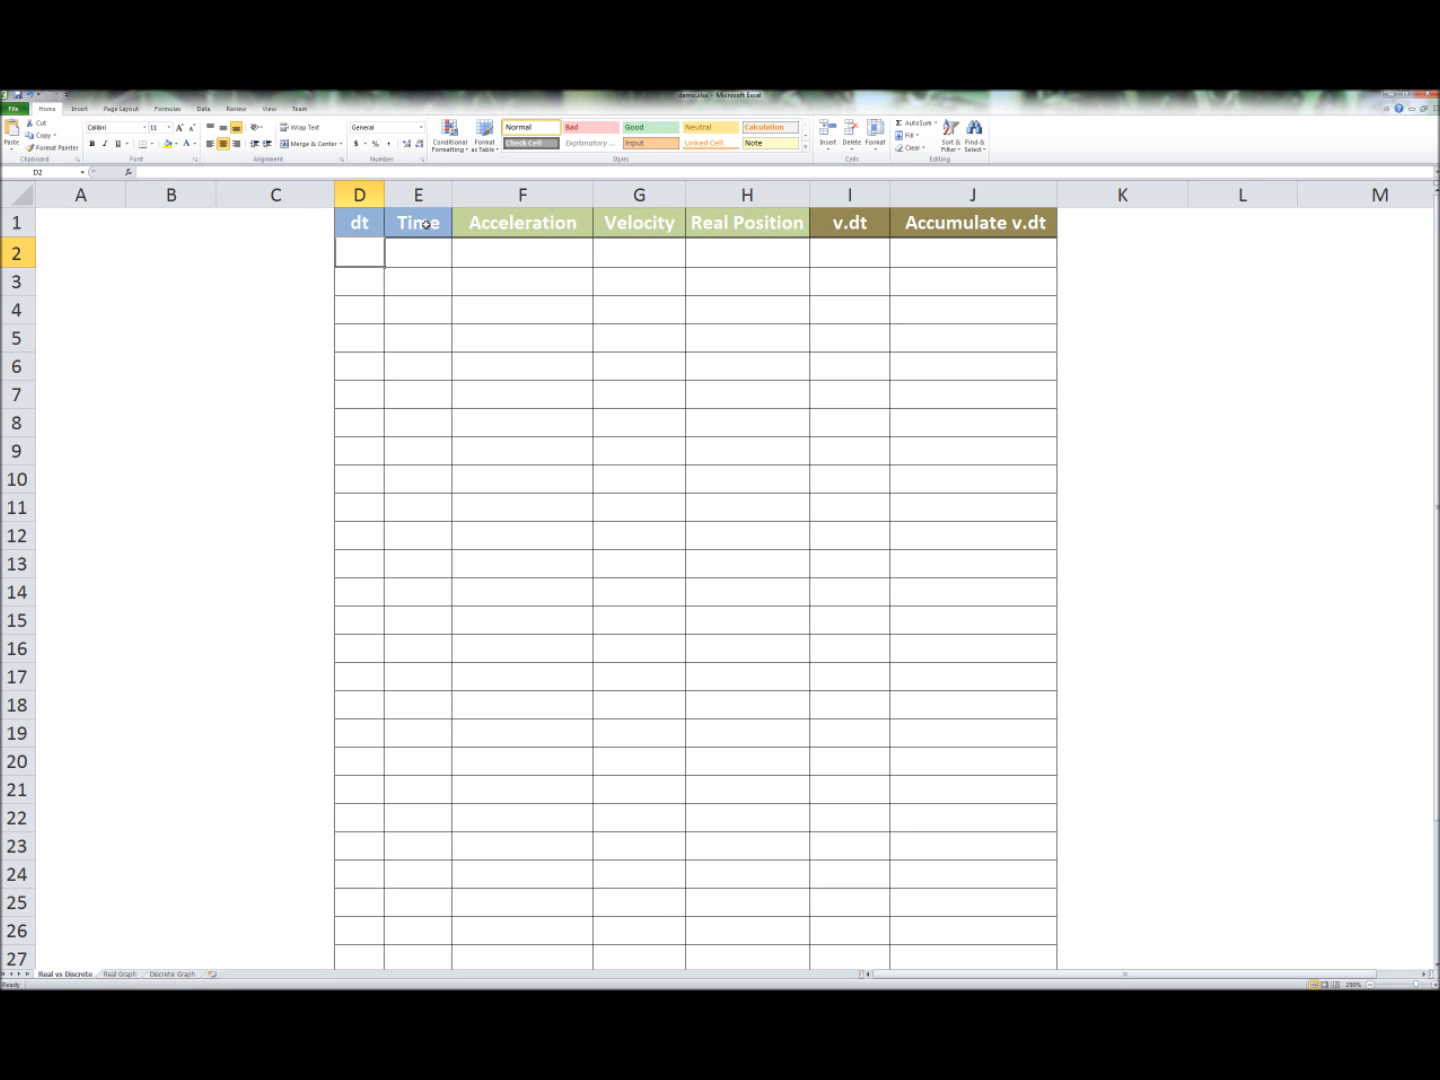
{"action": "mouse_move", "coordinate": [530, 230]}
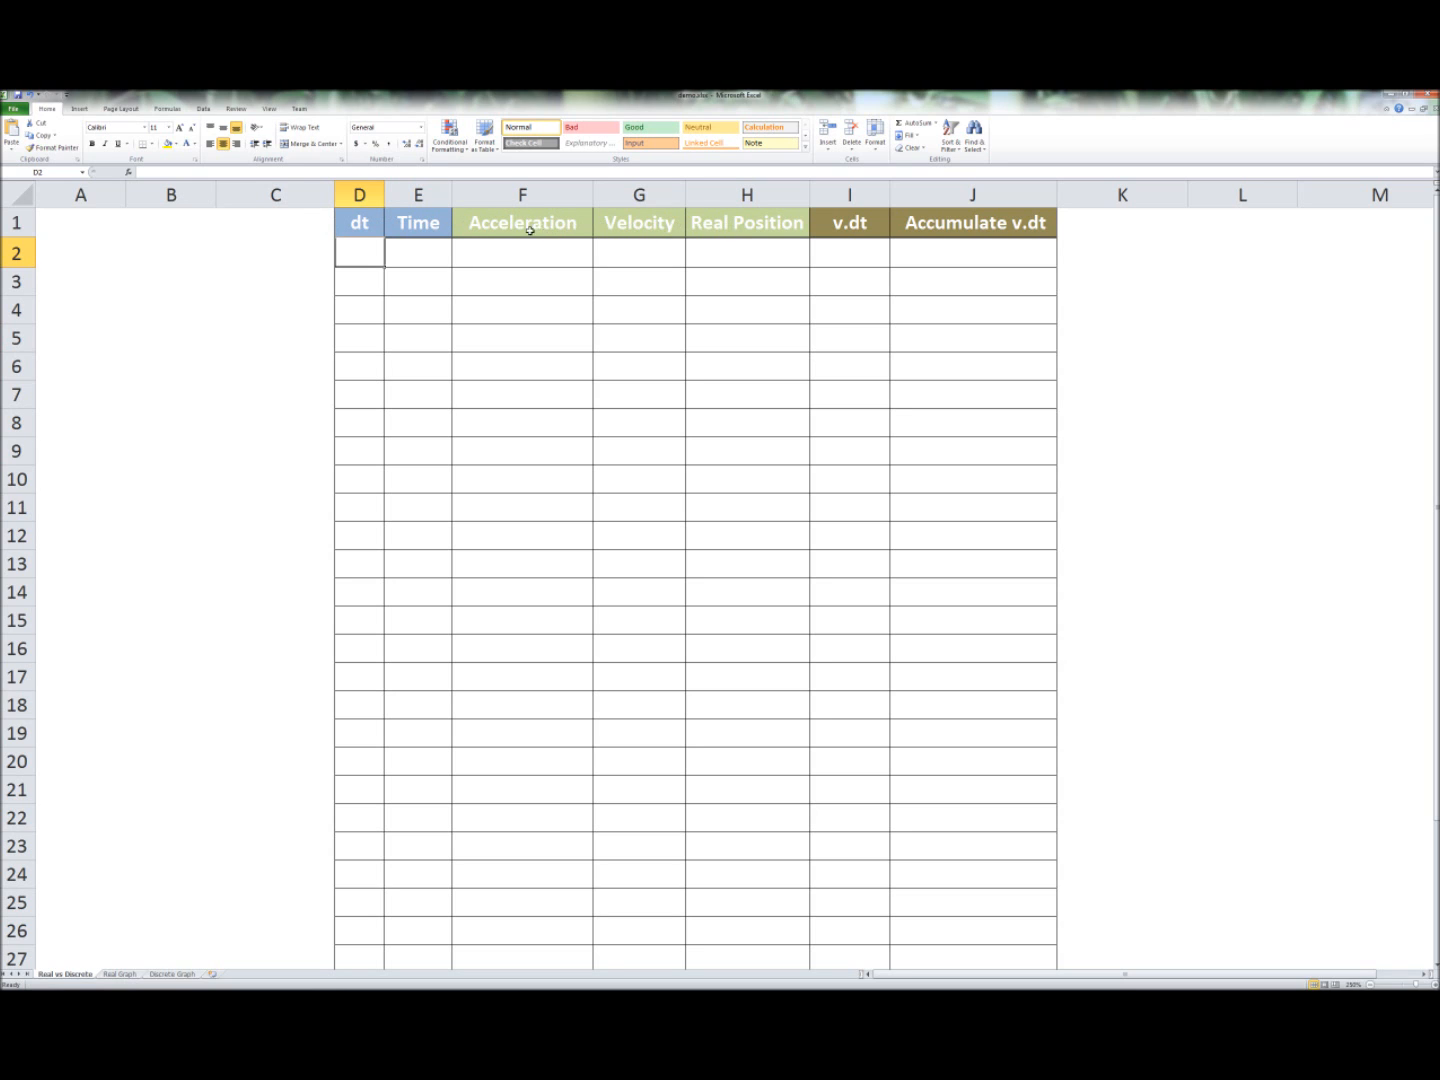
{"action": "mouse_move", "coordinate": [552, 228]}
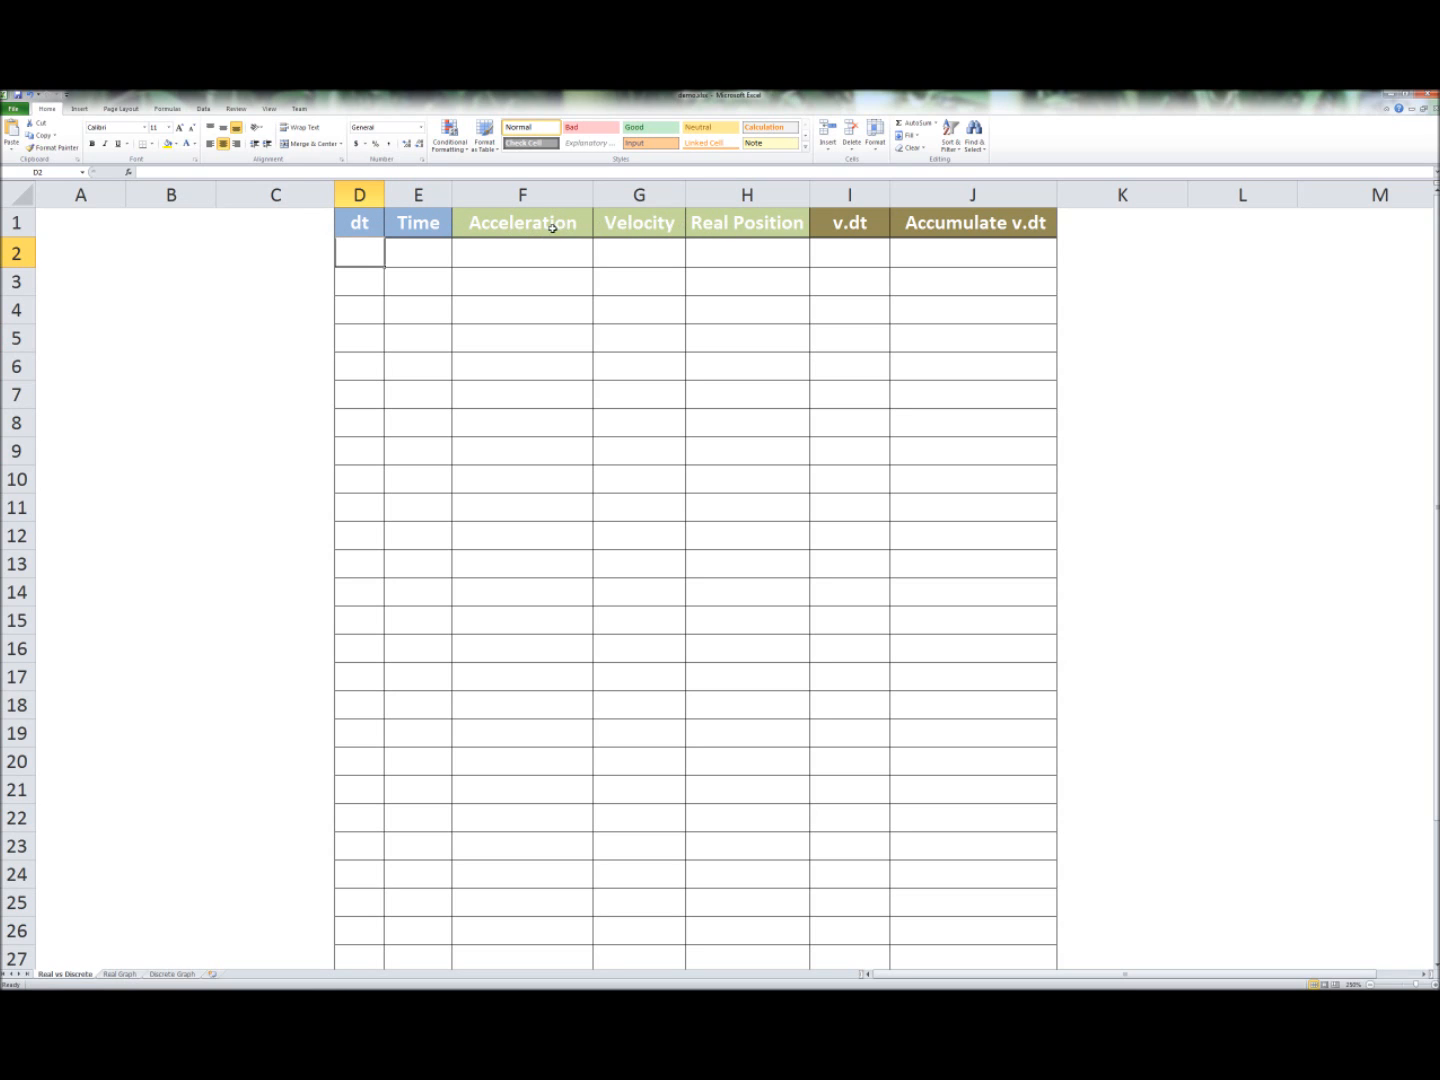
{"action": "mouse_move", "coordinate": [704, 224]}
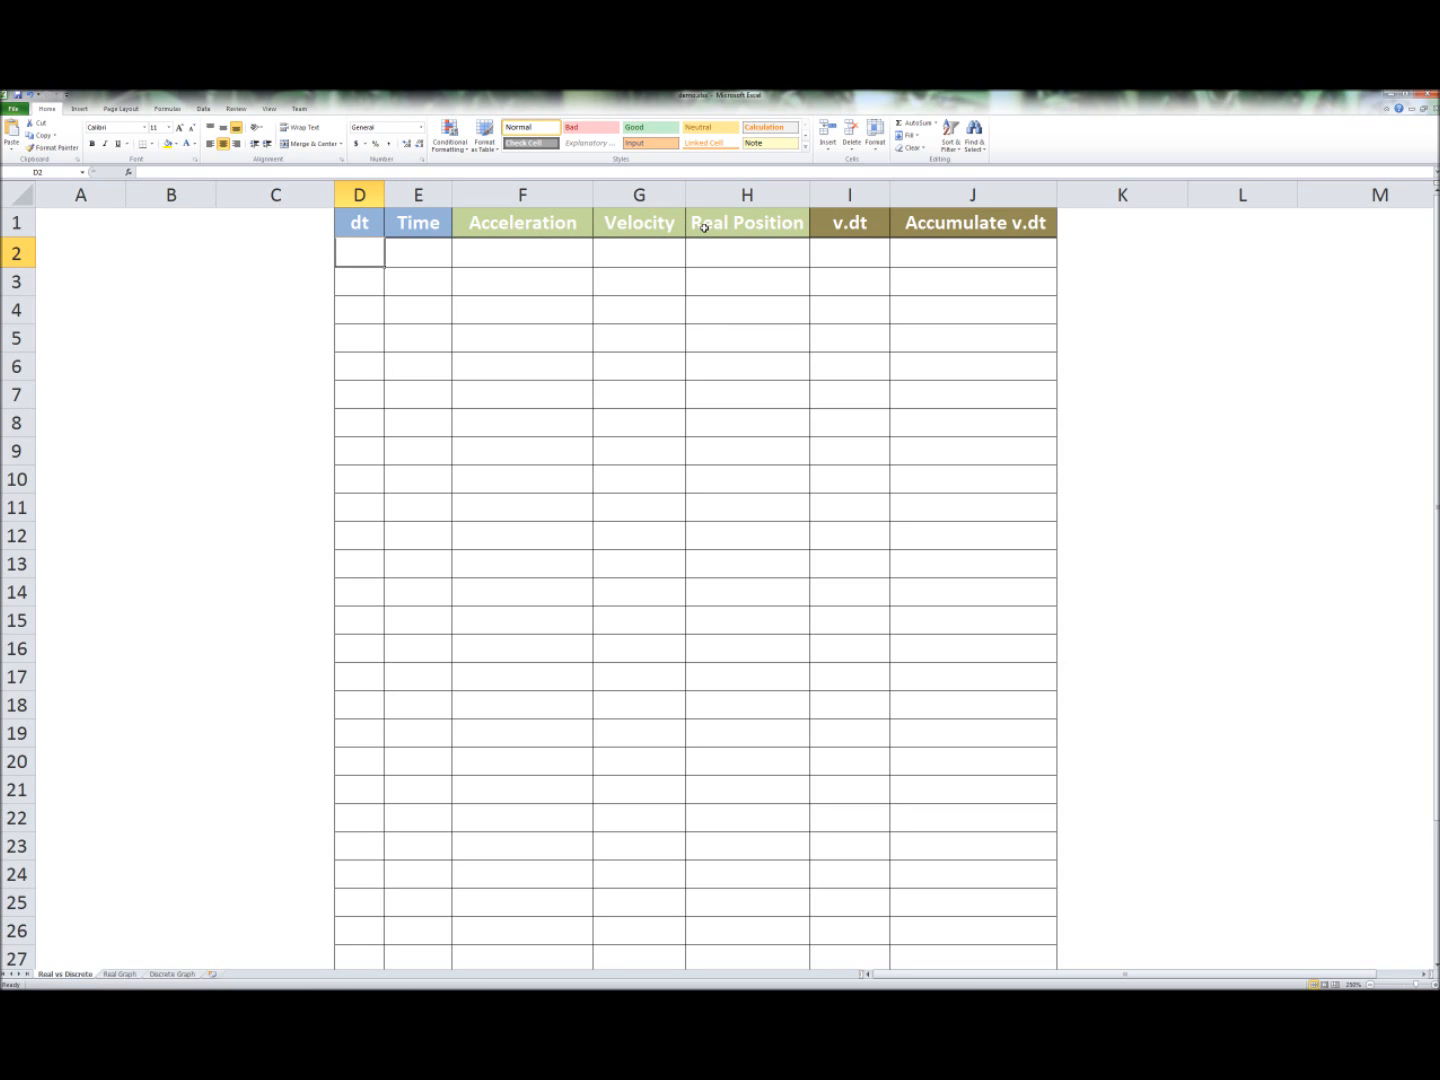
{"action": "mouse_move", "coordinate": [562, 226]}
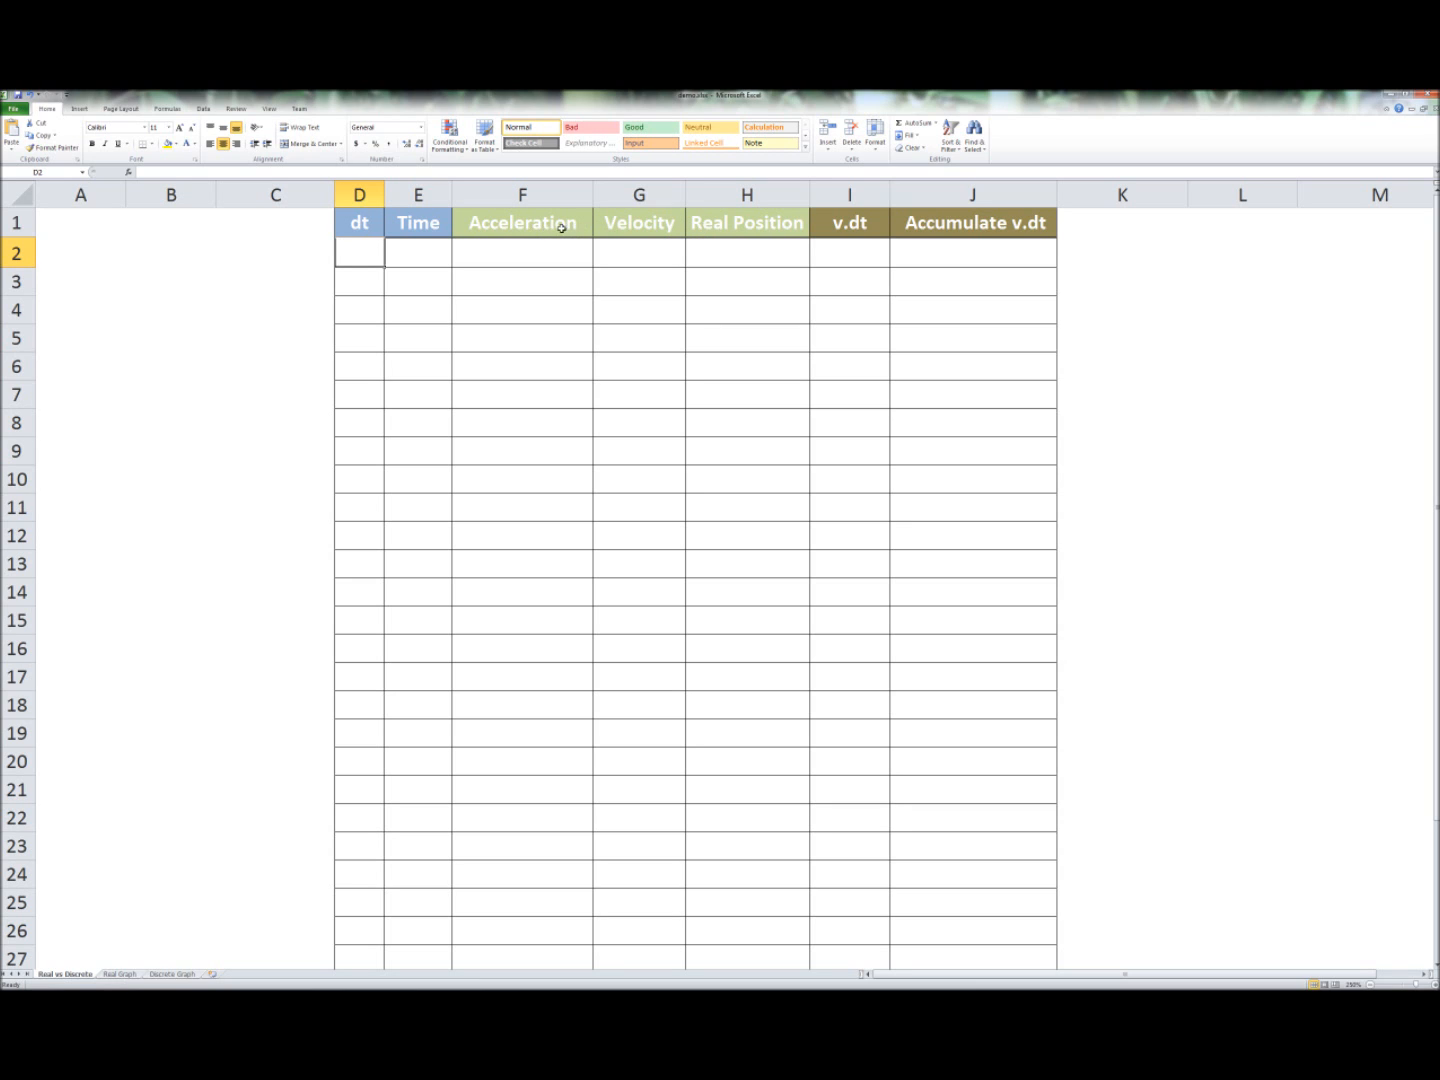
{"action": "mouse_move", "coordinate": [630, 224]}
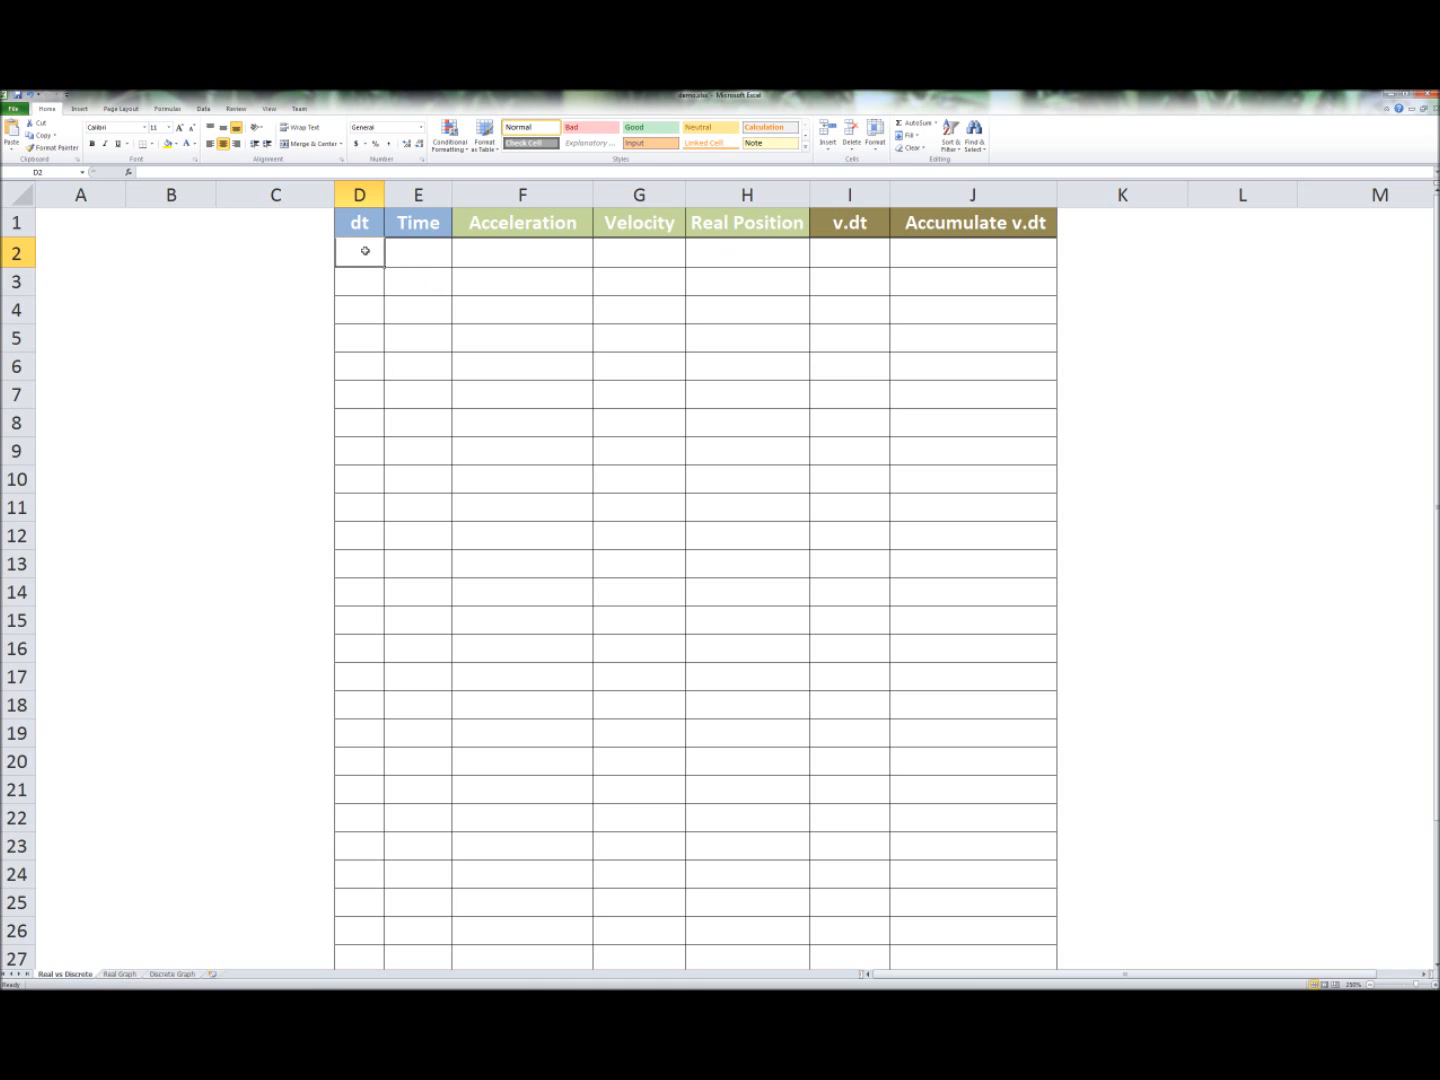
- Fill dt with 1s, start Time at 0 in E2 and make E3 =E2+D3 as a running time
{"action": "type", "text": "1"}
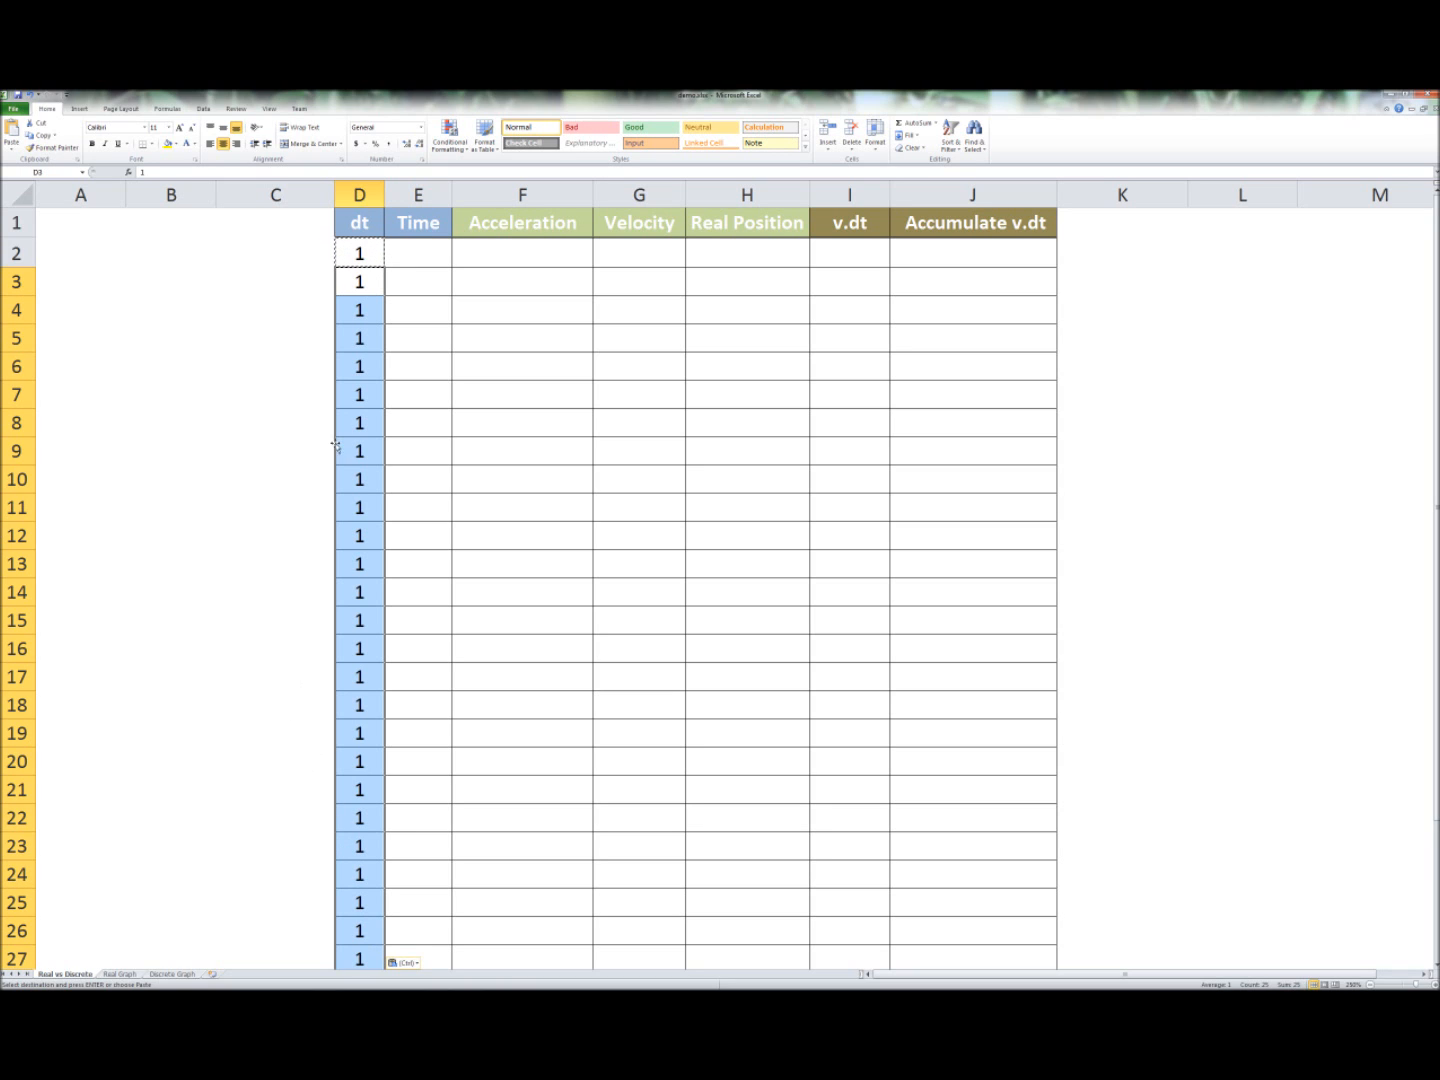
{"action": "left_click", "coordinate": [418, 252]}
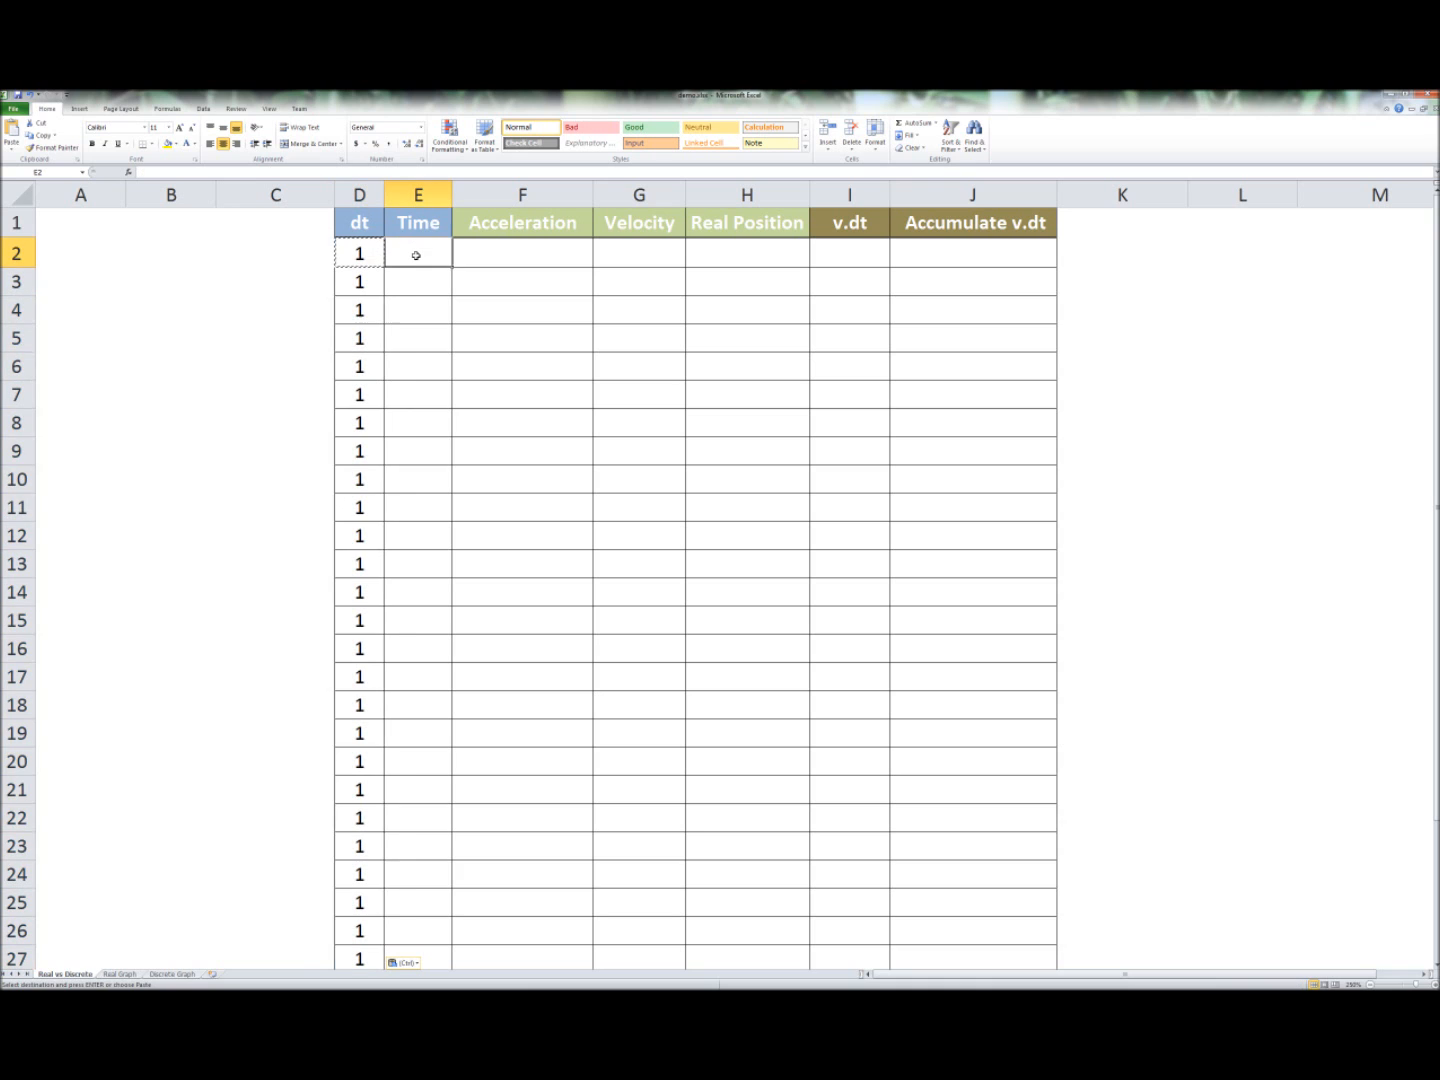
{"action": "type", "text": "0"}
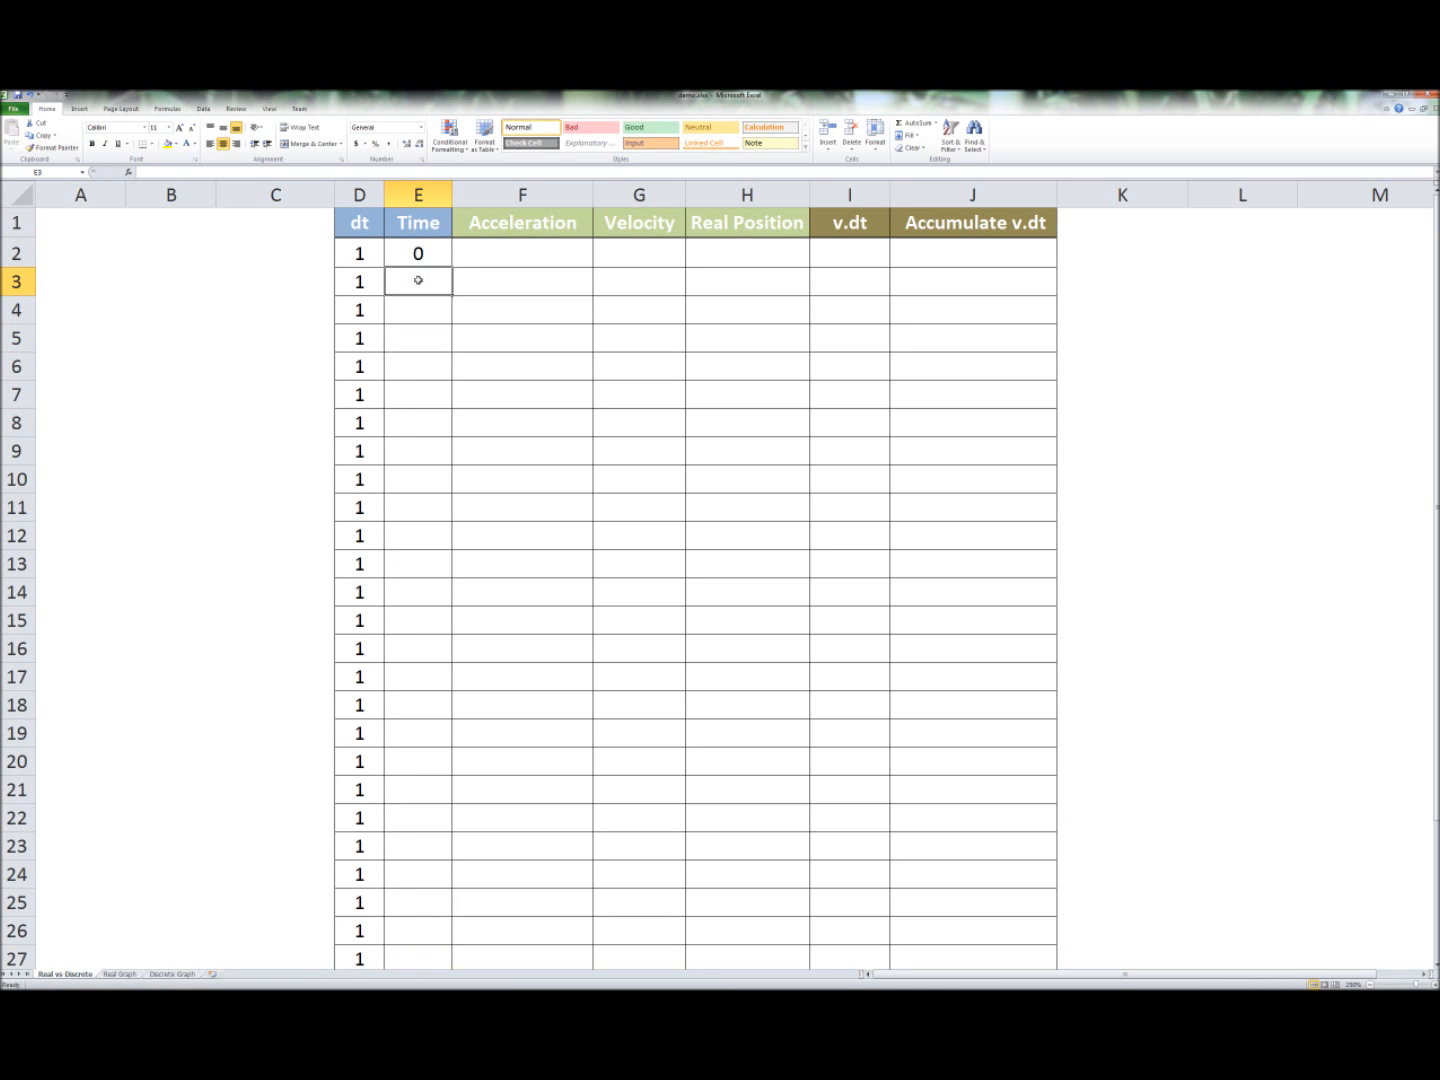
{"action": "type", "text": "=E2"}
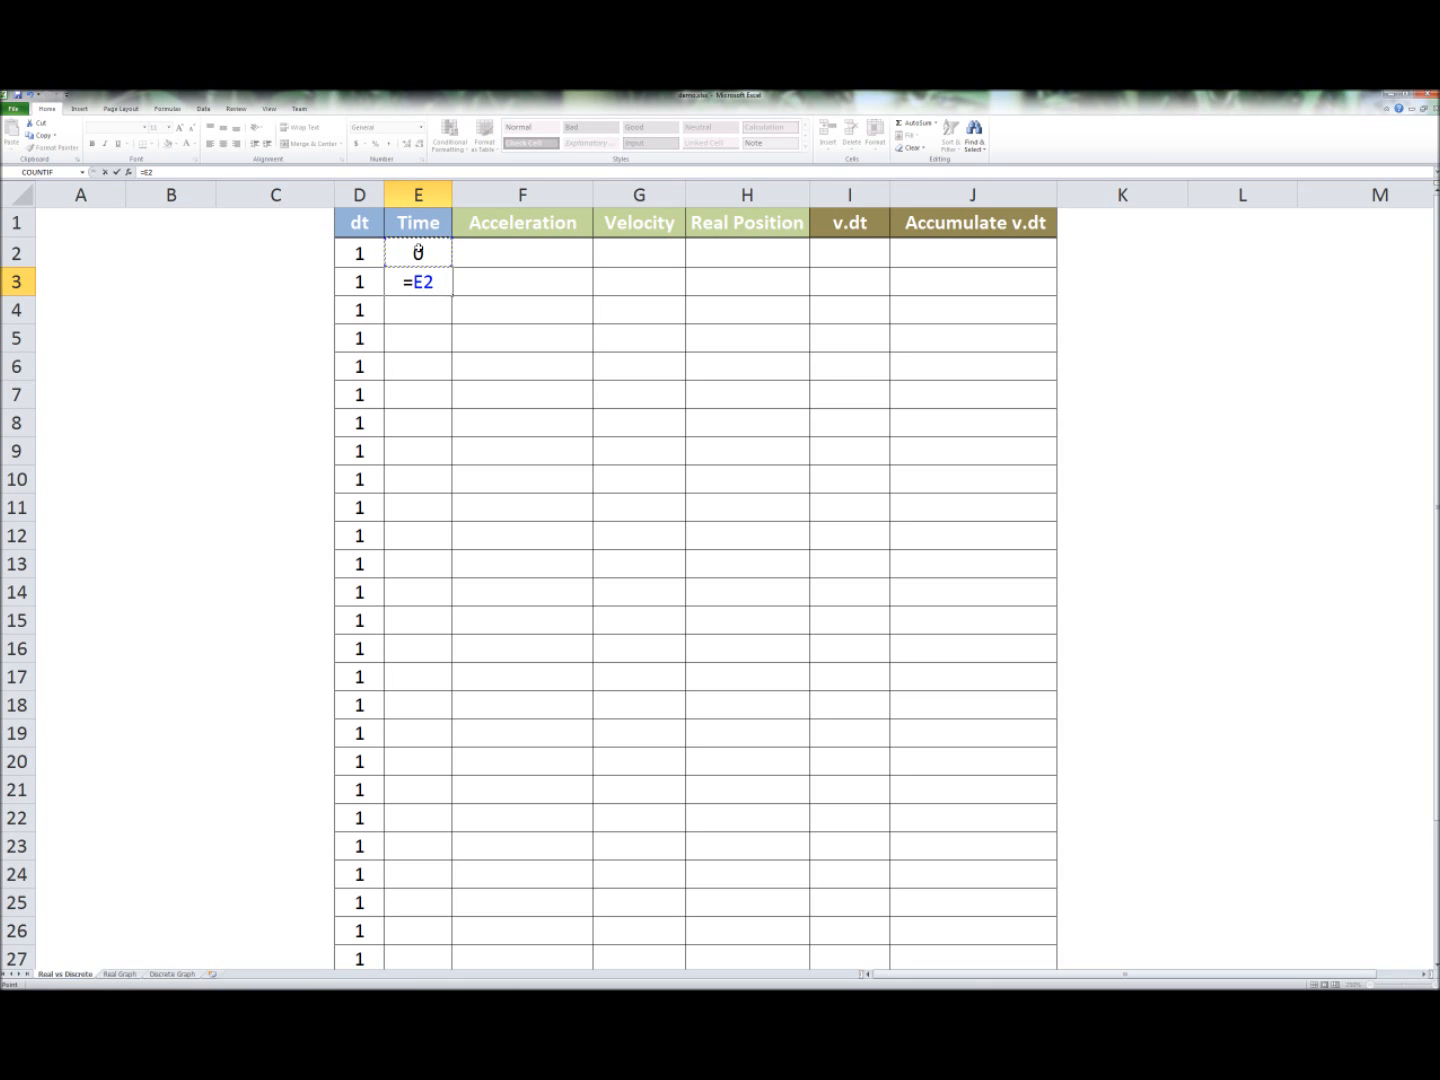
{"action": "type", "text": "+"}
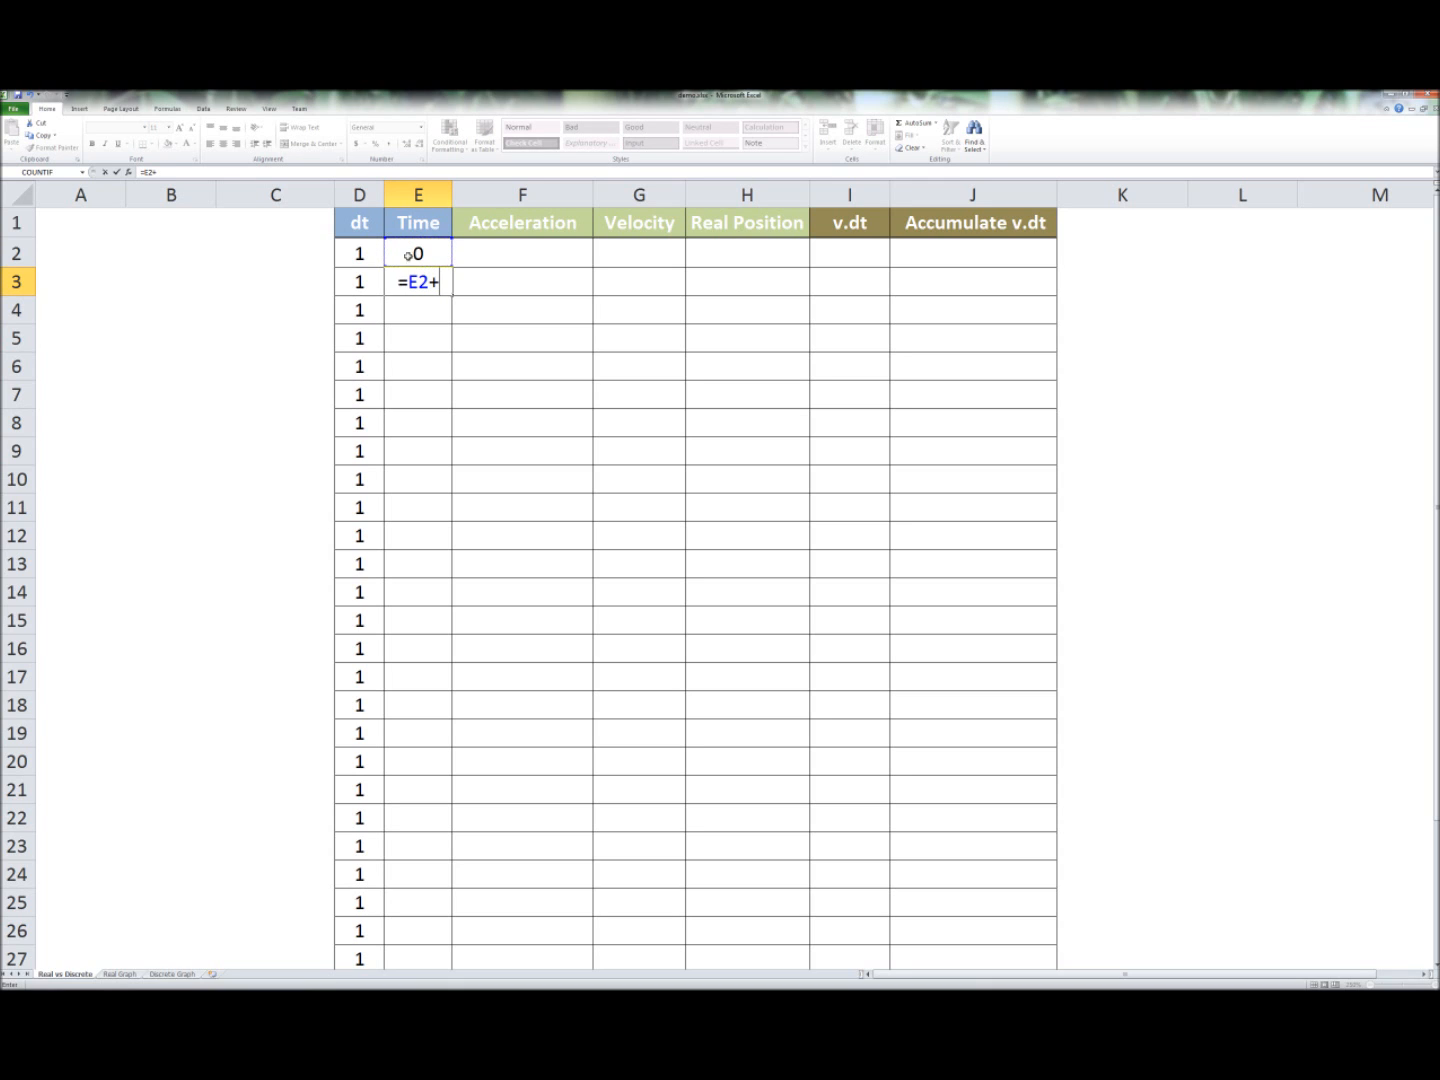
{"action": "left_click", "coordinate": [358, 280]}
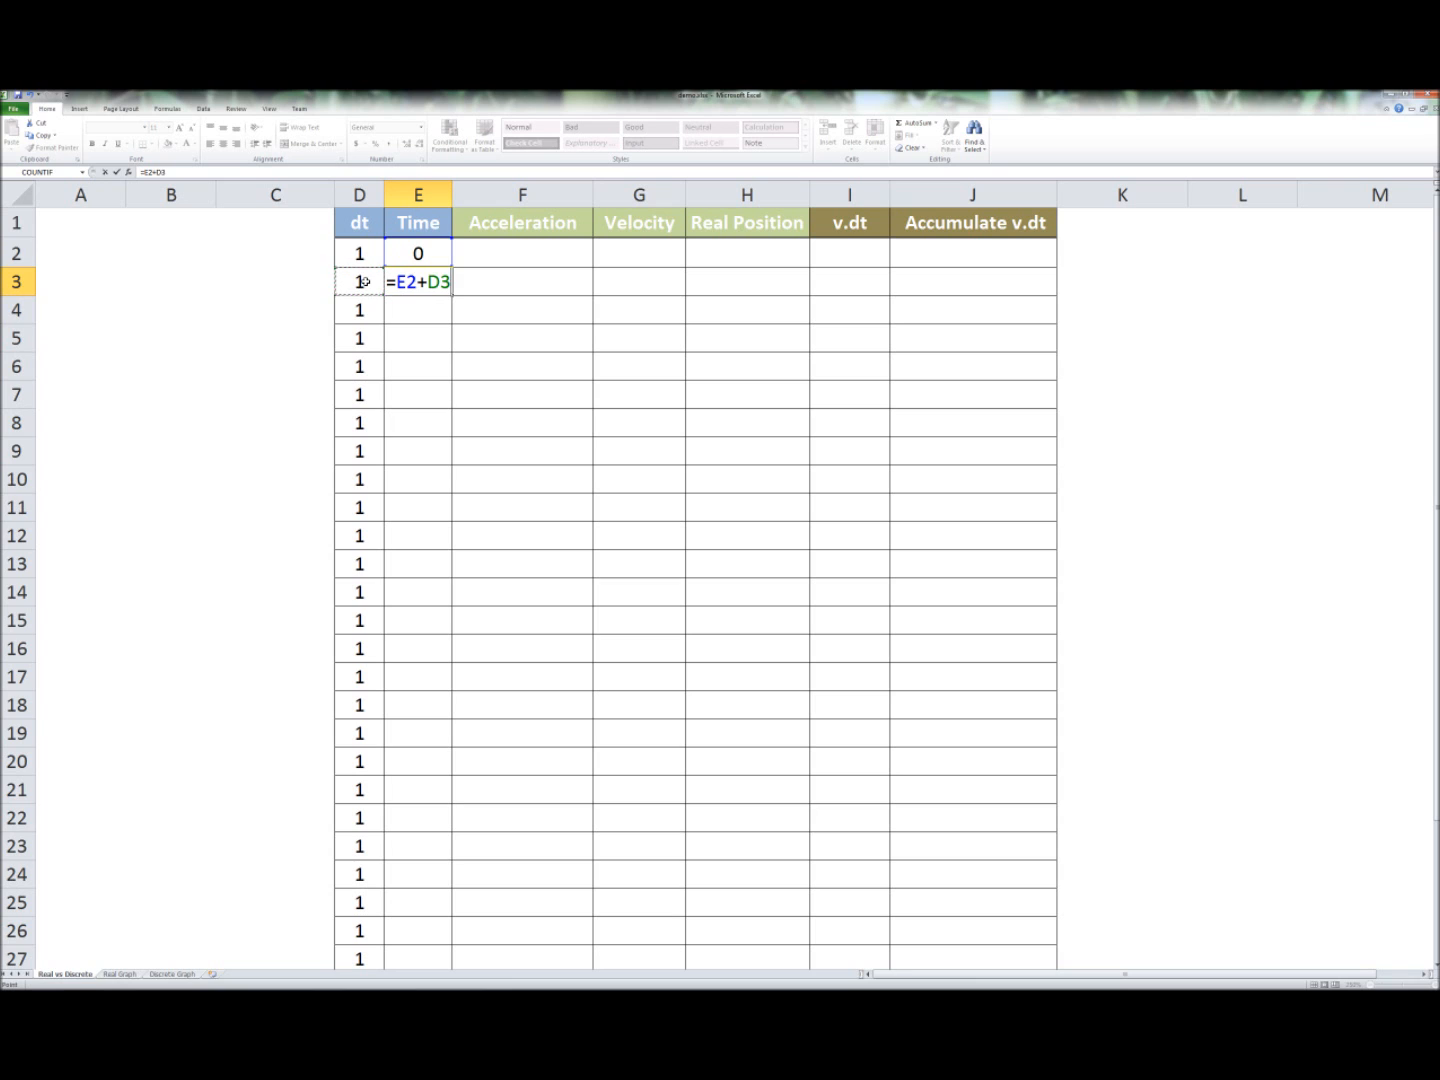
{"action": "key", "text": "Return"}
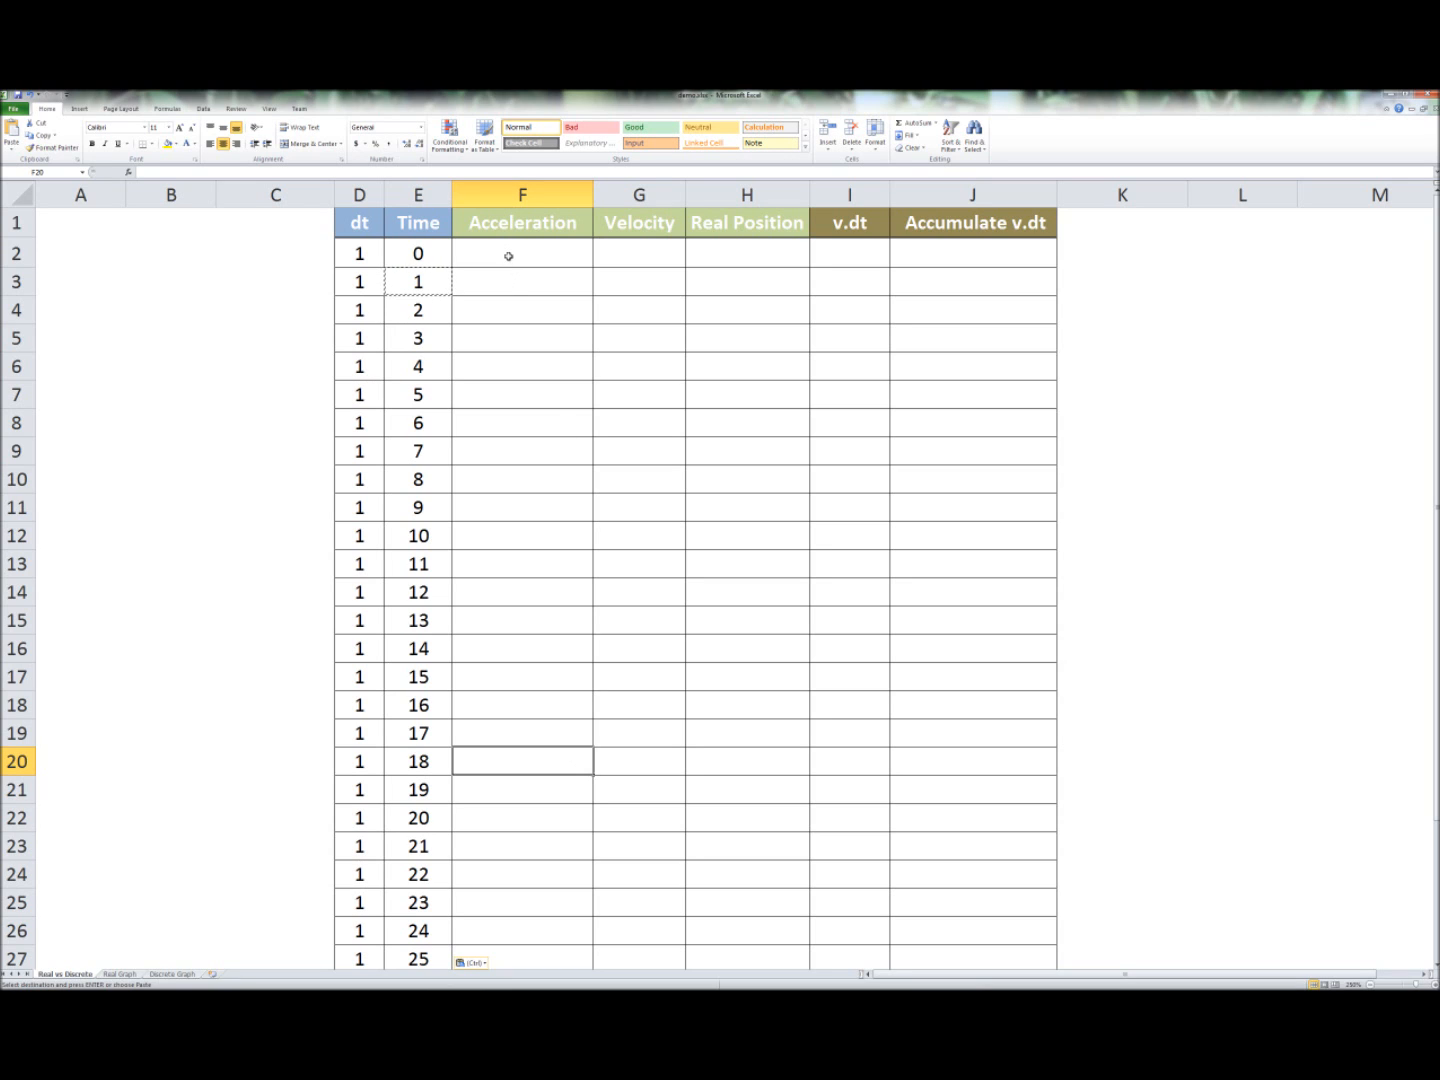
- Enter 10 in F2 and paste it down so every Acceleration row holds 10
{"action": "left_click", "coordinate": [520, 252]}
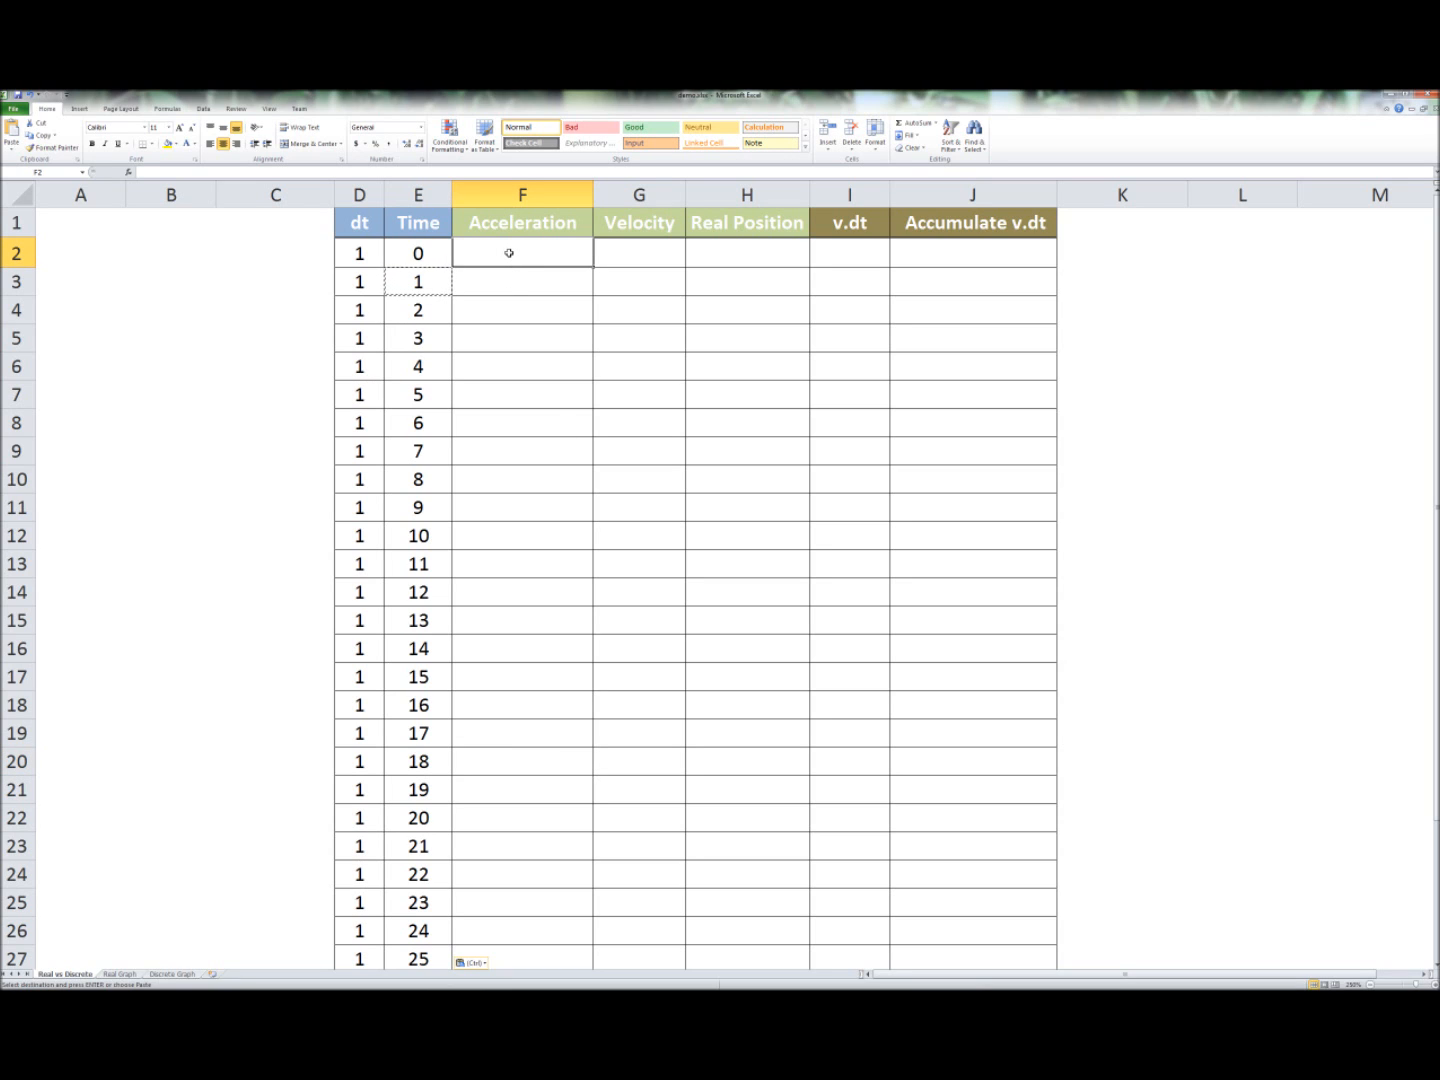
{"action": "type", "text": "10"}
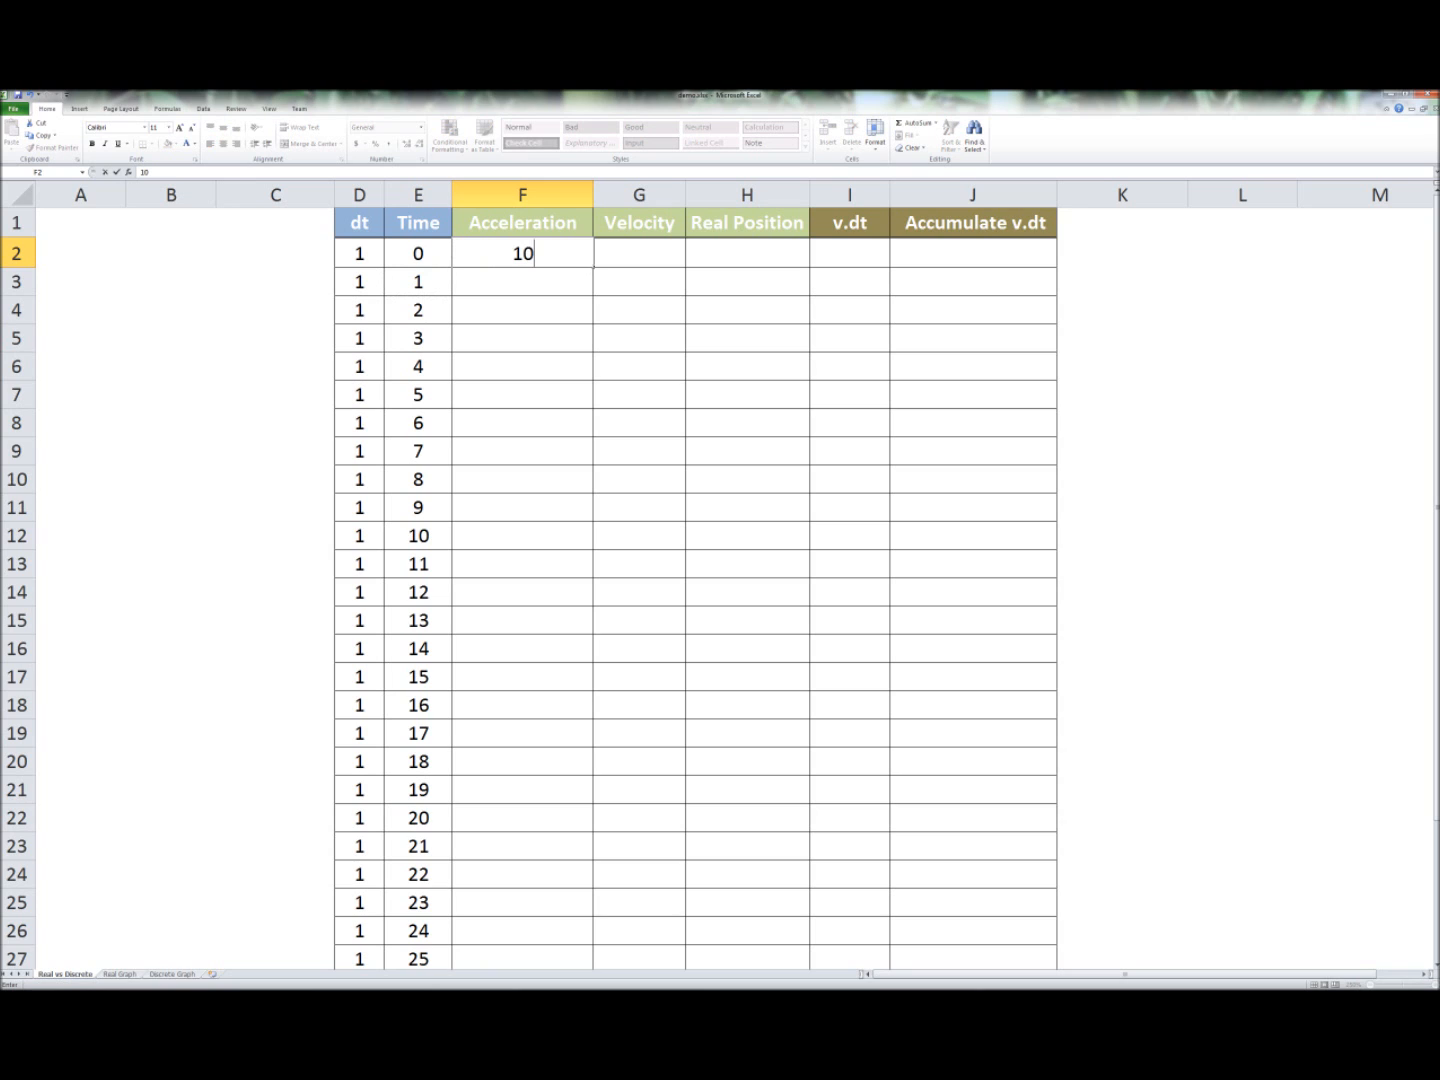
{"action": "left_click", "coordinate": [418, 252]}
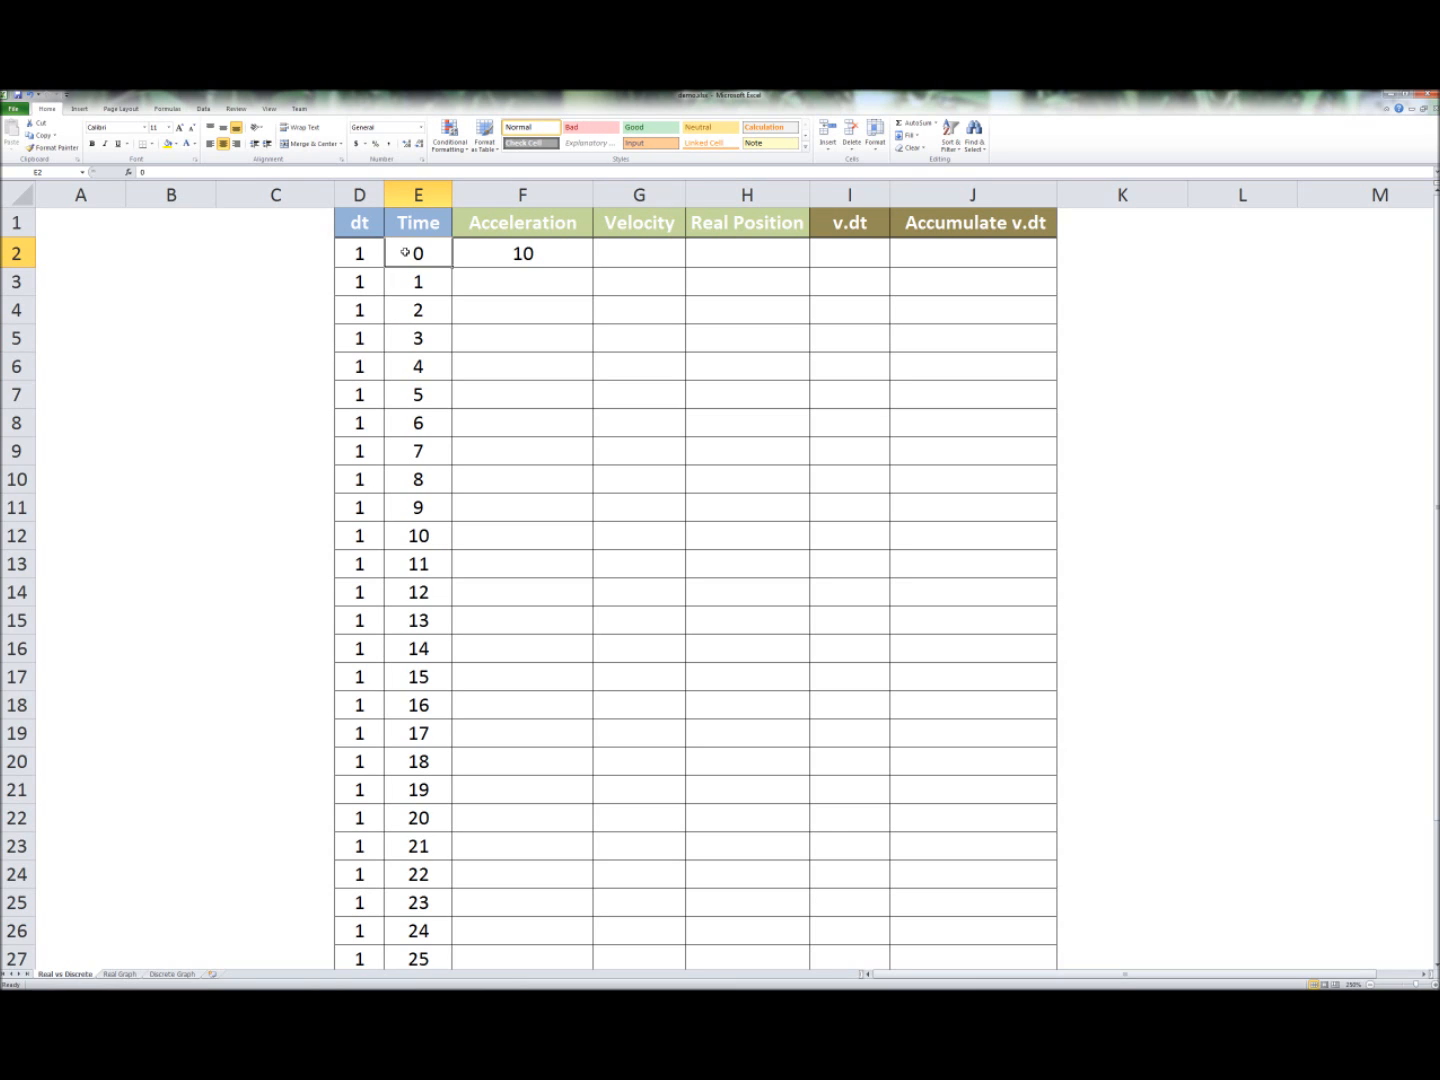
{"action": "left_click", "coordinate": [522, 252]}
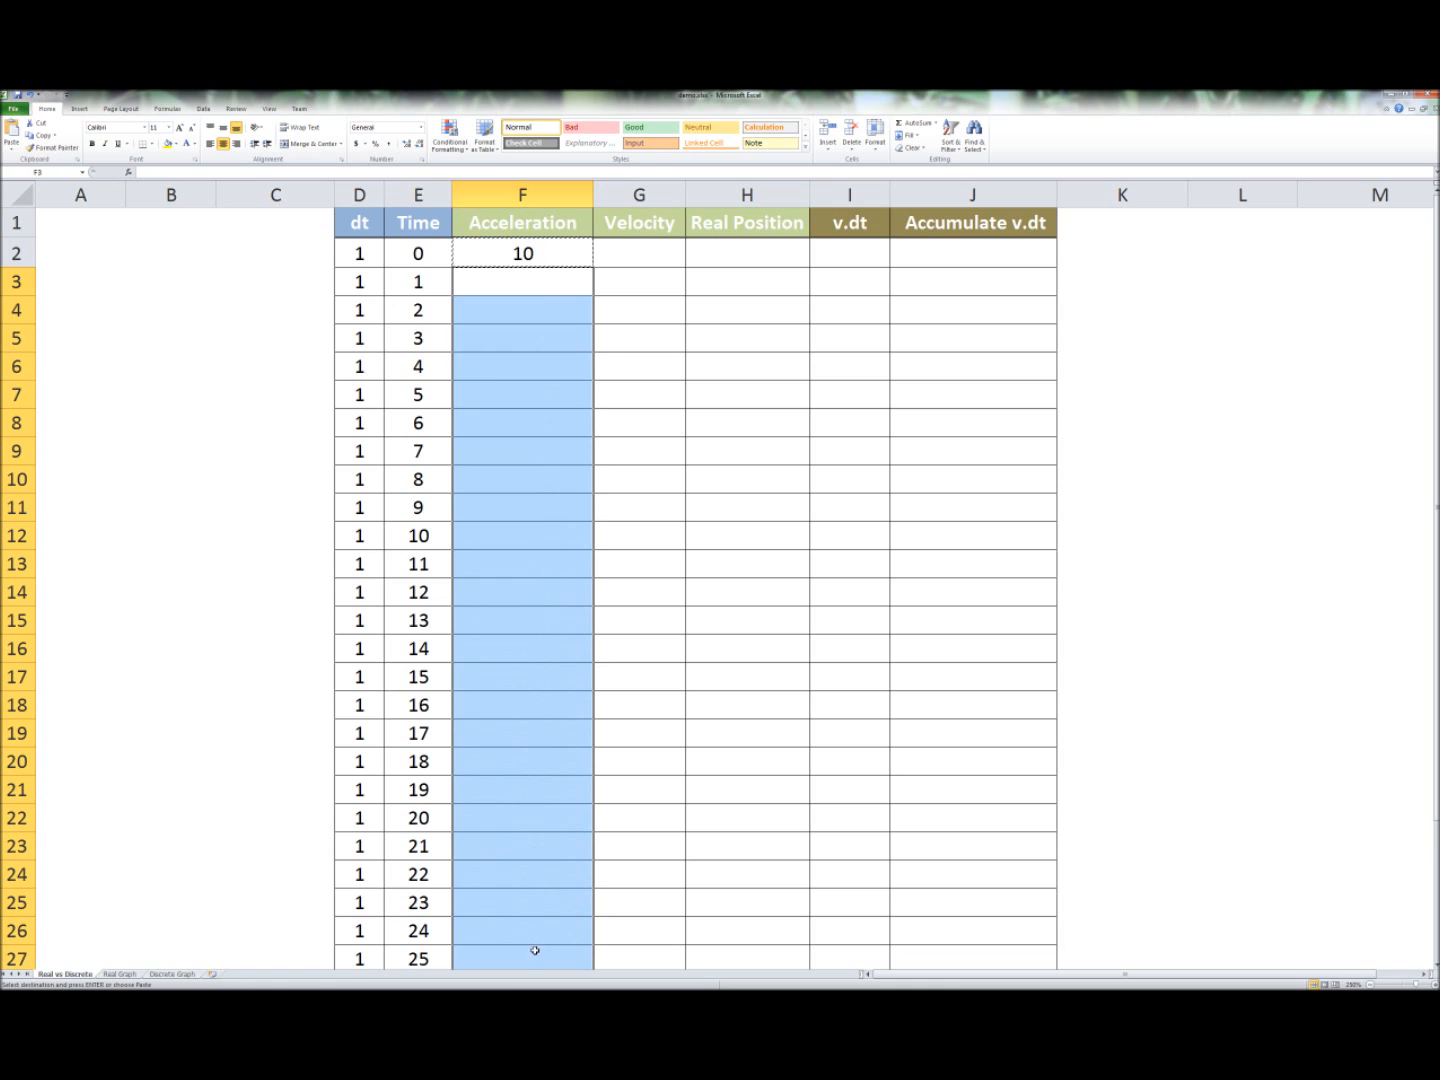
{"action": "key", "text": "ctrl+v"}
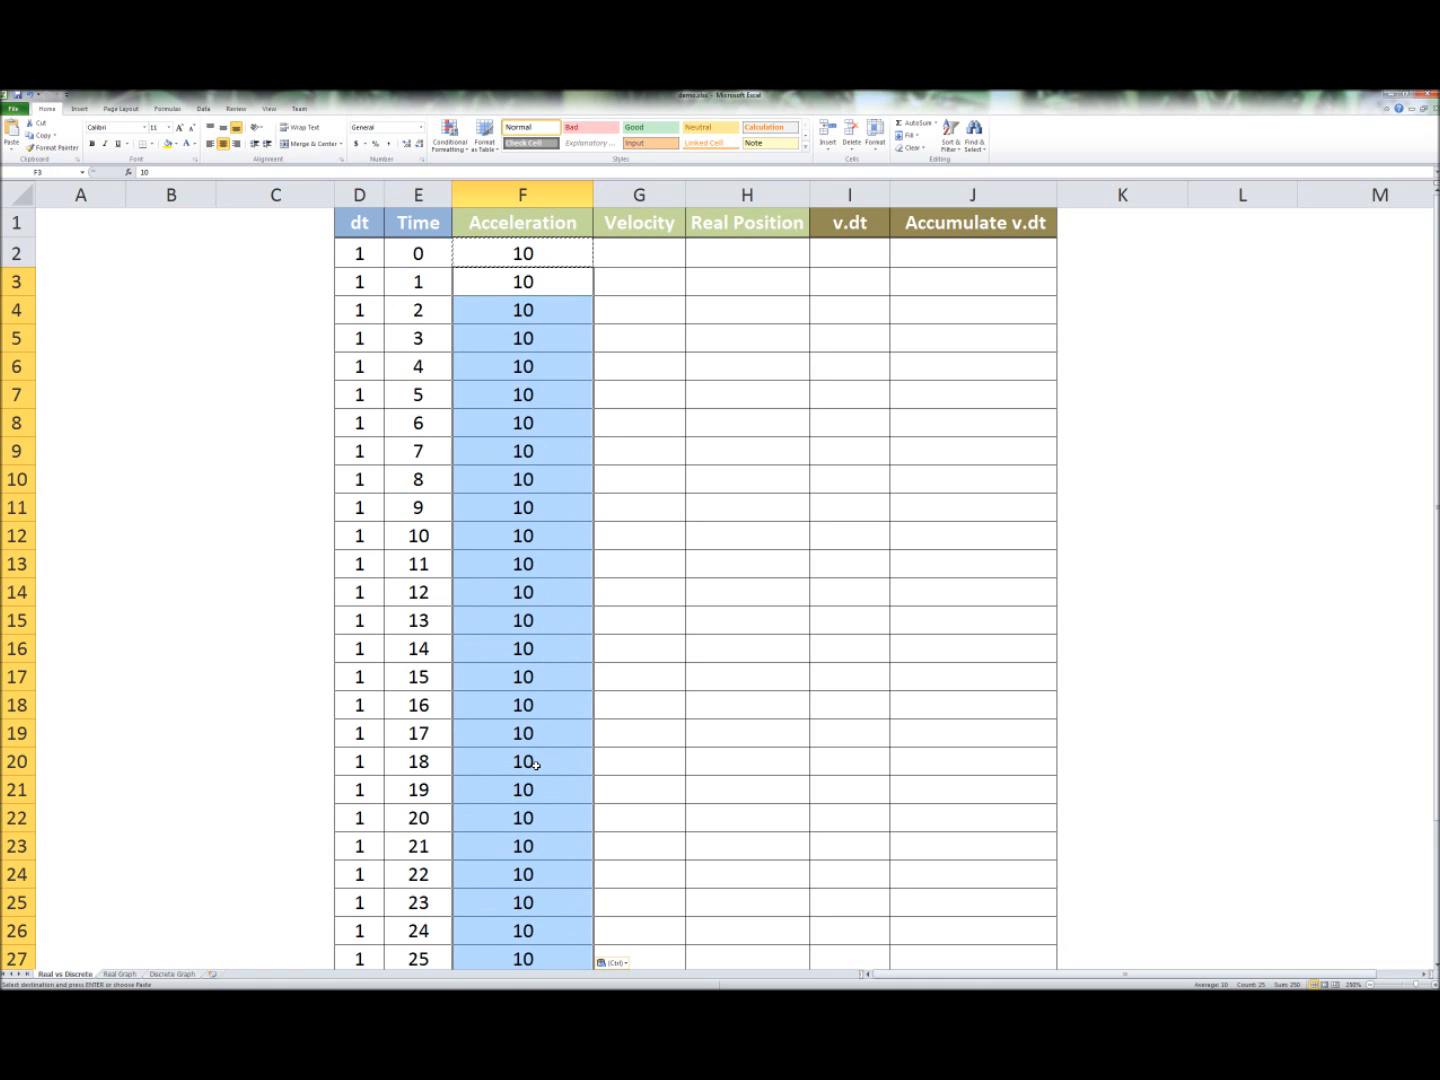
{"action": "left_click", "coordinate": [640, 252]}
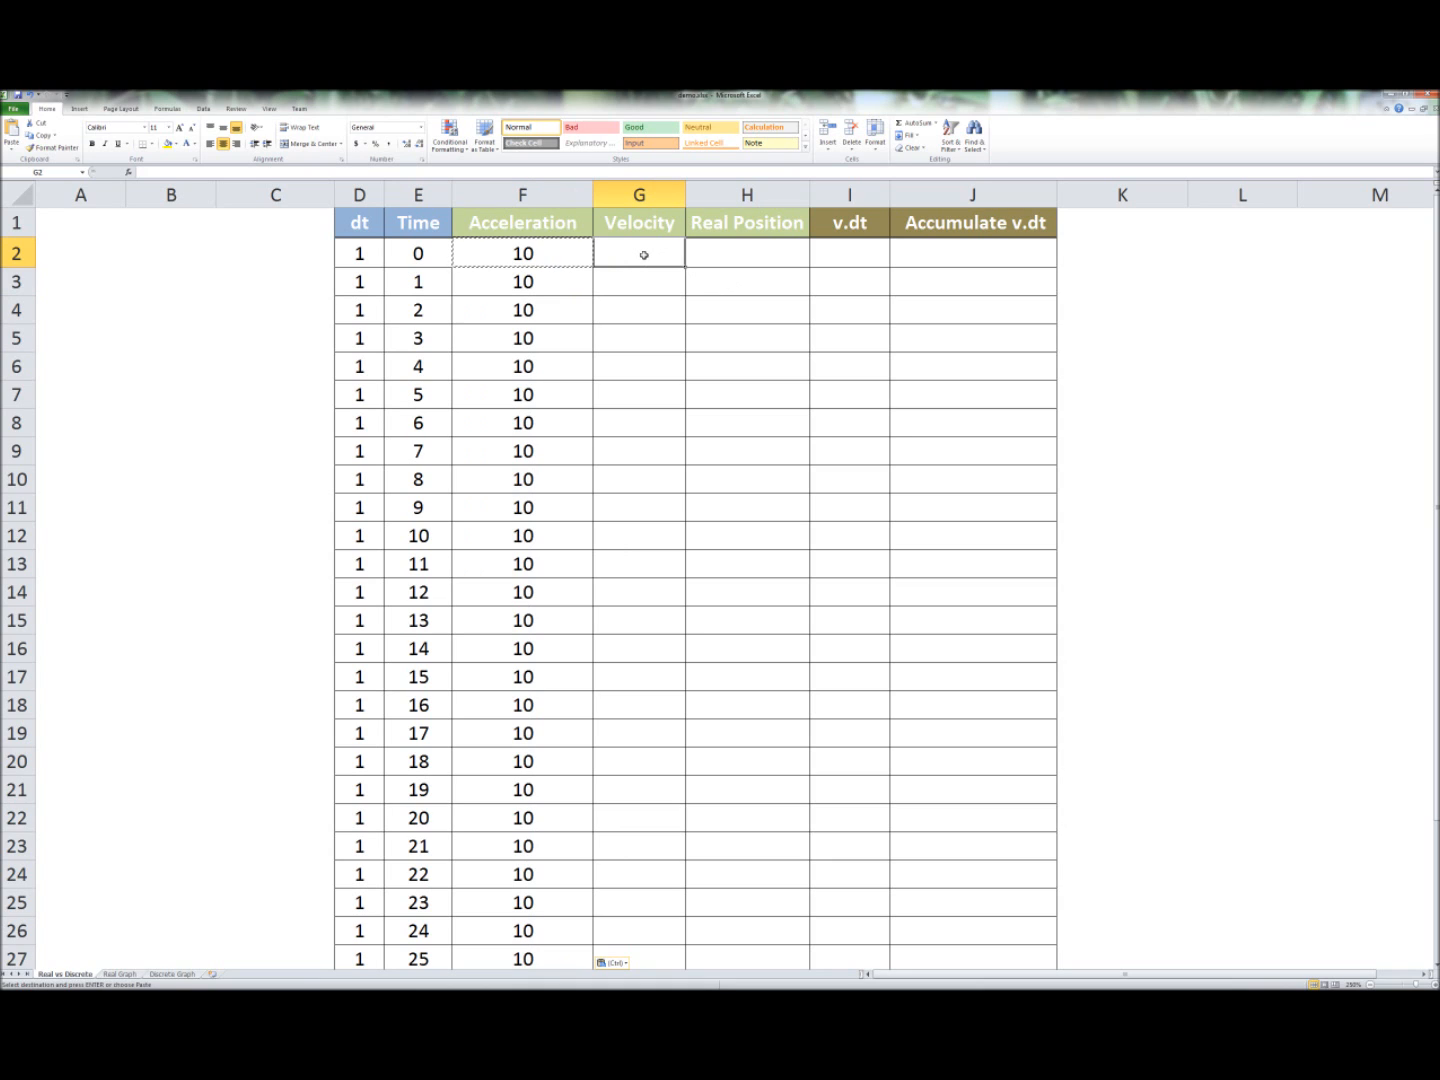
- Start Velocity at 0, compute it as acceleration times time and fill down to 250 at row 27
{"action": "type", "text": "0"}
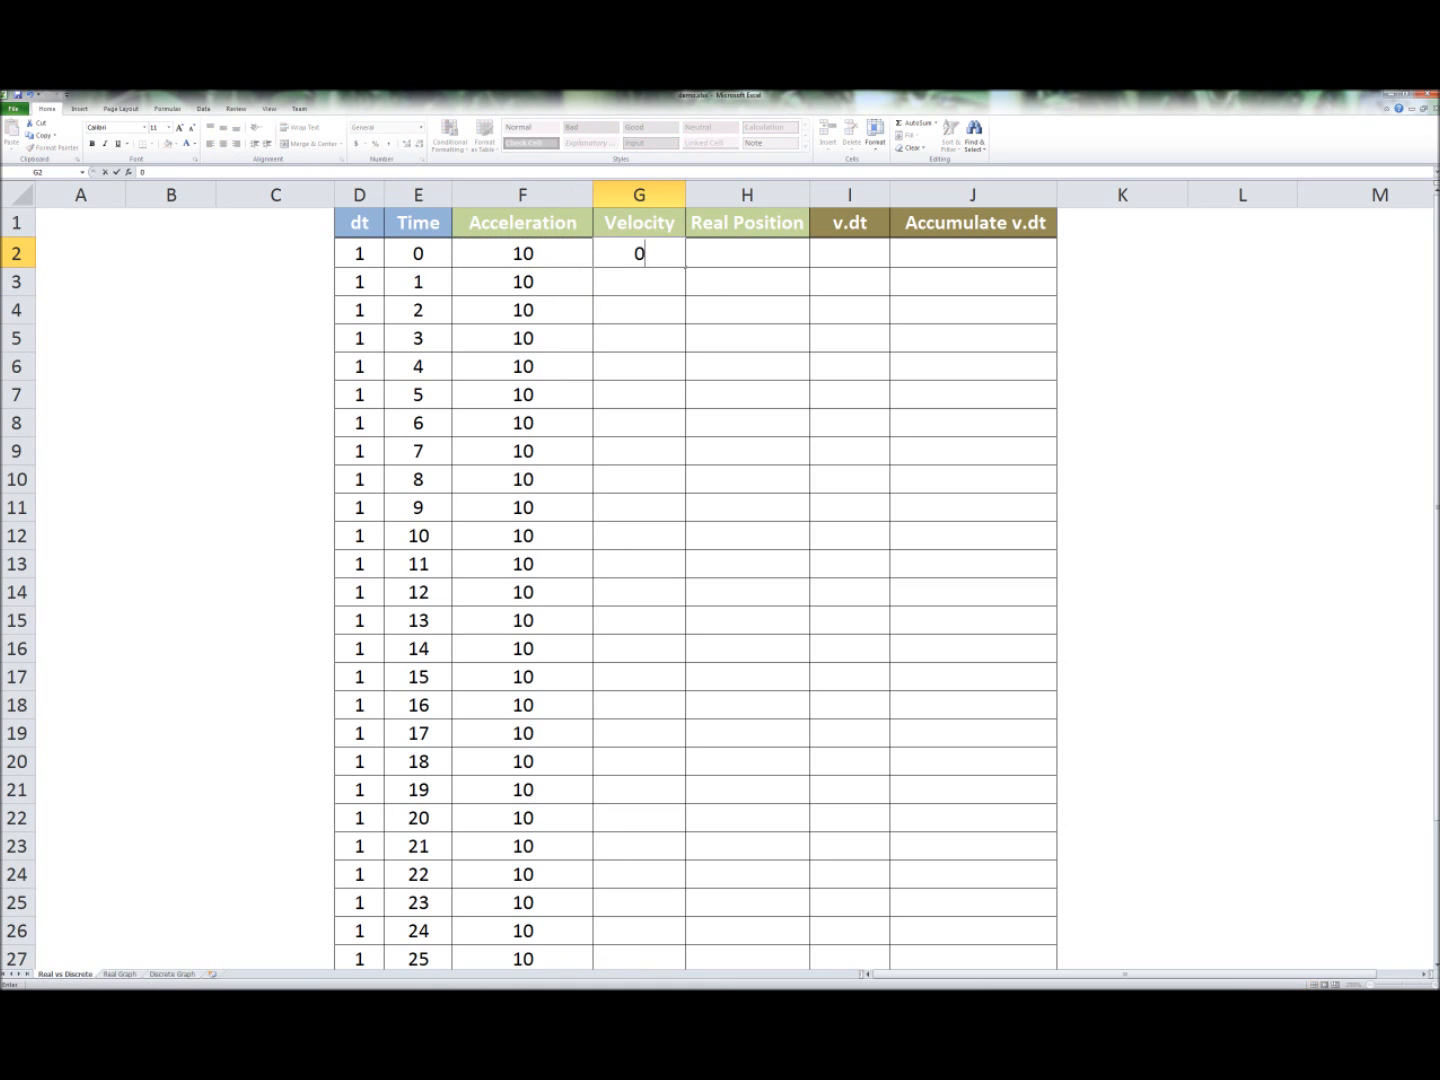
{"action": "key", "text": "Return"}
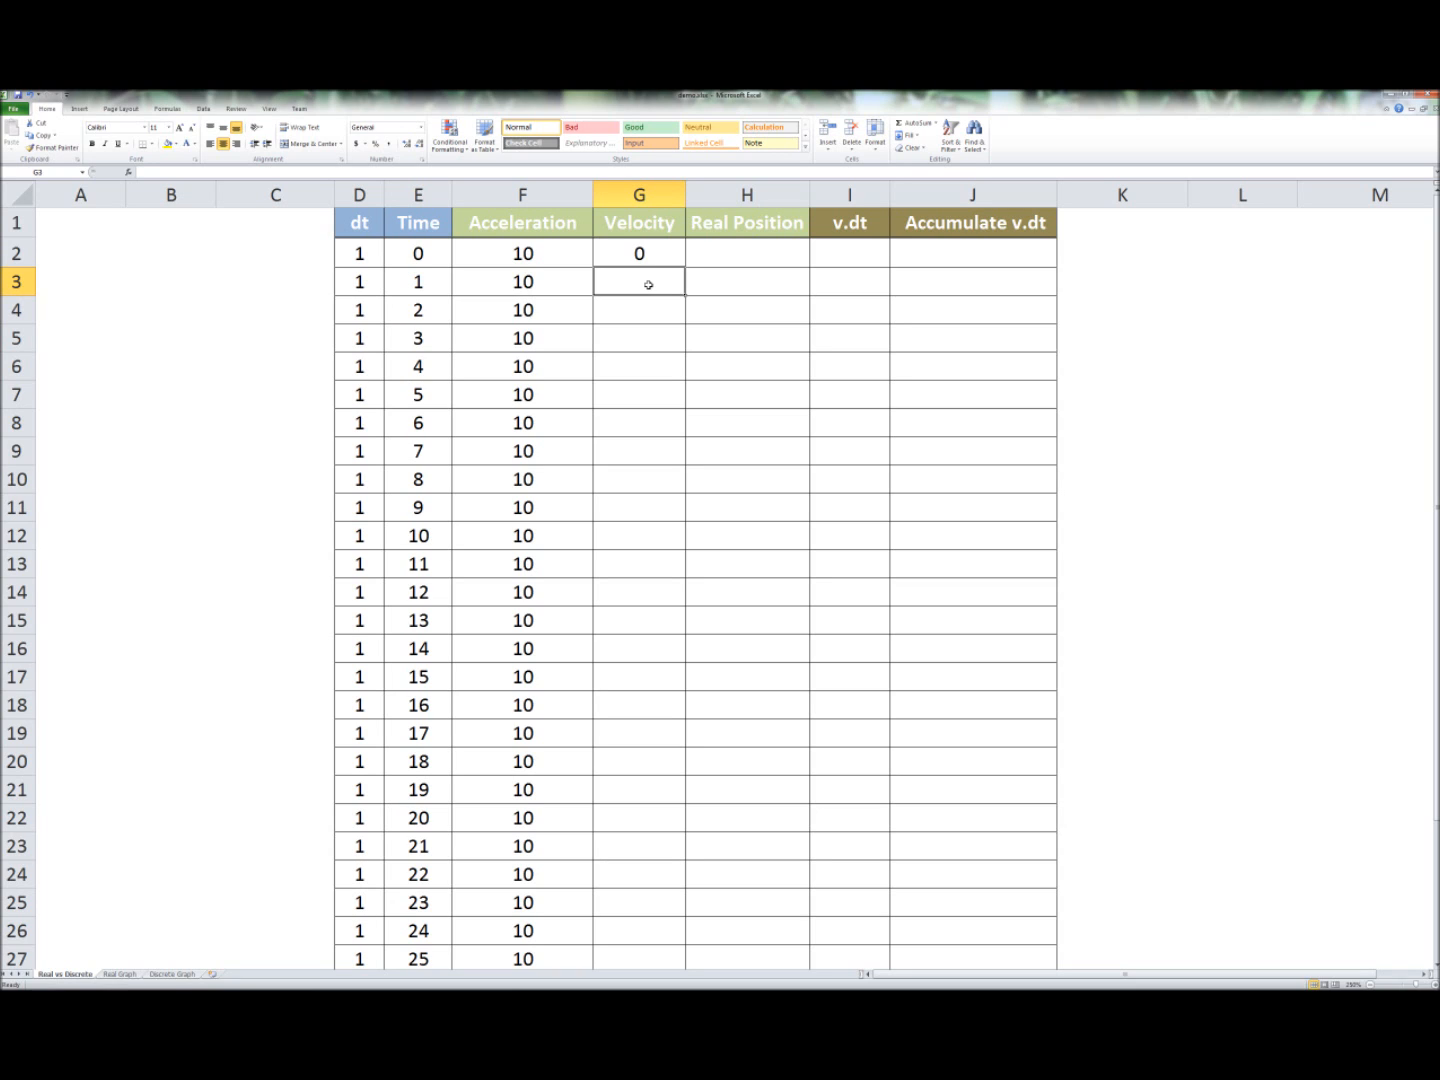
{"action": "type", "text": "=F3"}
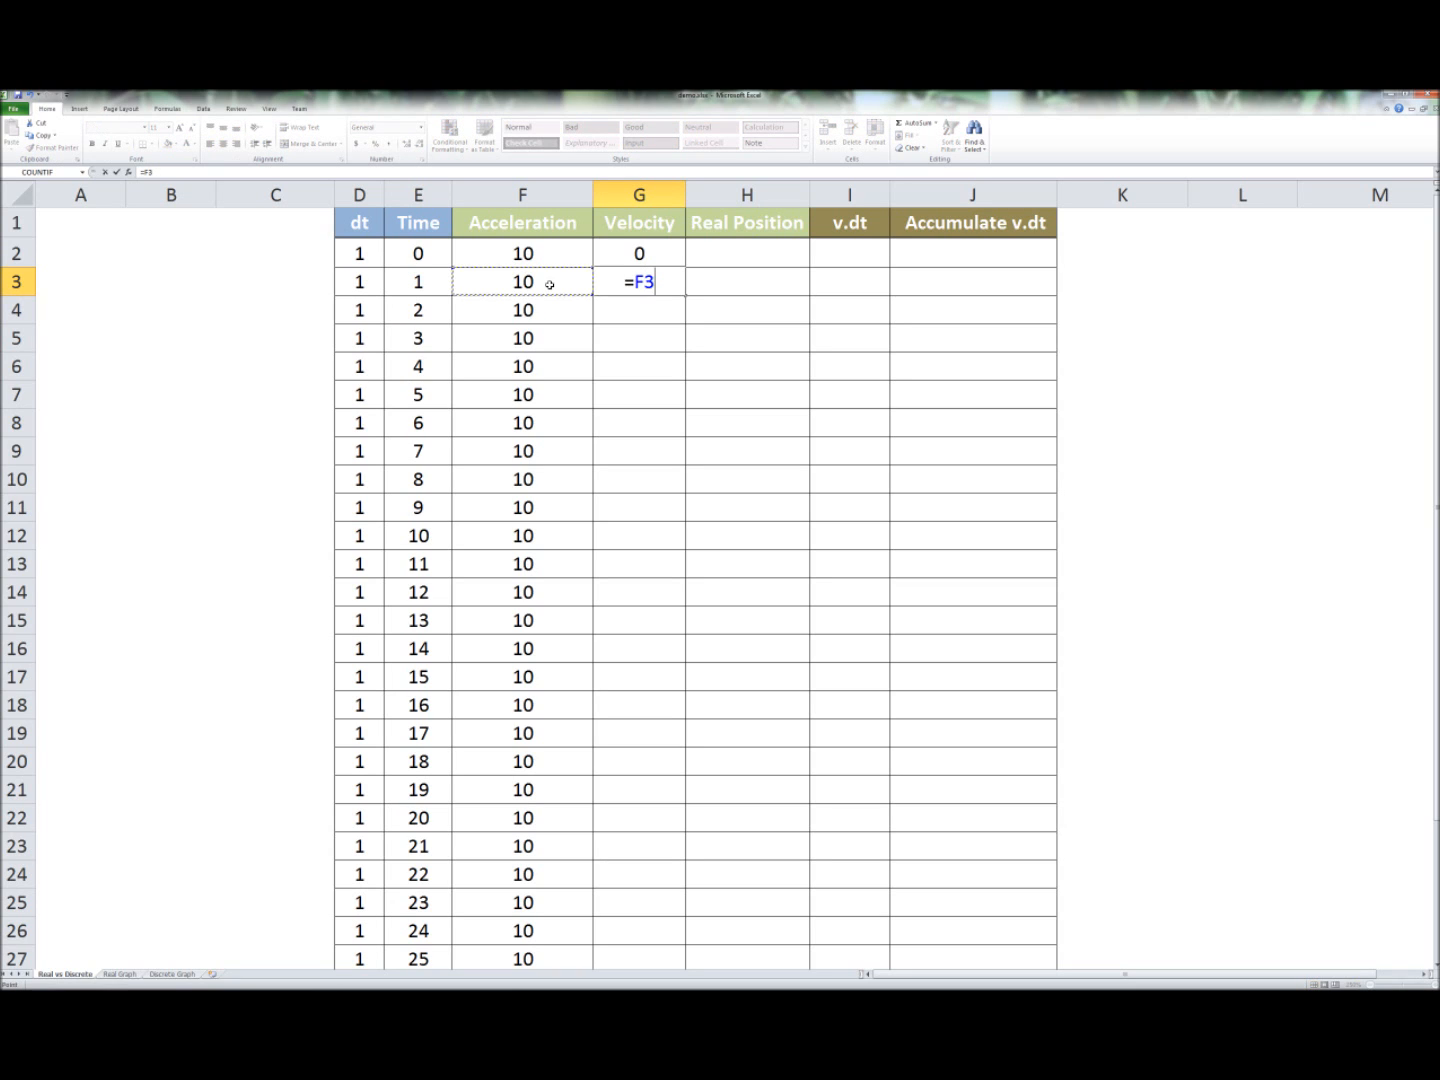
{"action": "type", "text": "*"}
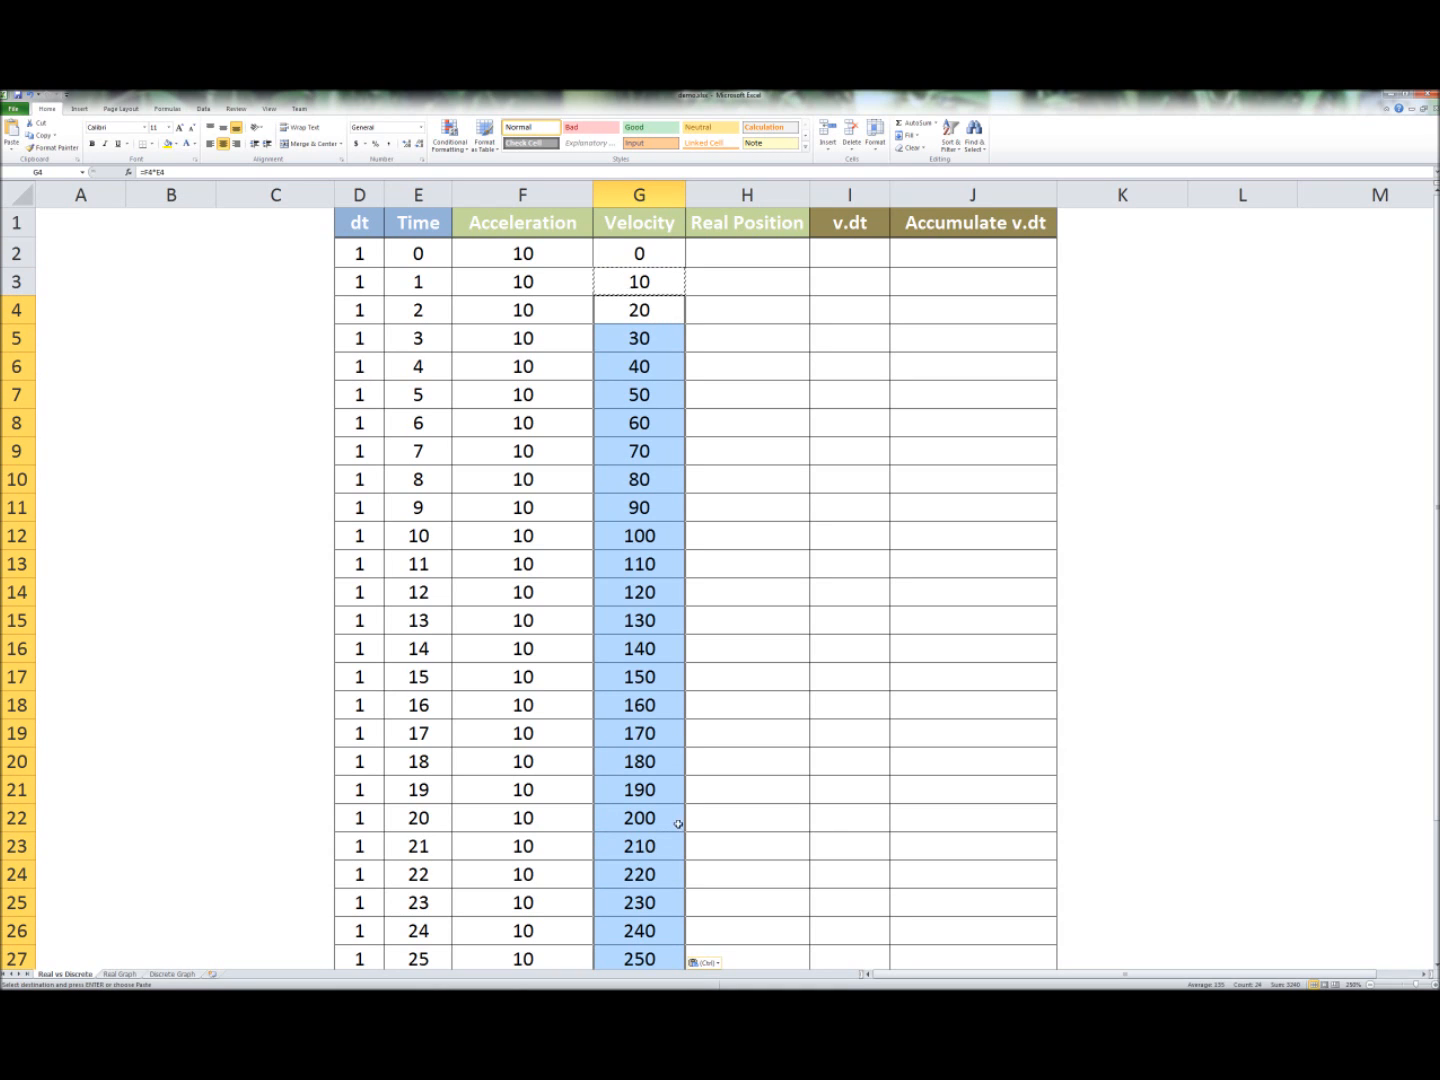
{"action": "left_click", "coordinate": [640, 958]}
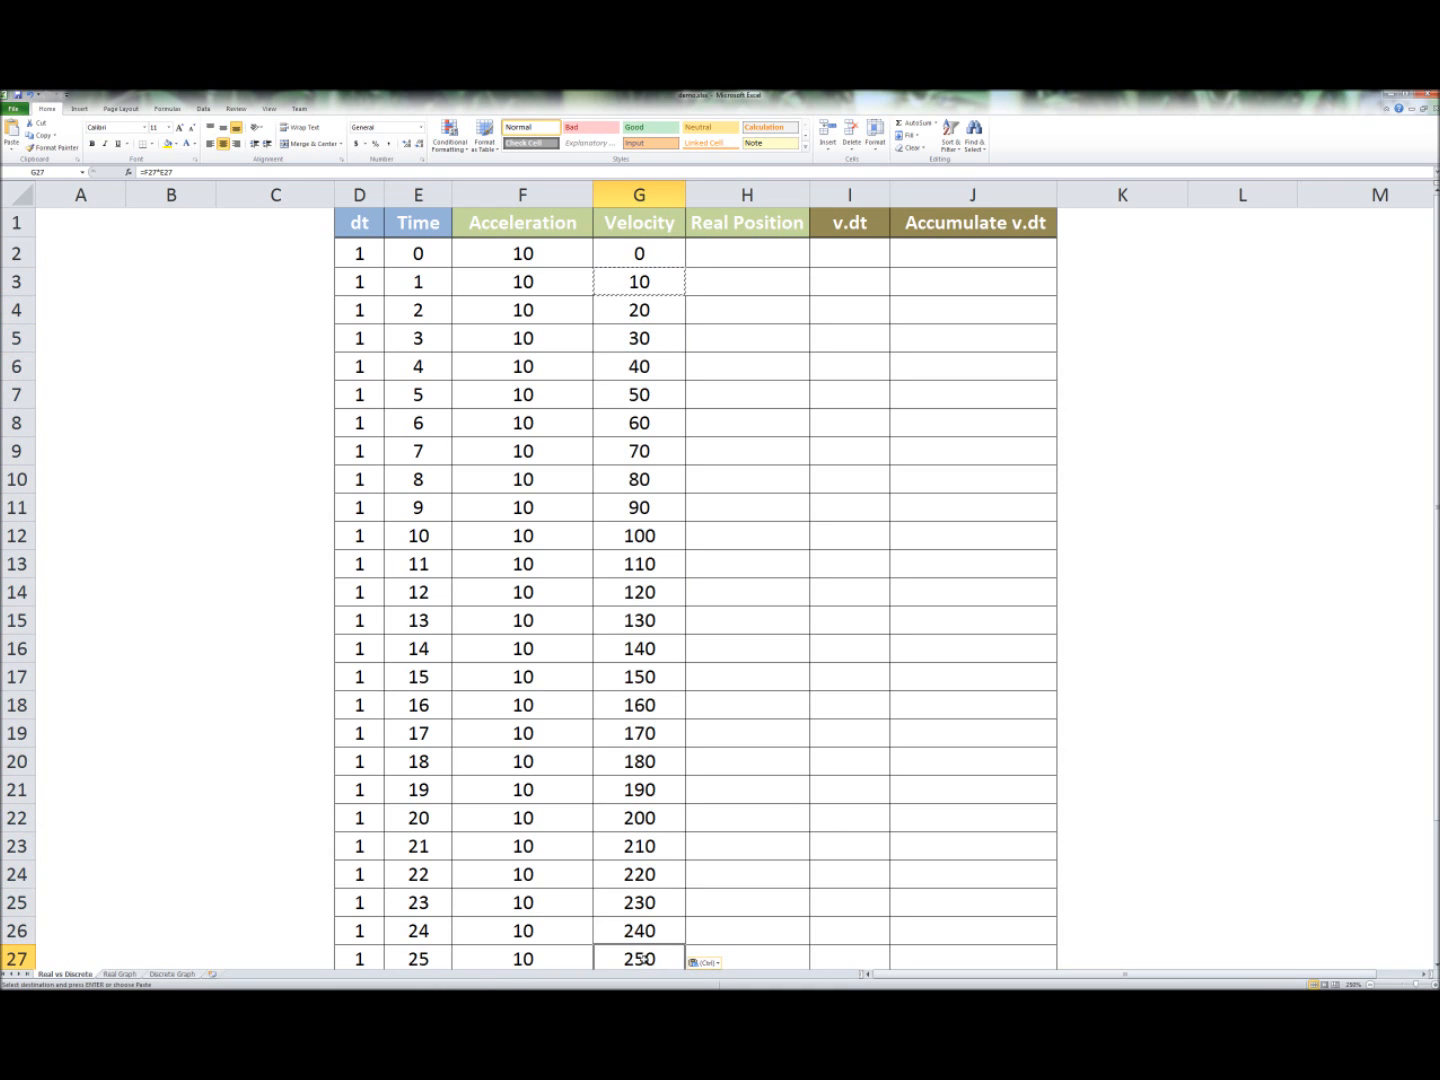
{"action": "mouse_move", "coordinate": [500, 956]}
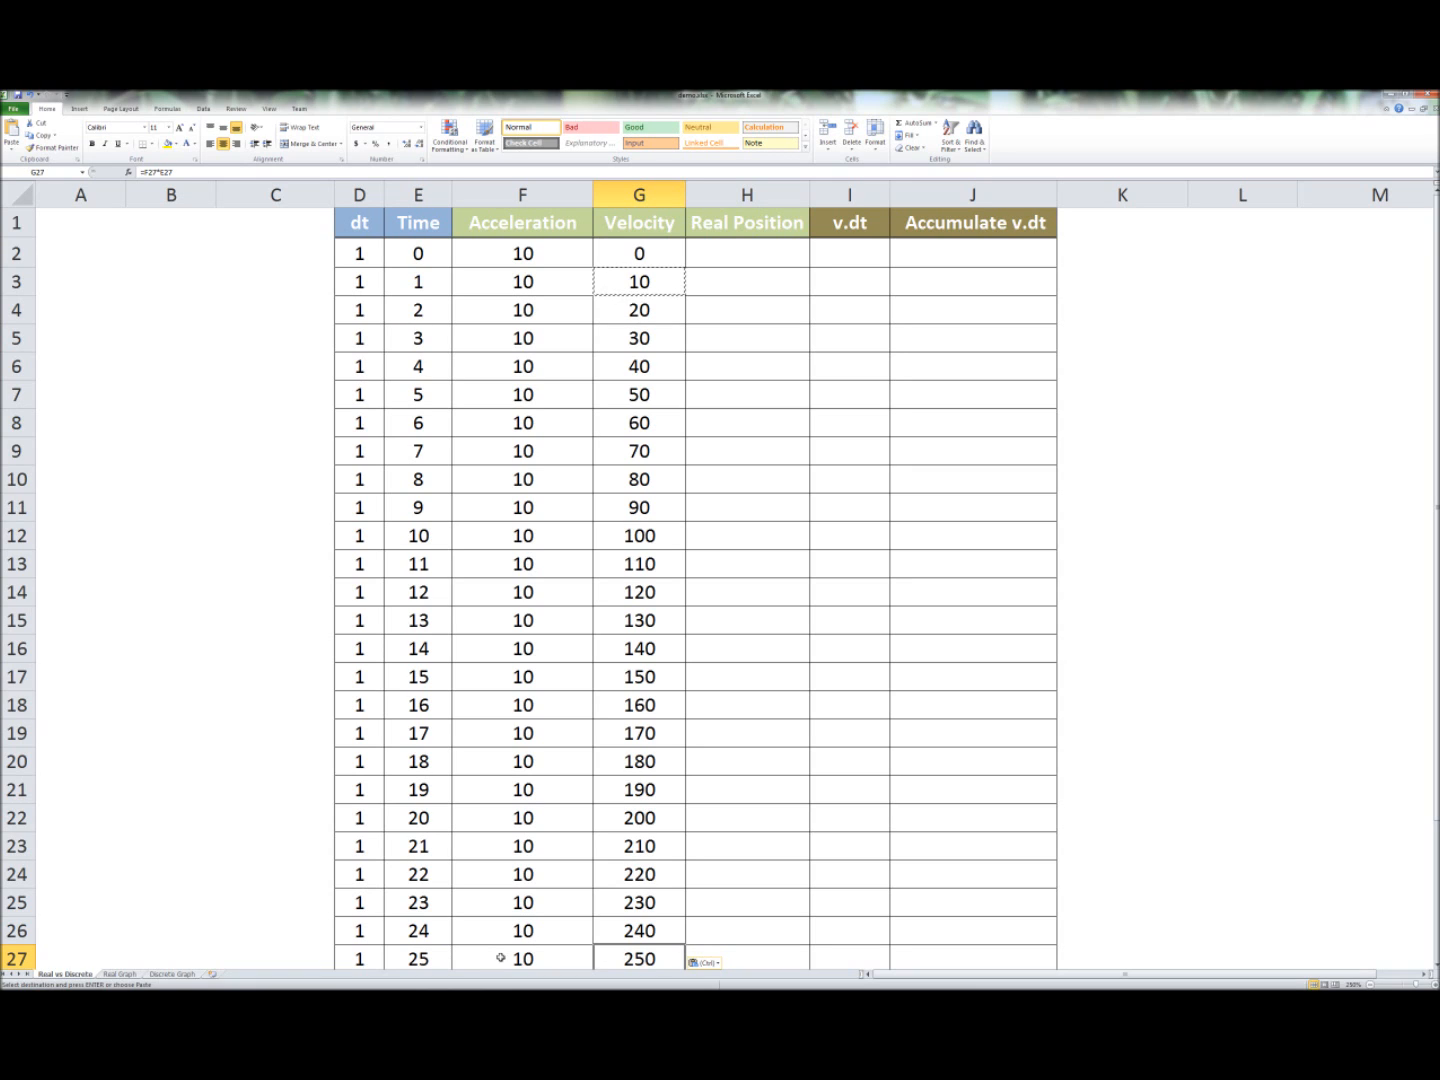
{"action": "left_click", "coordinate": [418, 958]}
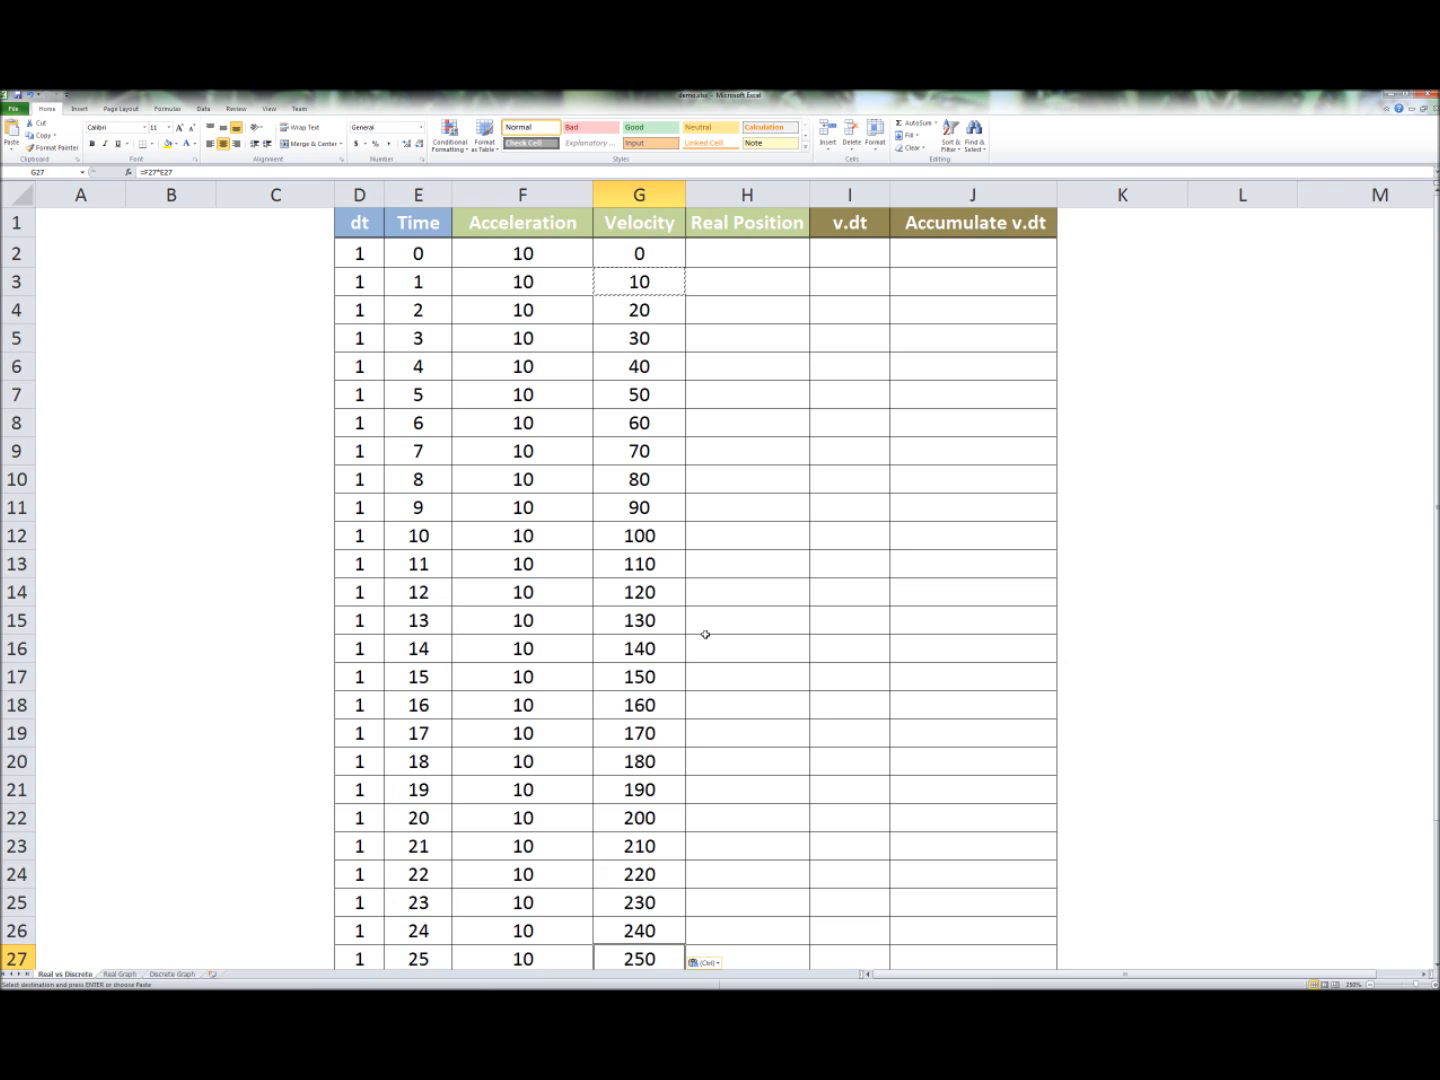
{"action": "left_click", "coordinate": [746, 252]}
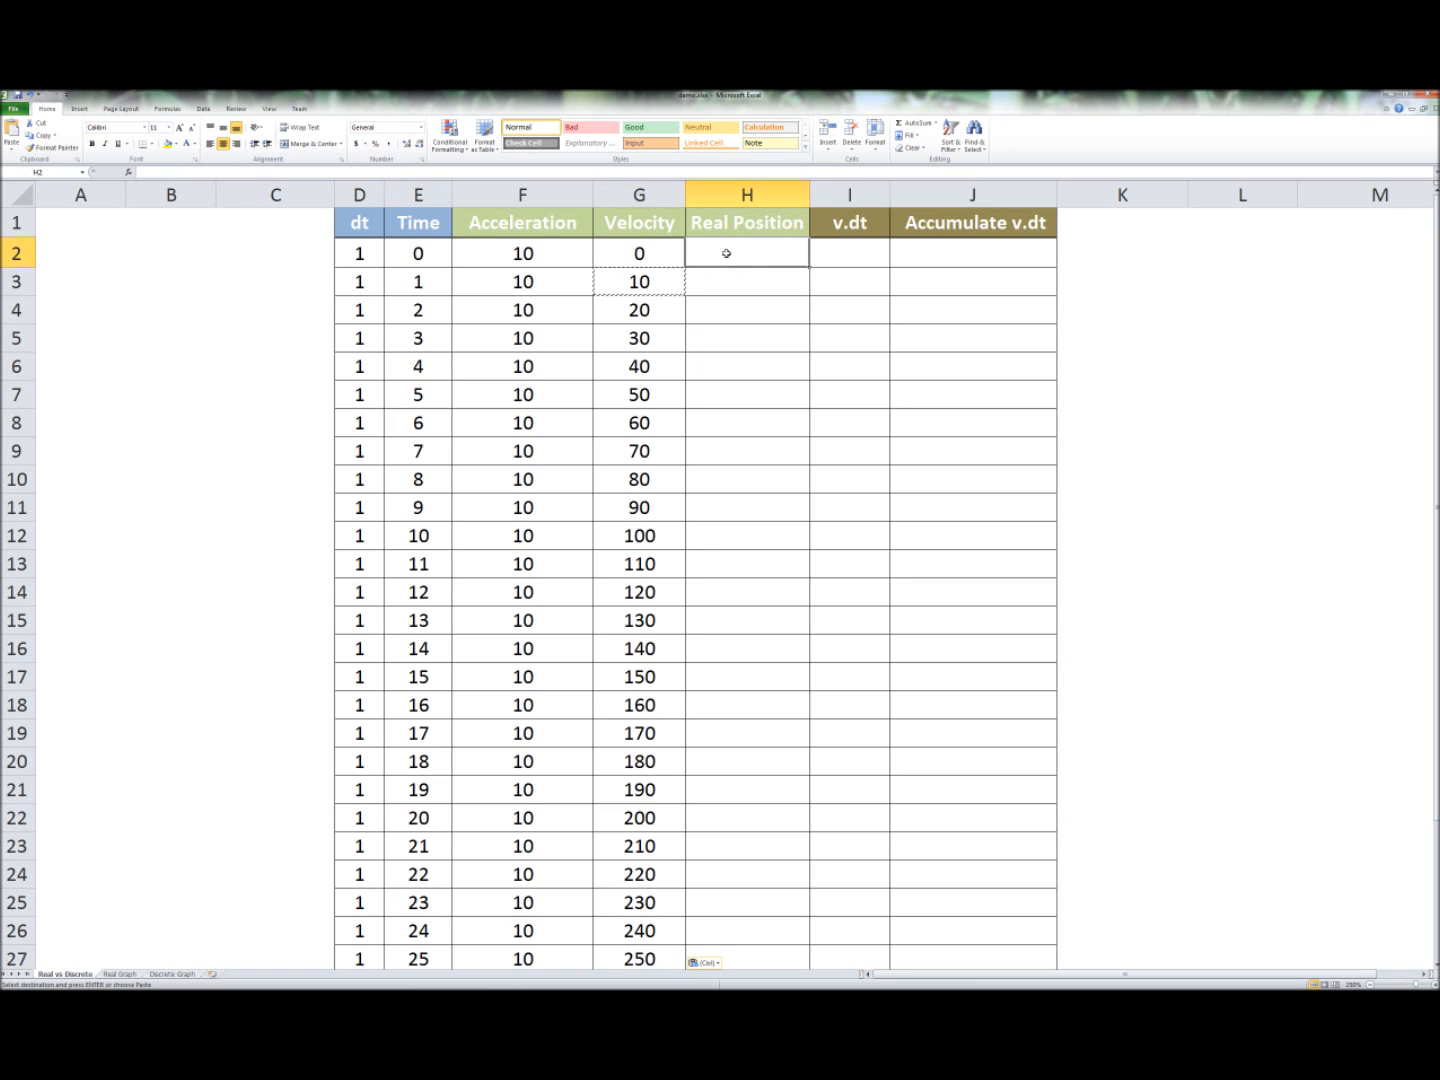
- Start Real Position at 0 and enter =0.5*F3*E3*E3 in H3
{"action": "type", "text": "0"}
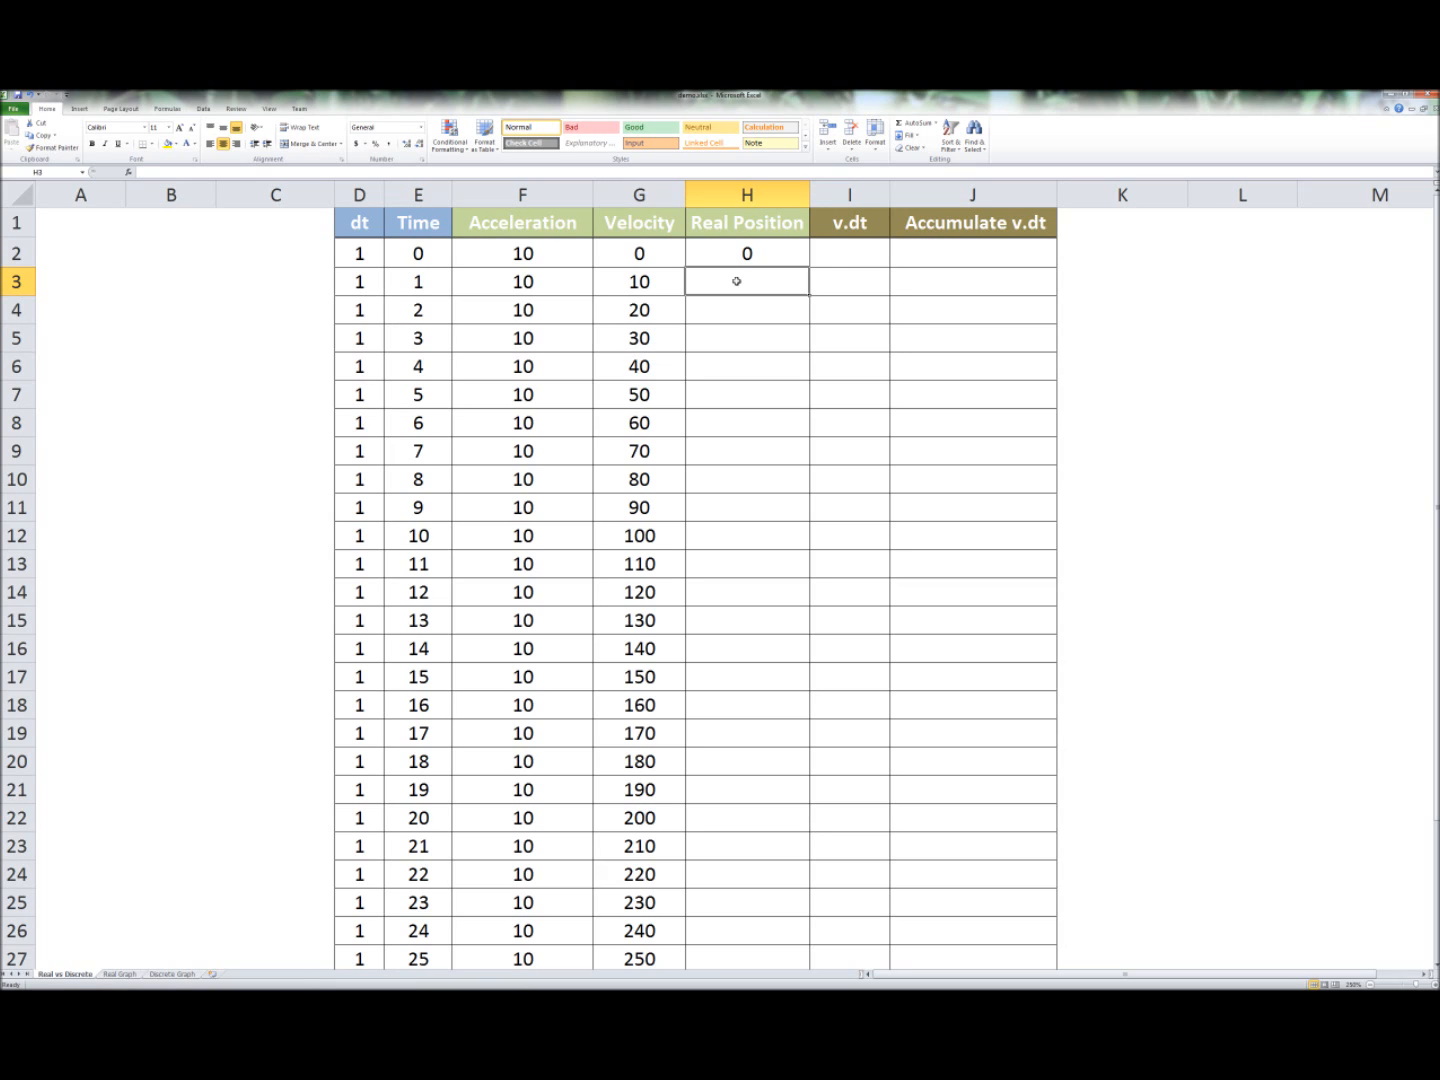
{"action": "type", "text": "="}
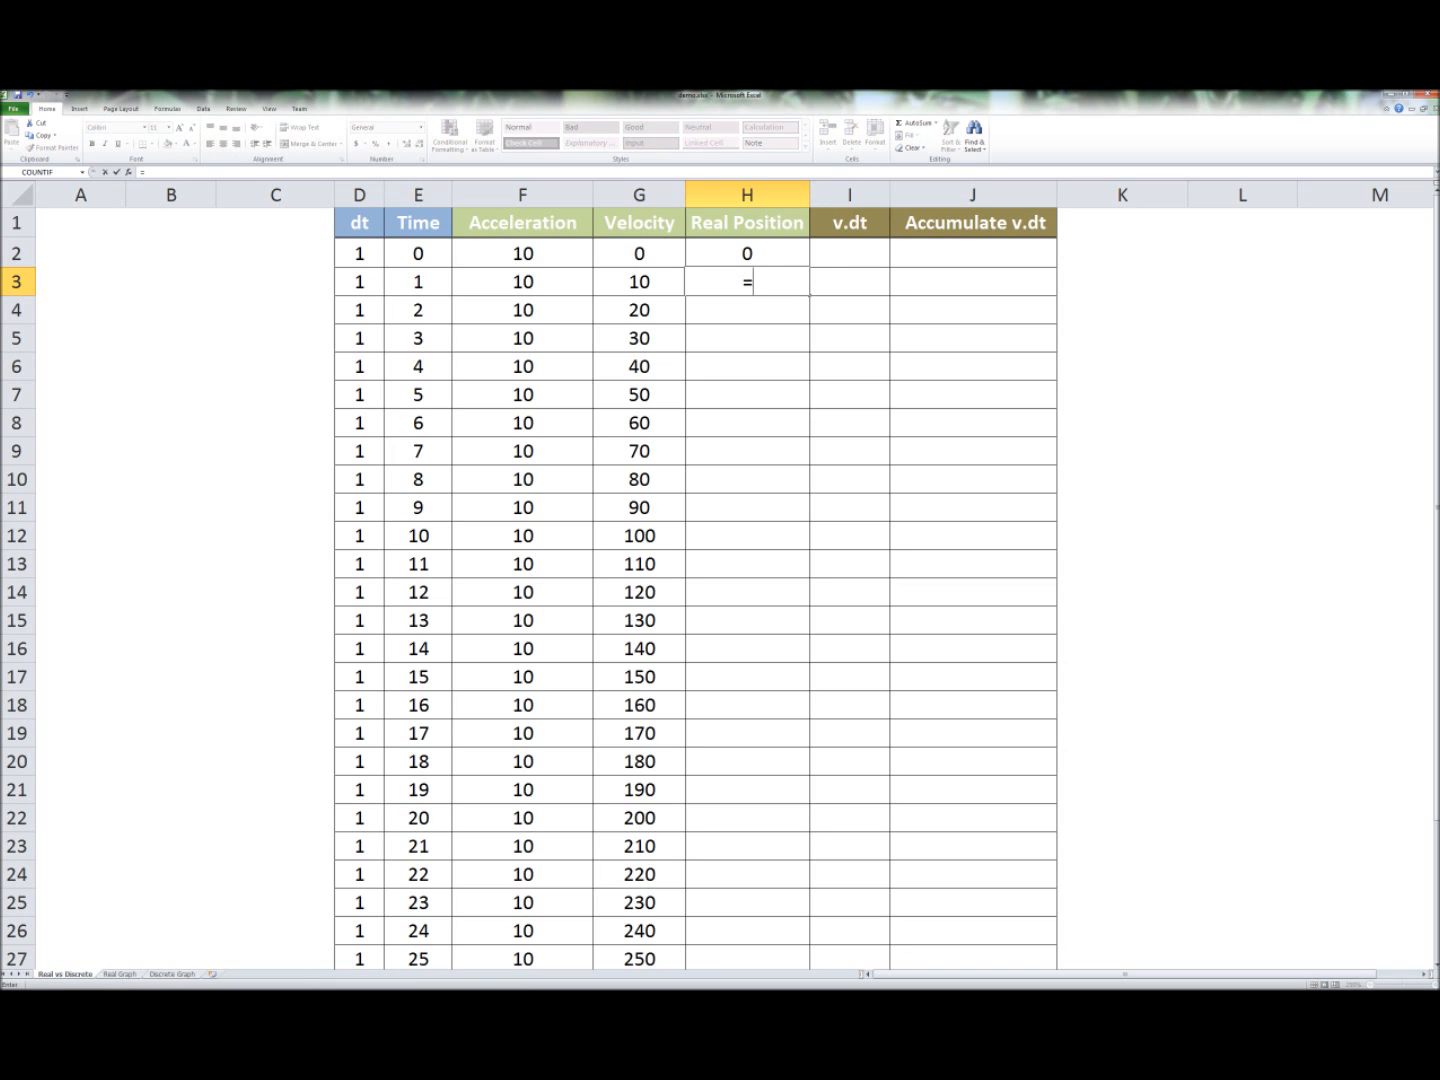
{"action": "type", "text": "0.5"}
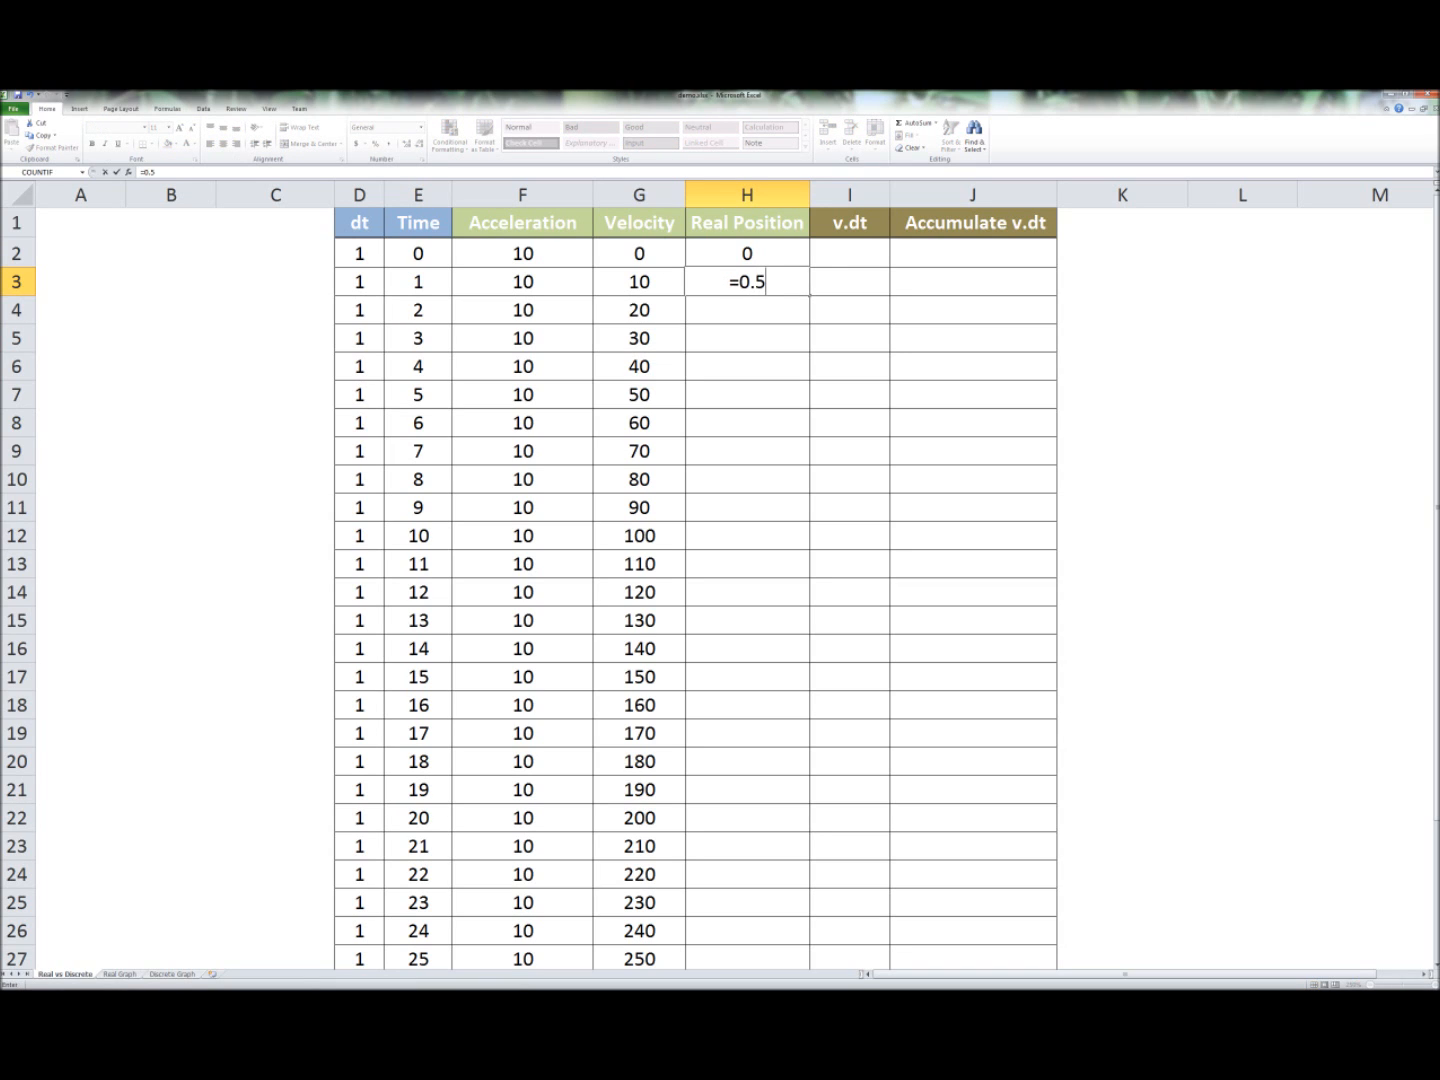
{"action": "type", "text": "*"}
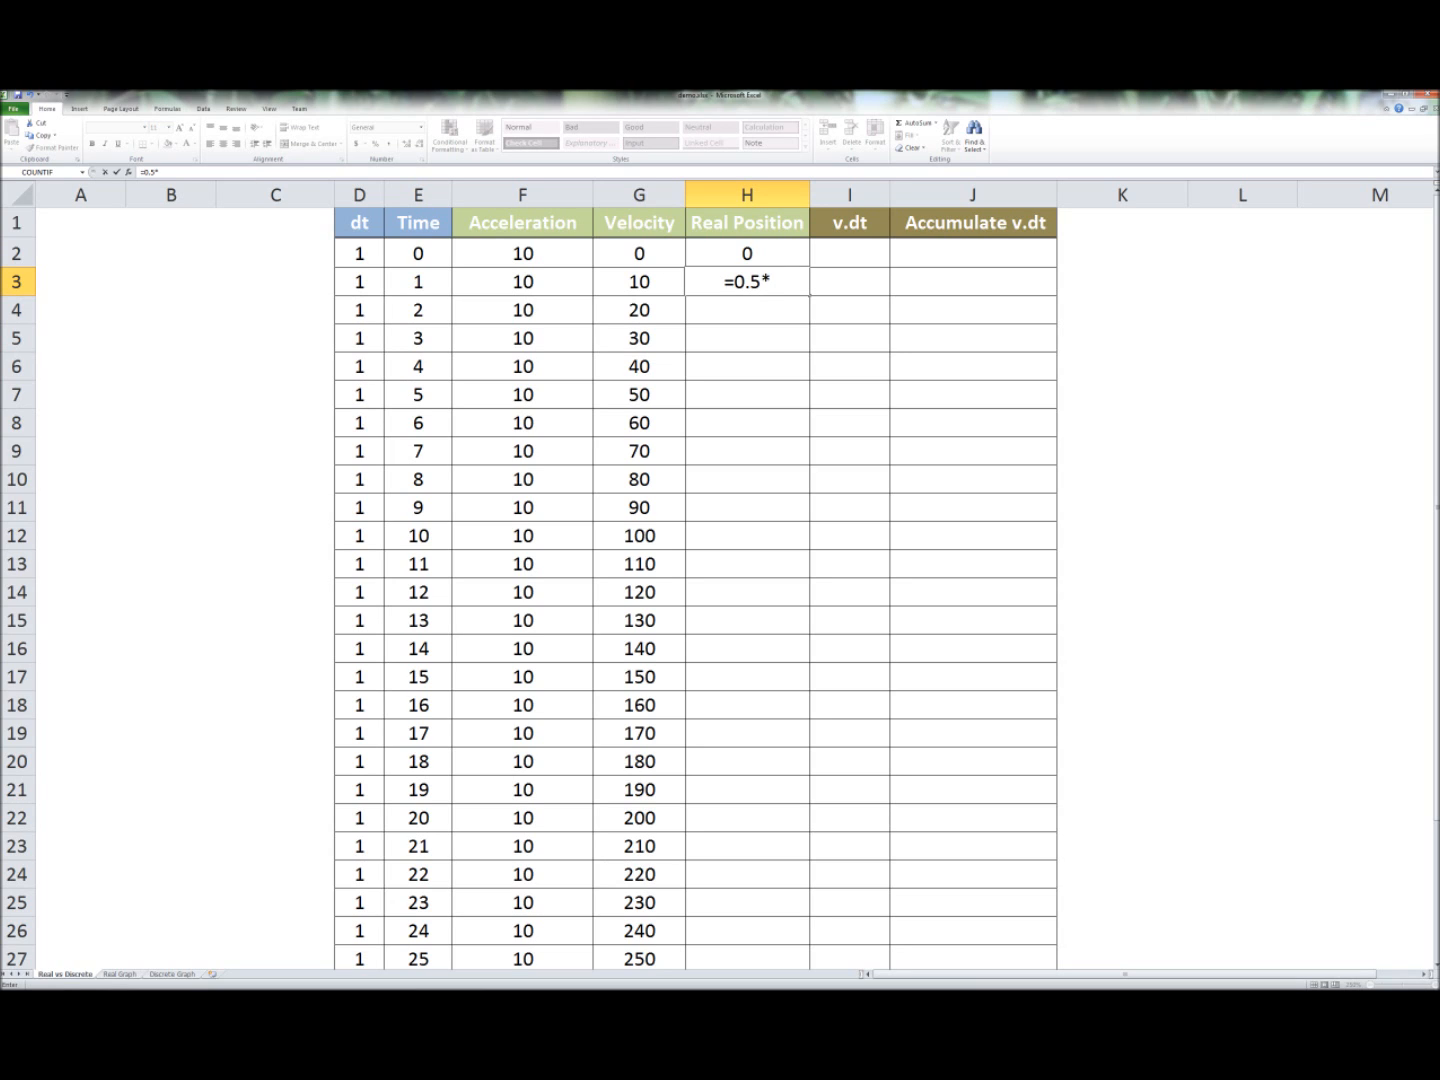
{"action": "left_click", "coordinate": [522, 280]}
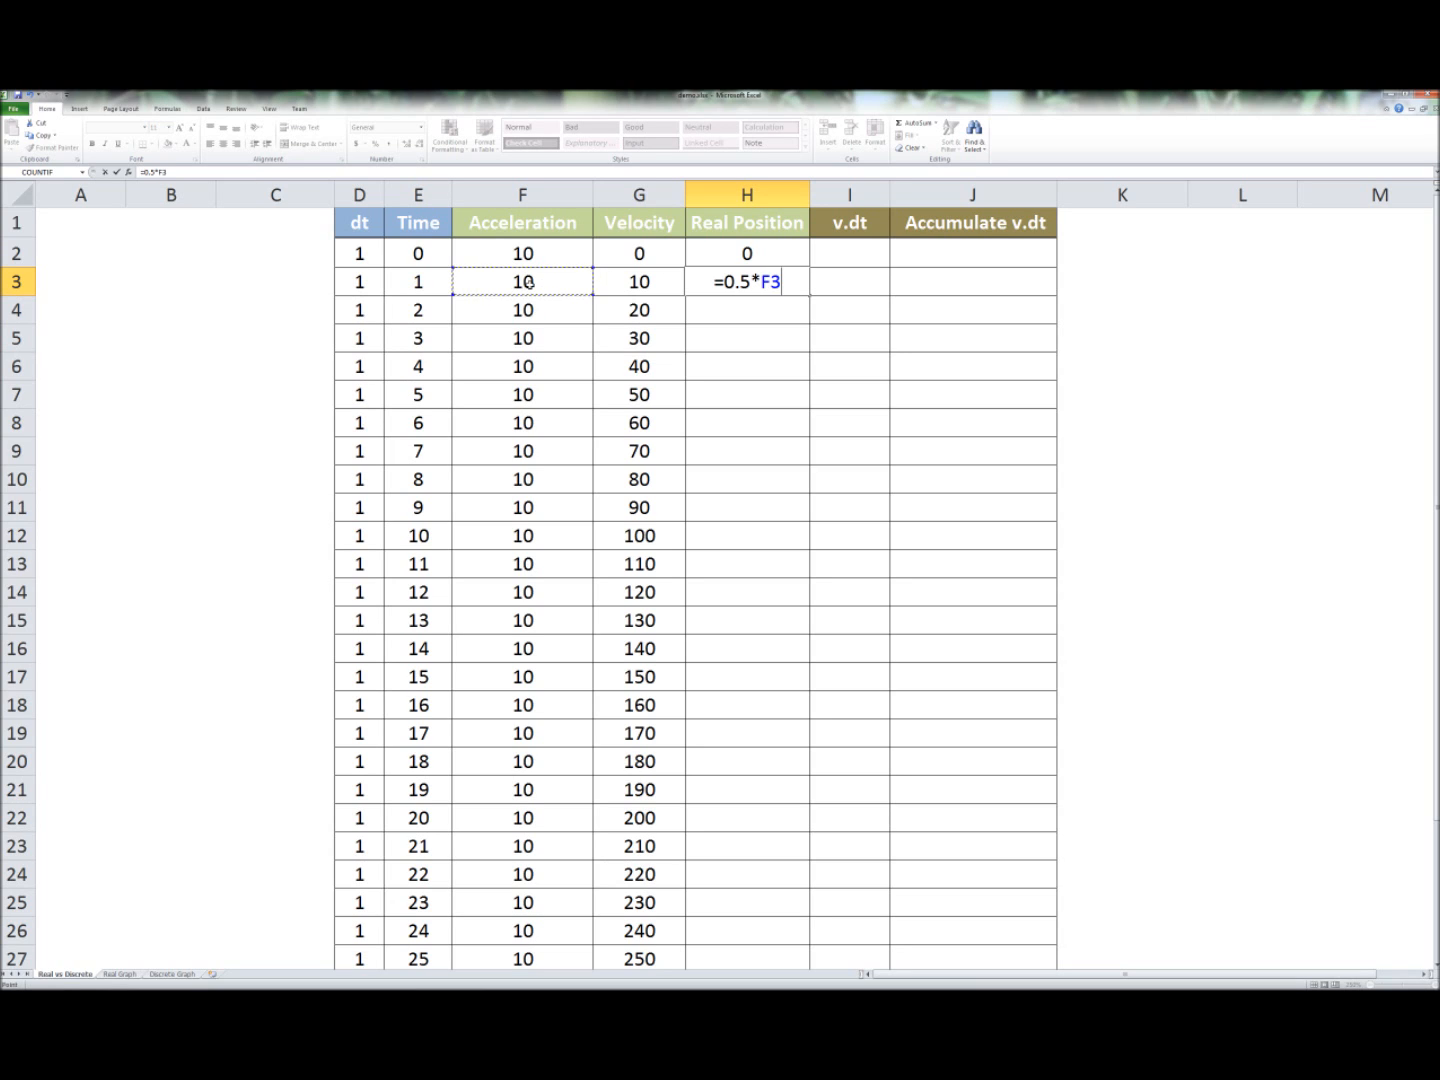
{"action": "type", "text": "*"}
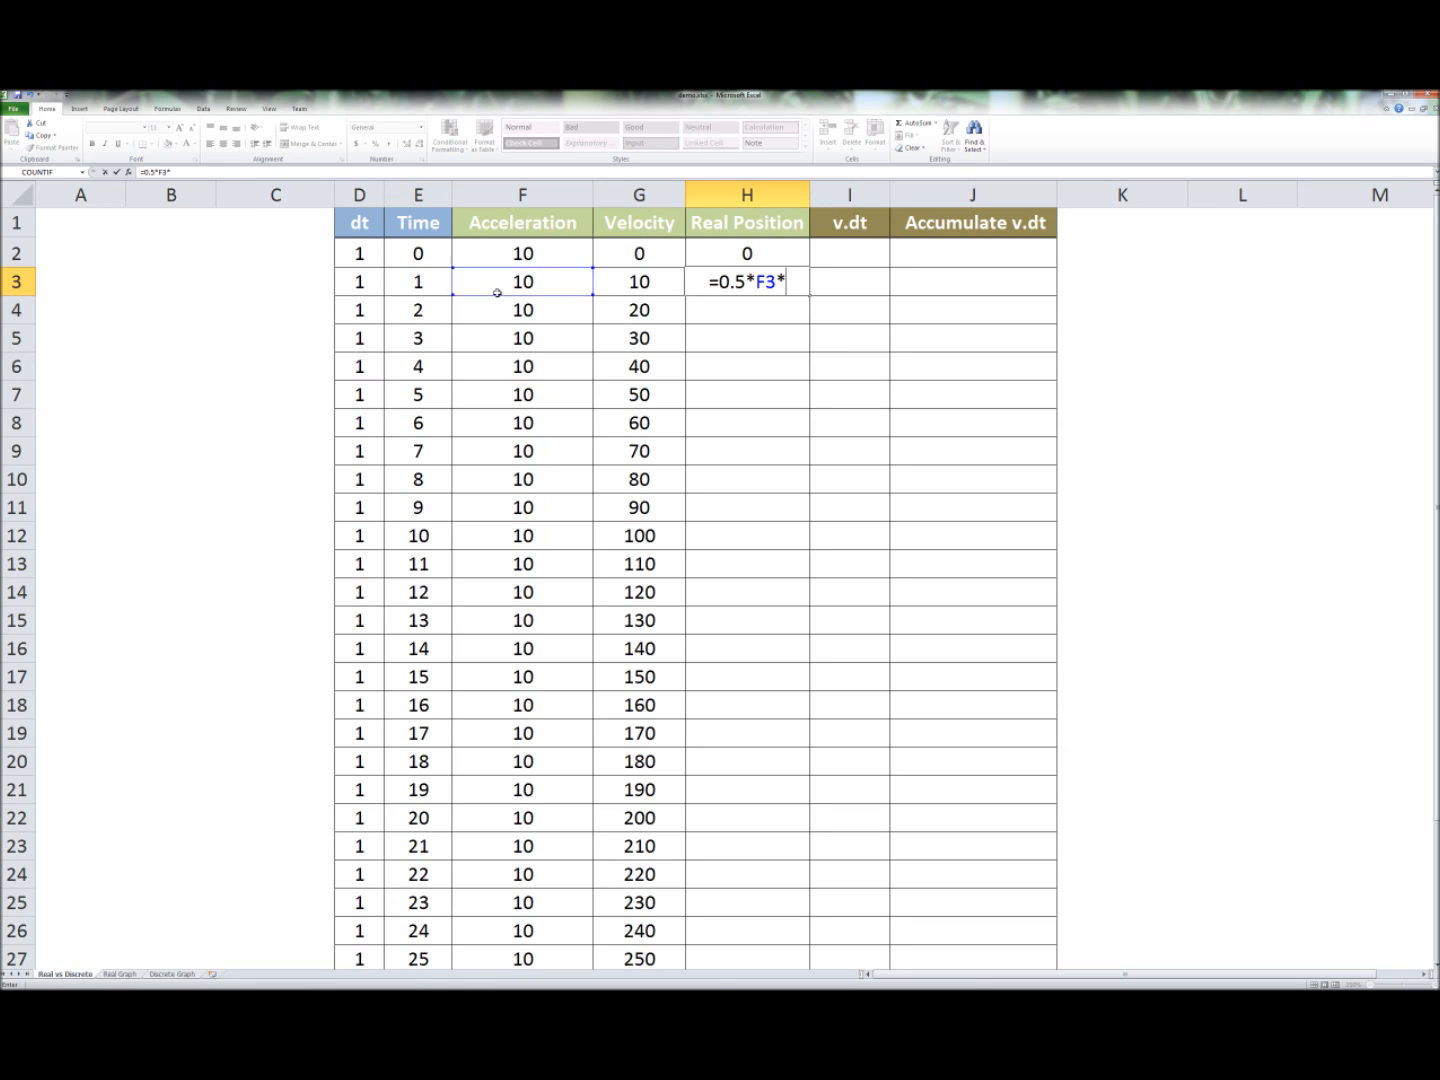
{"action": "left_click", "coordinate": [418, 280]}
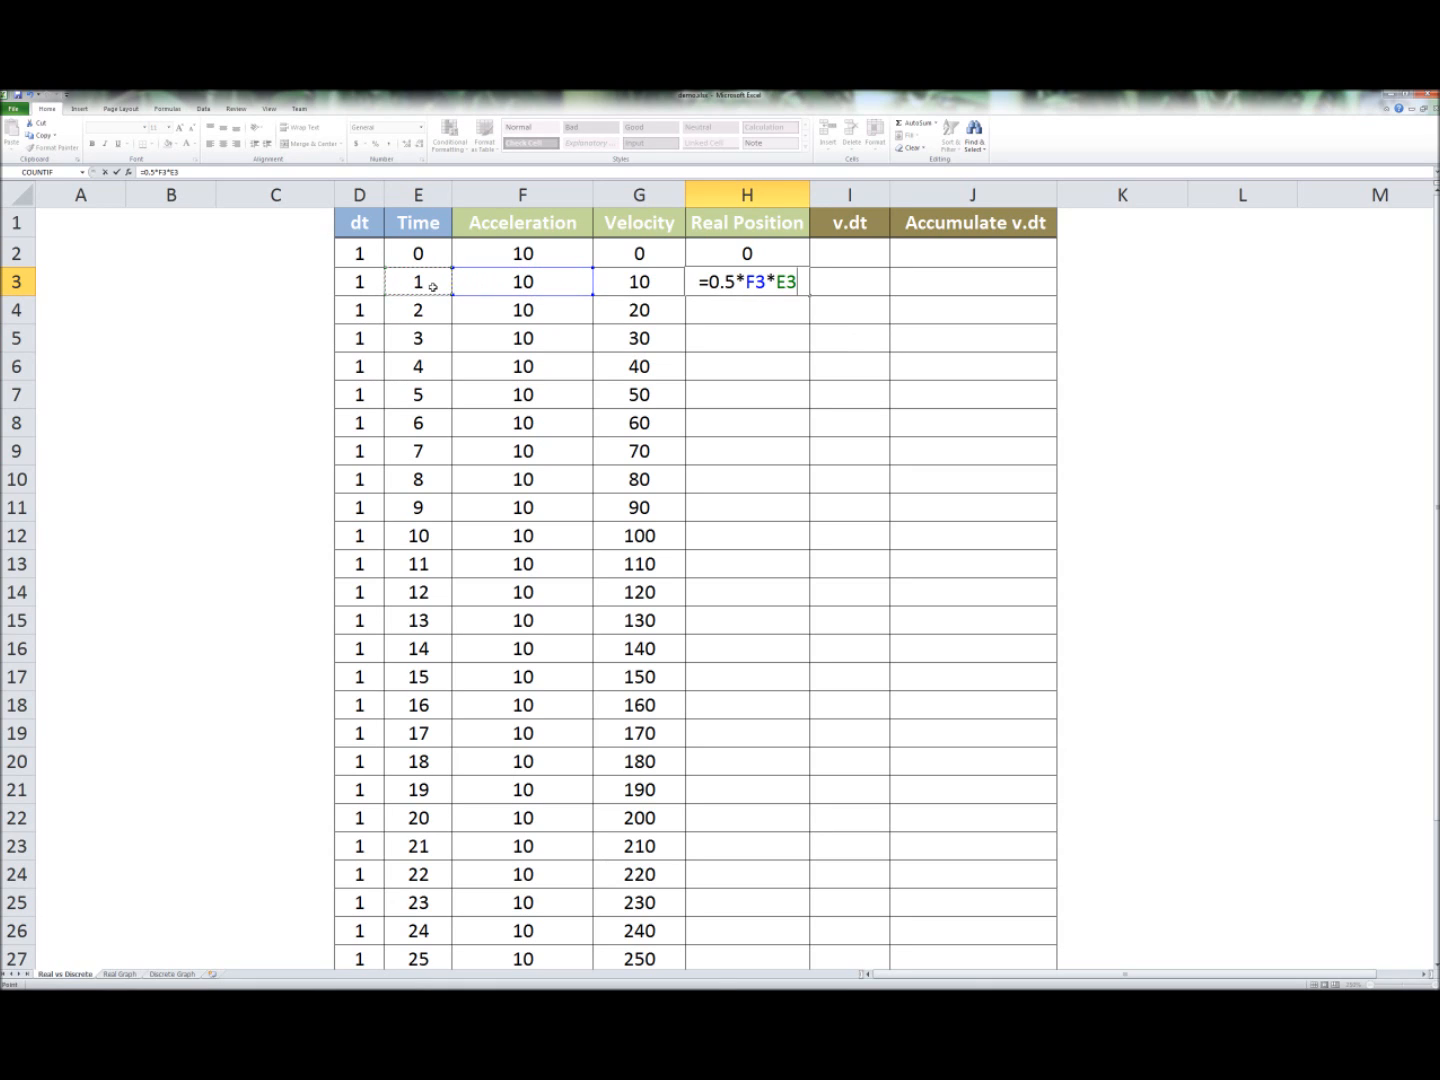
{"action": "type", "text": "*"}
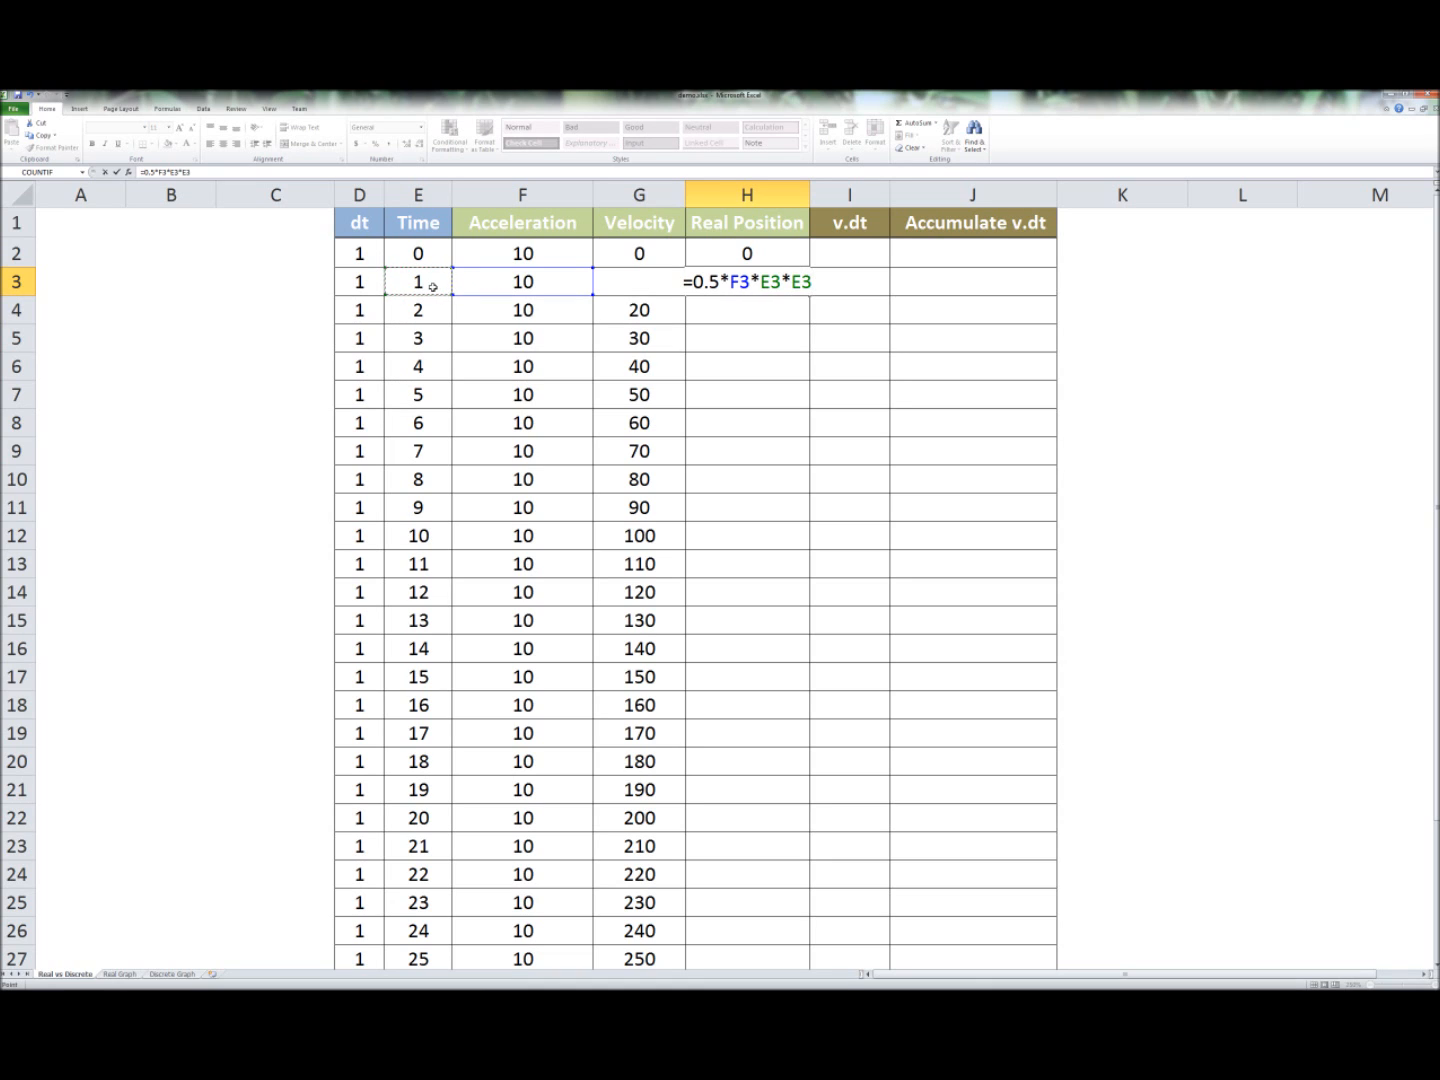
{"action": "key", "text": "Return"}
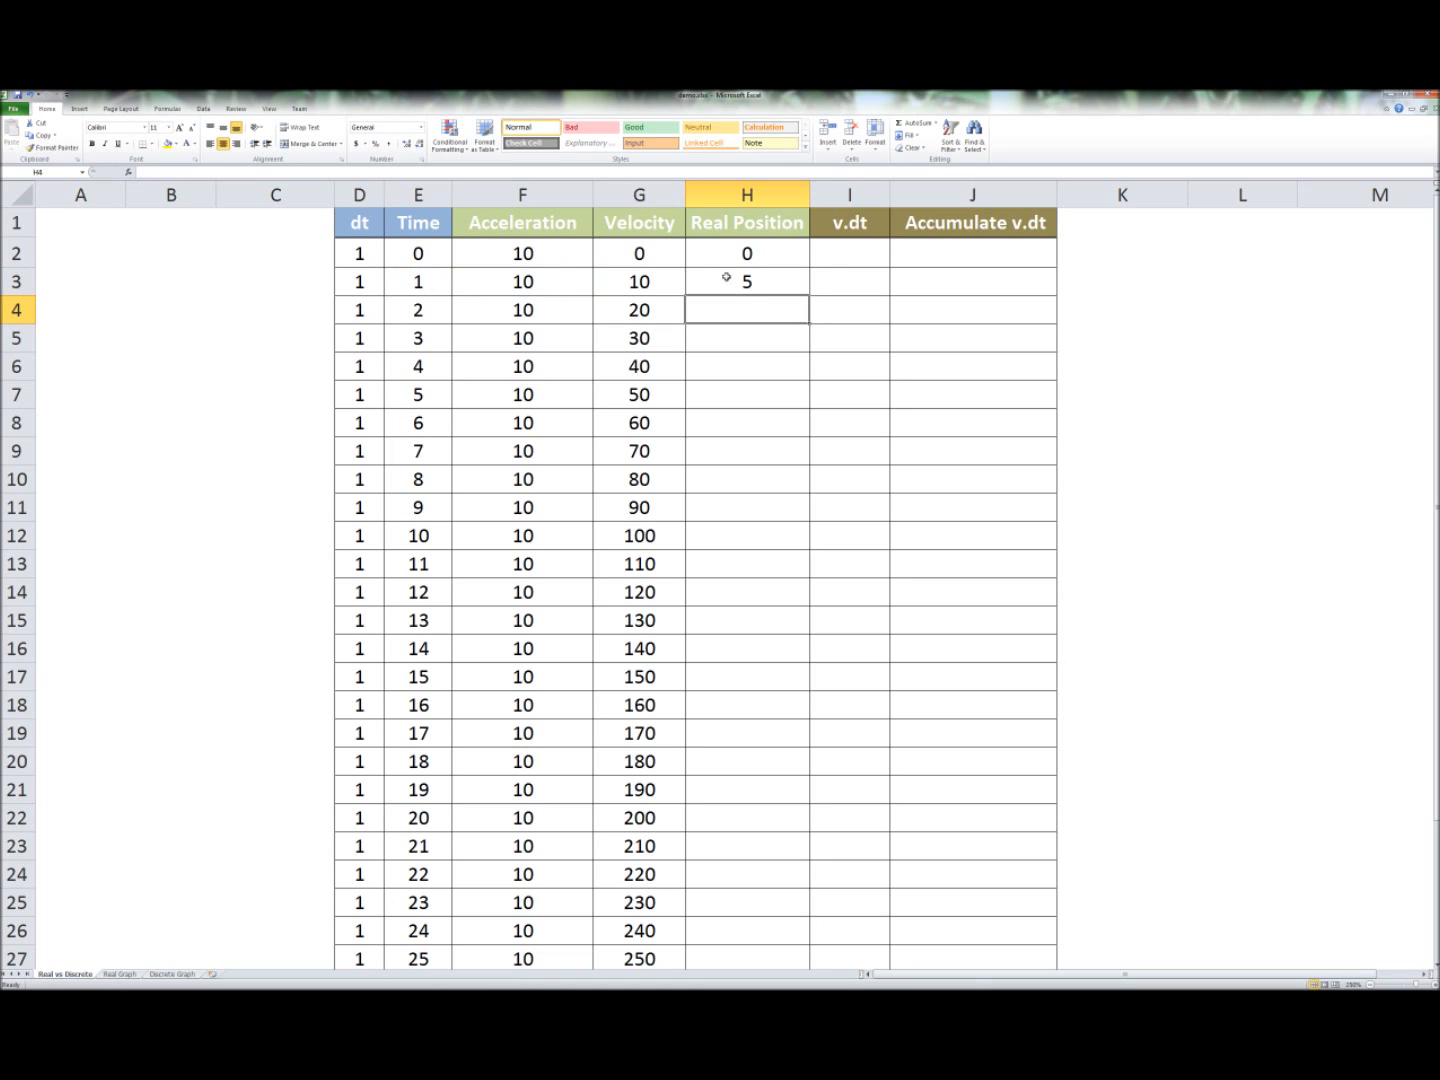
- Copy the position formula down to row 27, reaching 3125, and check it against dt
{"action": "left_click", "coordinate": [748, 280]}
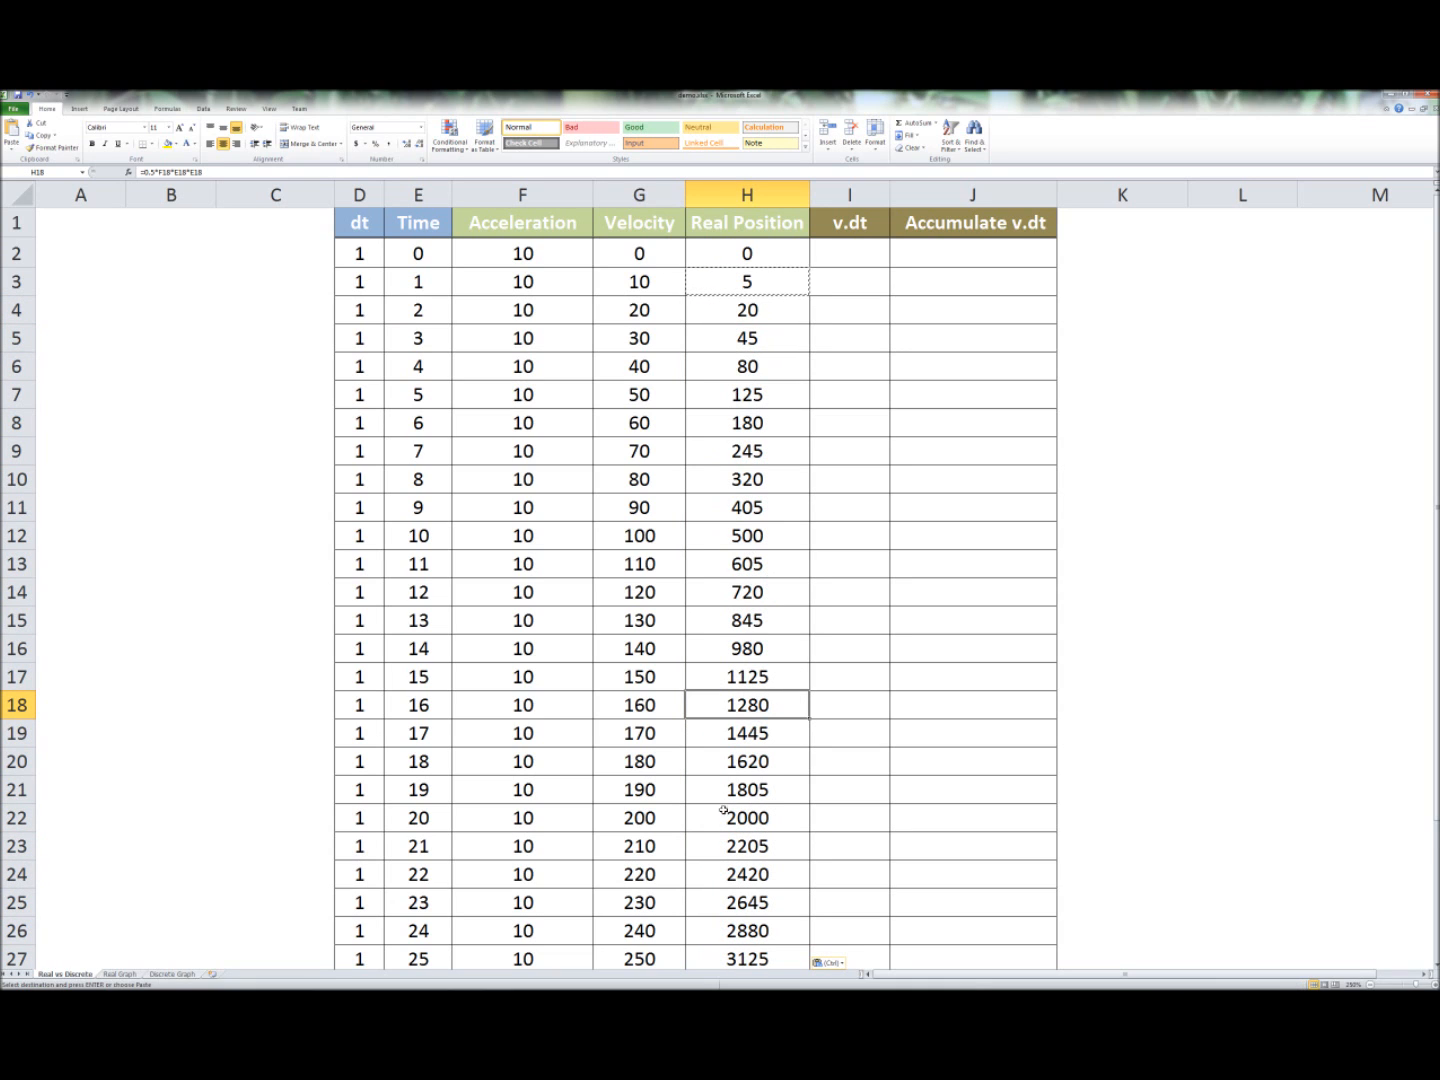
{"action": "left_click", "coordinate": [418, 958]}
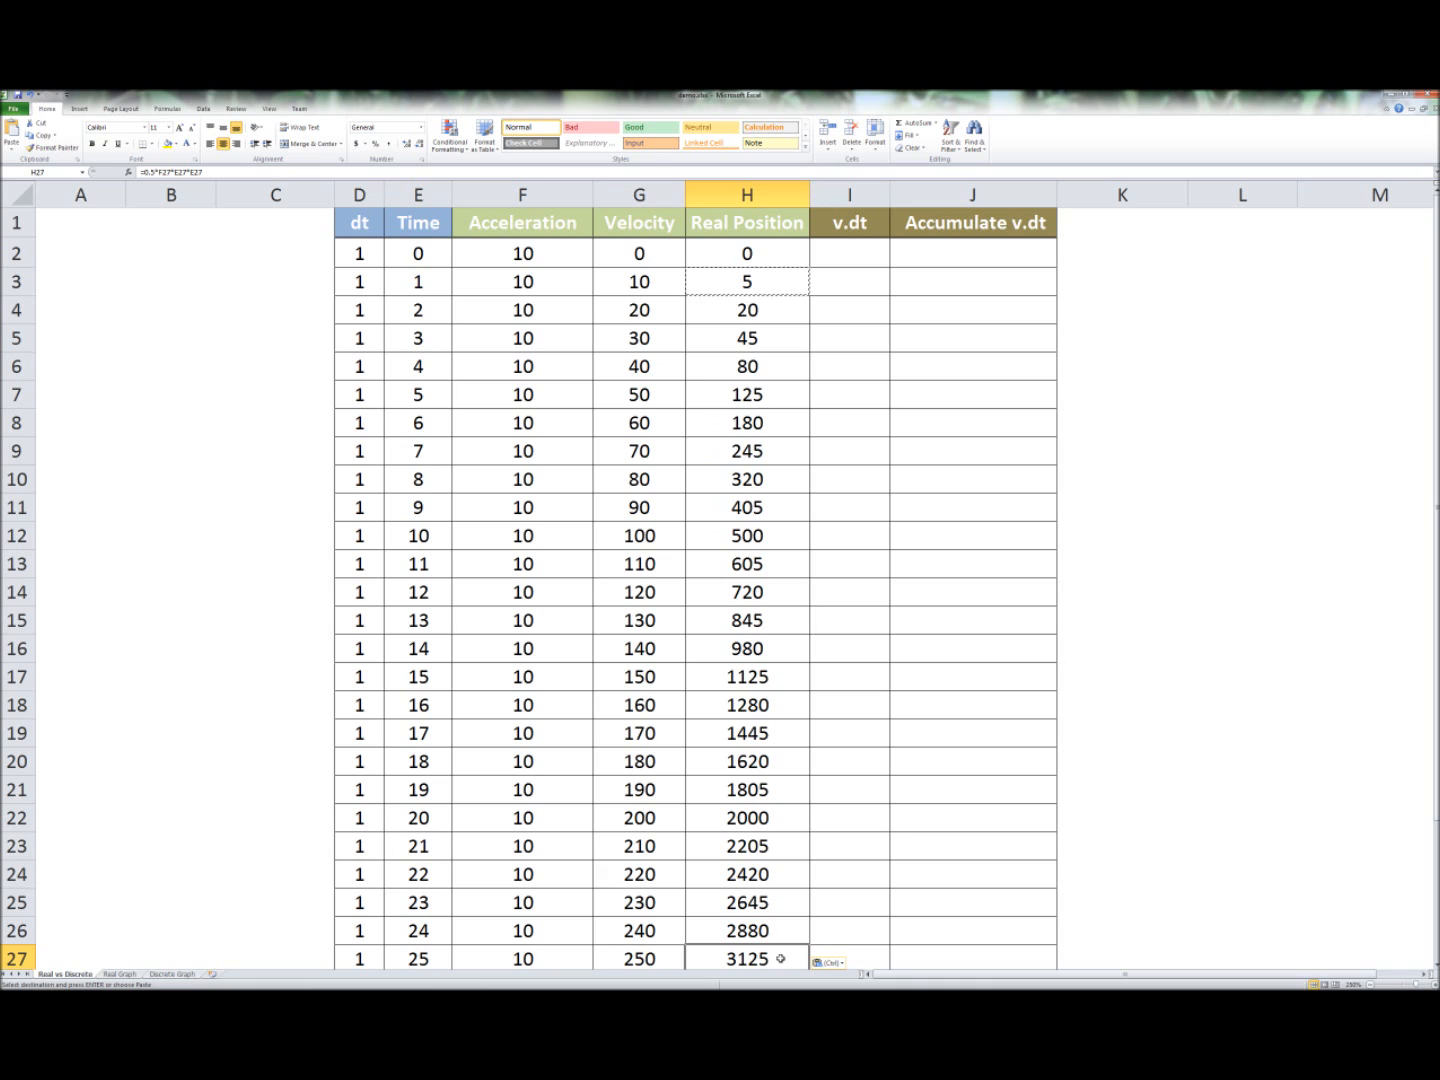
{"action": "left_click", "coordinate": [360, 252]}
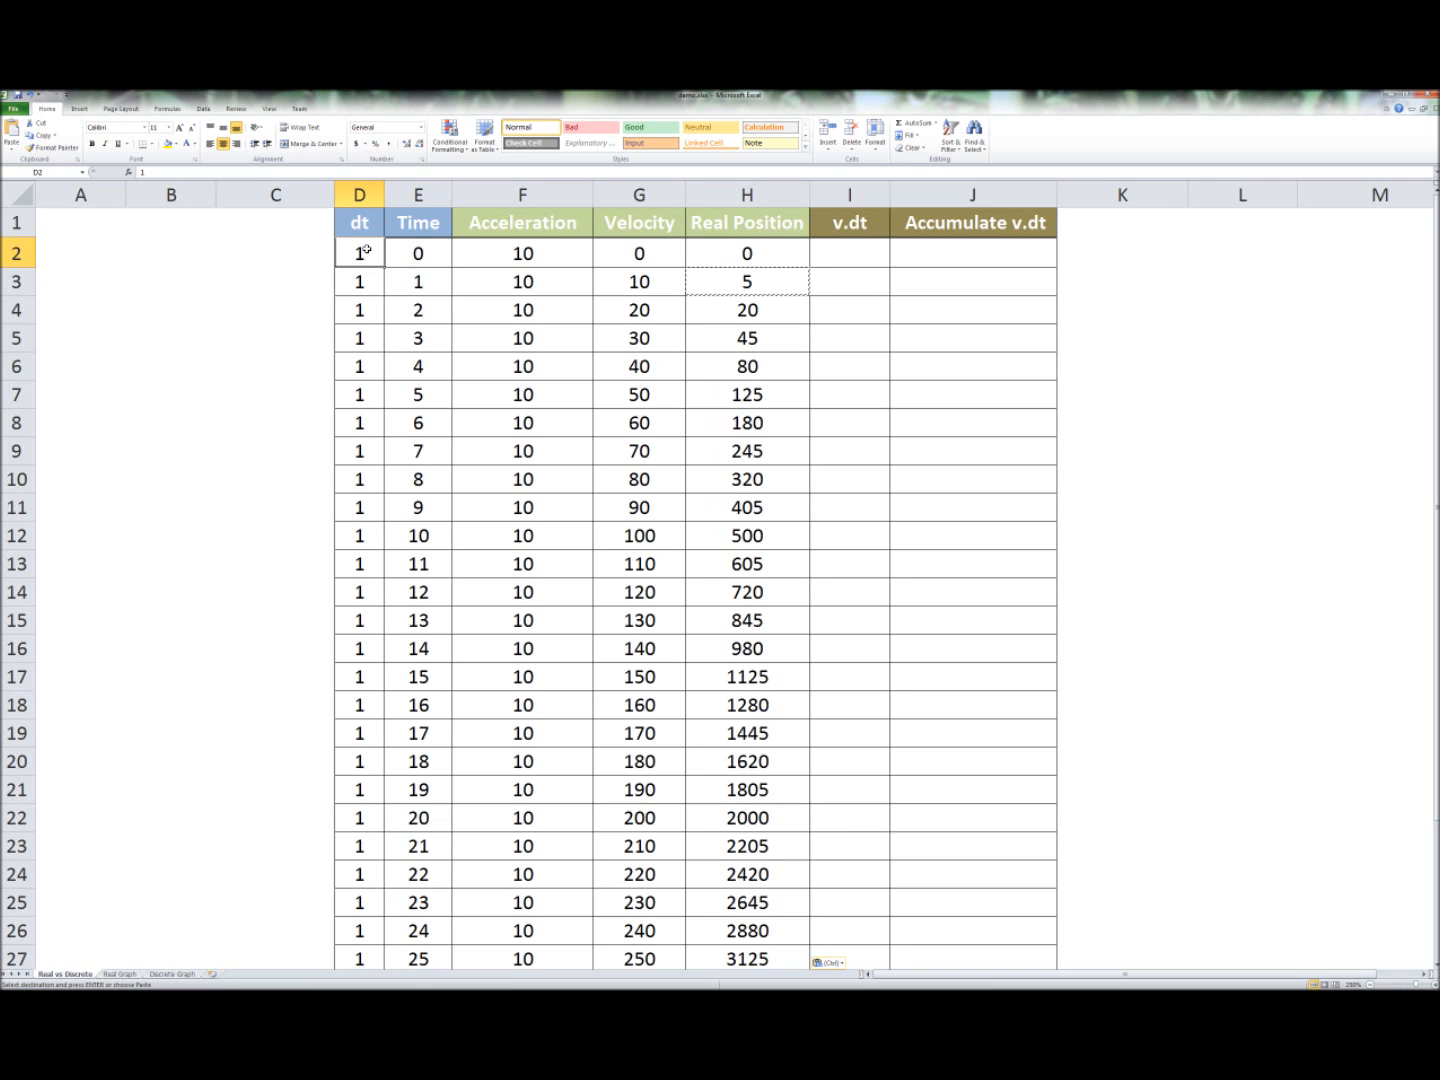
- Start v.dt at 0 in I2 and enter velocity times dt (=G3*D2) in I3
{"action": "left_click", "coordinate": [848, 252]}
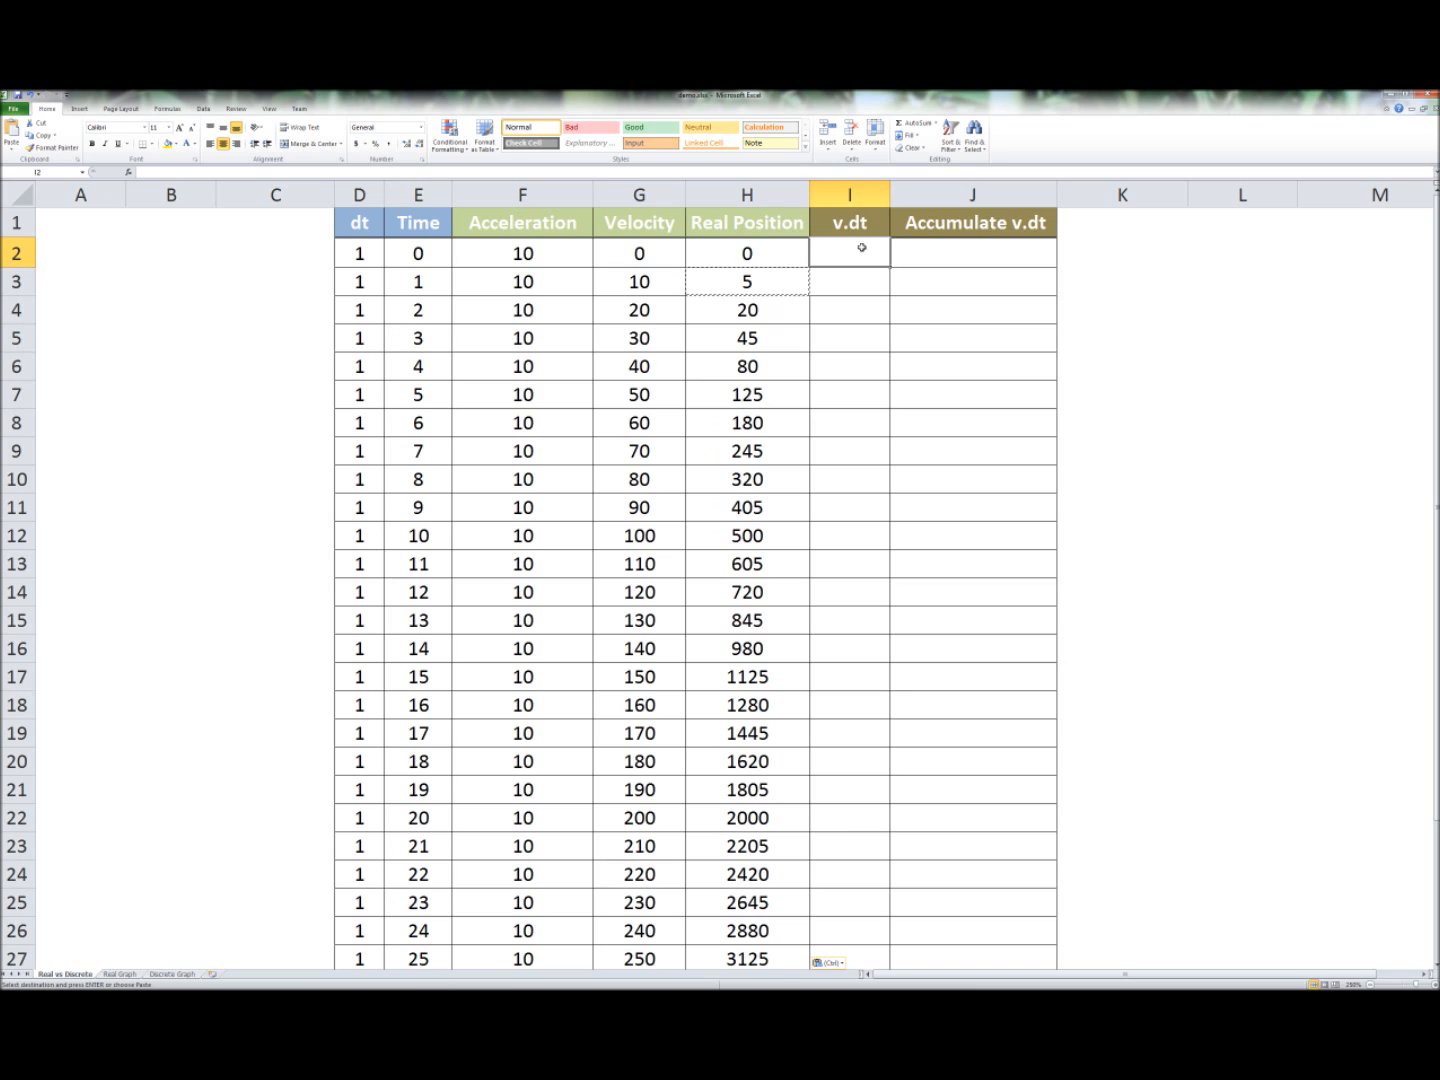
{"action": "left_click", "coordinate": [848, 280]}
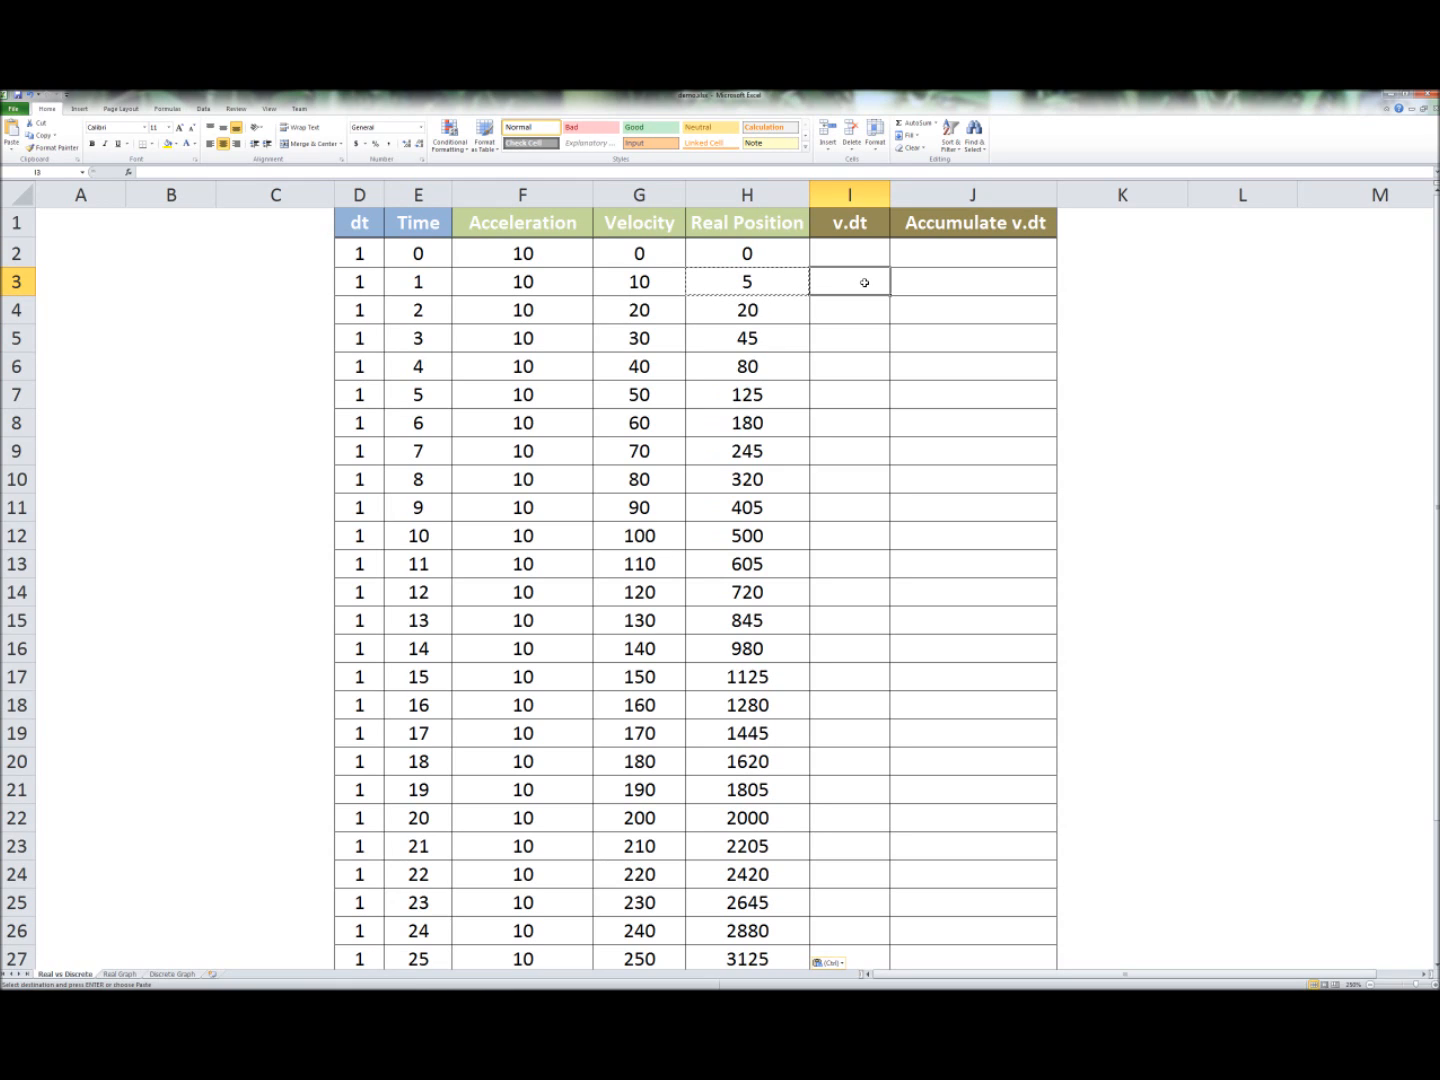
{"action": "type", "text": "="}
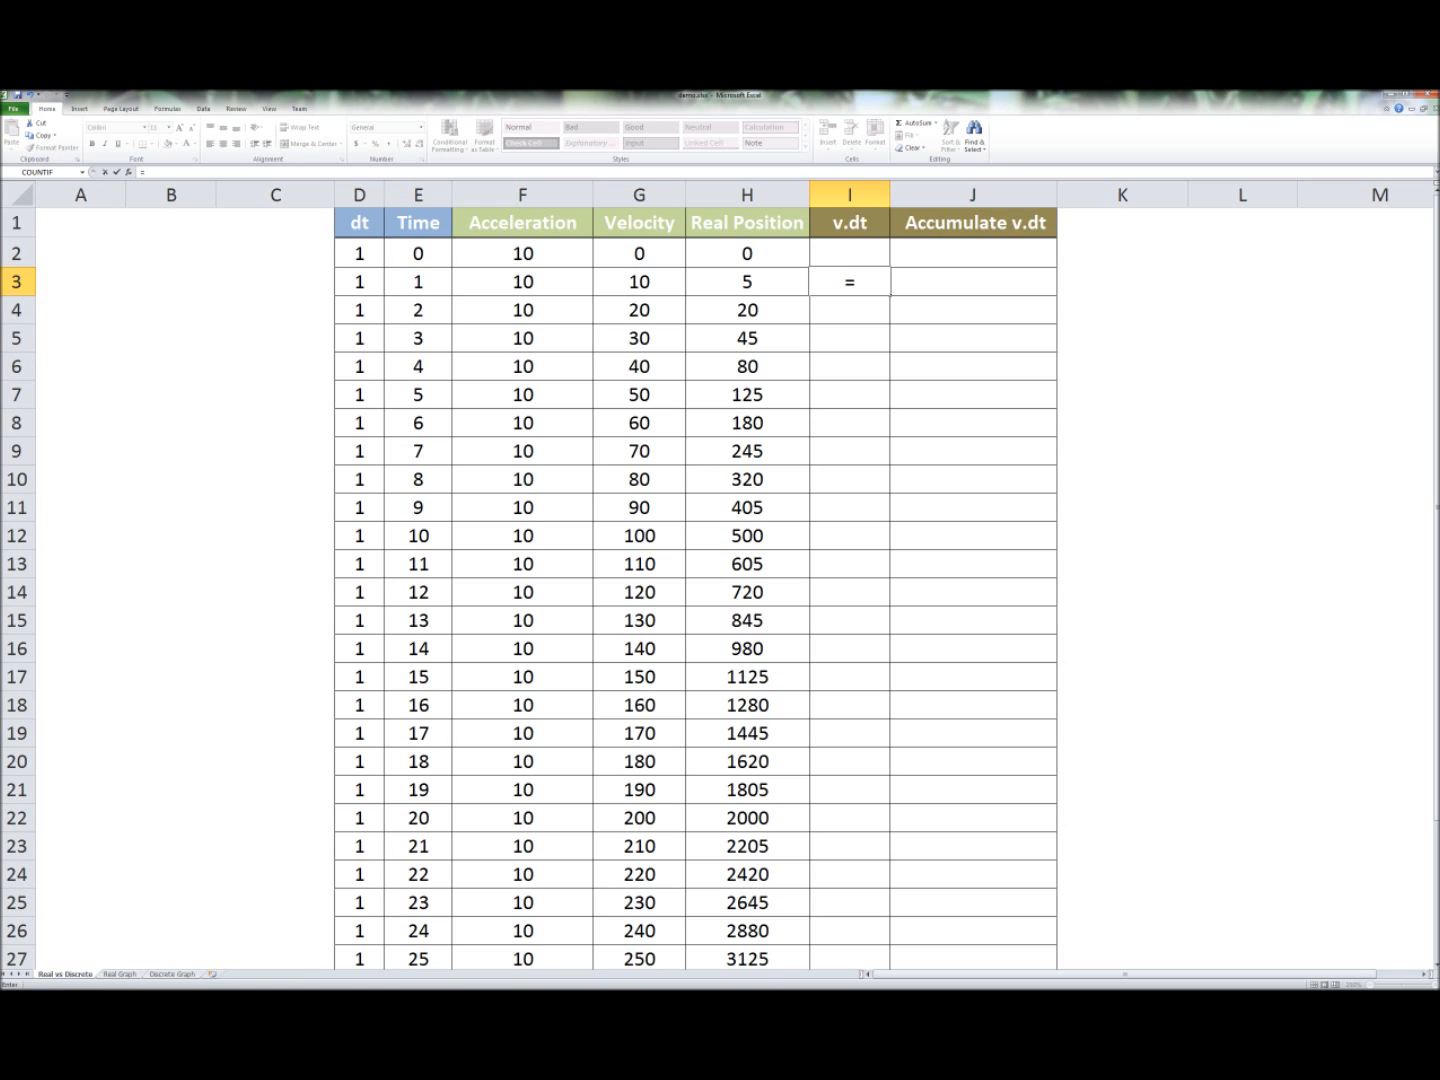
{"action": "left_click", "coordinate": [640, 280]}
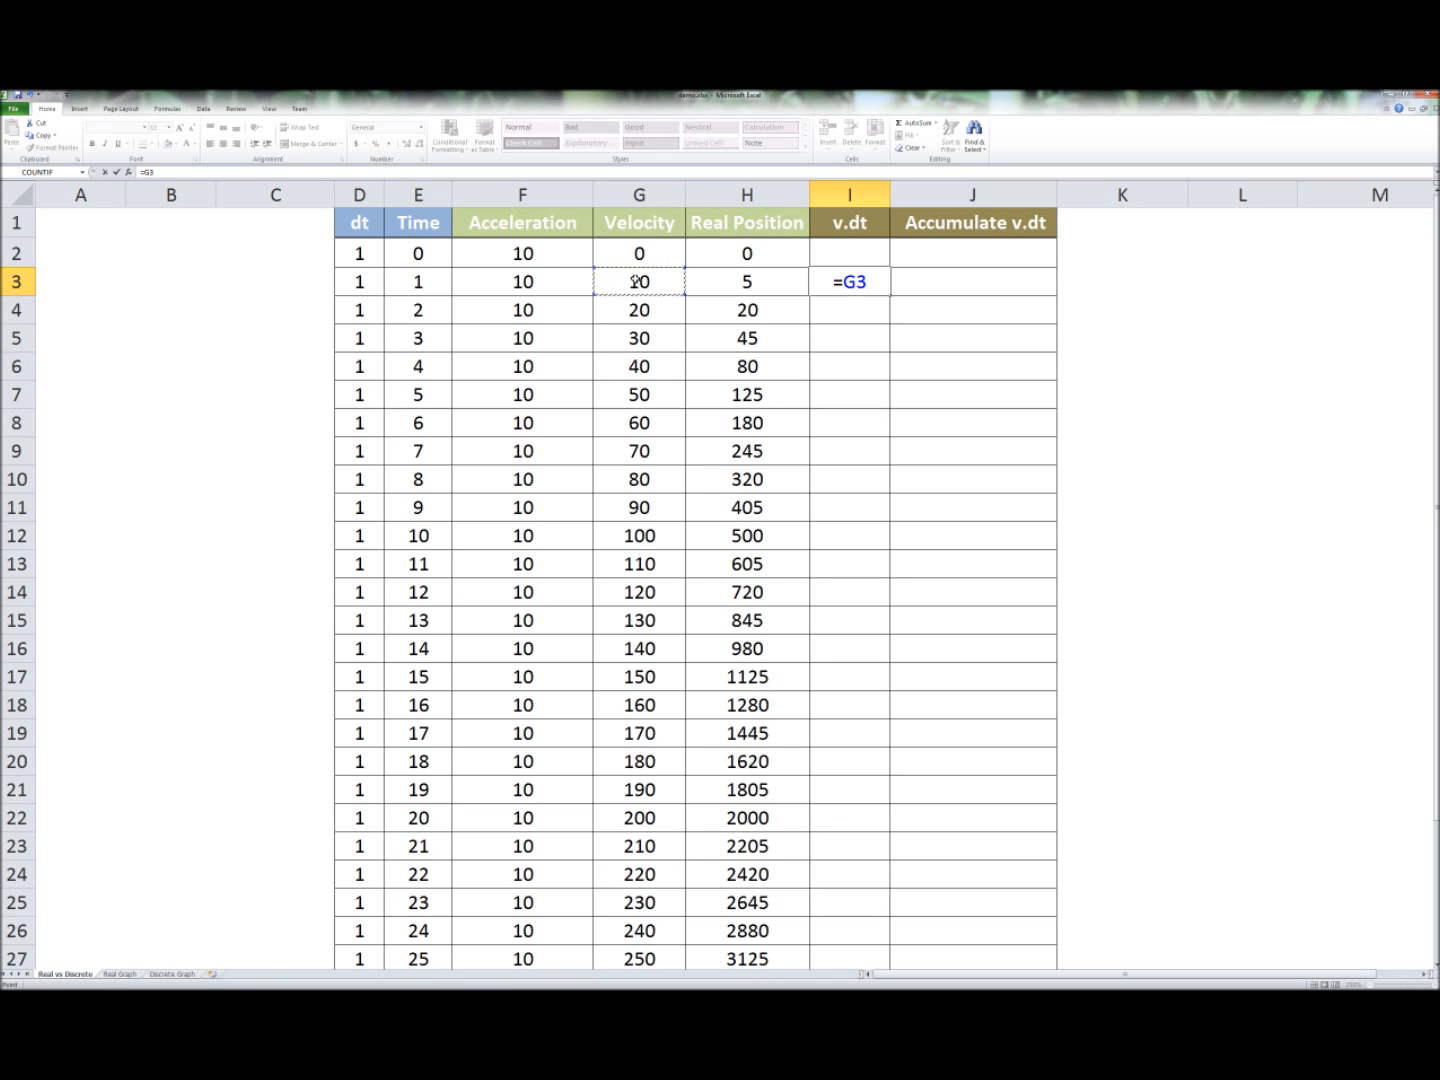
{"action": "type", "text": "*"}
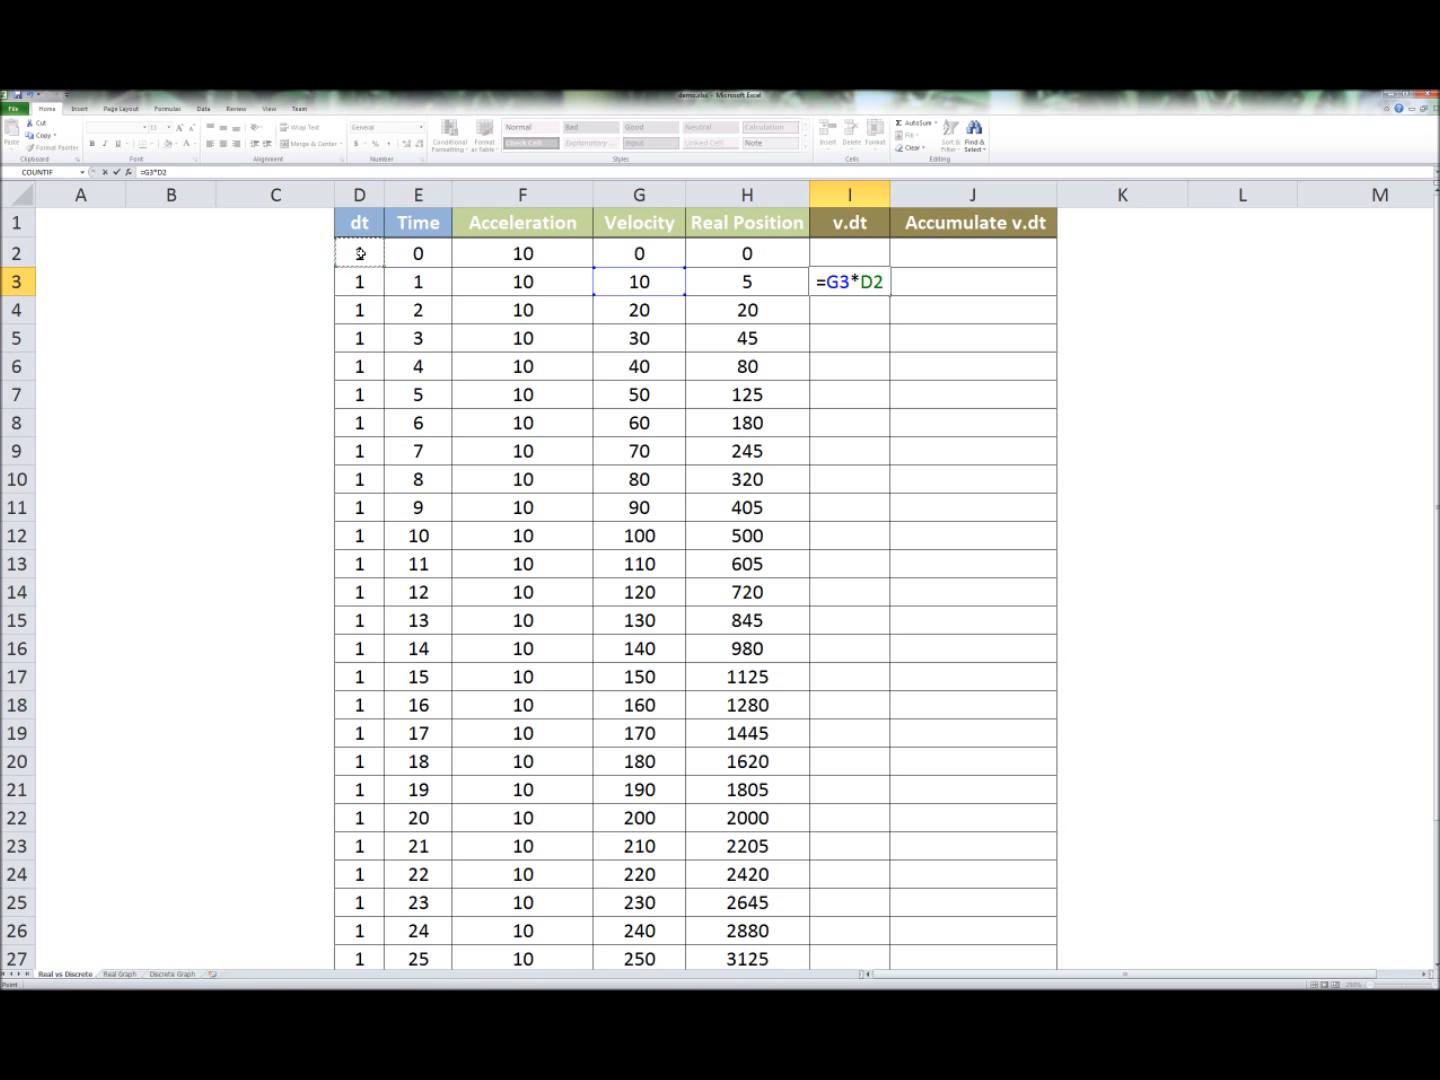
{"action": "key", "text": "Return"}
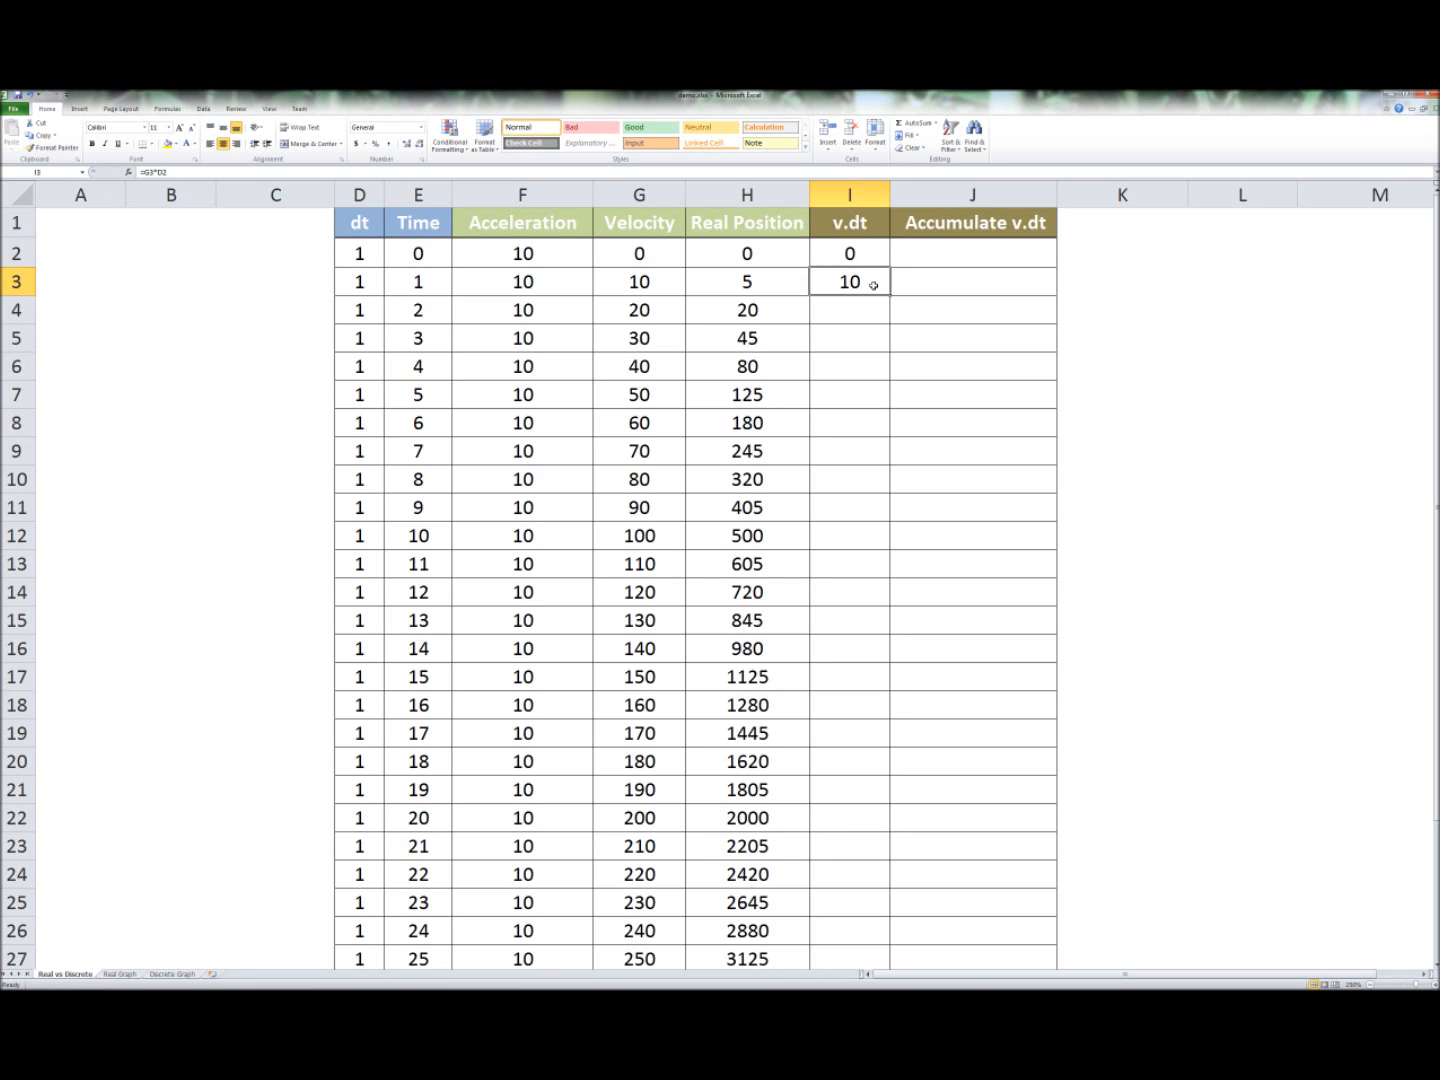
{"action": "mouse_move", "coordinate": [504, 280]}
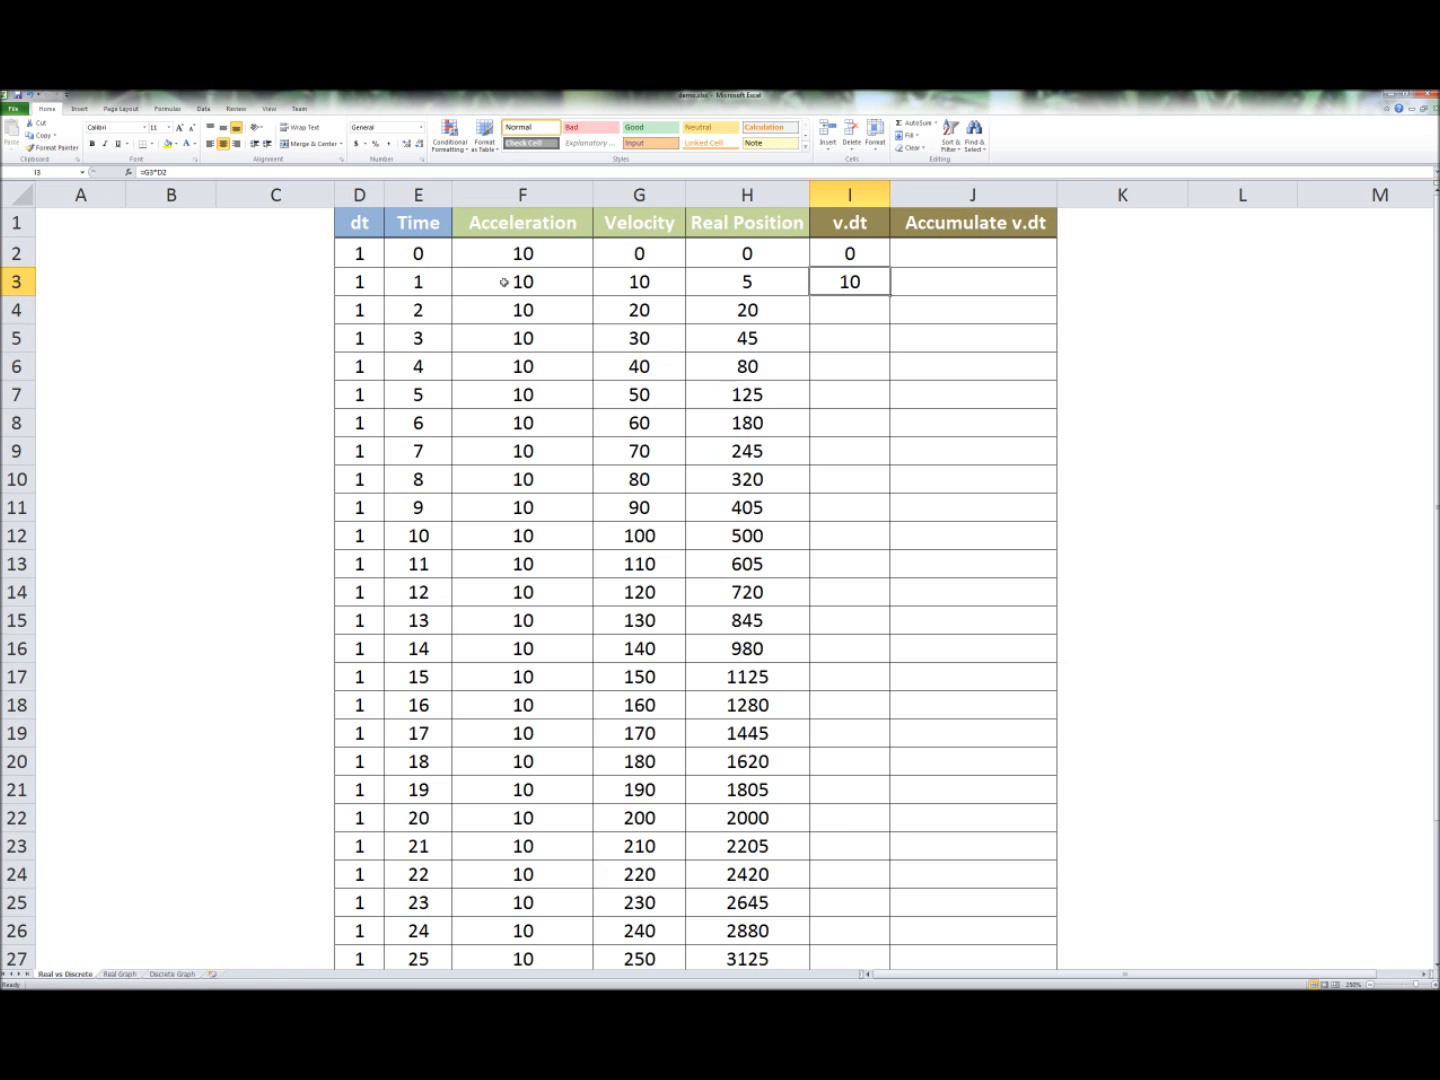
{"action": "mouse_move", "coordinate": [868, 284]}
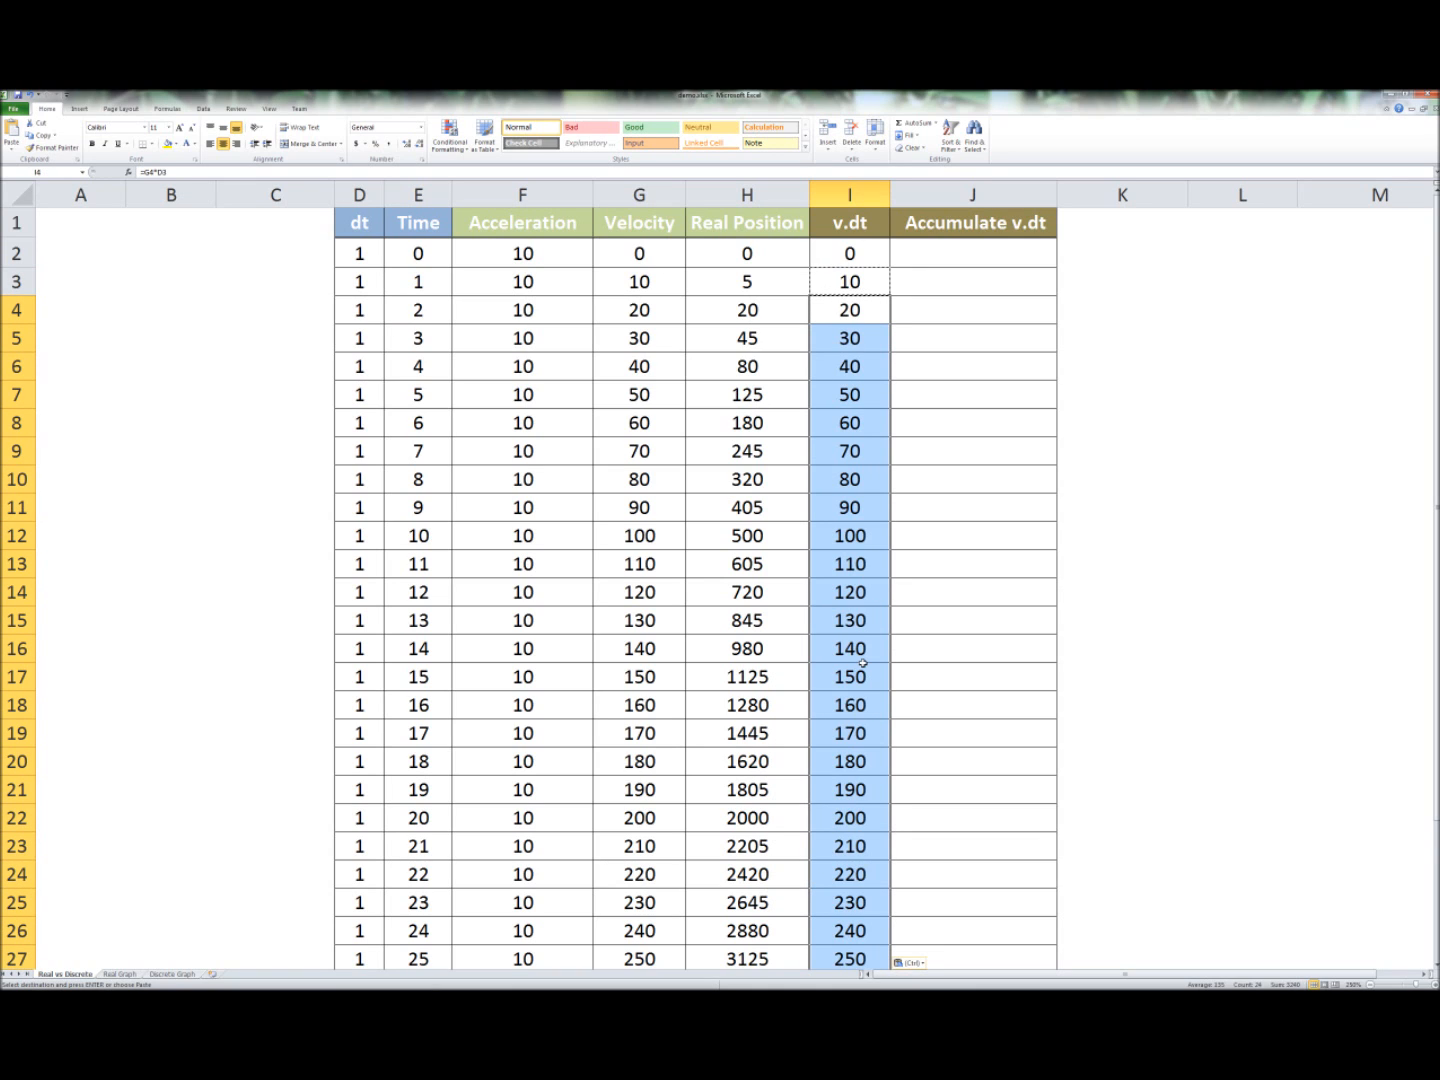
{"action": "left_click", "coordinate": [972, 564]}
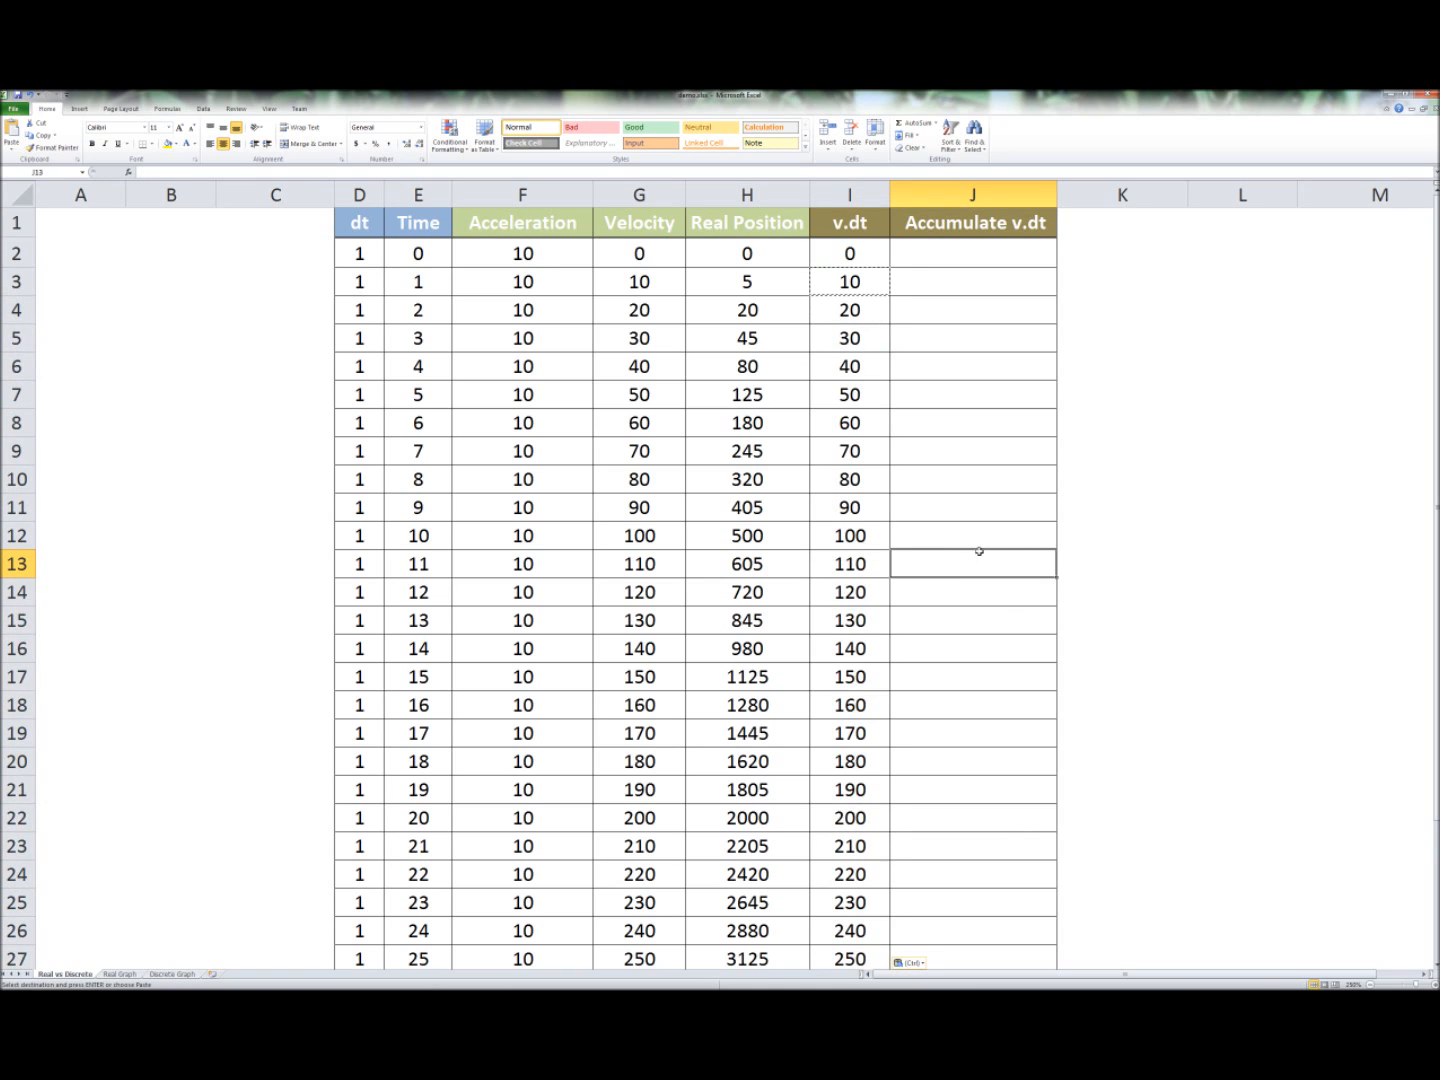
{"action": "left_click", "coordinate": [848, 704]}
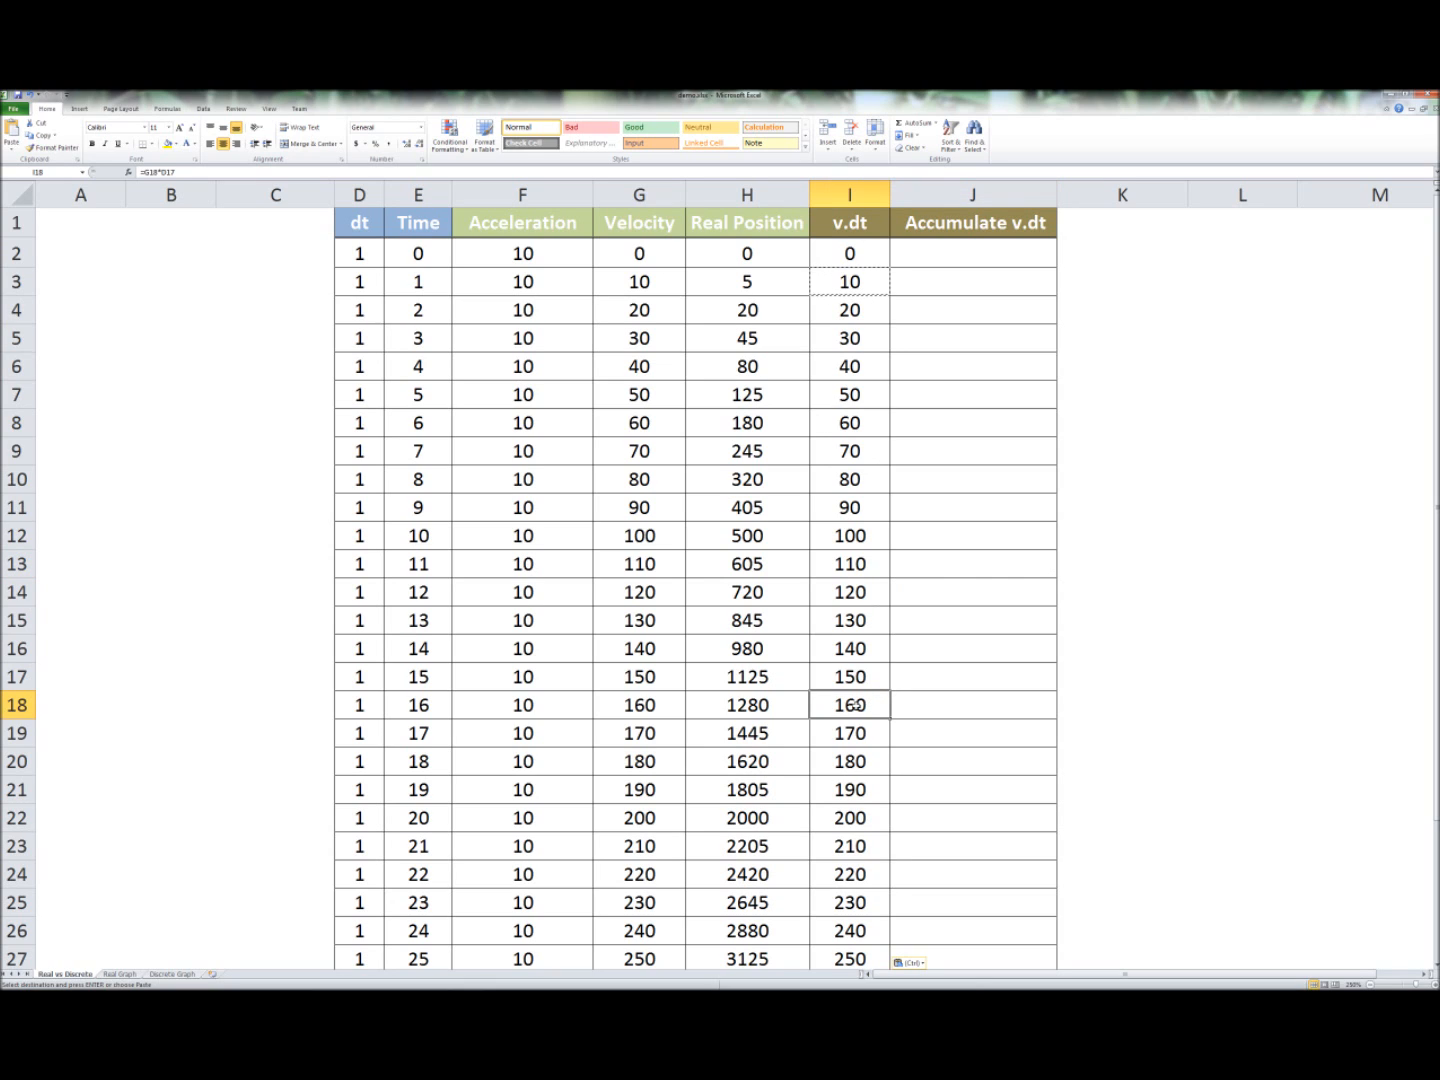
{"action": "mouse_move", "coordinate": [458, 706]}
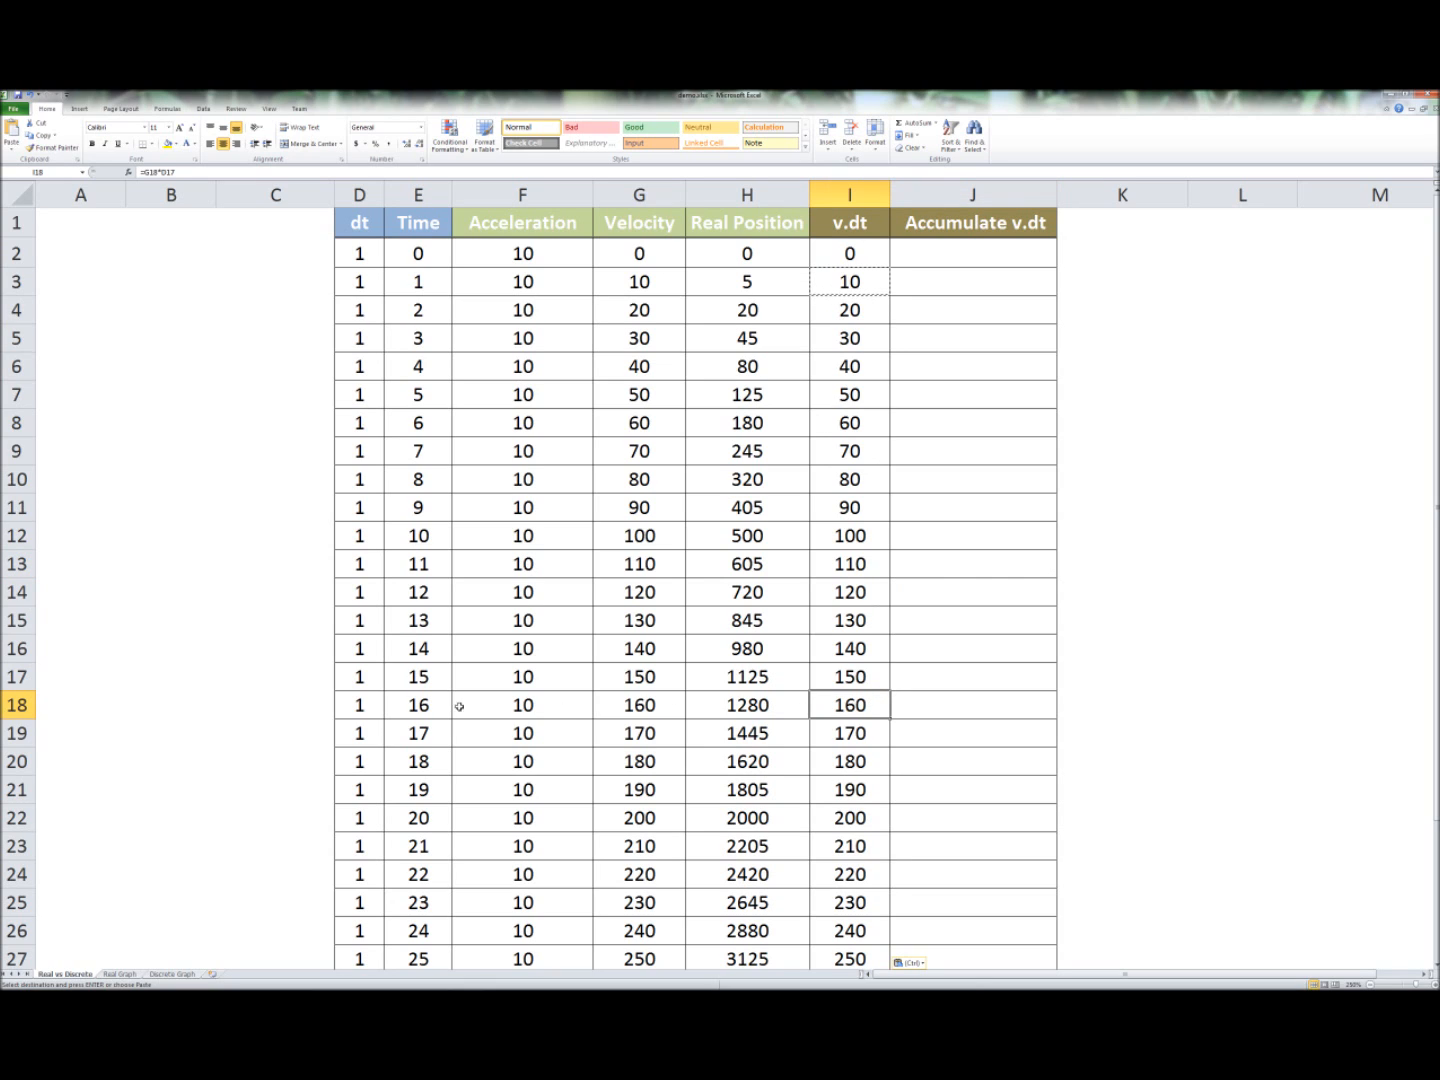
{"action": "left_click", "coordinate": [418, 704]}
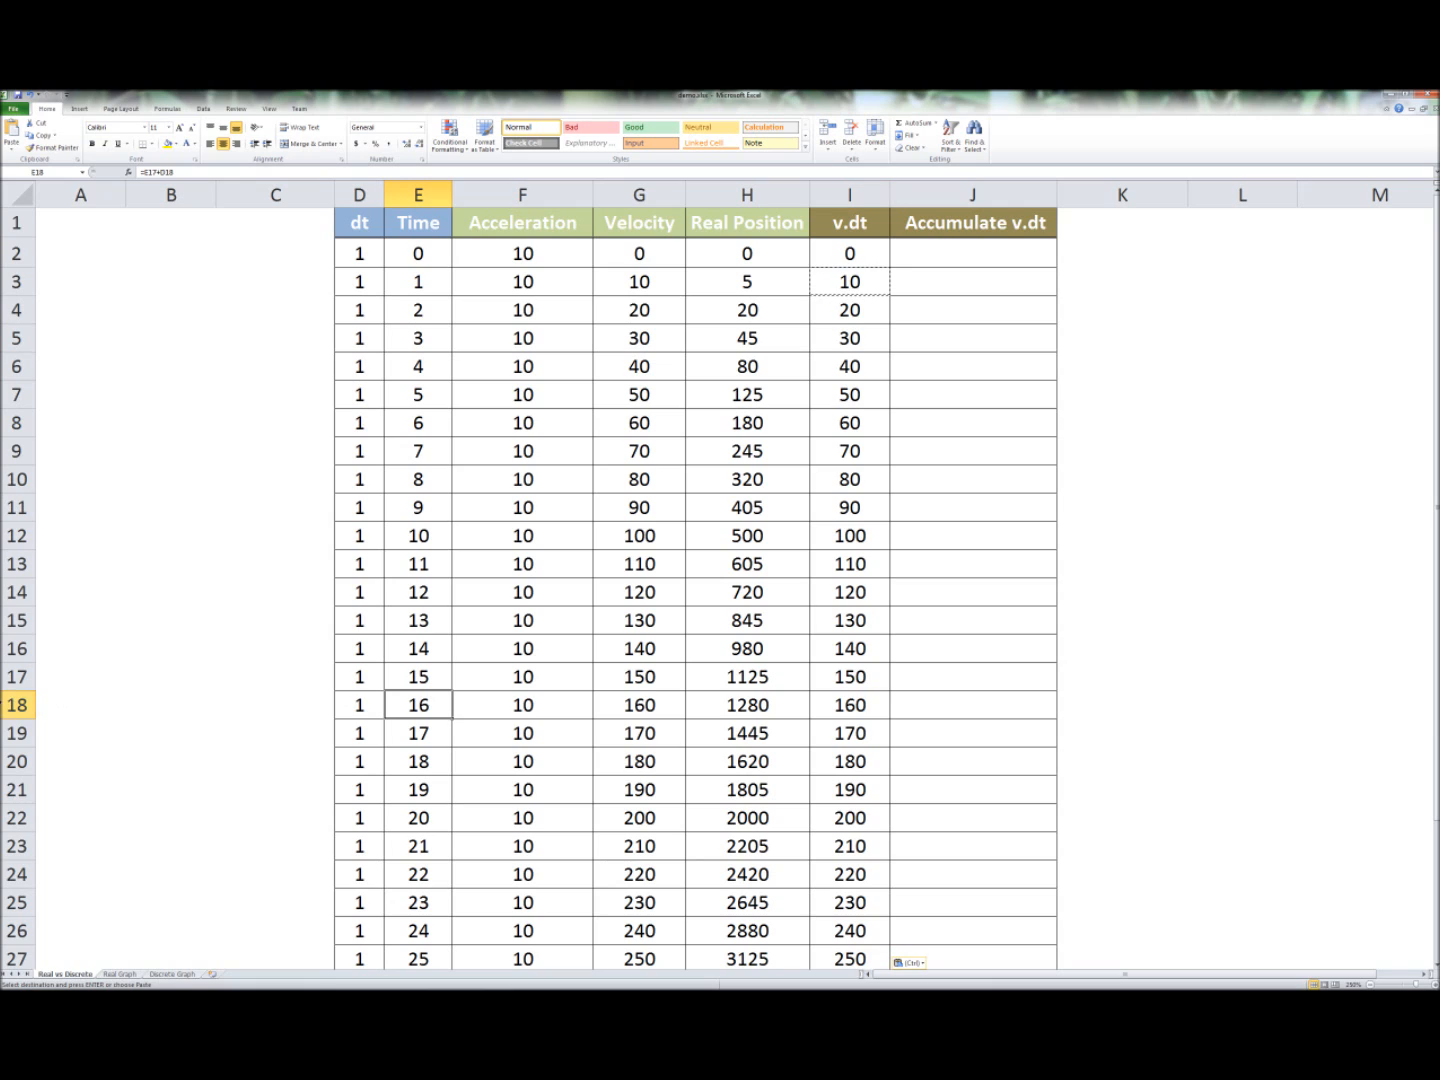
{"action": "left_click", "coordinate": [18, 704]}
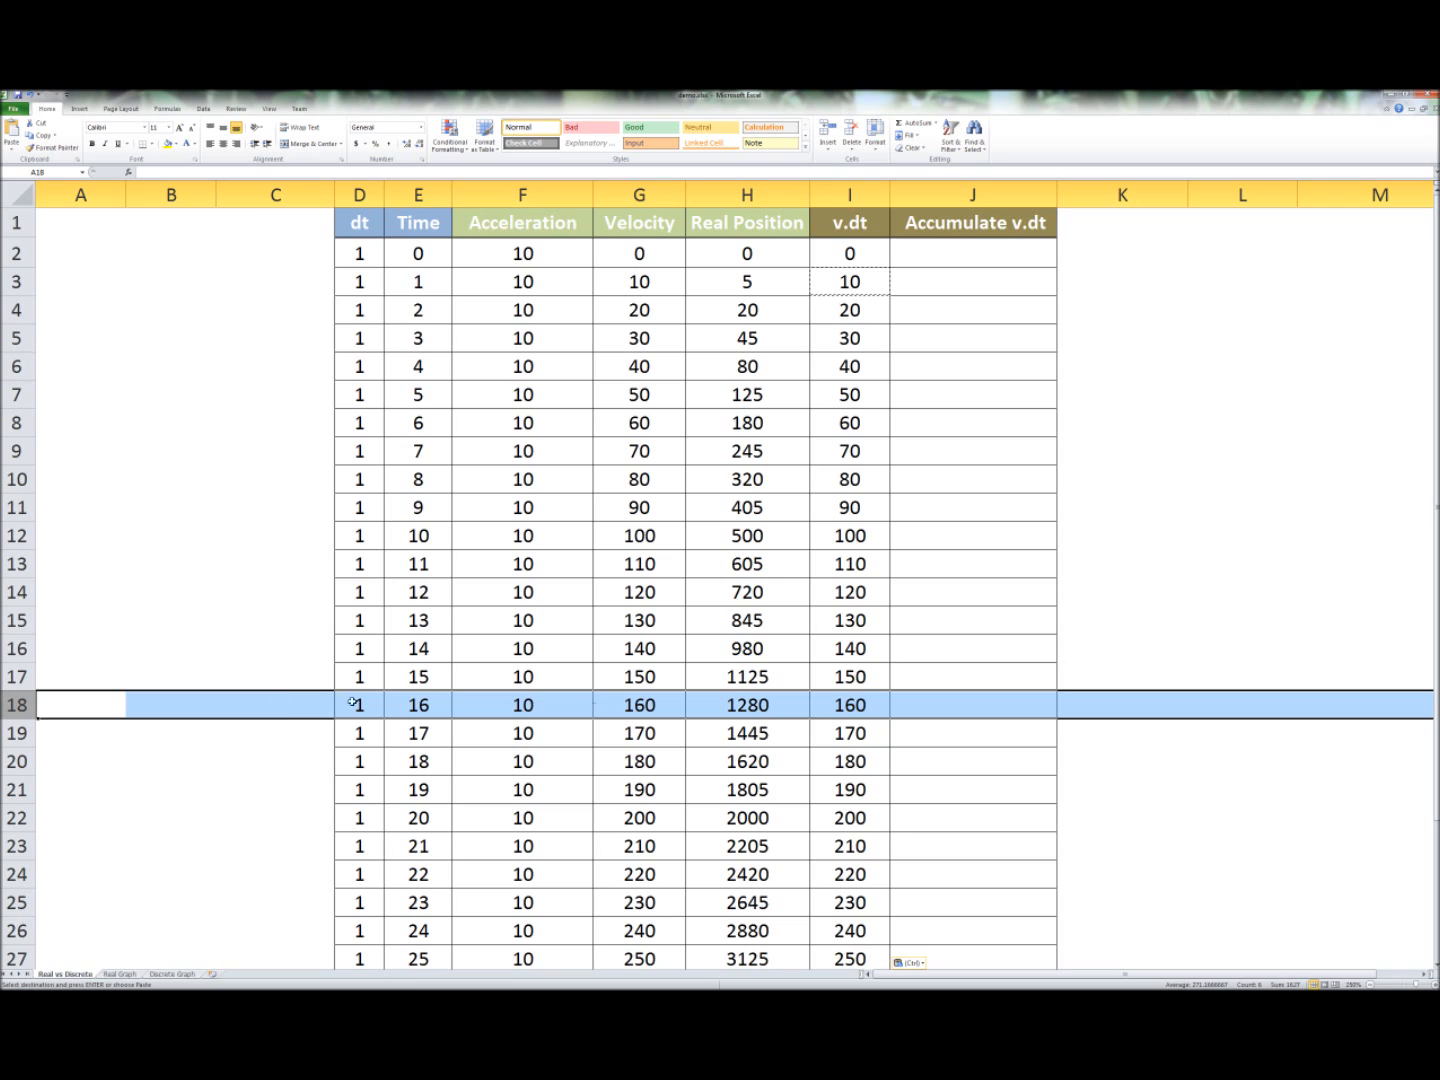
{"action": "mouse_move", "coordinate": [598, 696]}
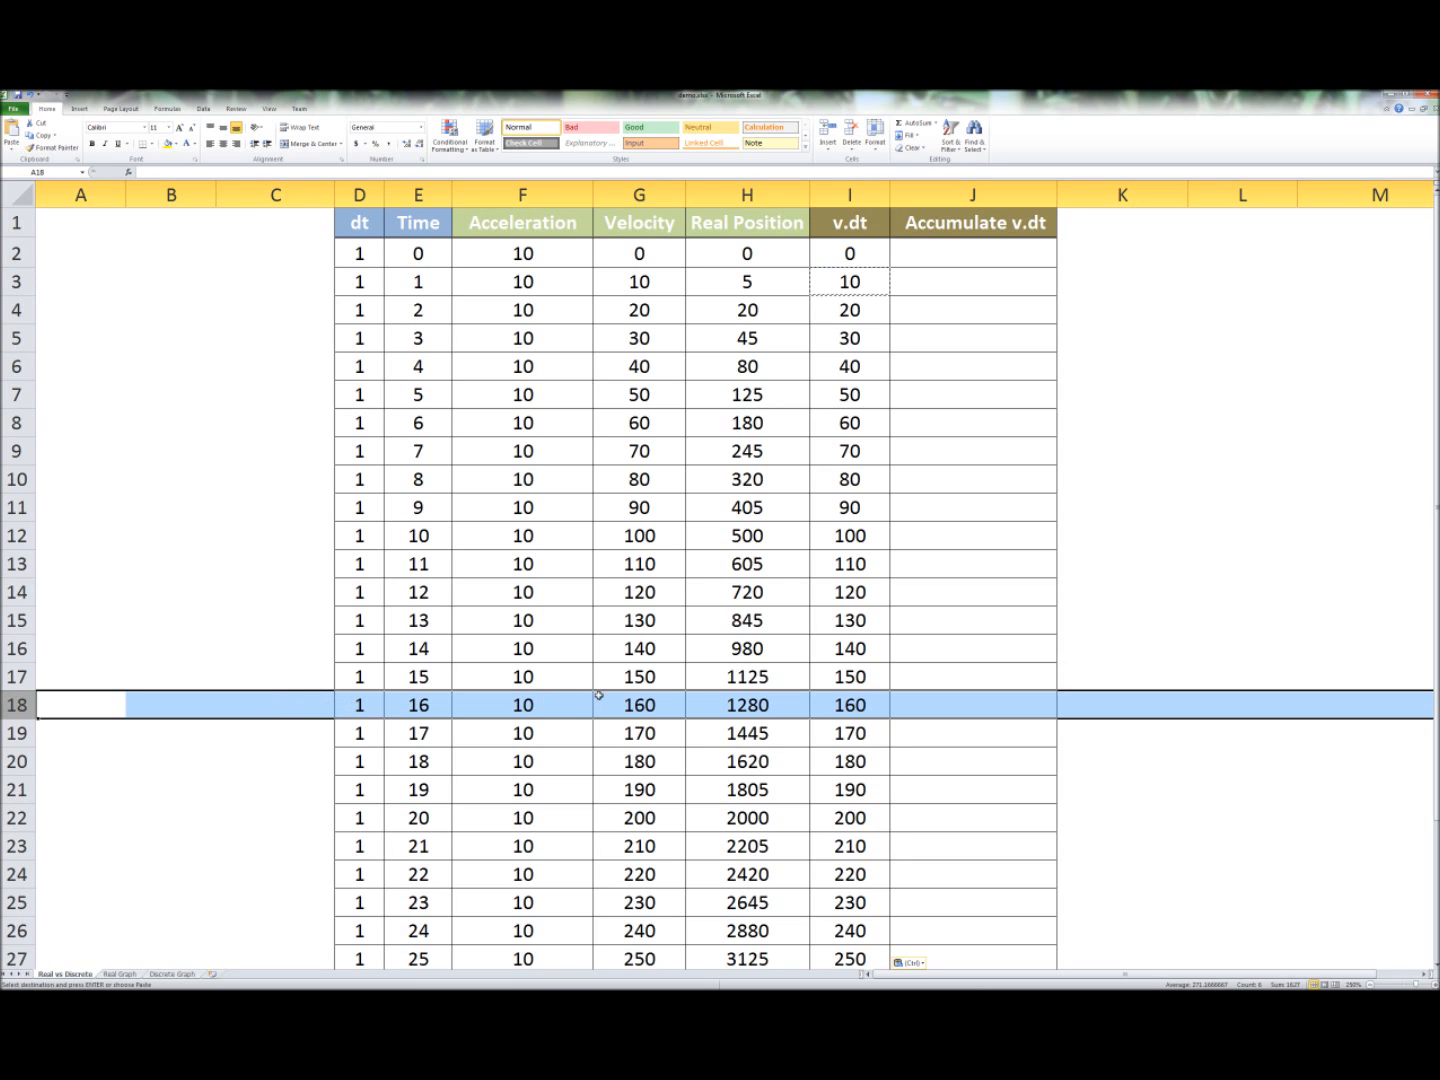
{"action": "mouse_move", "coordinate": [1162, 328]}
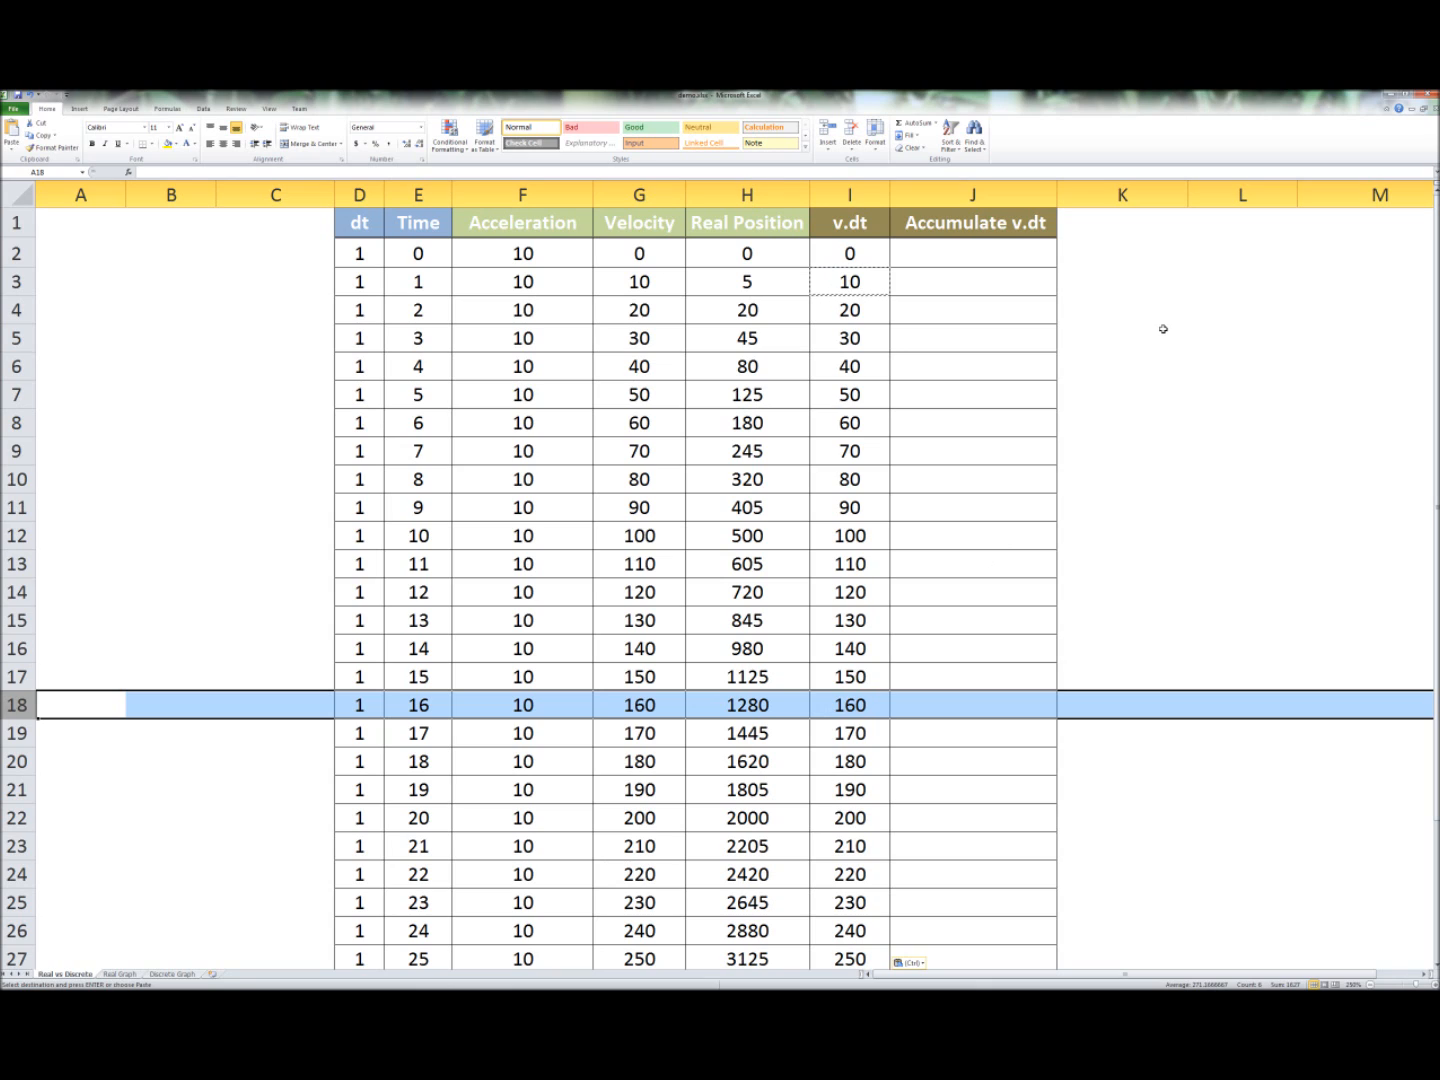
{"action": "mouse_move", "coordinate": [1188, 316]}
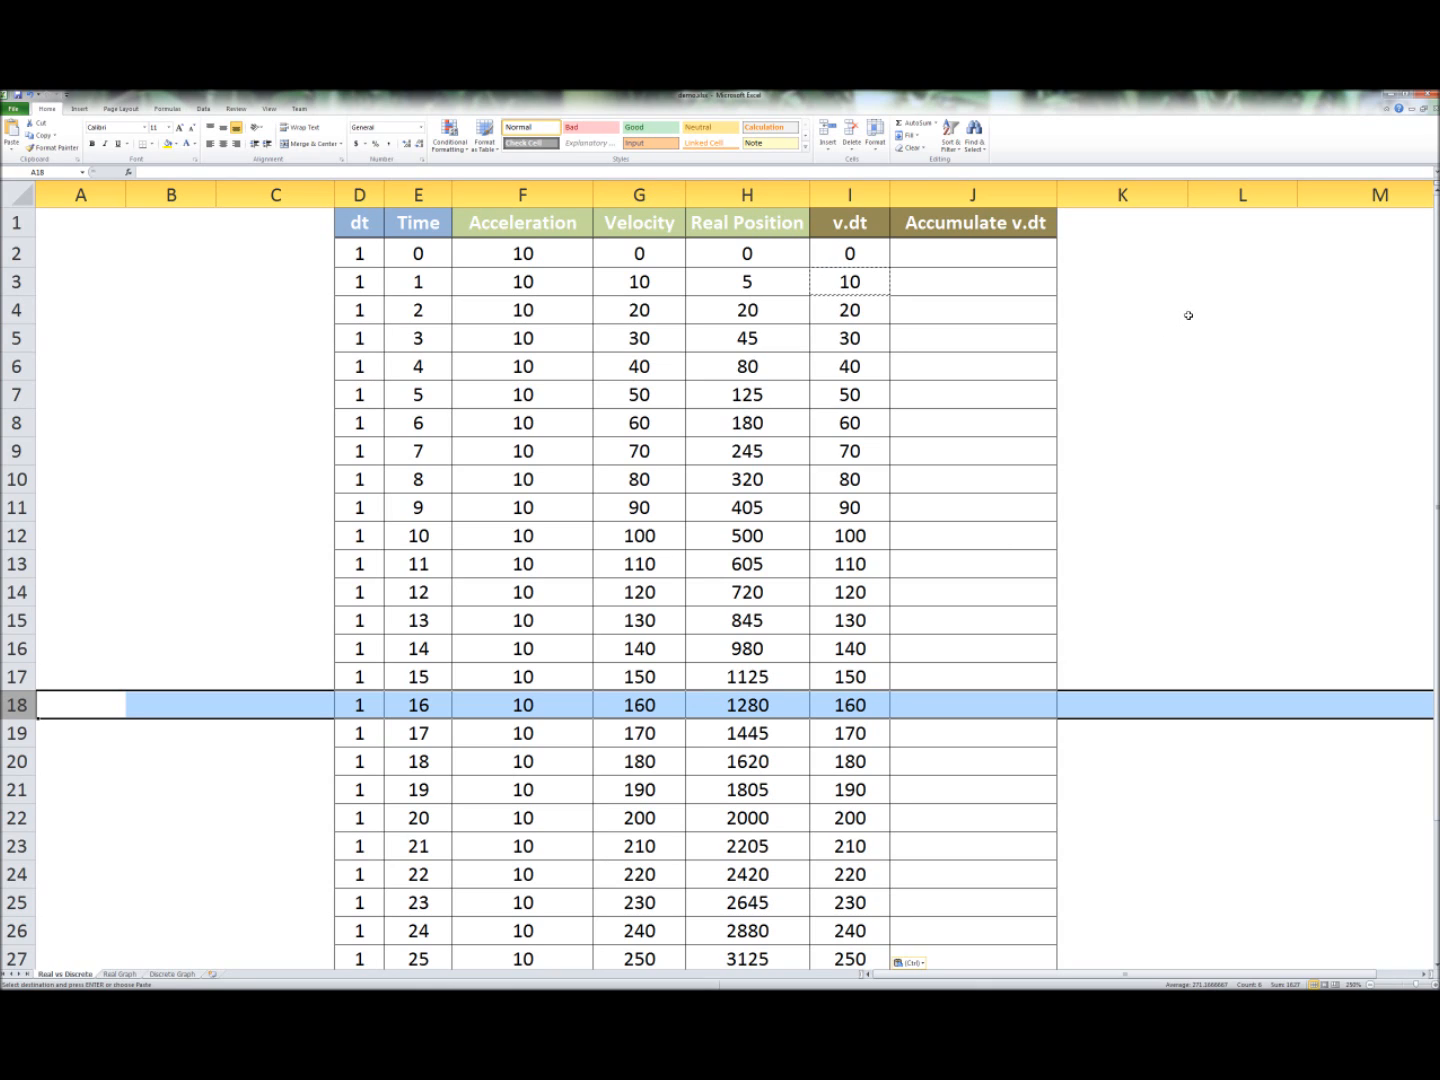
- Start Accumulate v.dt at 0, enter =J2+I3 in J3 and copy it into J4, giving 0, 10, 30
{"action": "left_click", "coordinate": [972, 252]}
{"action": "type", "text": "0"}
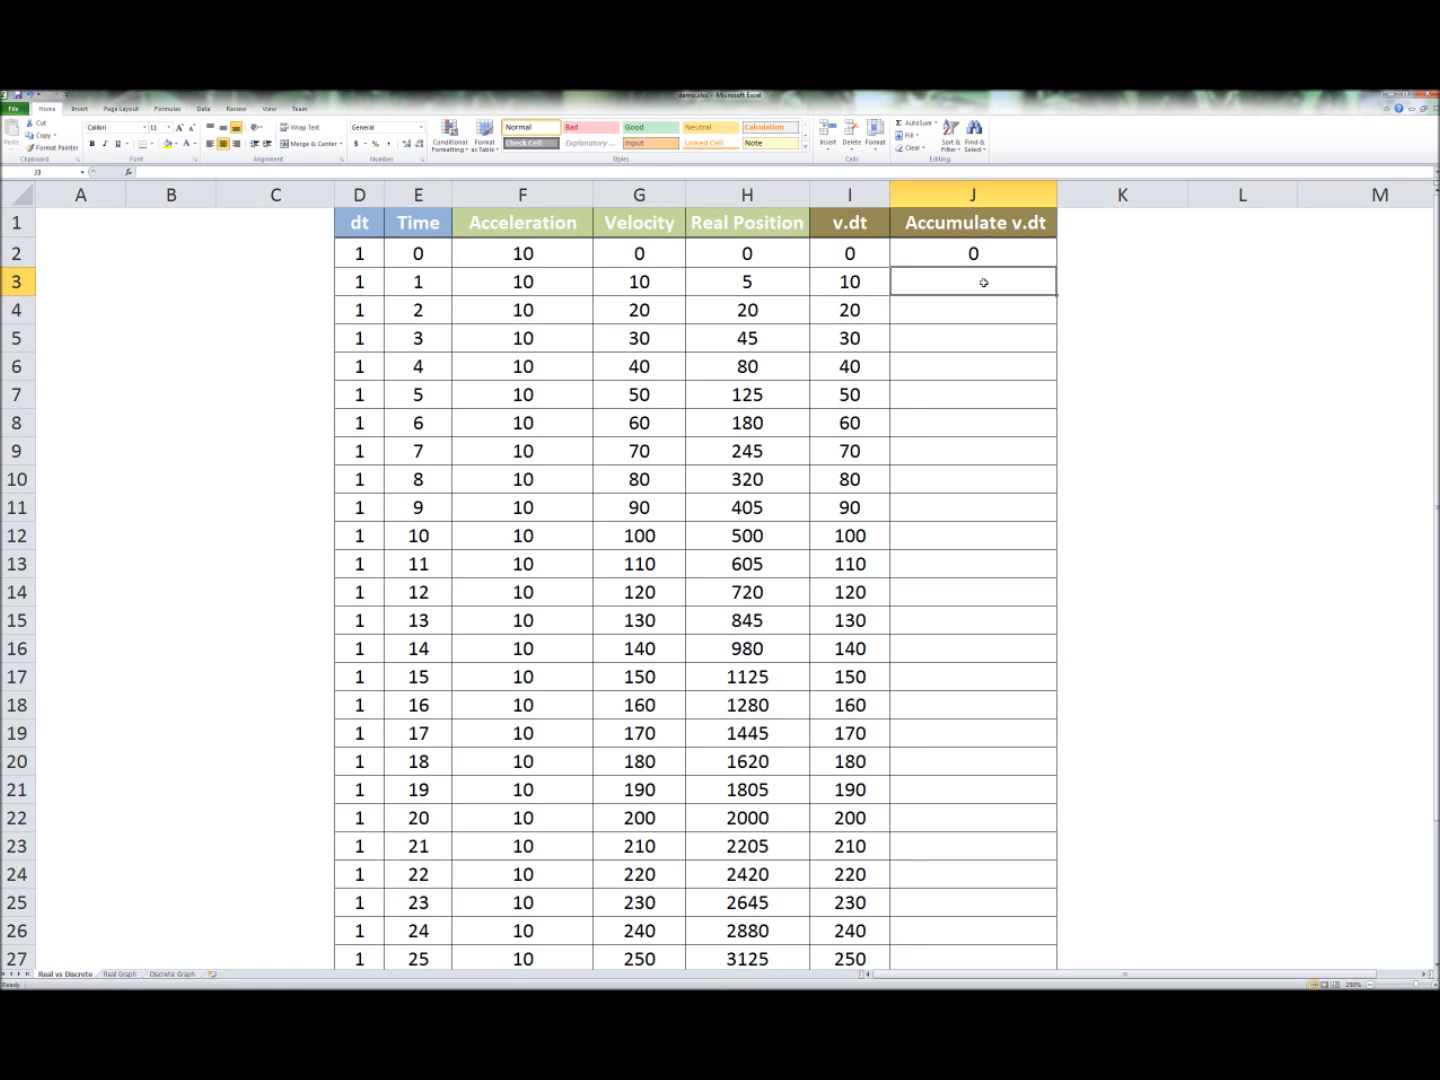
{"action": "type", "text": "=J2"}
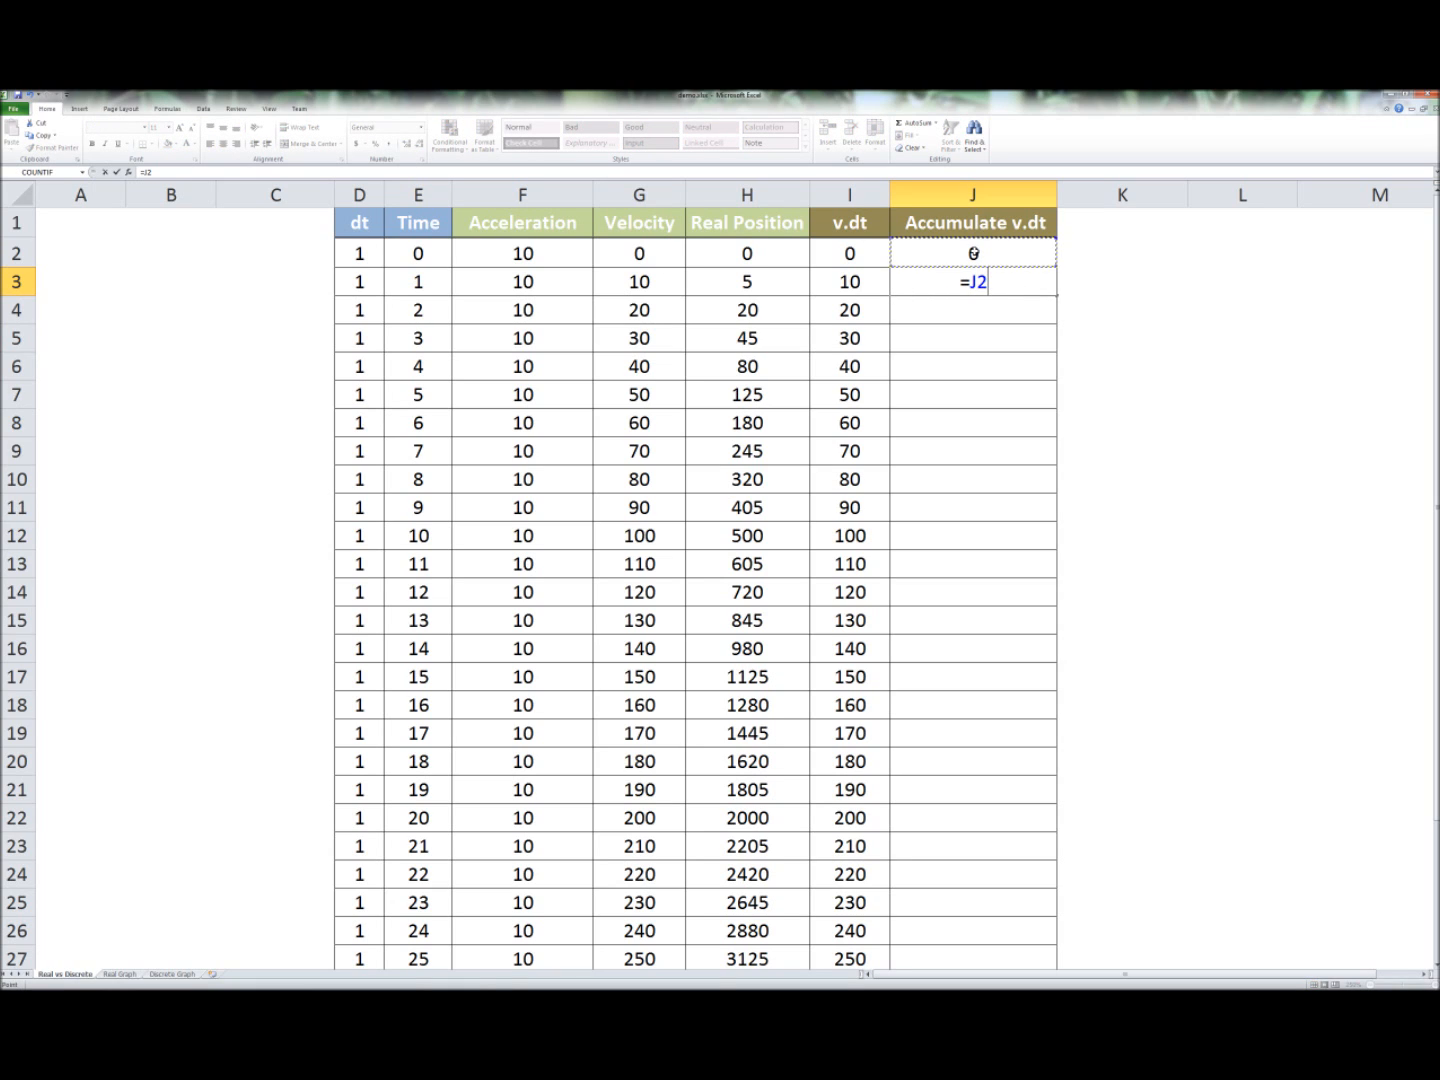
{"action": "type", "text": "+"}
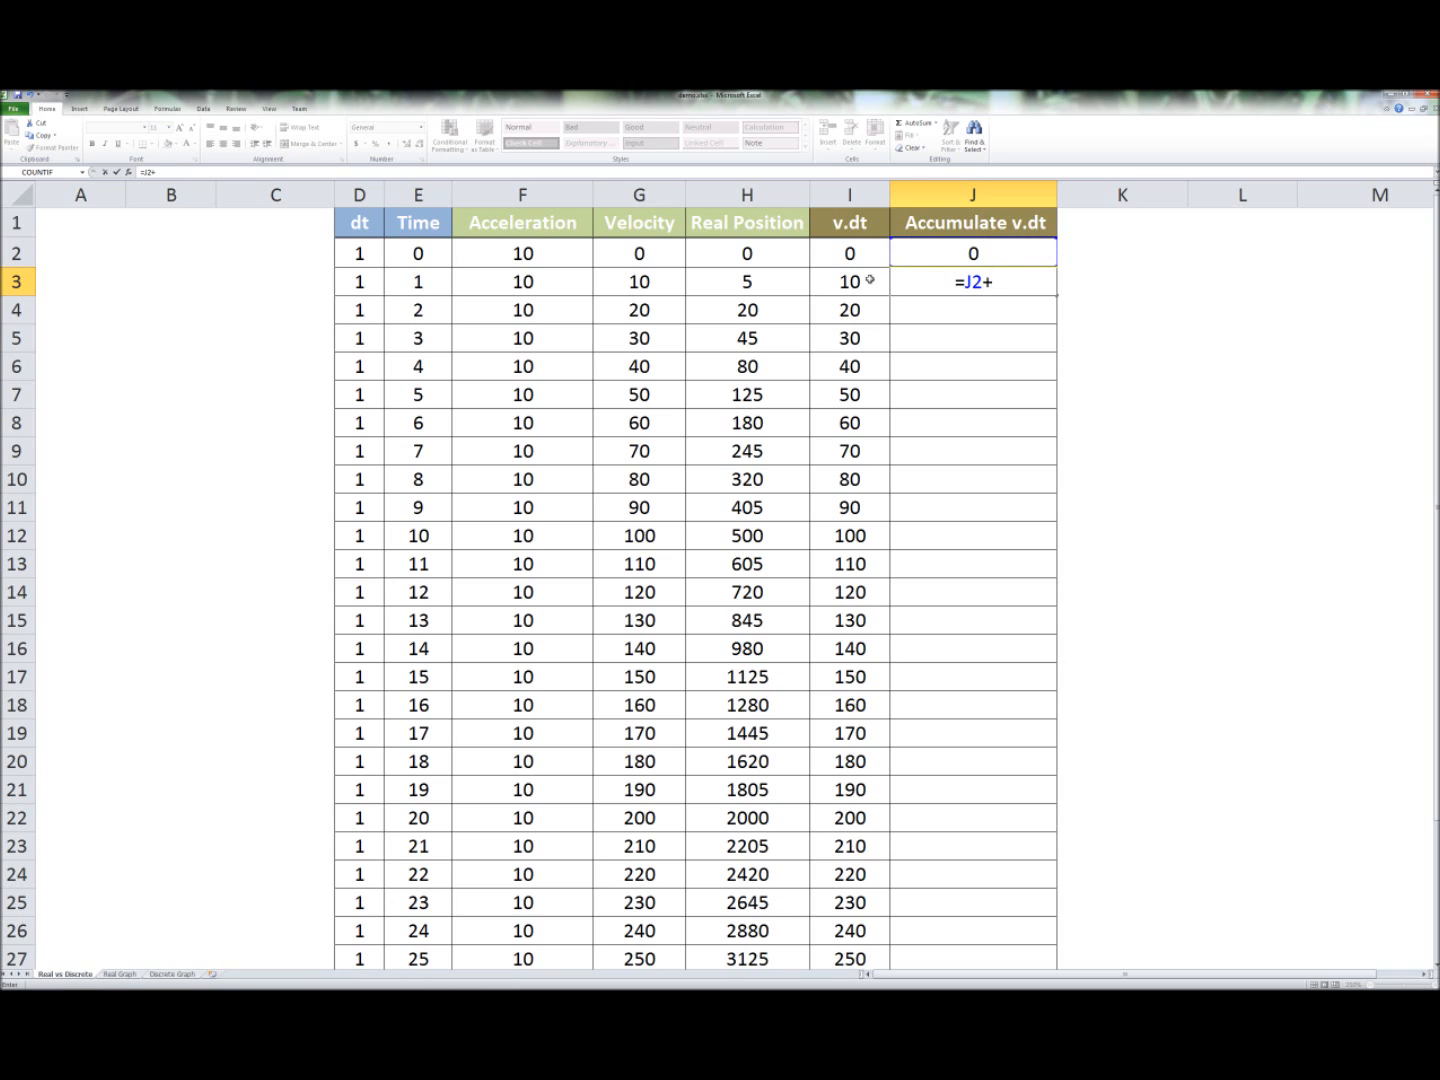
{"action": "key", "text": "Return"}
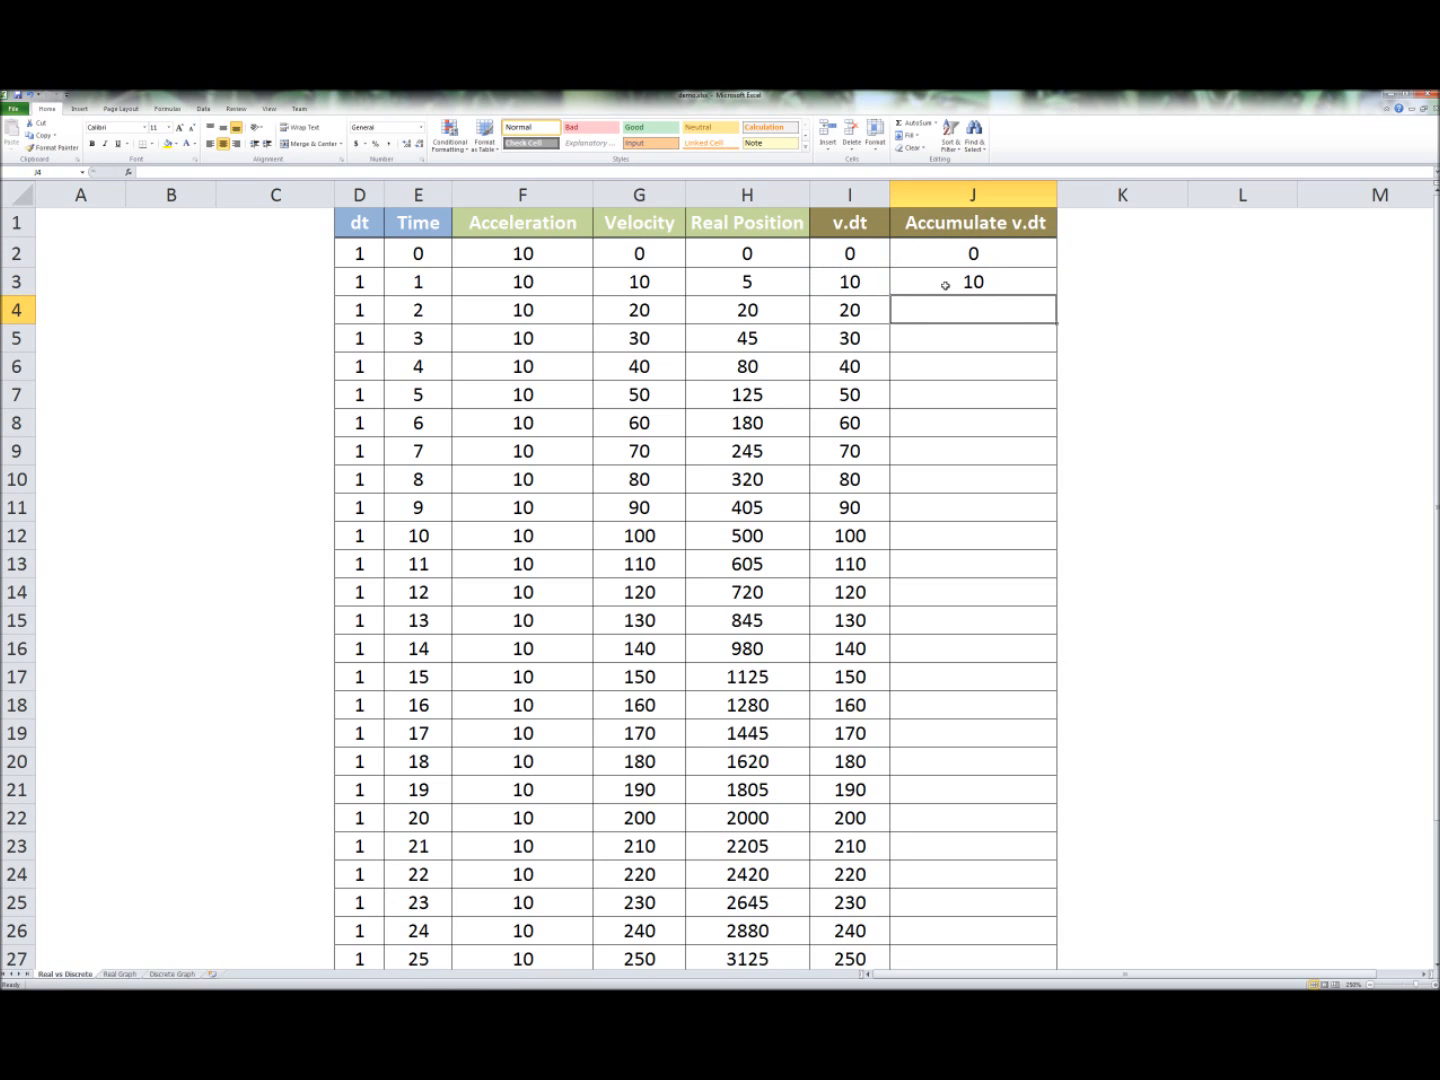
{"action": "left_click", "coordinate": [972, 280]}
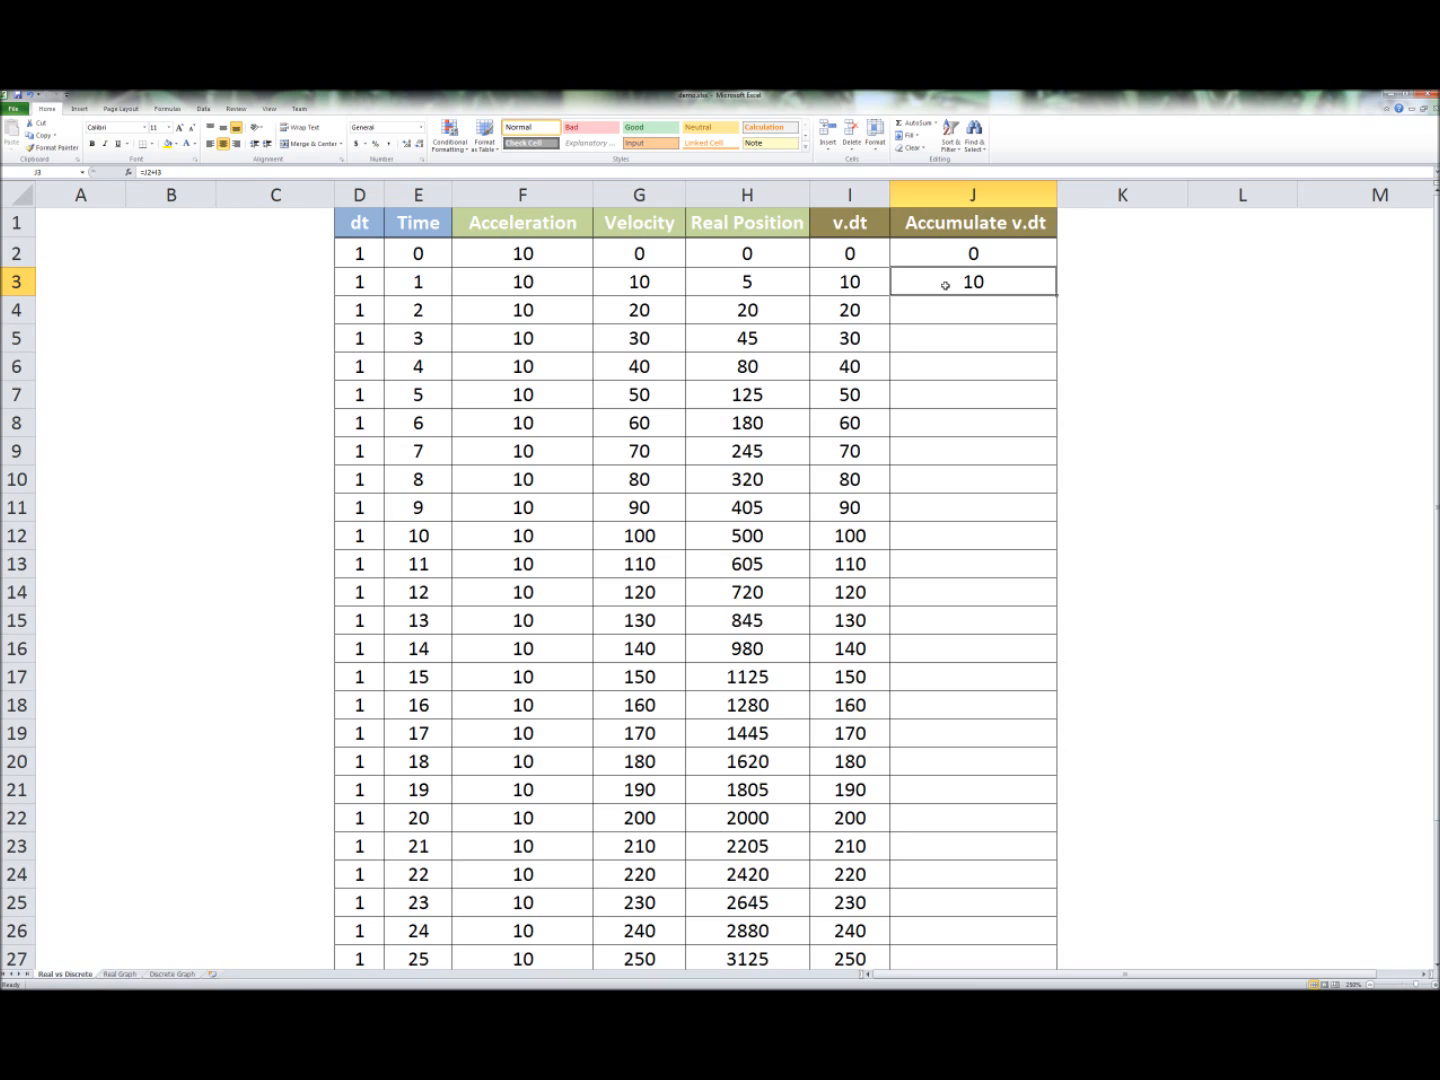
{"action": "left_click", "coordinate": [972, 280]}
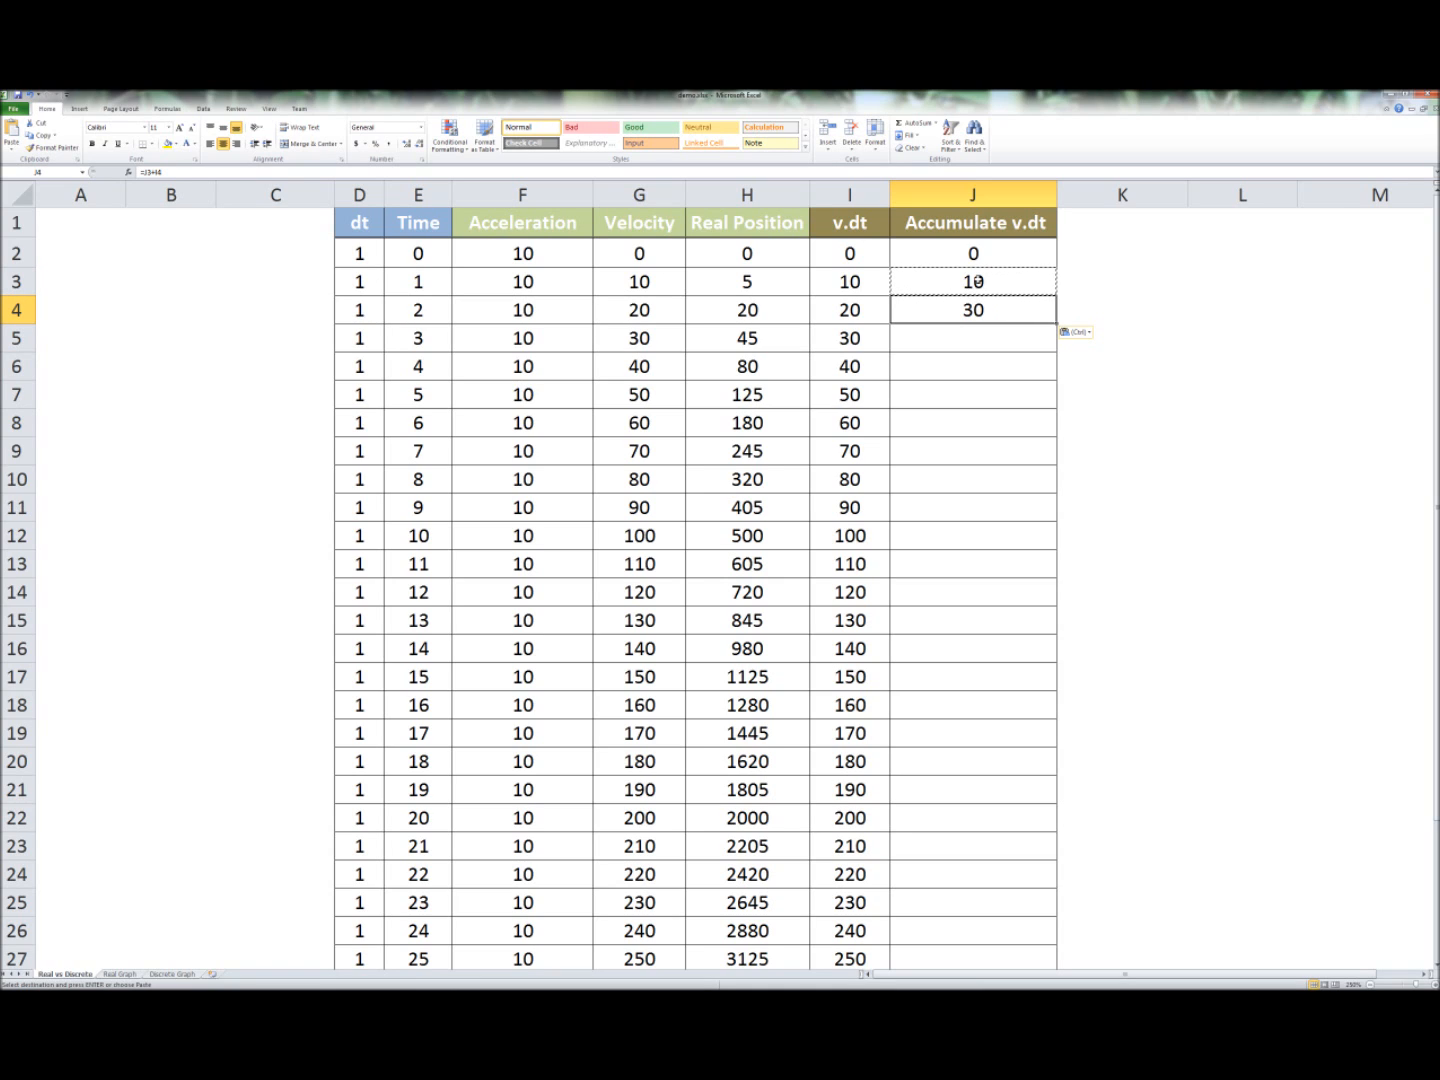
{"action": "left_click", "coordinate": [972, 280]}
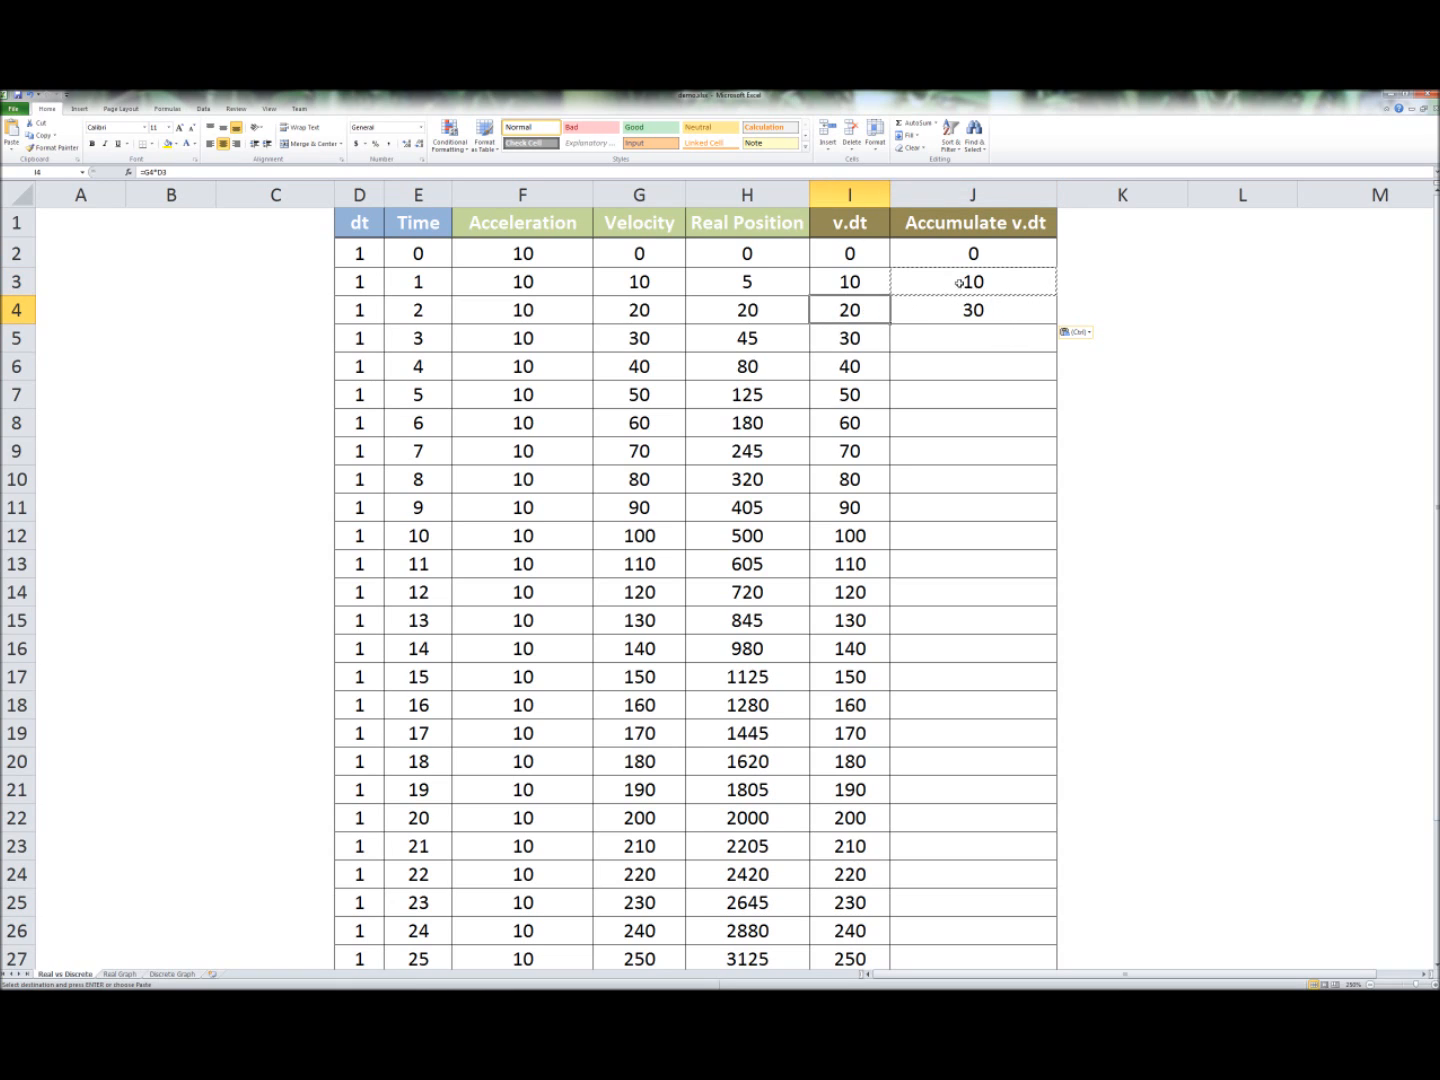
{"action": "left_click", "coordinate": [972, 308]}
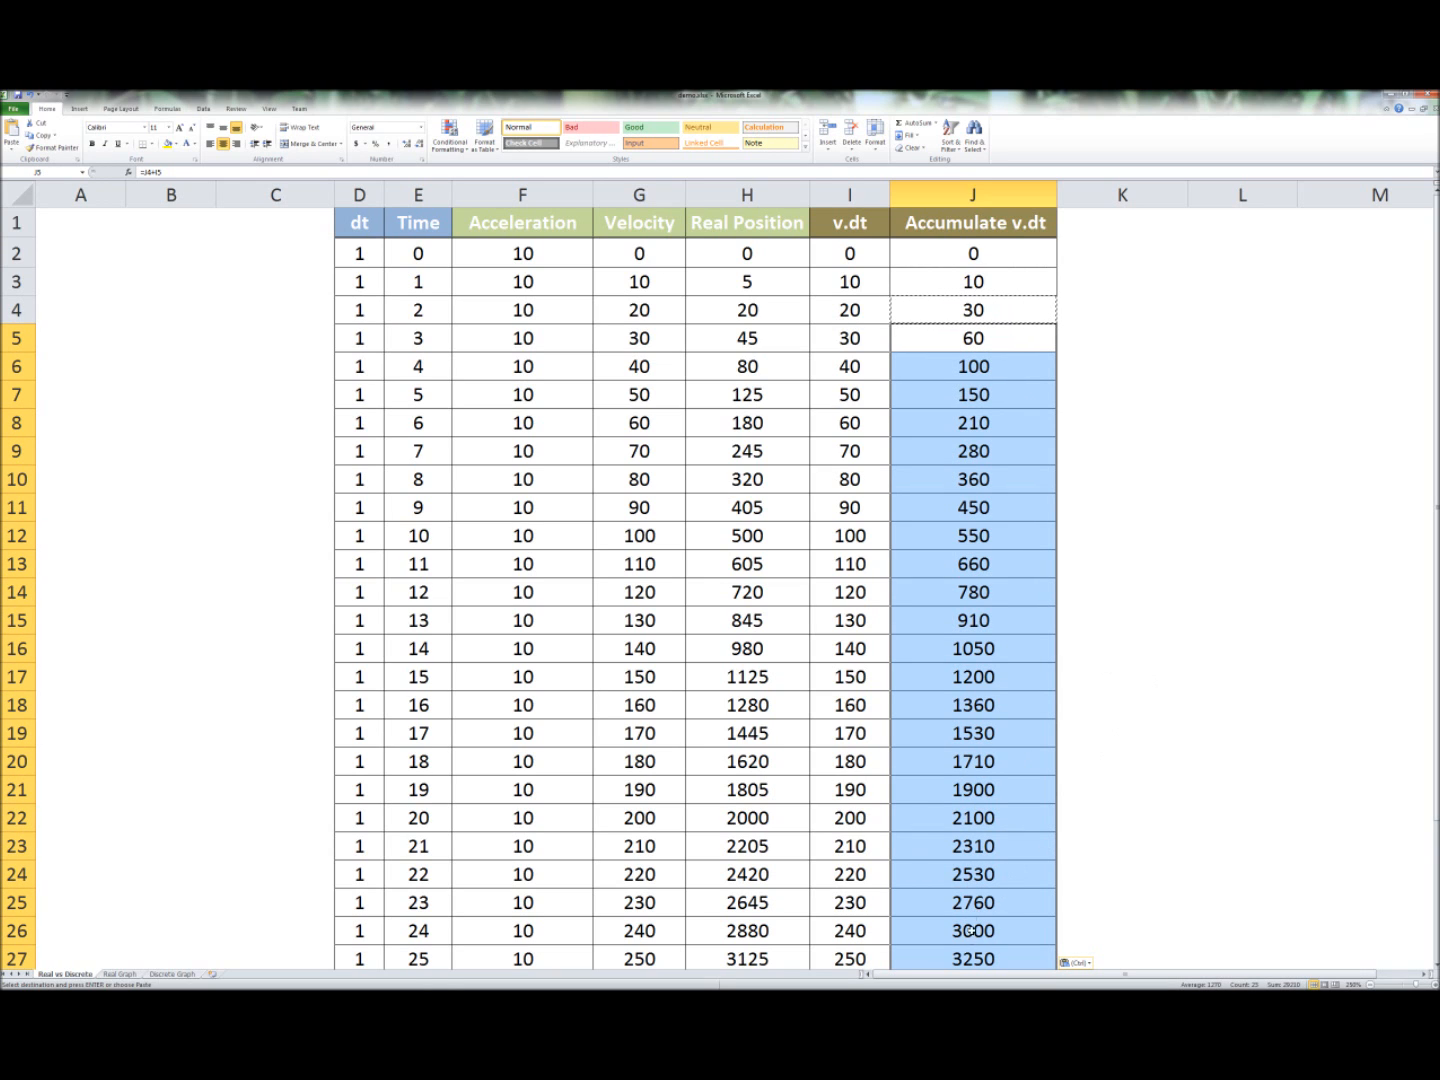
- Check the running total ends at 3250 in J27 against Real Position's 3125 in H27
{"action": "left_click", "coordinate": [972, 958]}
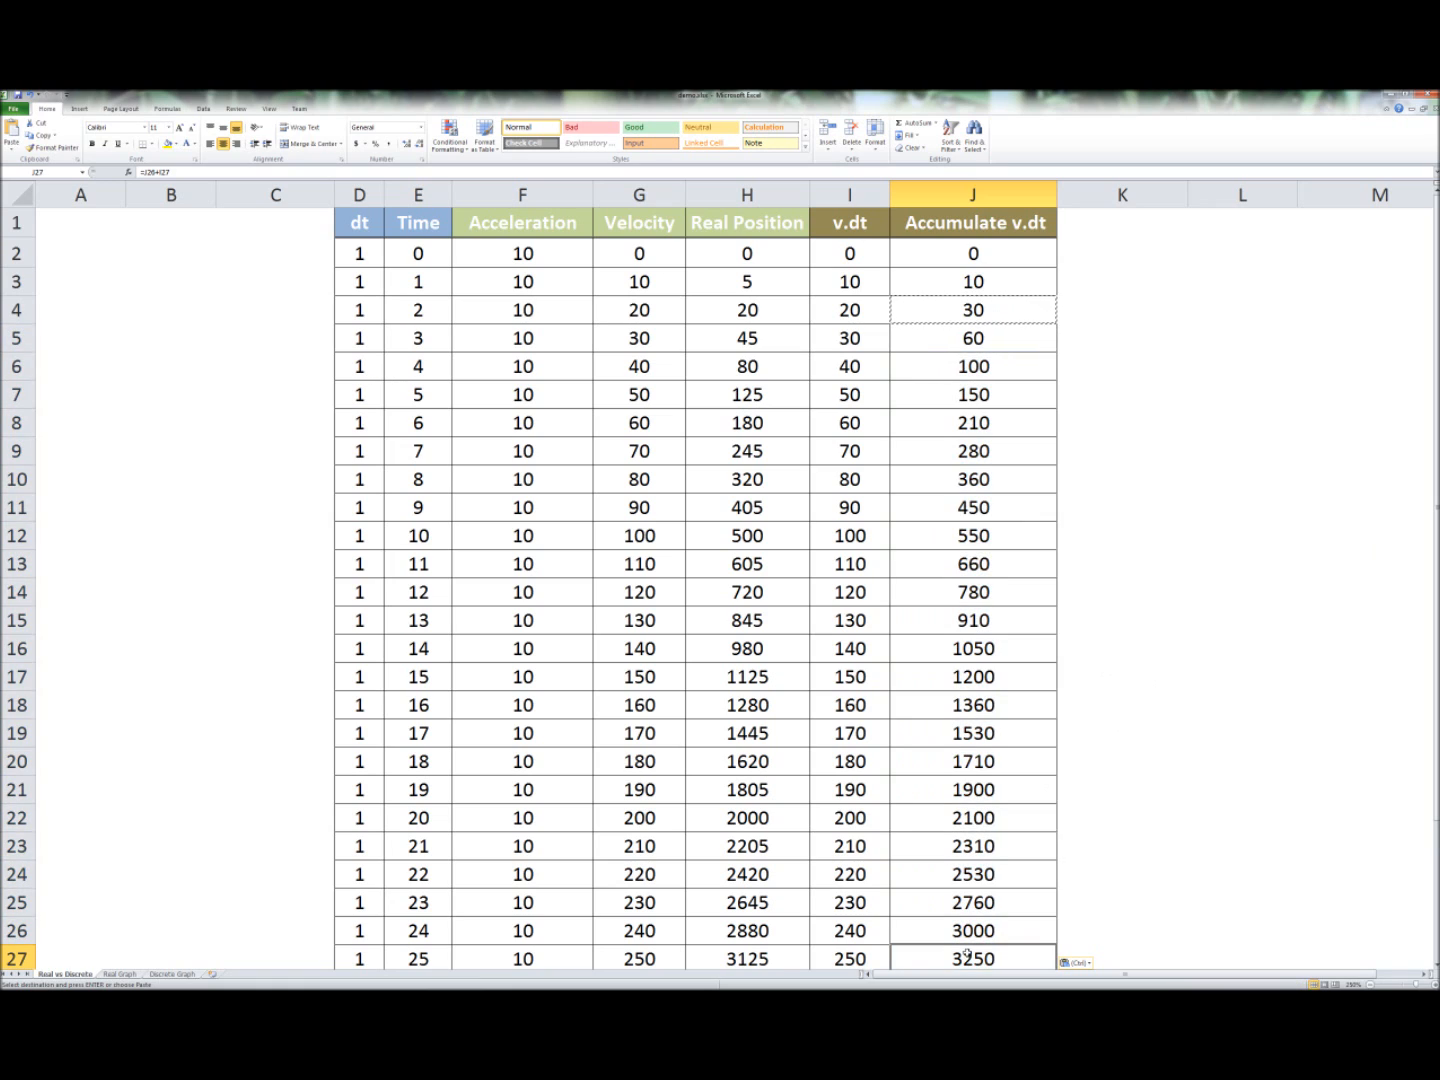
{"action": "left_click", "coordinate": [972, 930]}
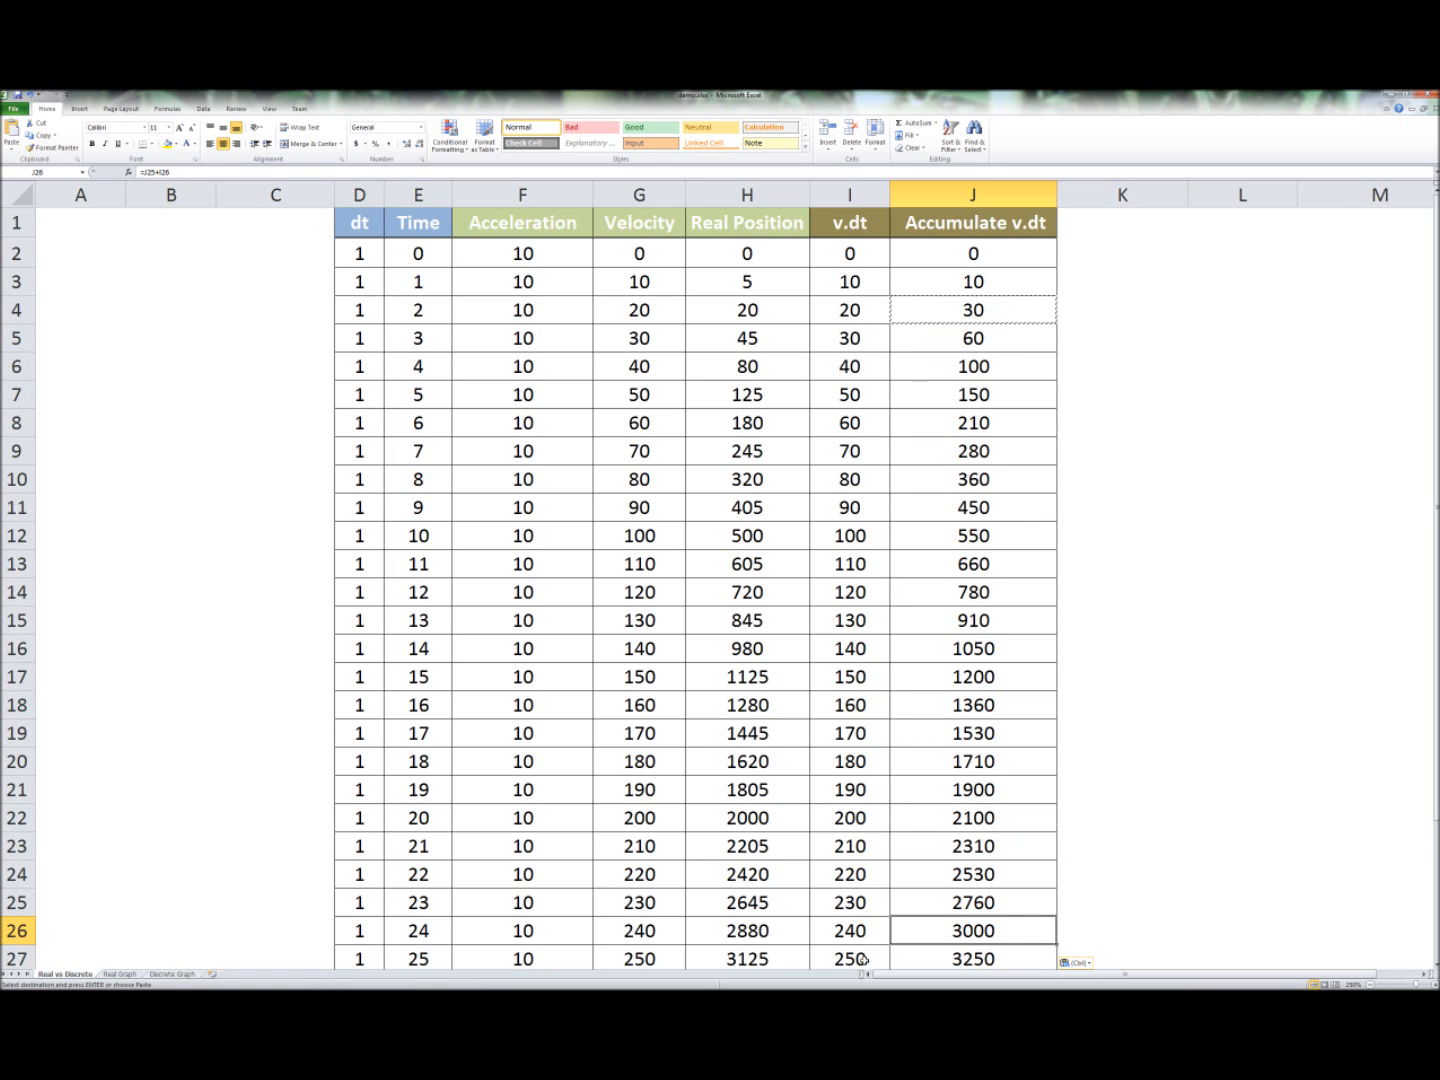
{"action": "left_click", "coordinate": [972, 958]}
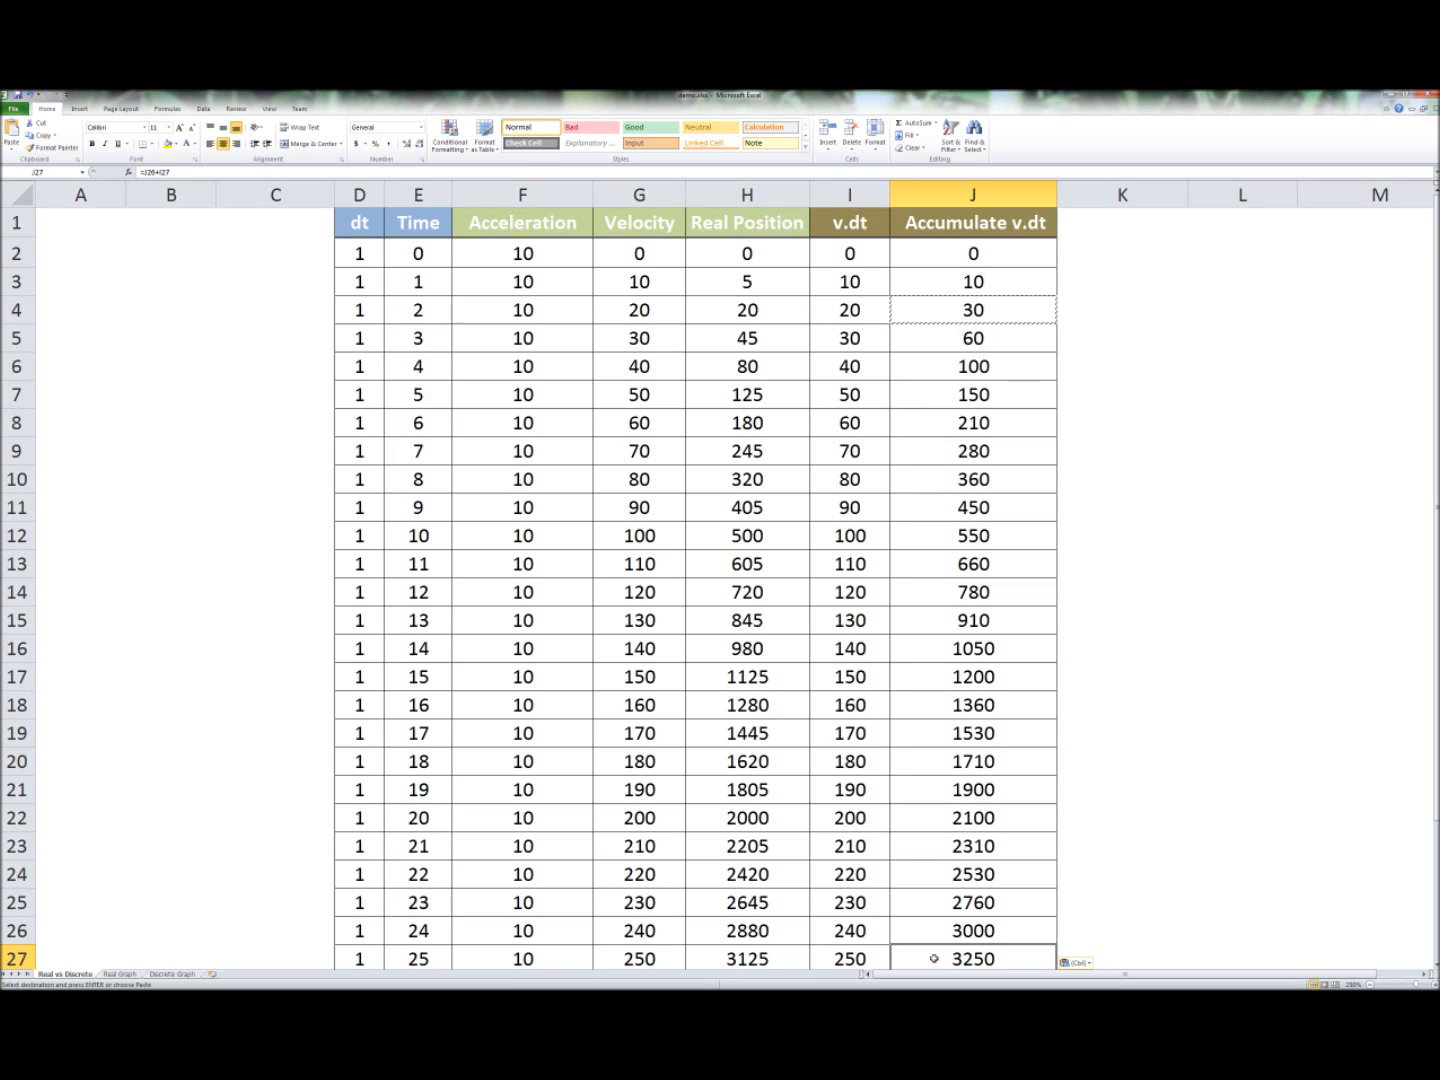
{"action": "left_click", "coordinate": [746, 958]}
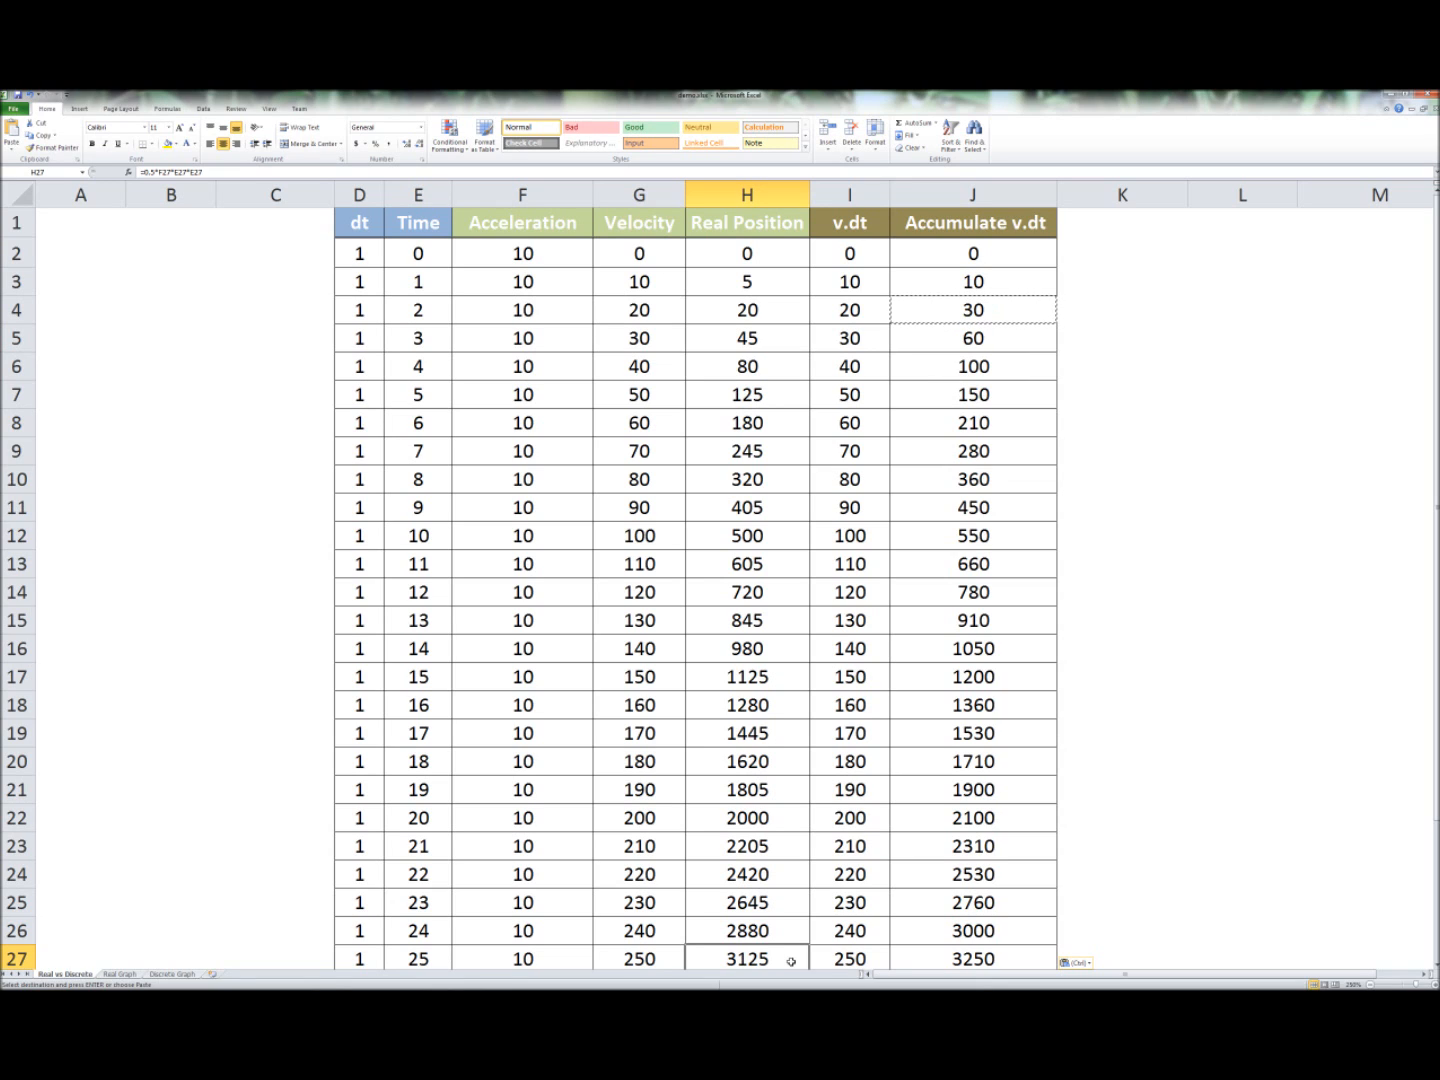
{"action": "left_click", "coordinate": [972, 222]}
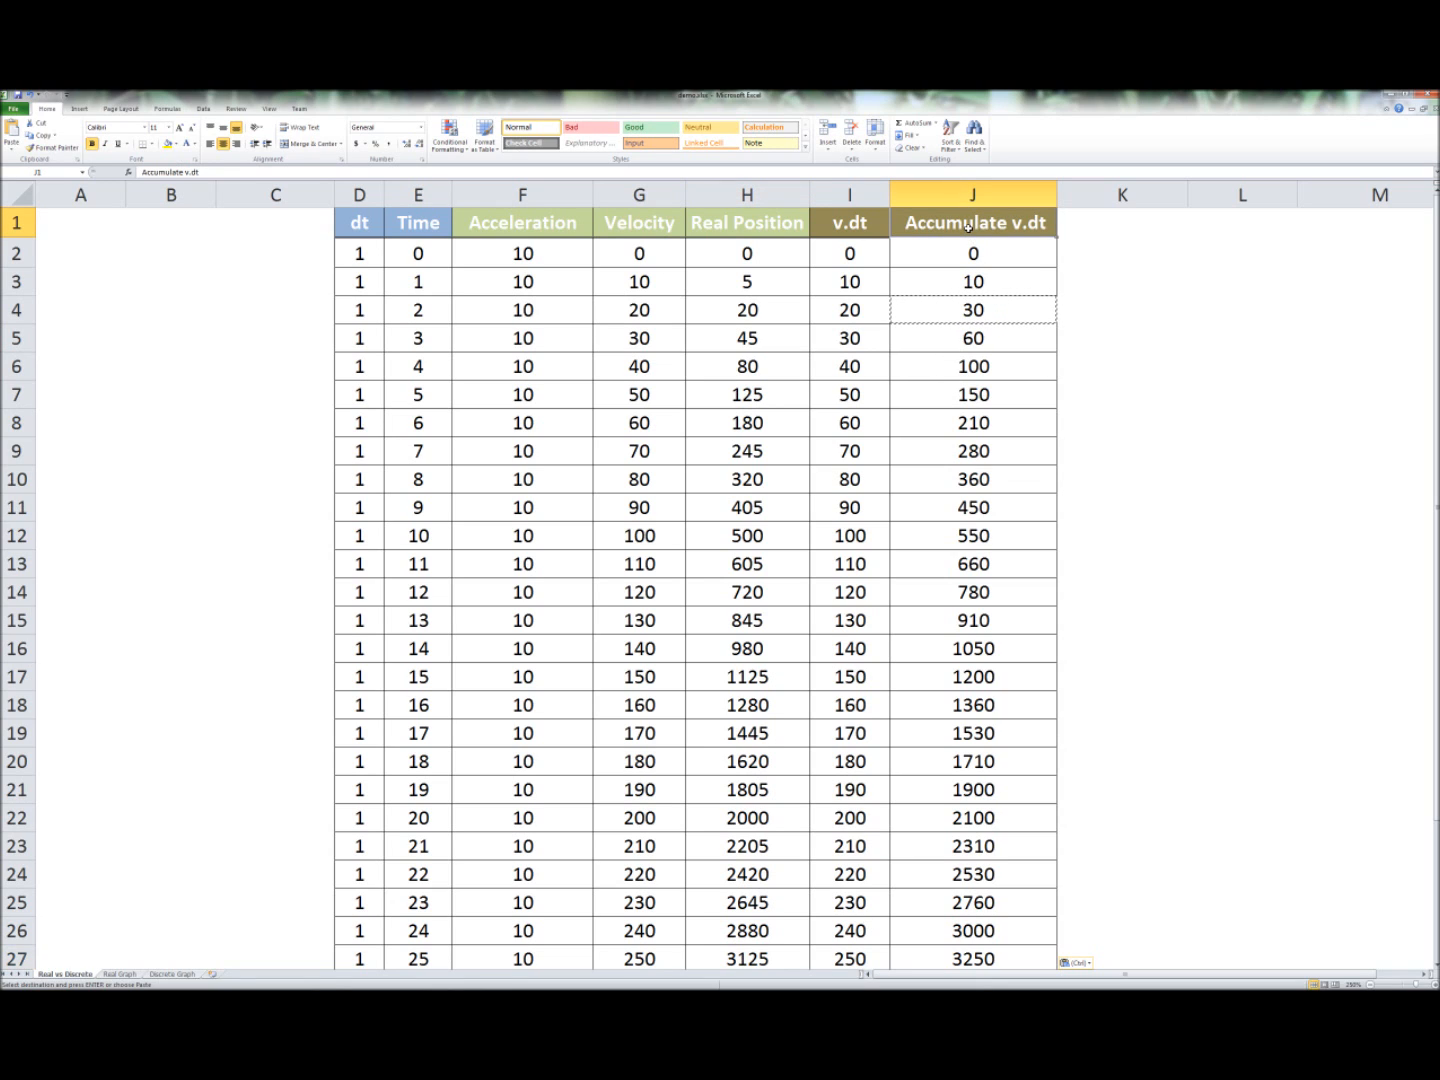
{"action": "left_click", "coordinate": [972, 194]}
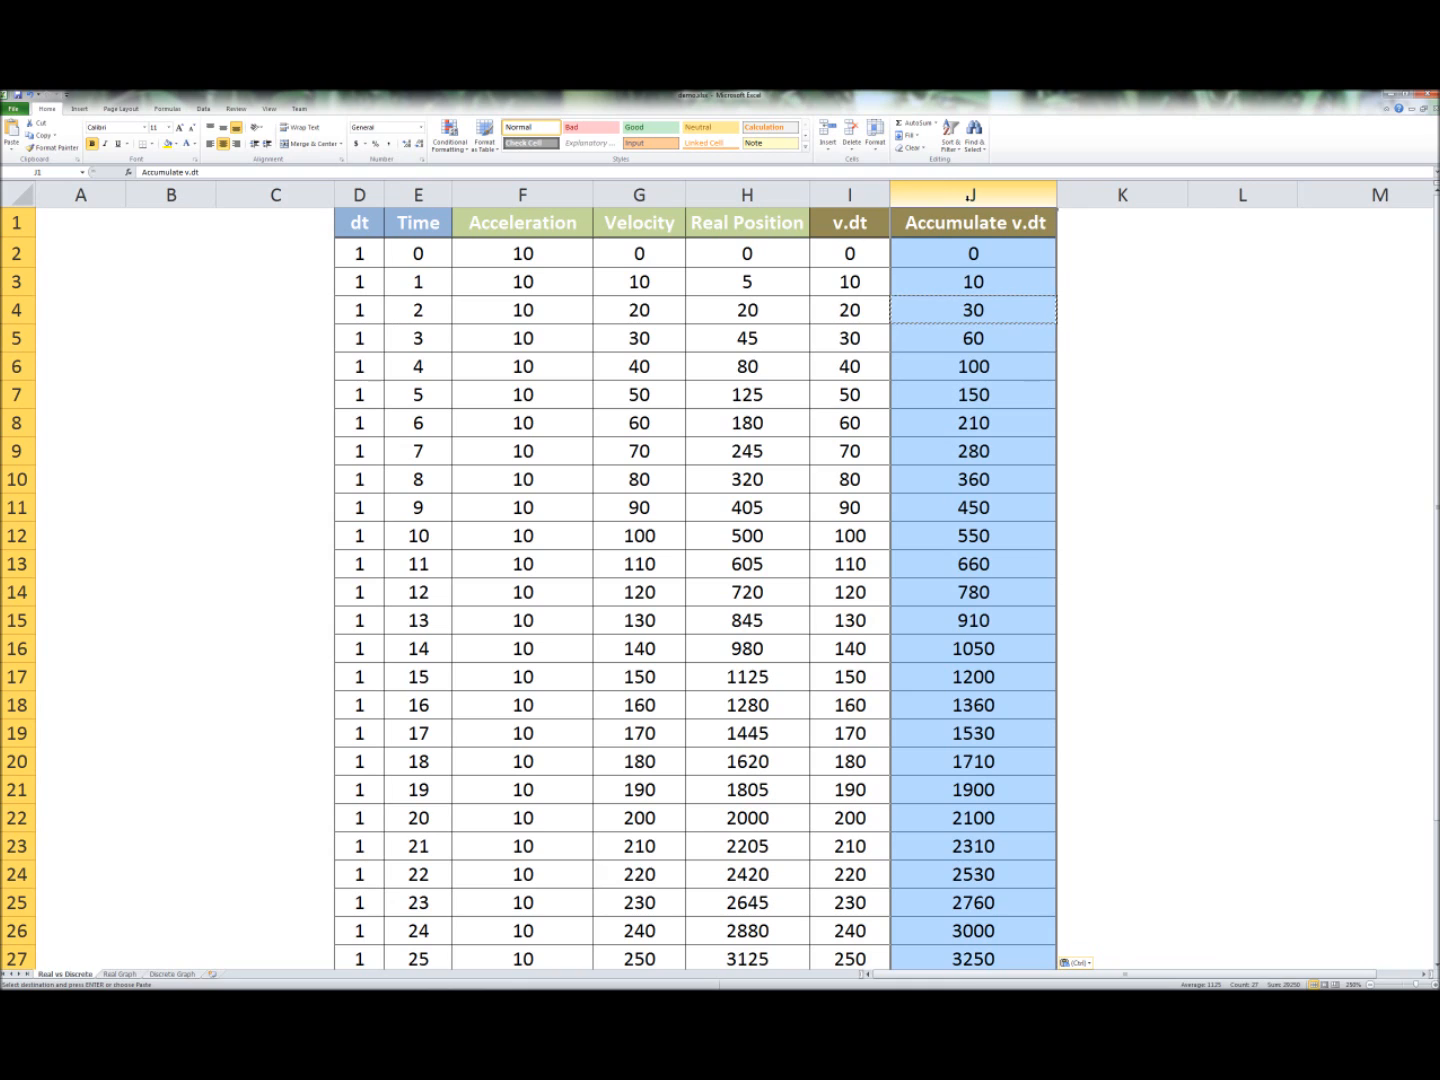
{"action": "left_click", "coordinate": [746, 222]}
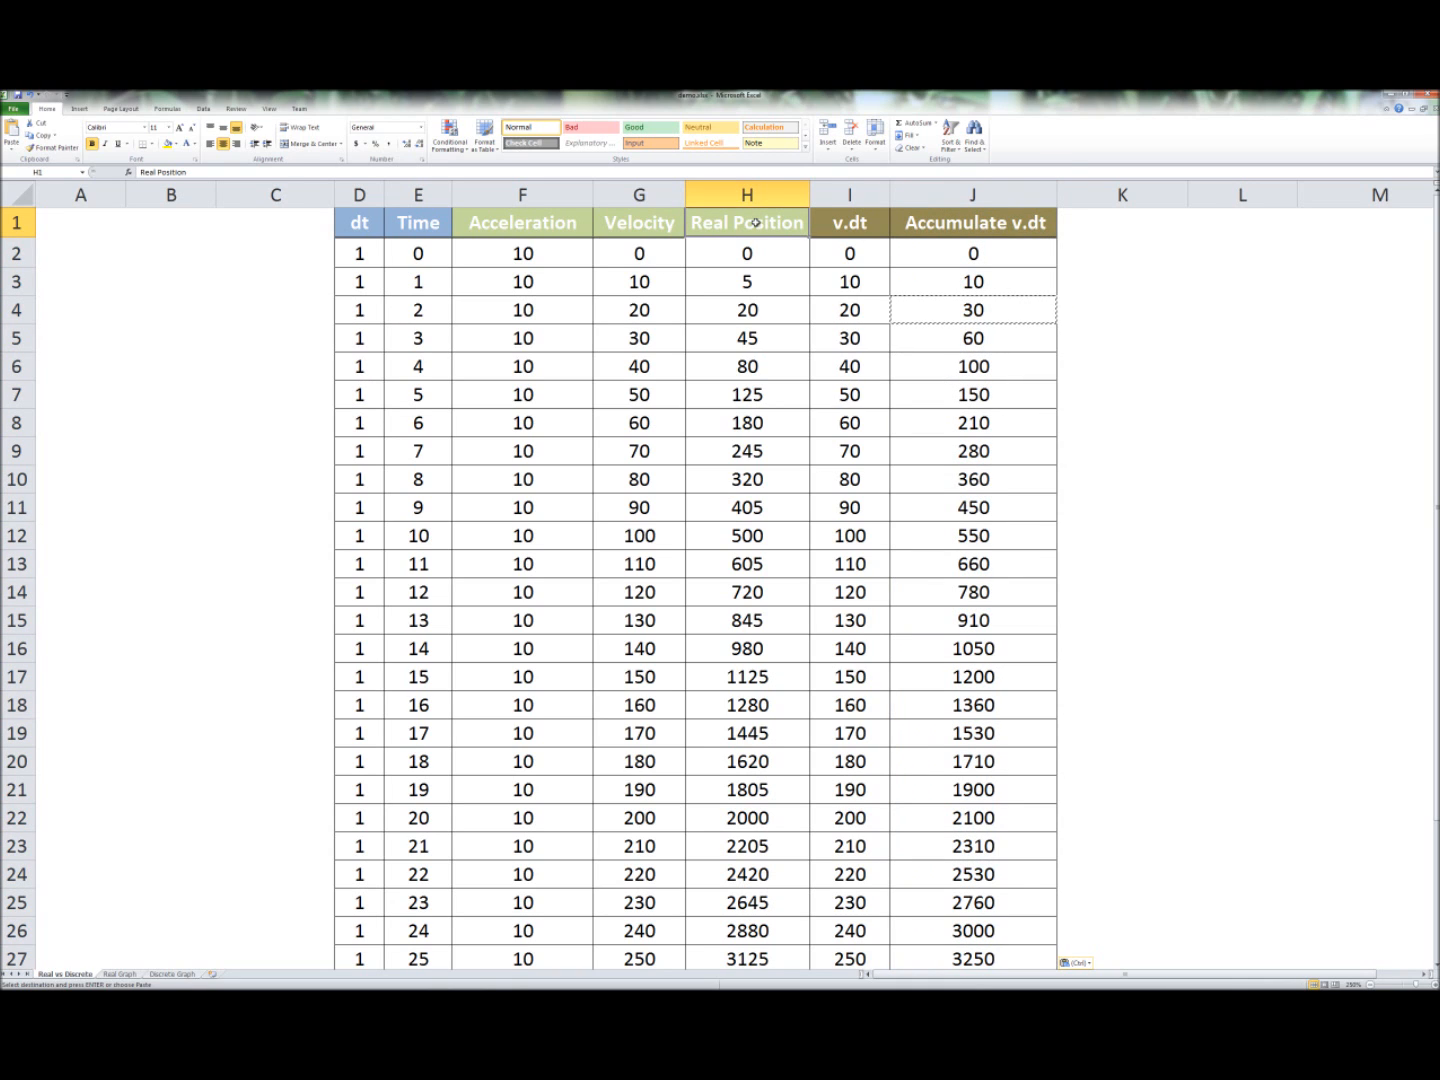
{"action": "left_click", "coordinate": [746, 194]}
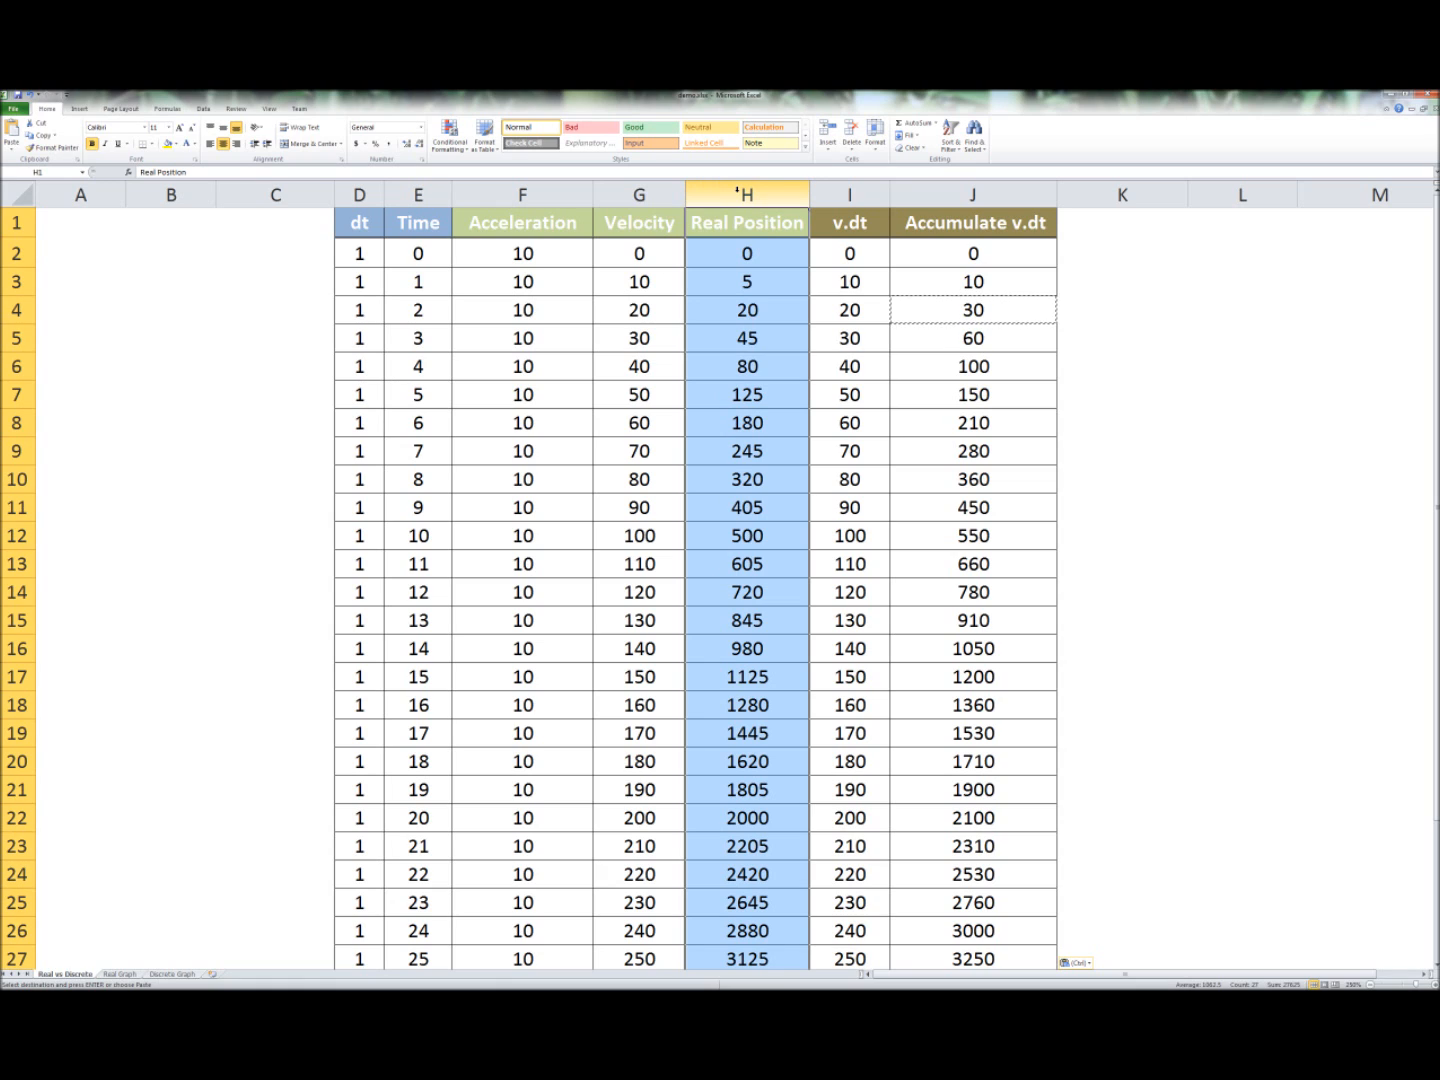
{"action": "left_click", "coordinate": [974, 194]}
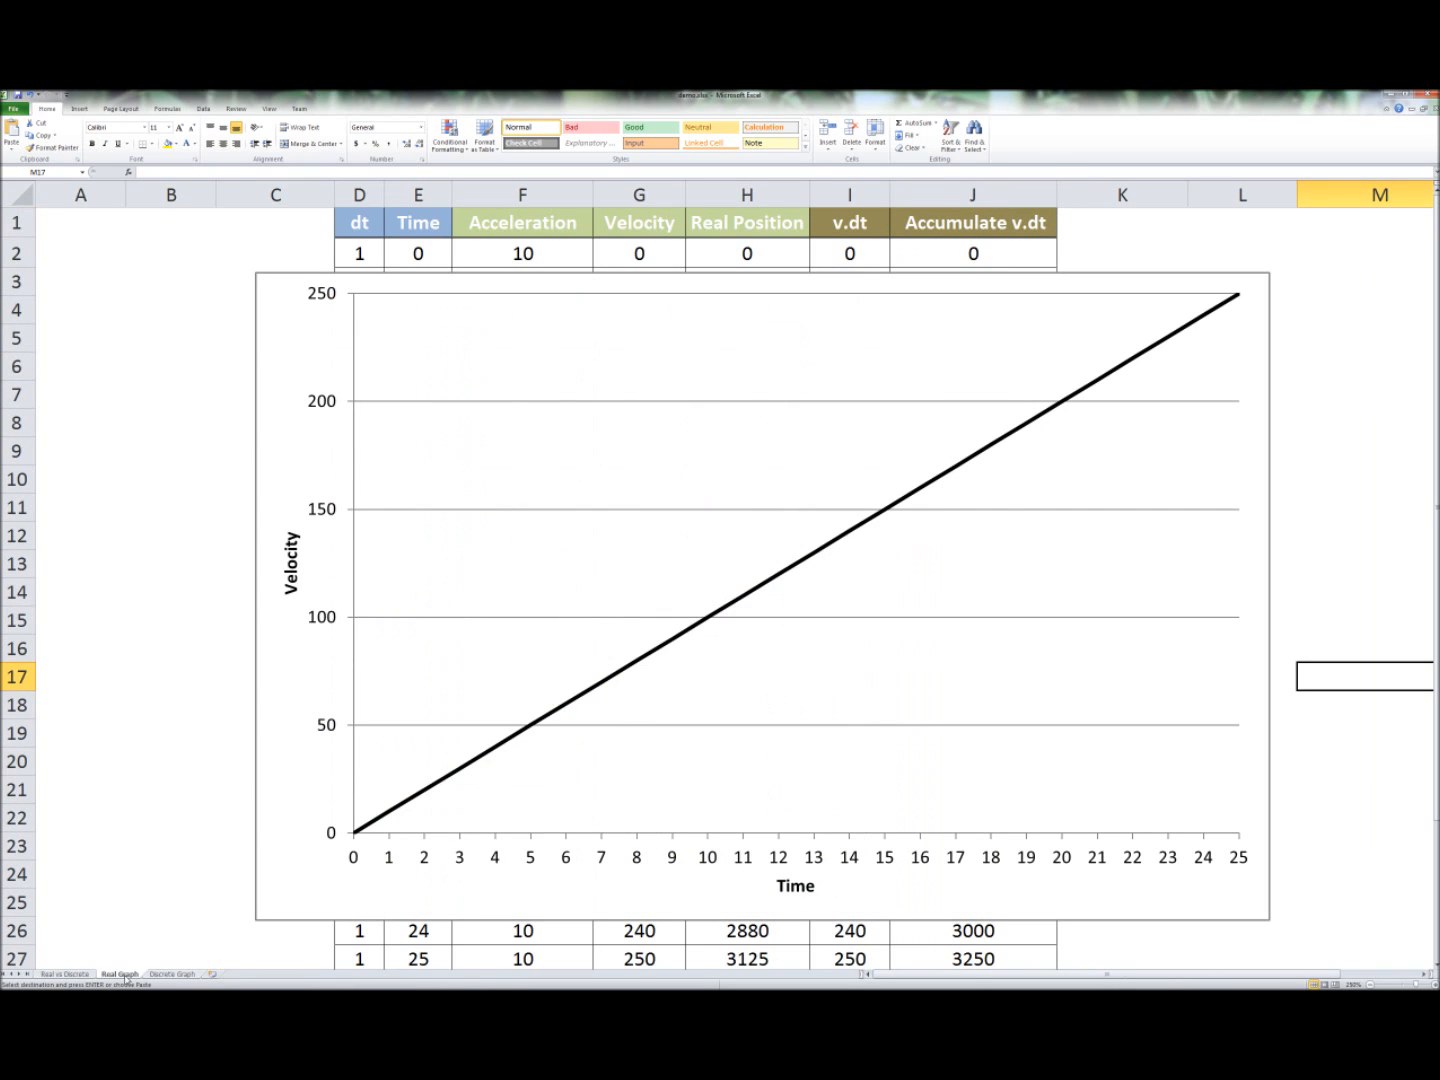
{"action": "mouse_move", "coordinate": [456, 876]}
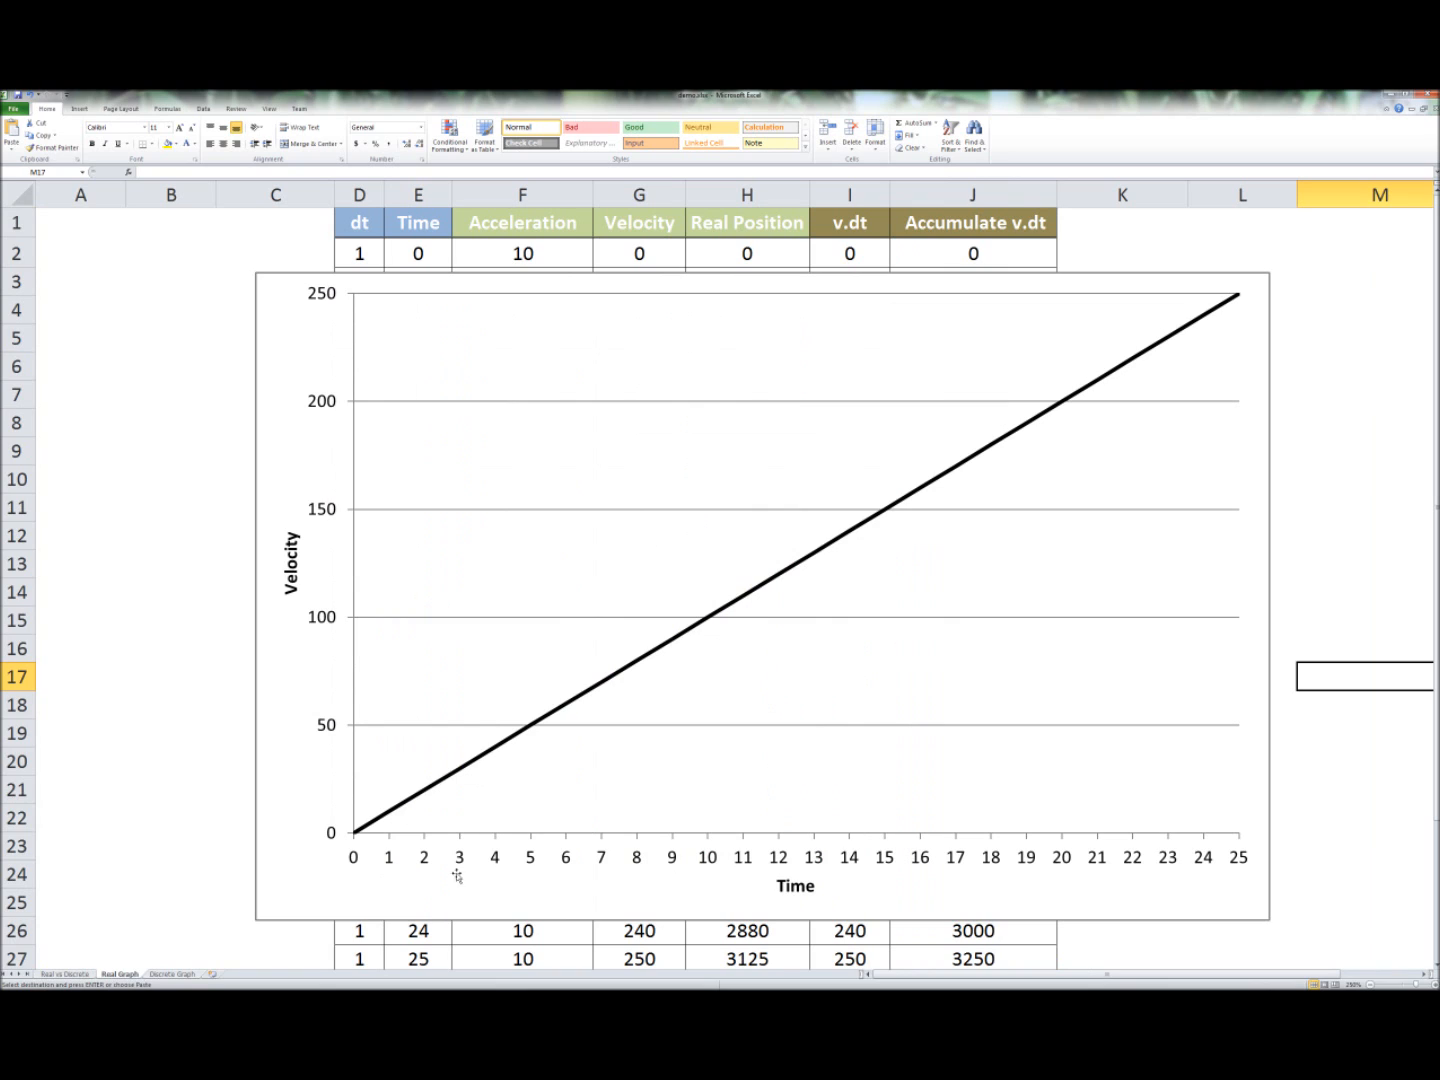
{"action": "mouse_move", "coordinate": [288, 808]}
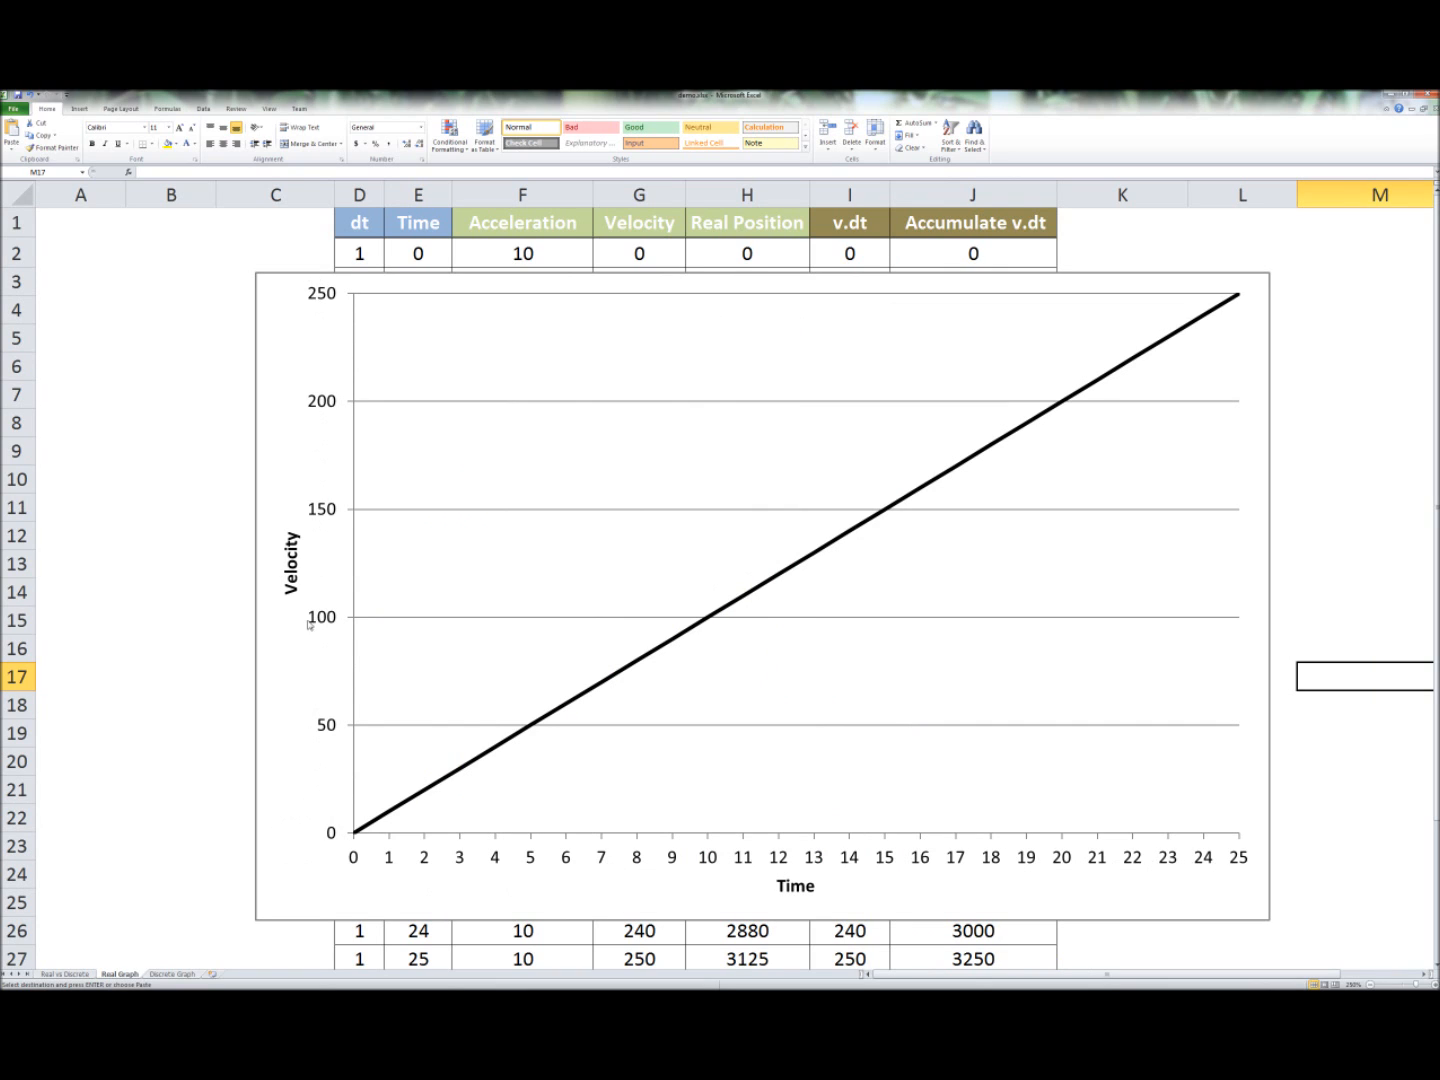
{"action": "mouse_move", "coordinate": [312, 836]}
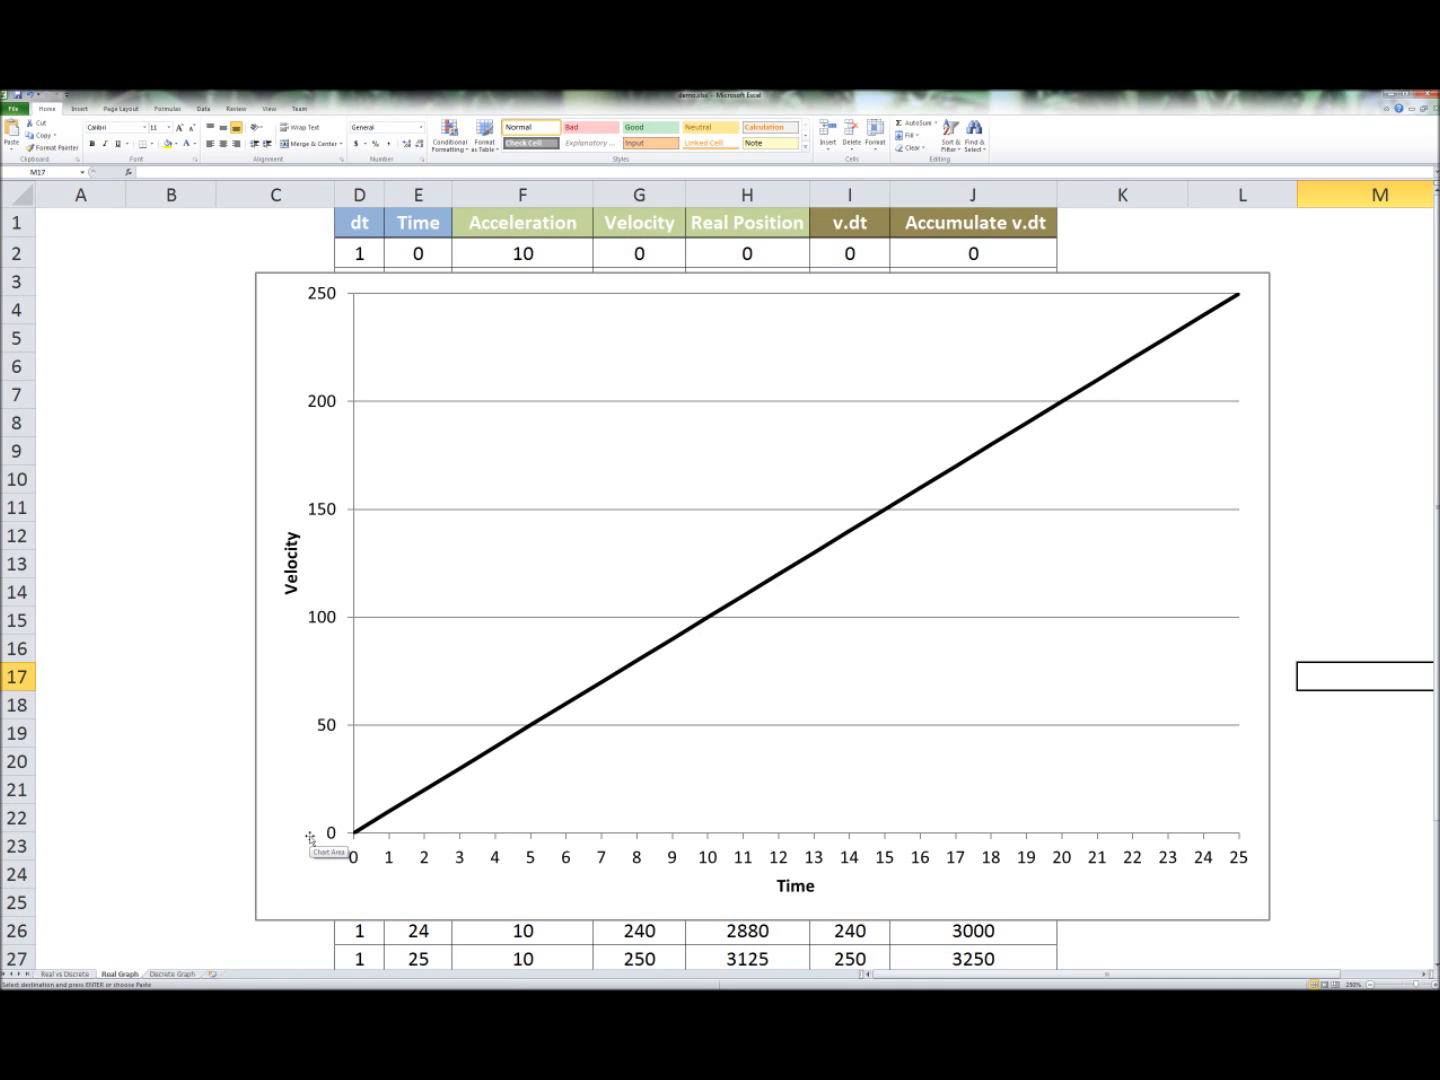
{"action": "mouse_move", "coordinate": [788, 588]}
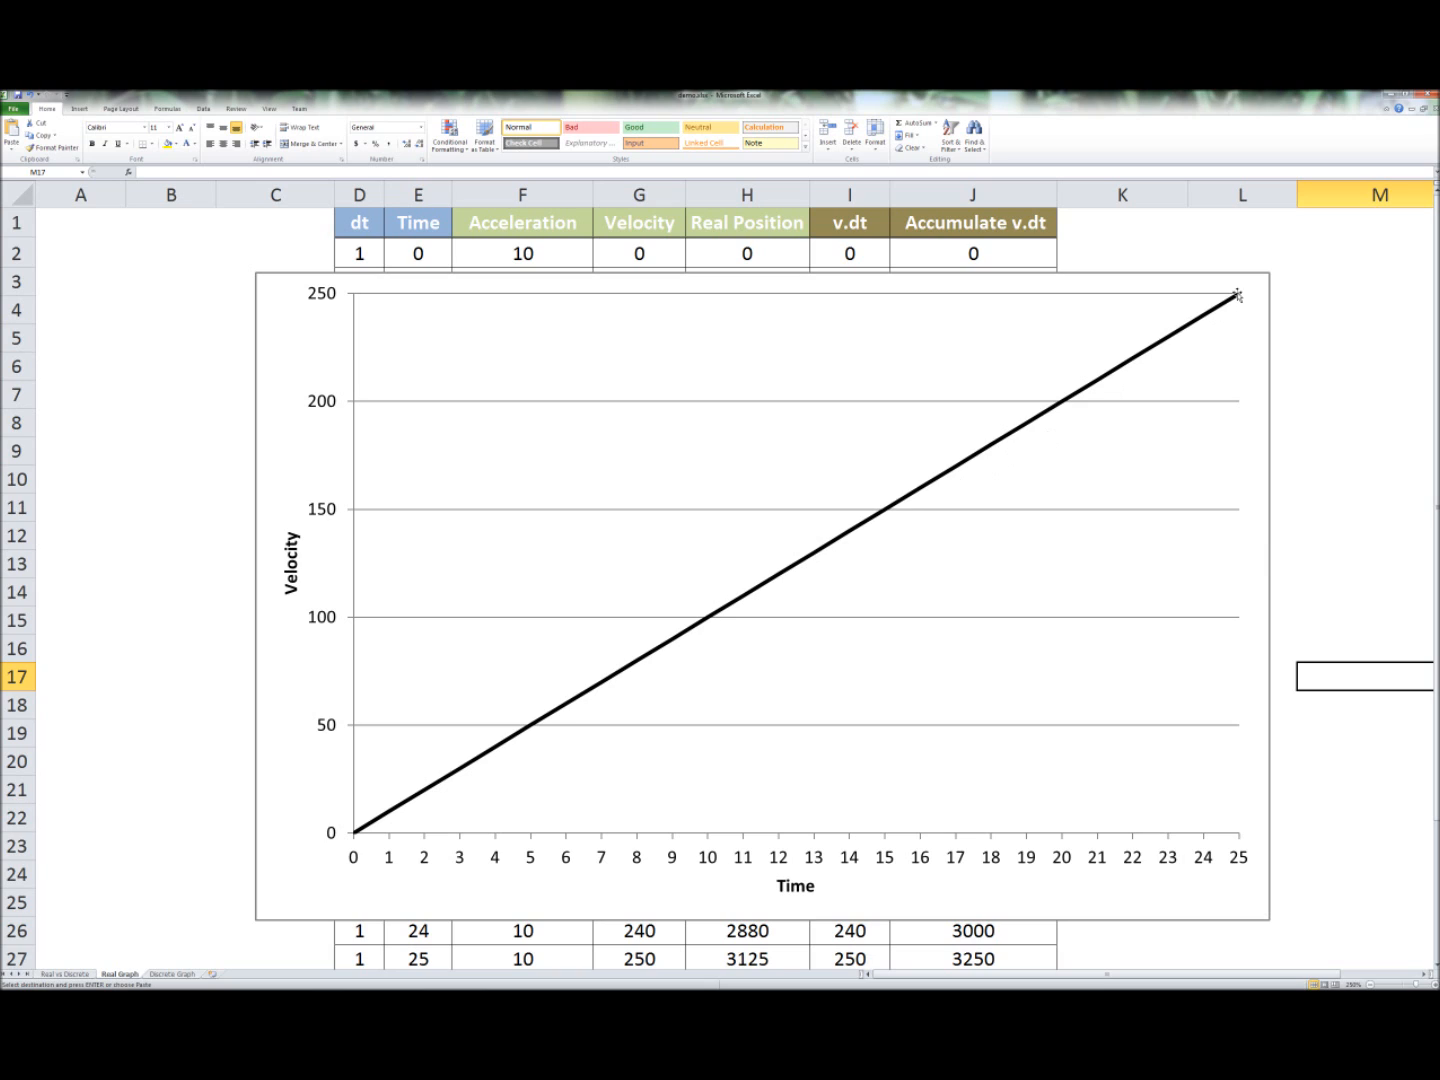
{"action": "mouse_move", "coordinate": [1236, 296]}
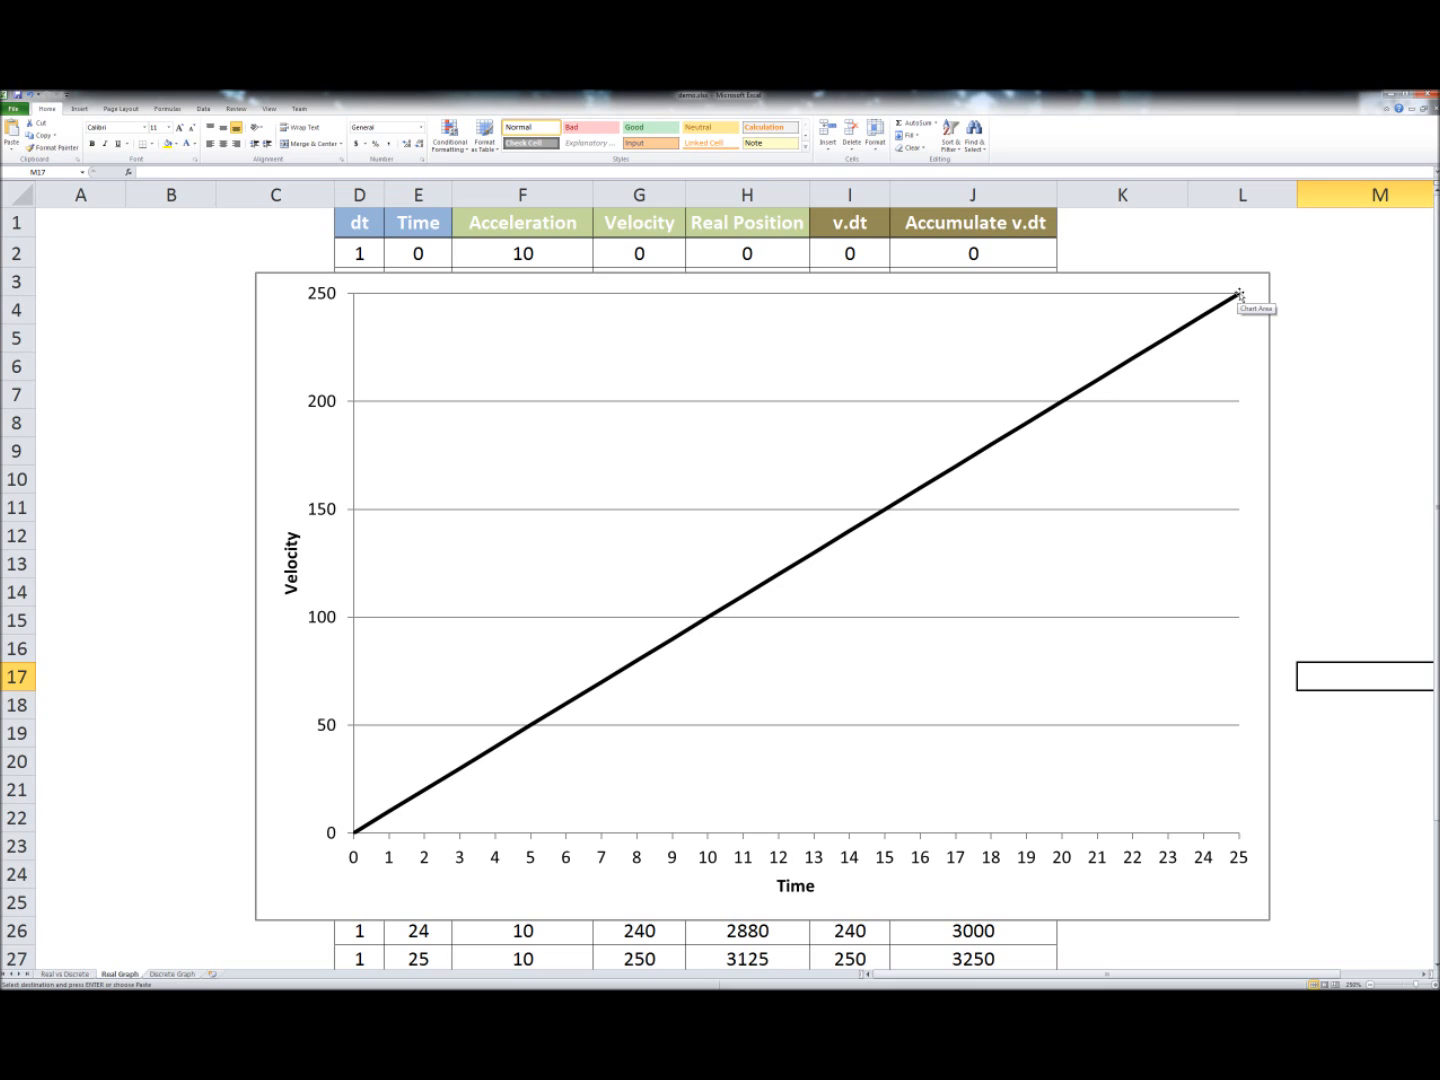
{"action": "mouse_move", "coordinate": [1290, 322]}
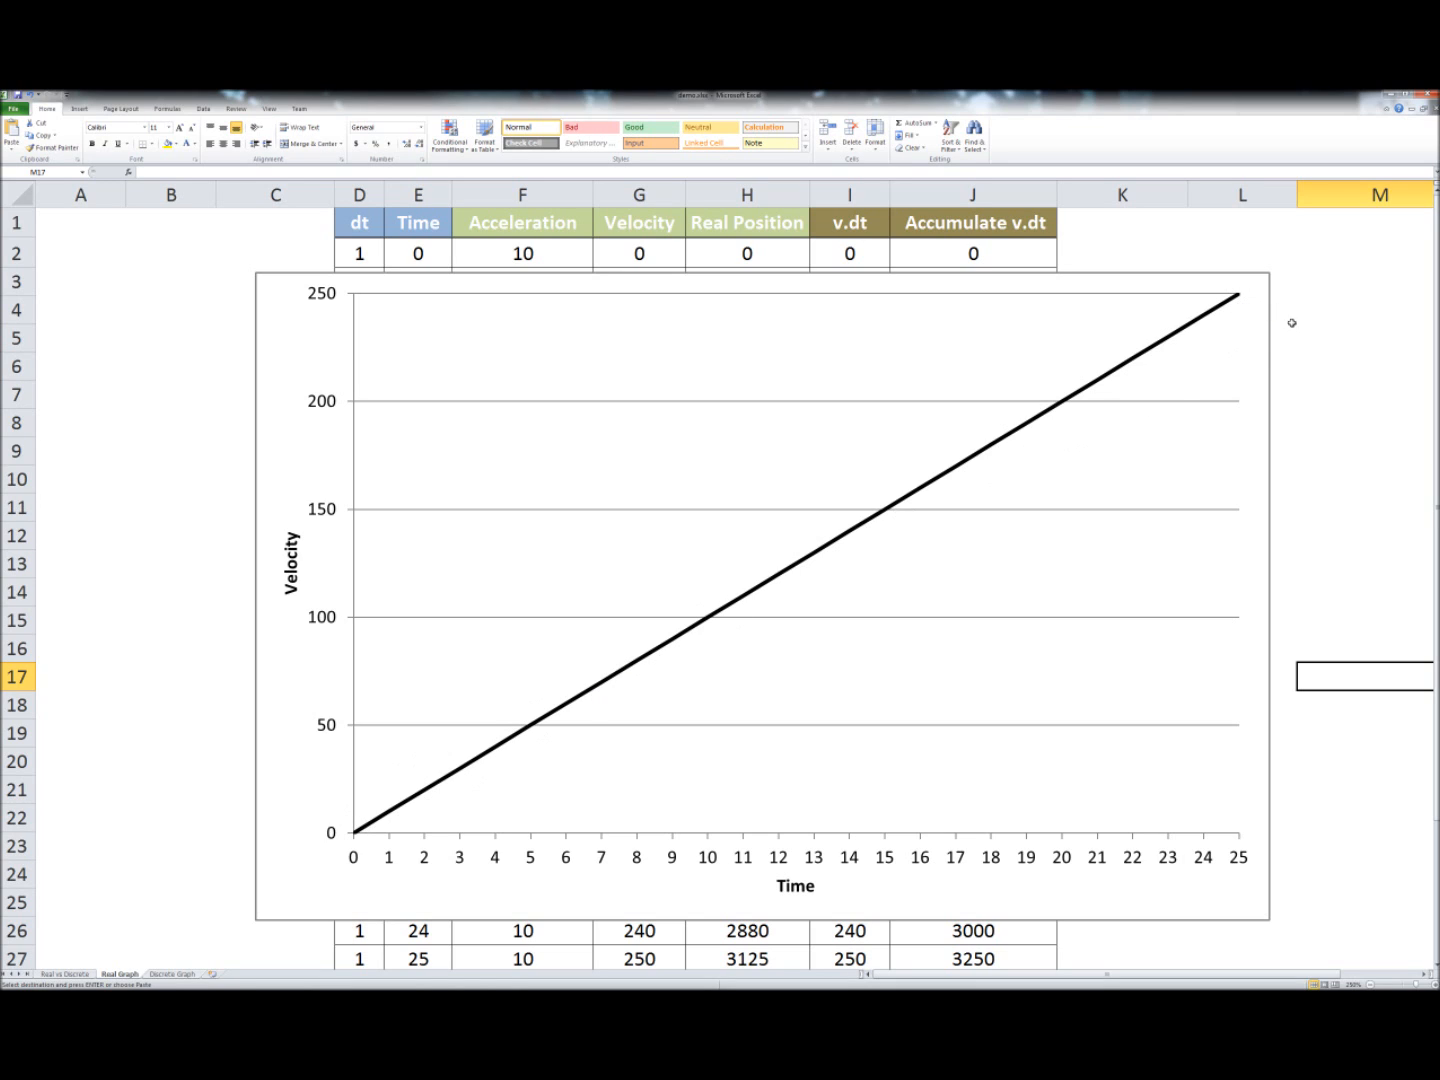
{"action": "mouse_move", "coordinate": [1238, 298]}
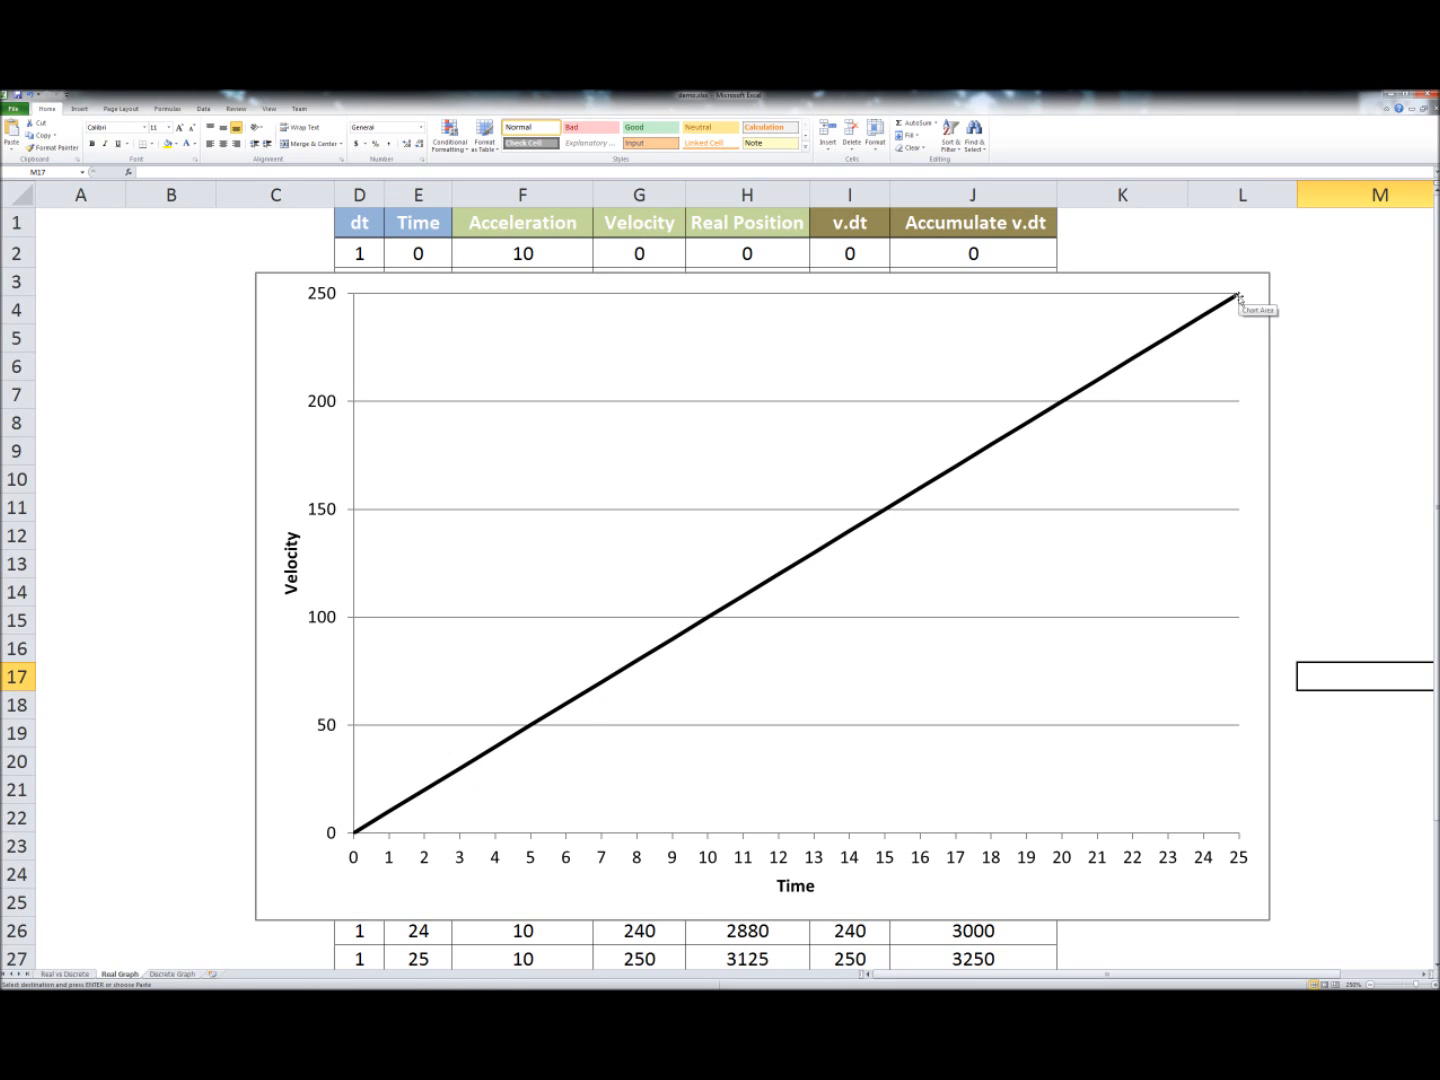
{"action": "mouse_move", "coordinate": [1218, 318]}
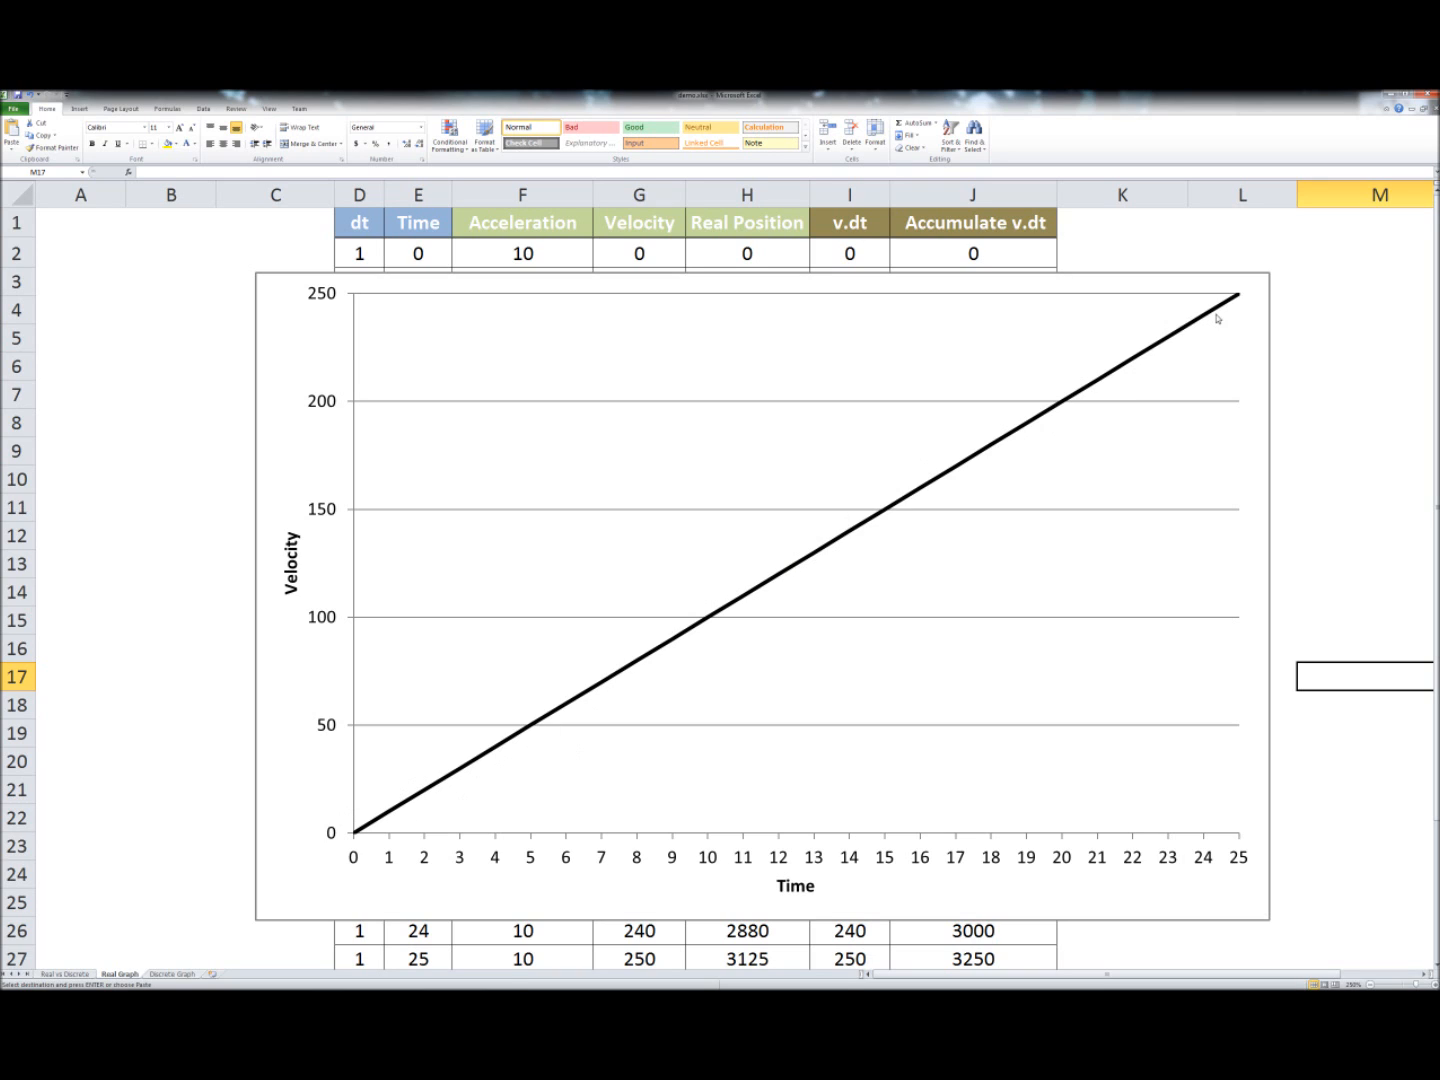
{"action": "mouse_move", "coordinate": [1184, 884]}
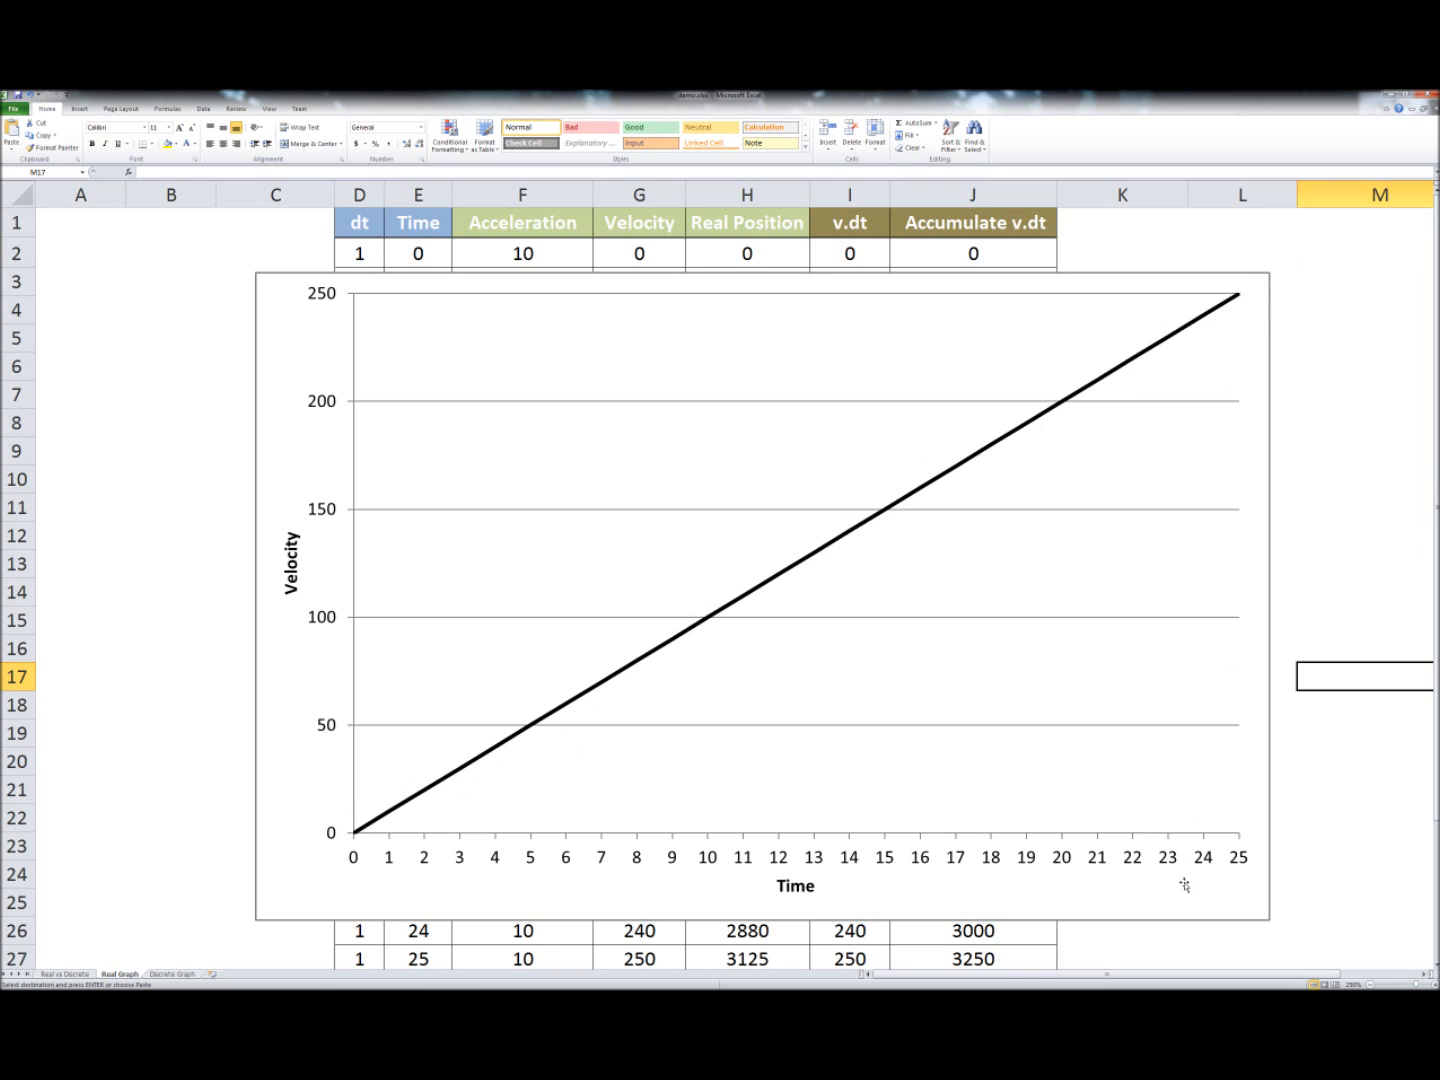
{"action": "mouse_move", "coordinate": [1196, 330]}
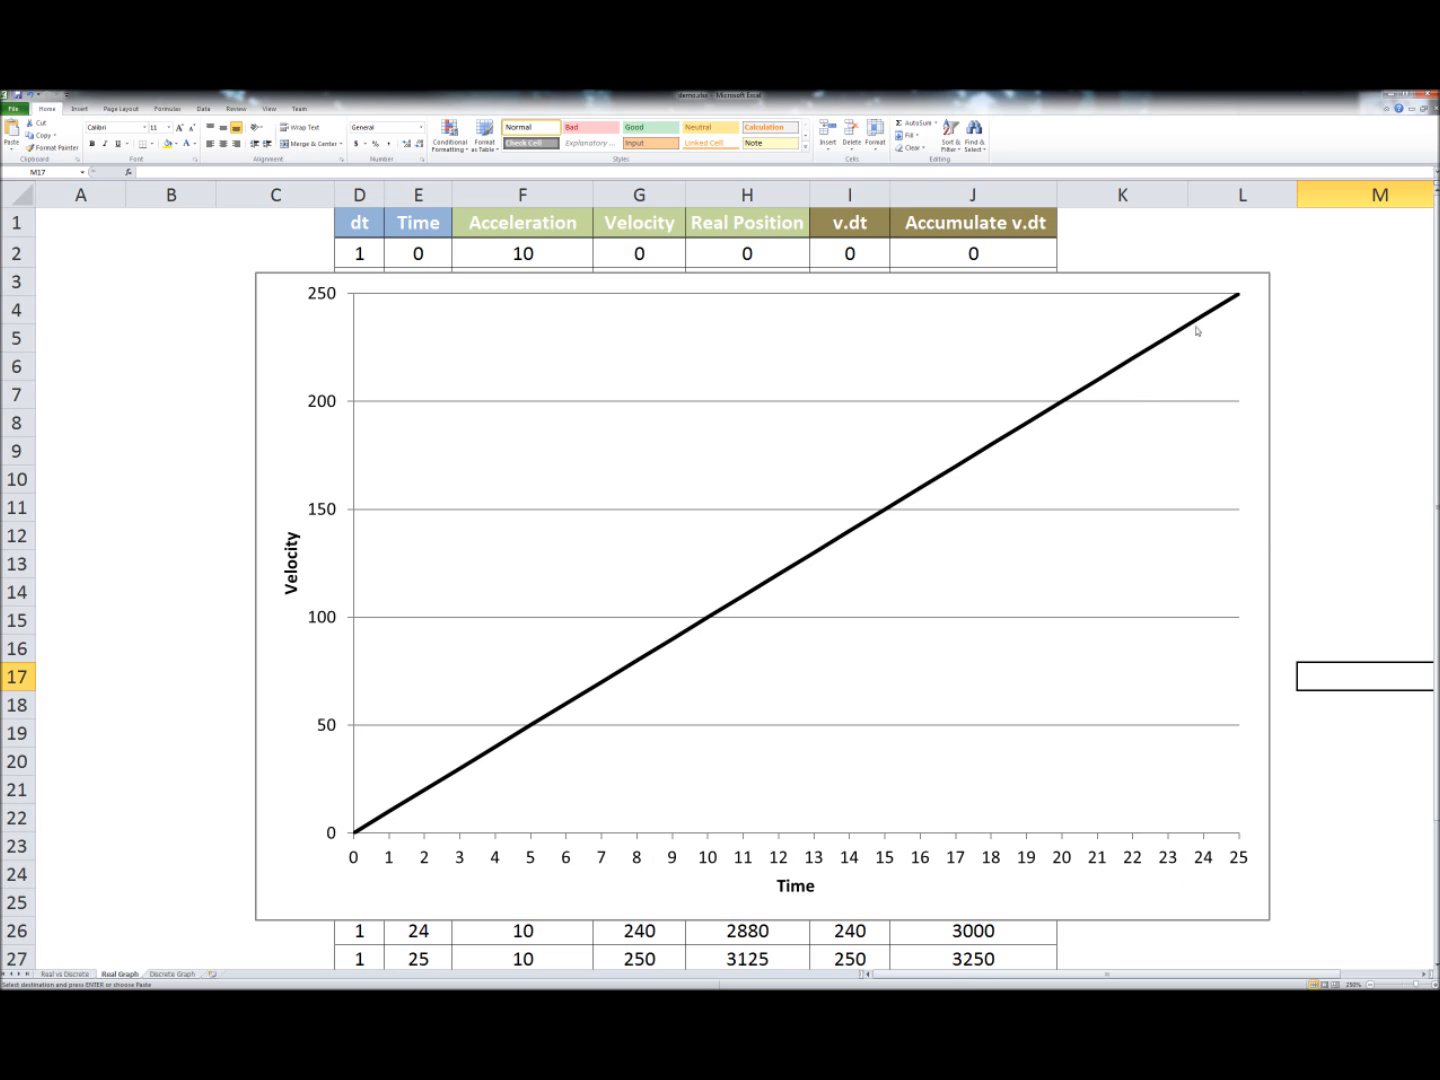
{"action": "mouse_move", "coordinate": [572, 864]}
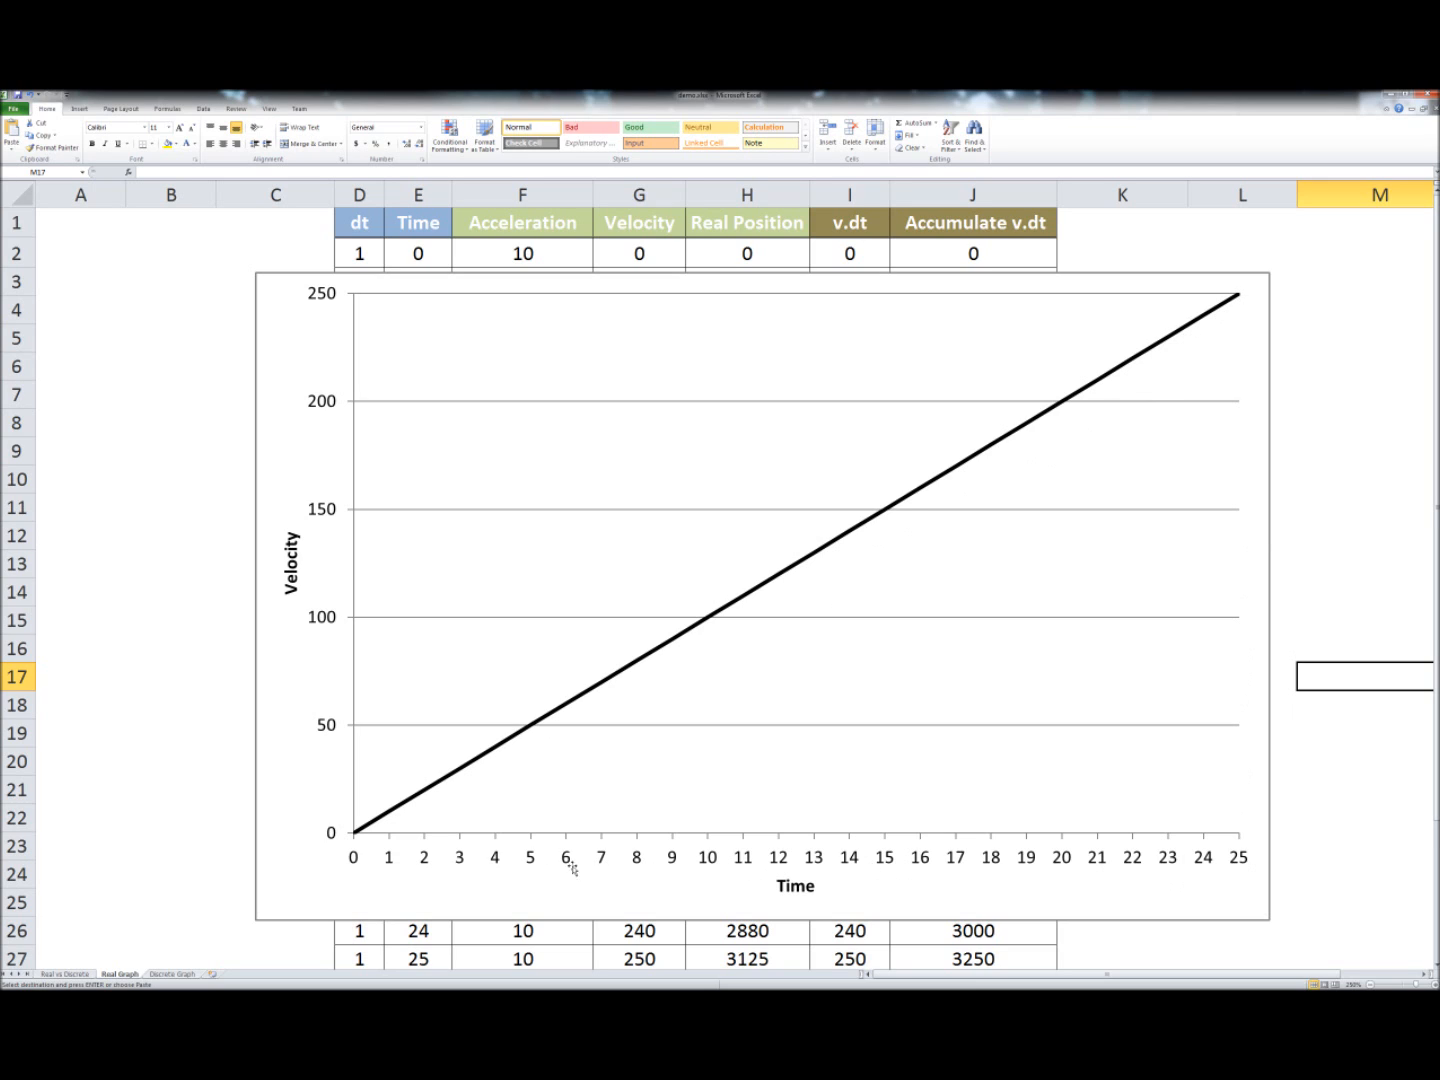
{"action": "mouse_move", "coordinate": [462, 810]}
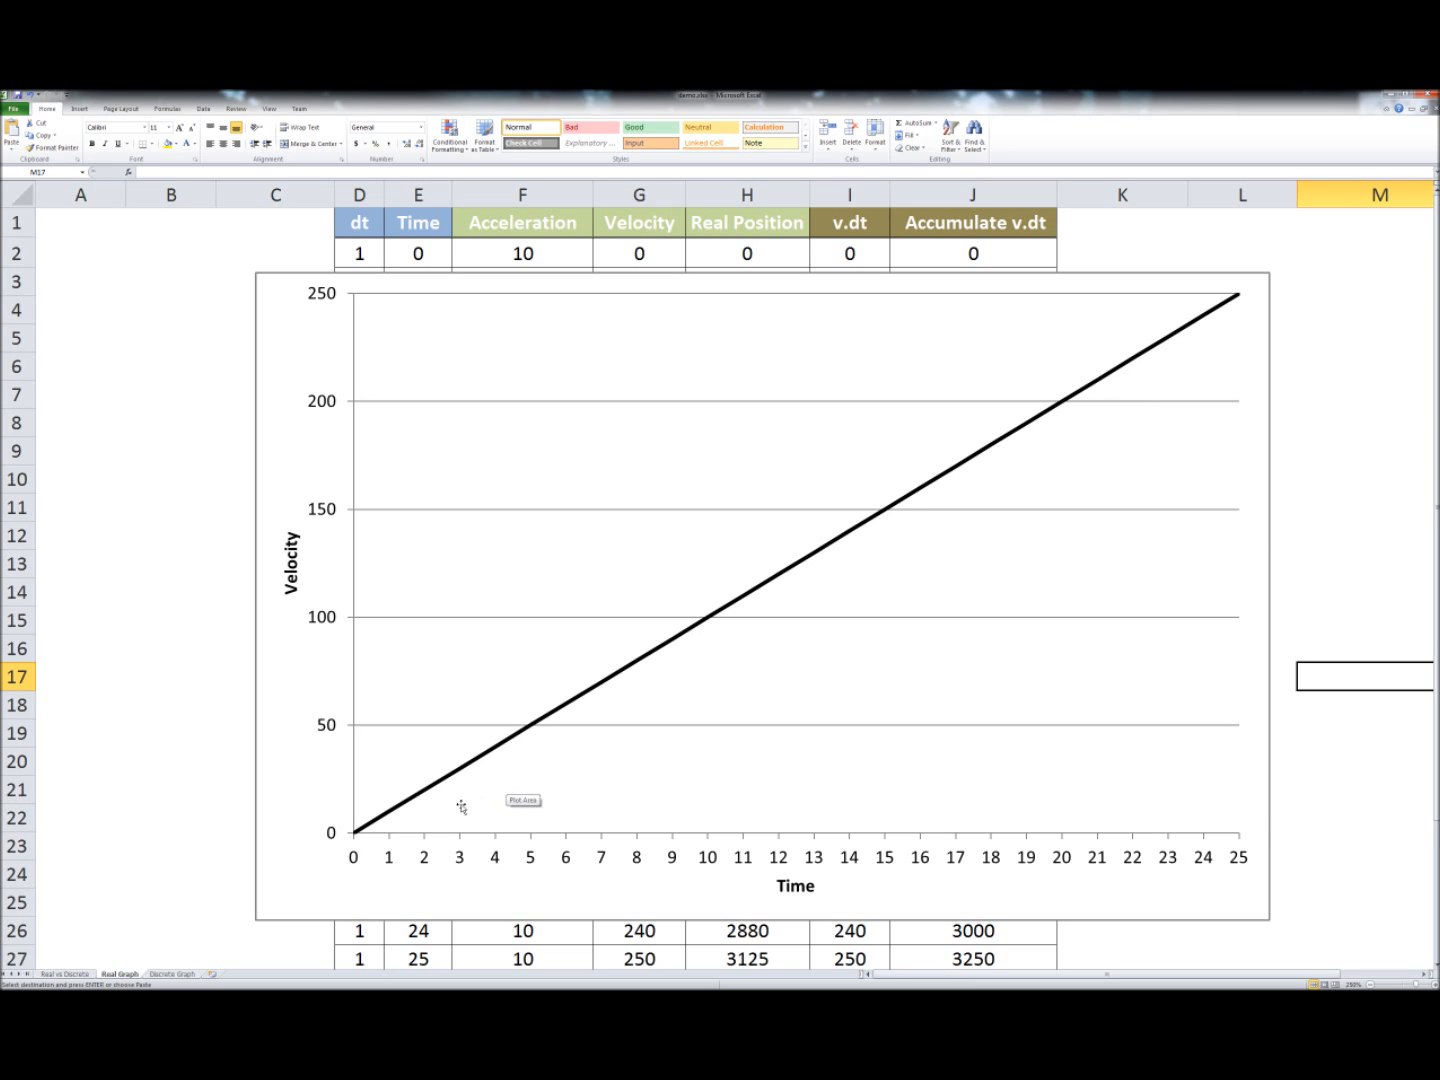
{"action": "mouse_move", "coordinate": [184, 856]}
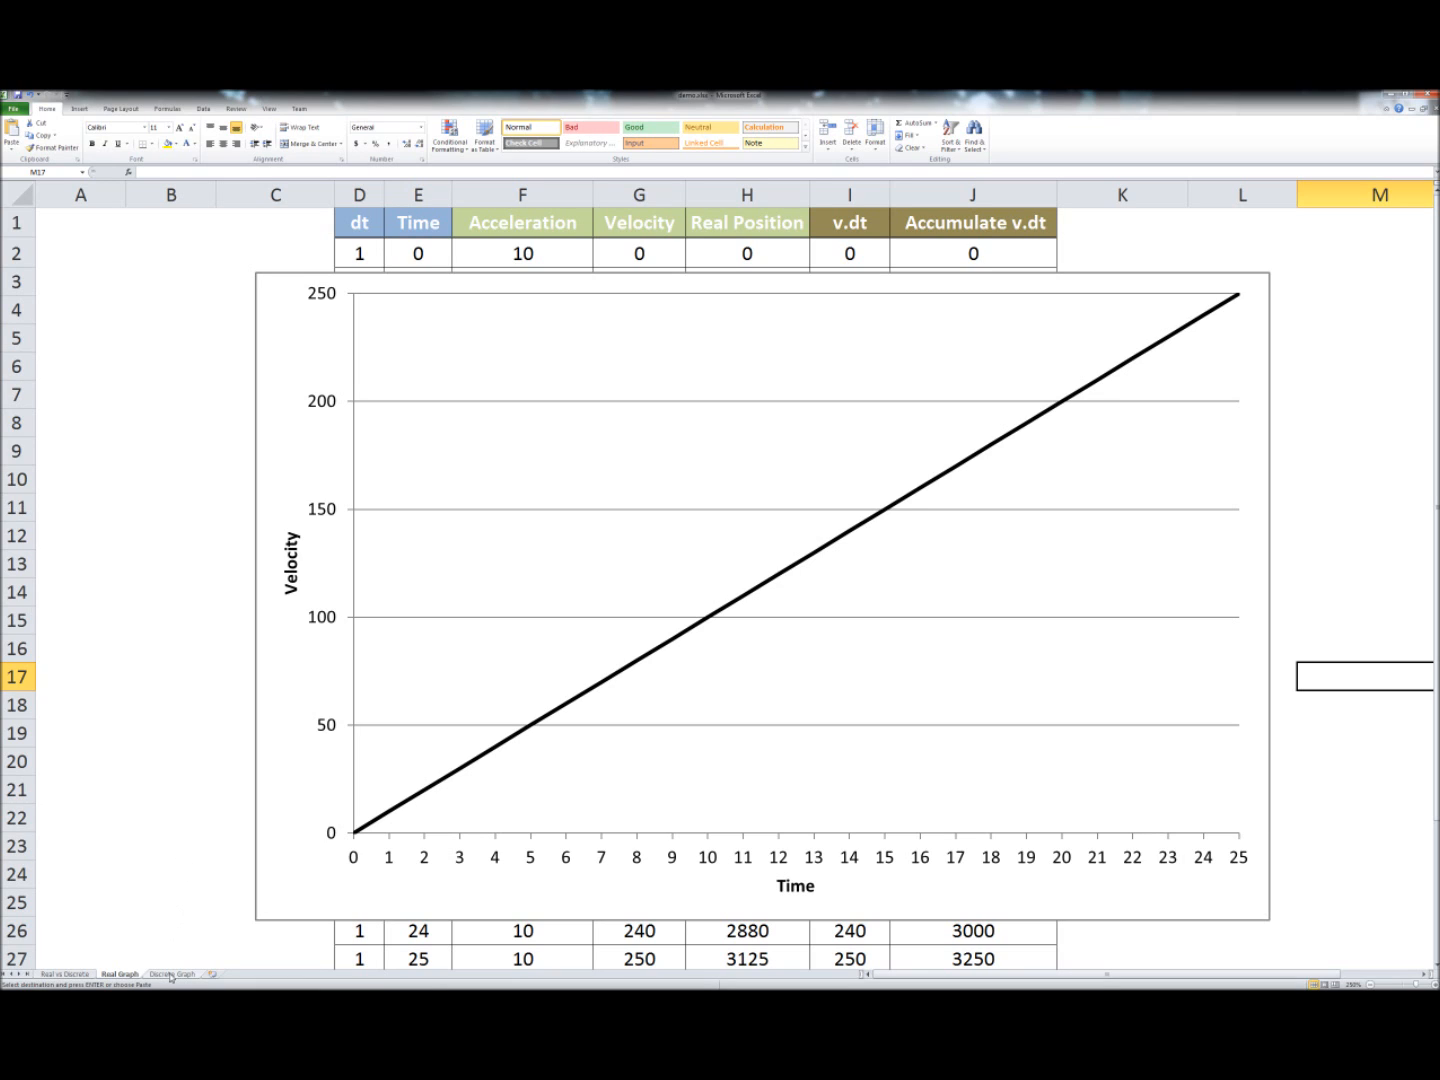
- Switch to the Discrete Graph sheet showing velocity as bars rising by 10 to 250
{"action": "left_click", "coordinate": [172, 974]}
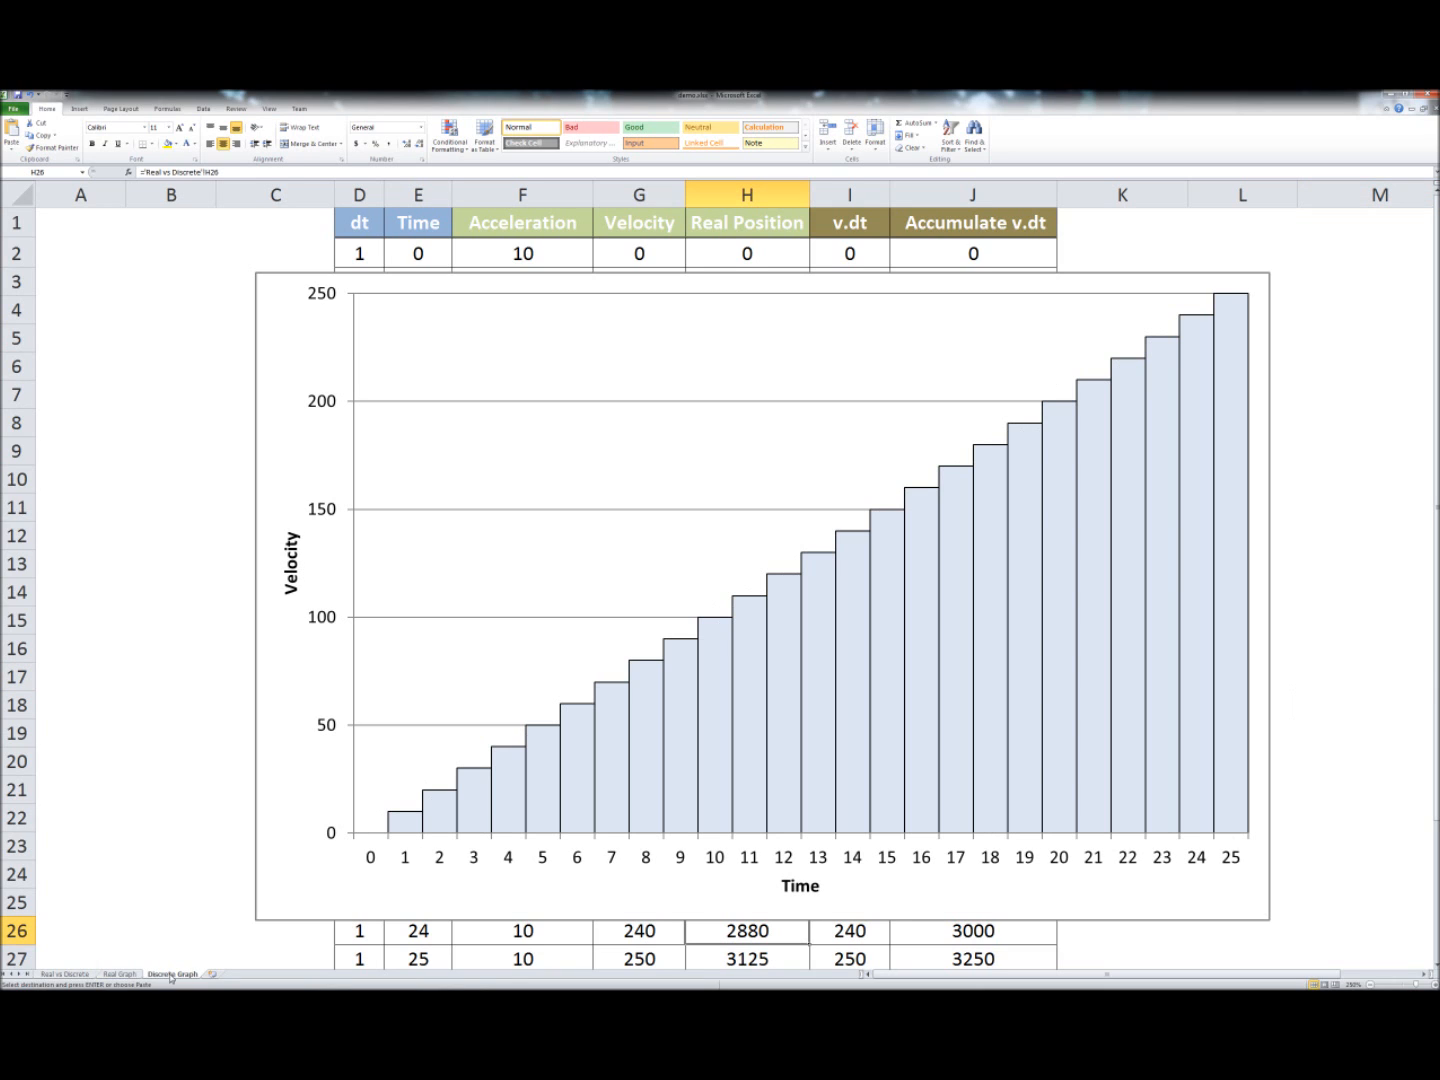
{"action": "mouse_move", "coordinate": [414, 828]}
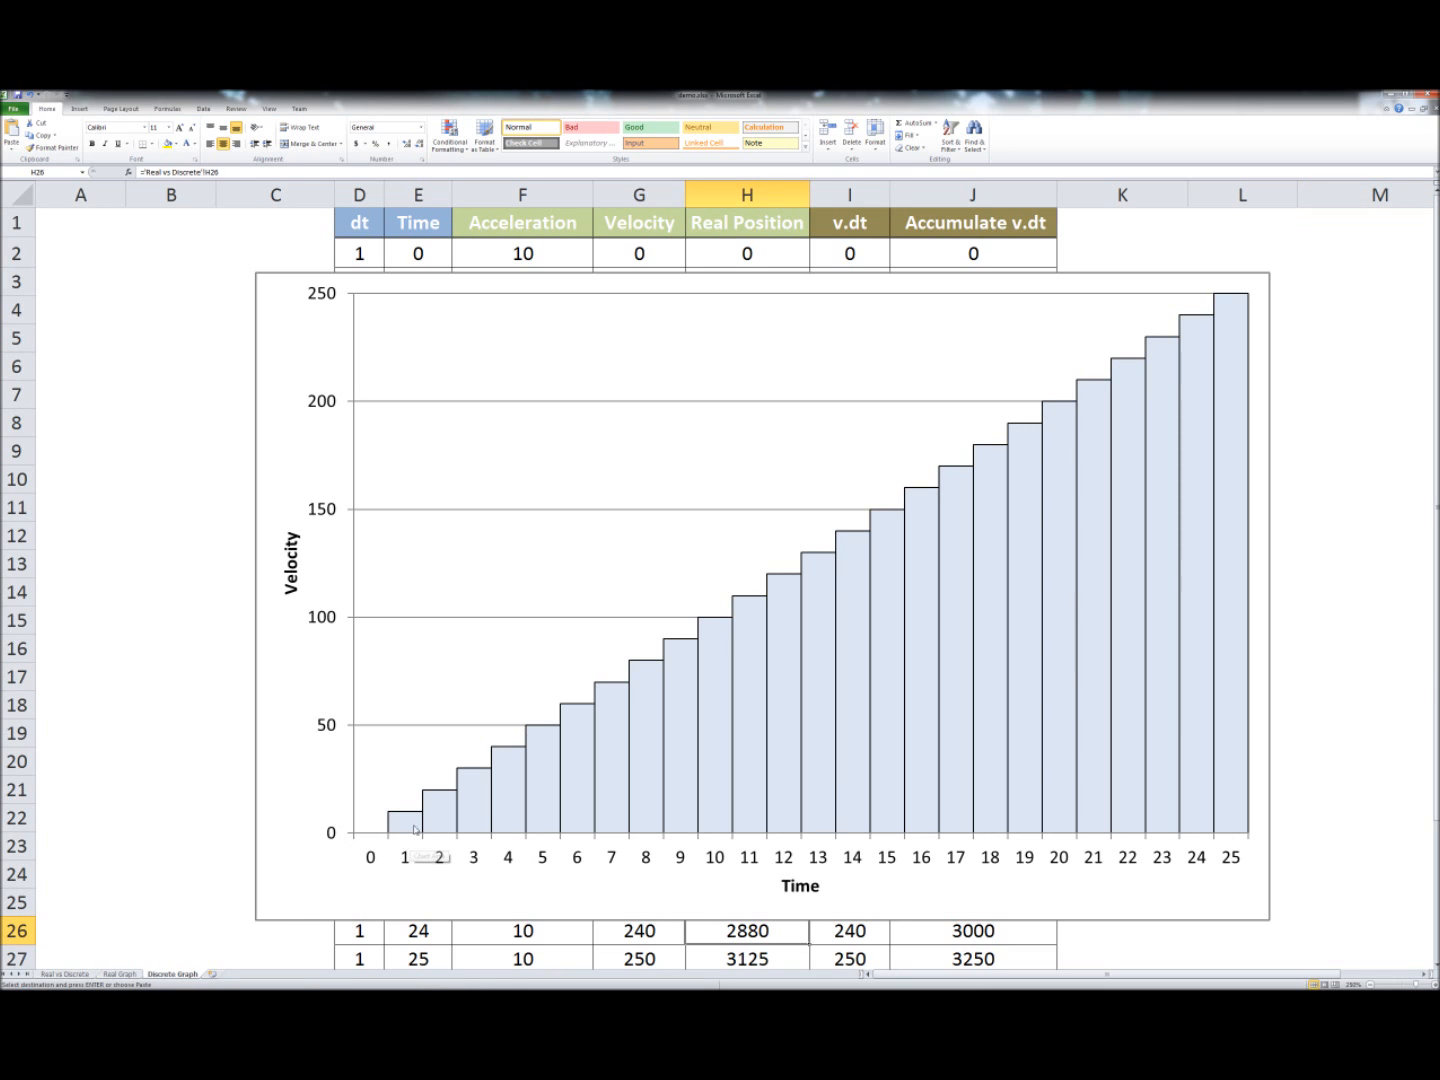
{"action": "mouse_move", "coordinate": [1078, 504]}
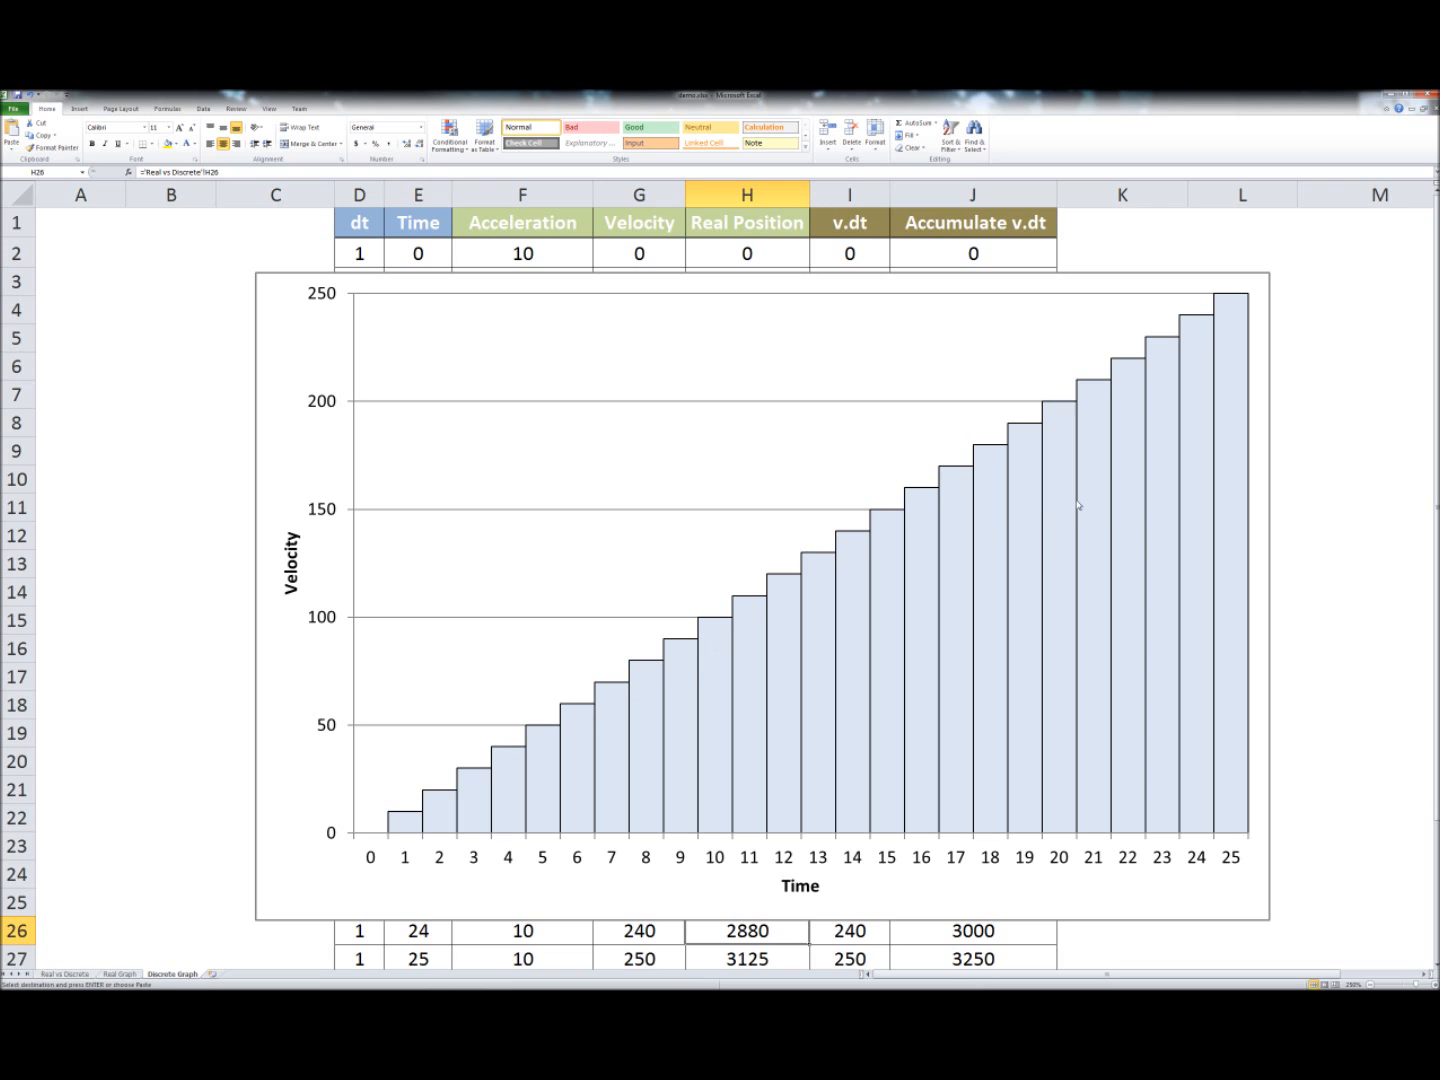
{"action": "mouse_move", "coordinate": [964, 470]}
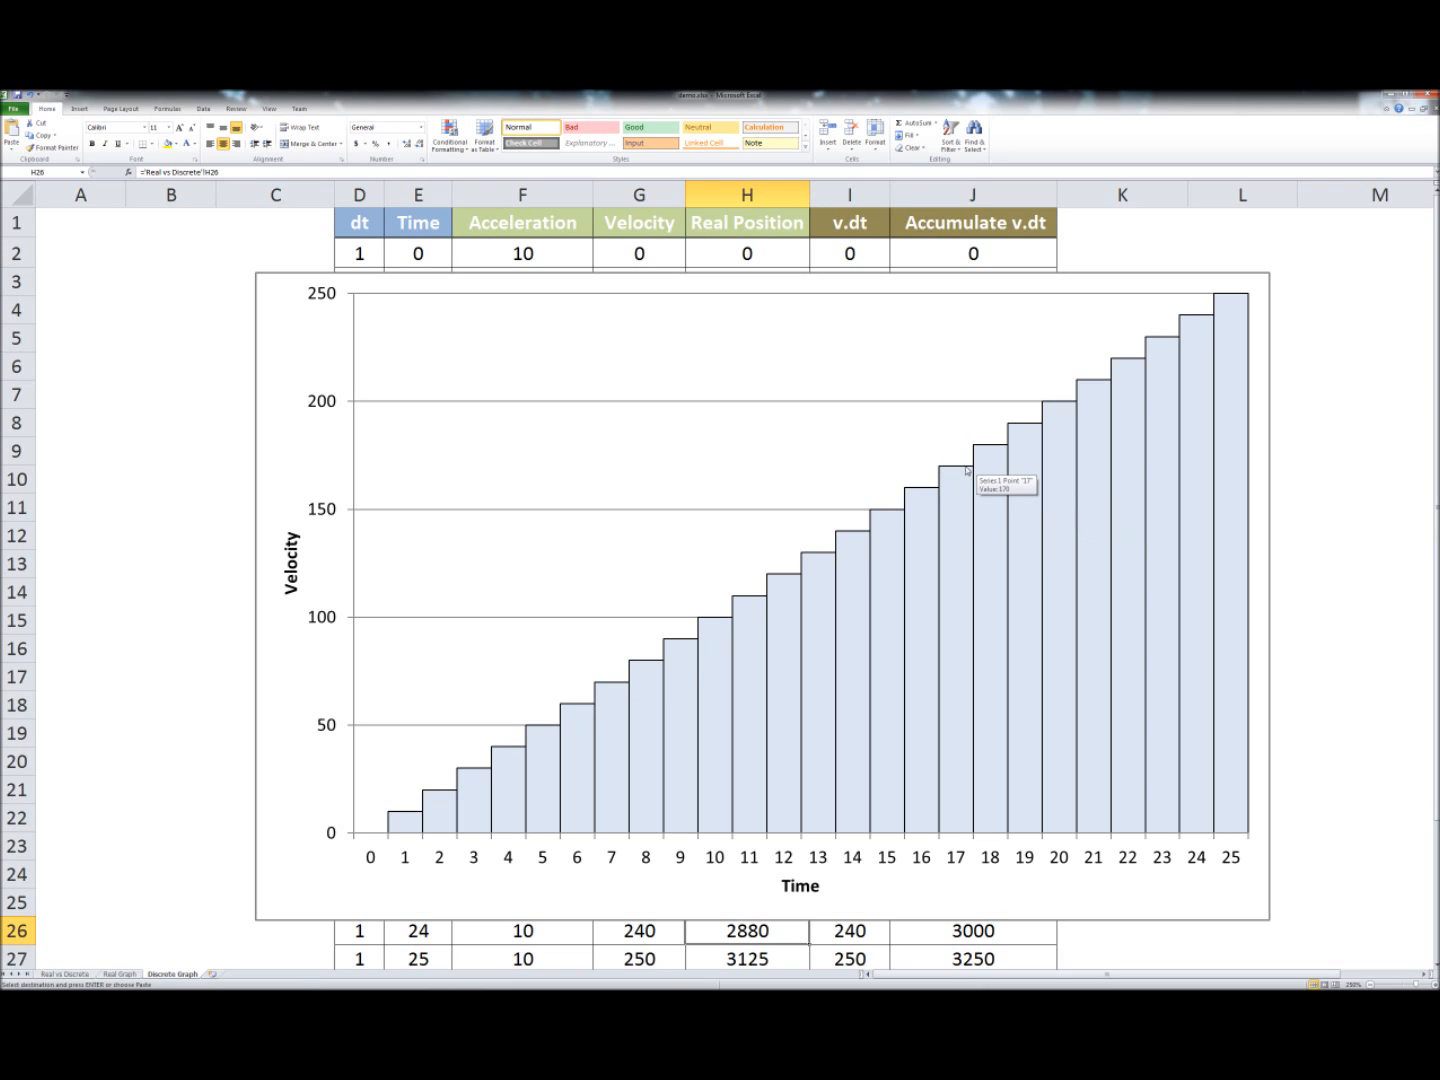
{"action": "mouse_move", "coordinate": [968, 472]}
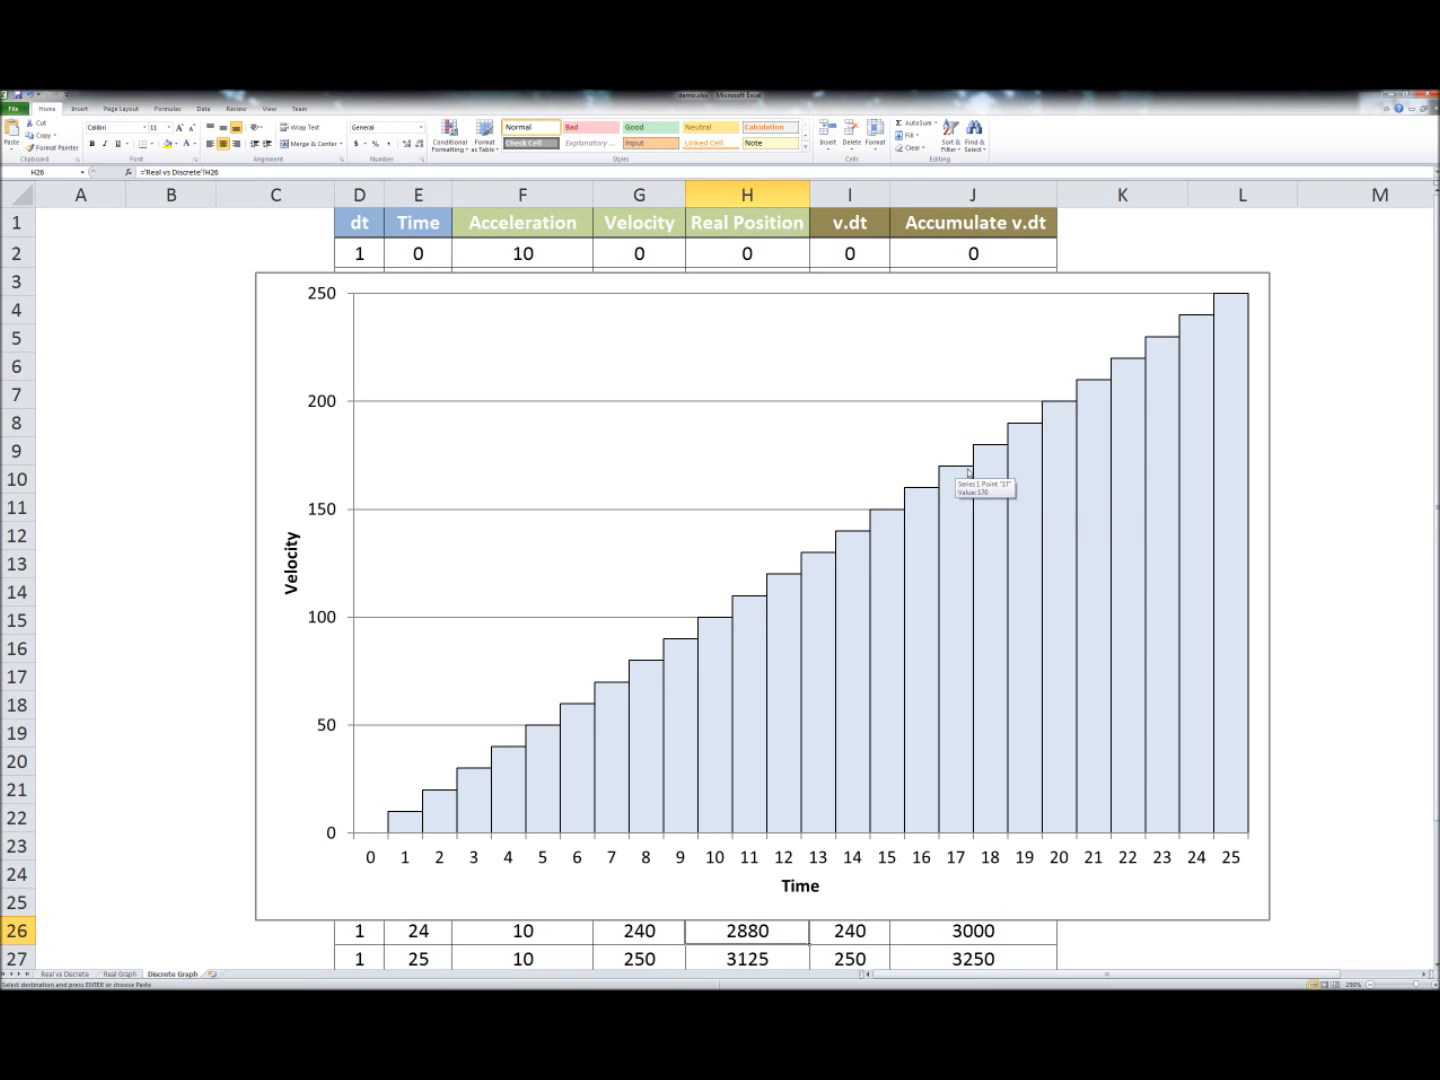
{"action": "mouse_move", "coordinate": [926, 582]}
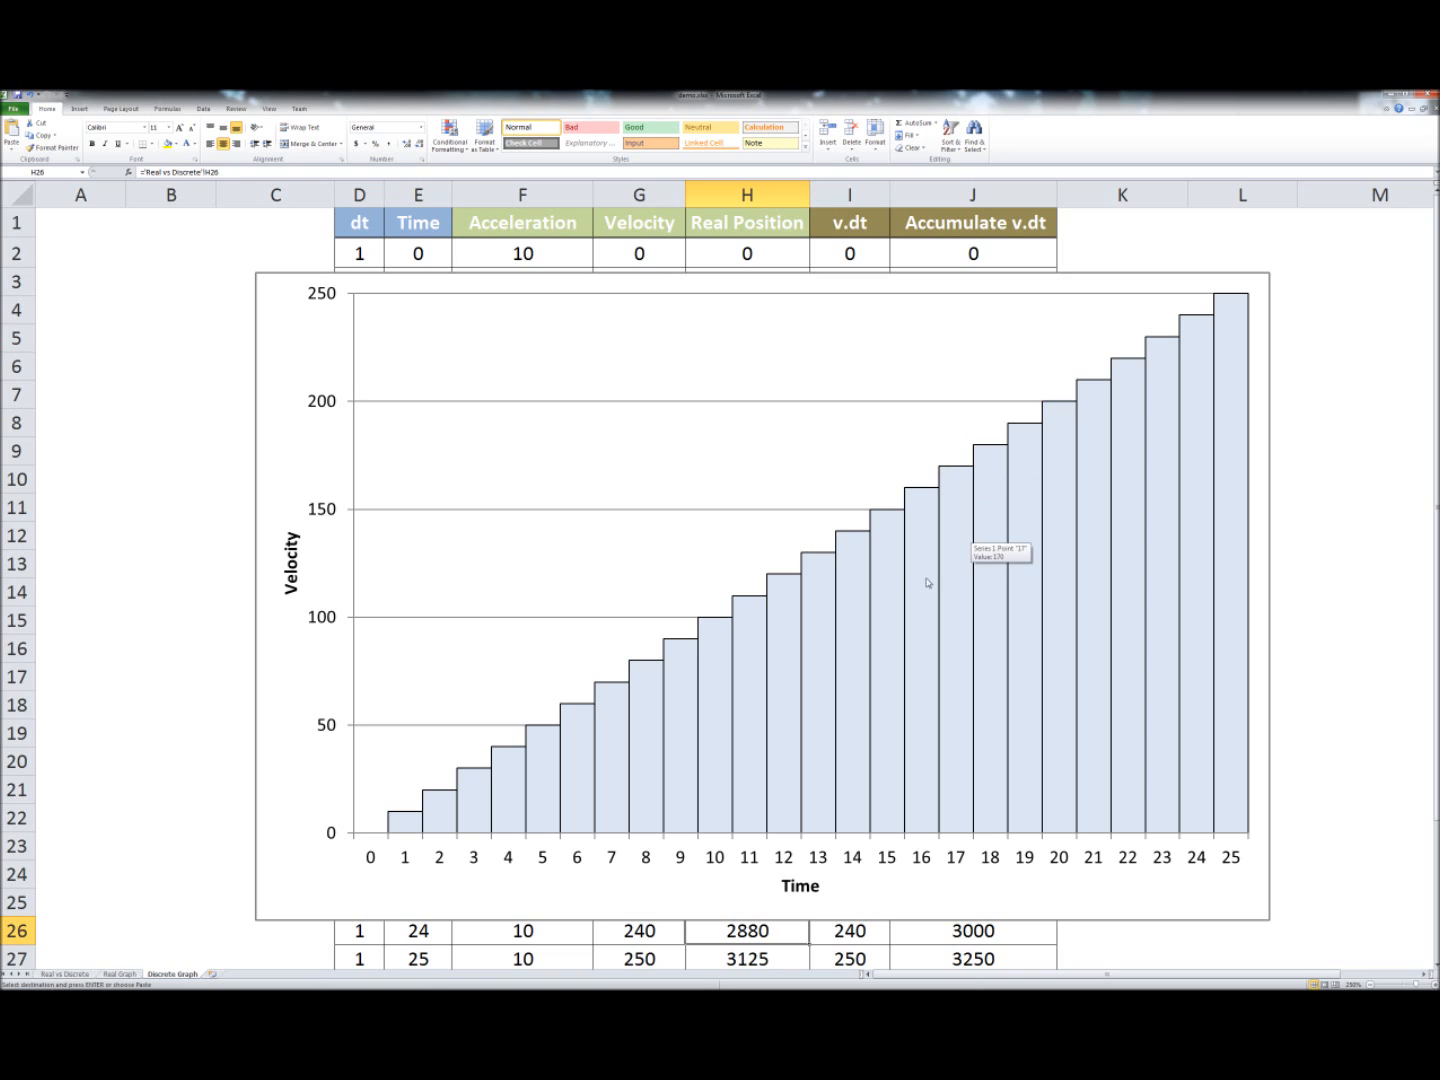
{"action": "mouse_move", "coordinate": [630, 470]}
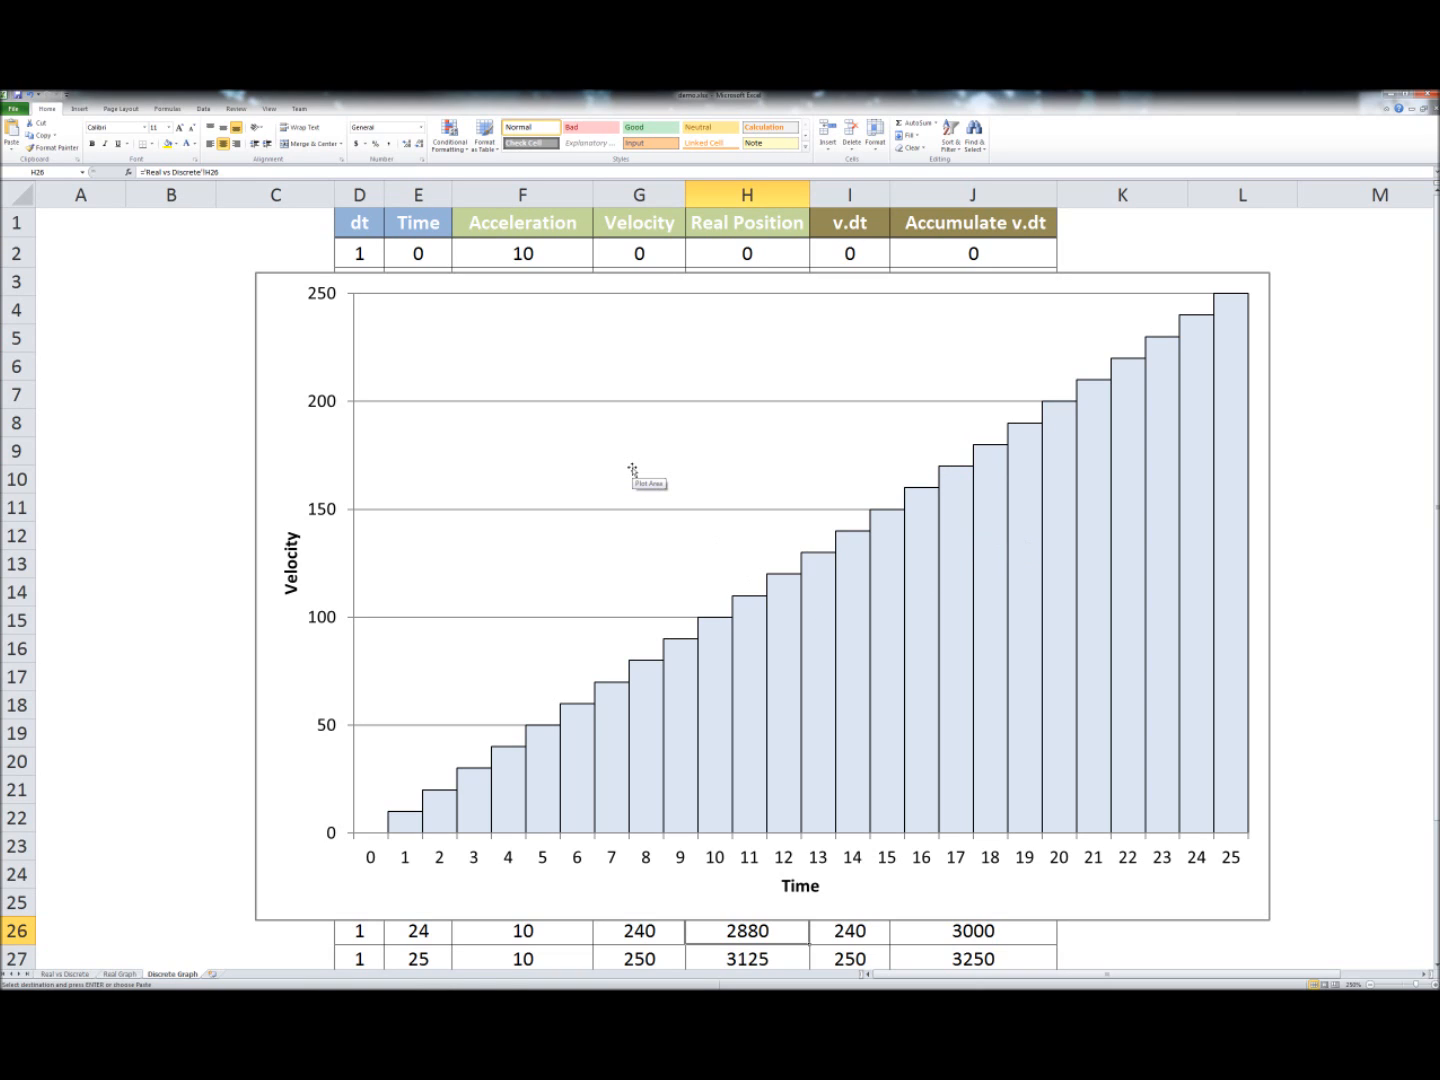
{"action": "mouse_move", "coordinate": [276, 624]}
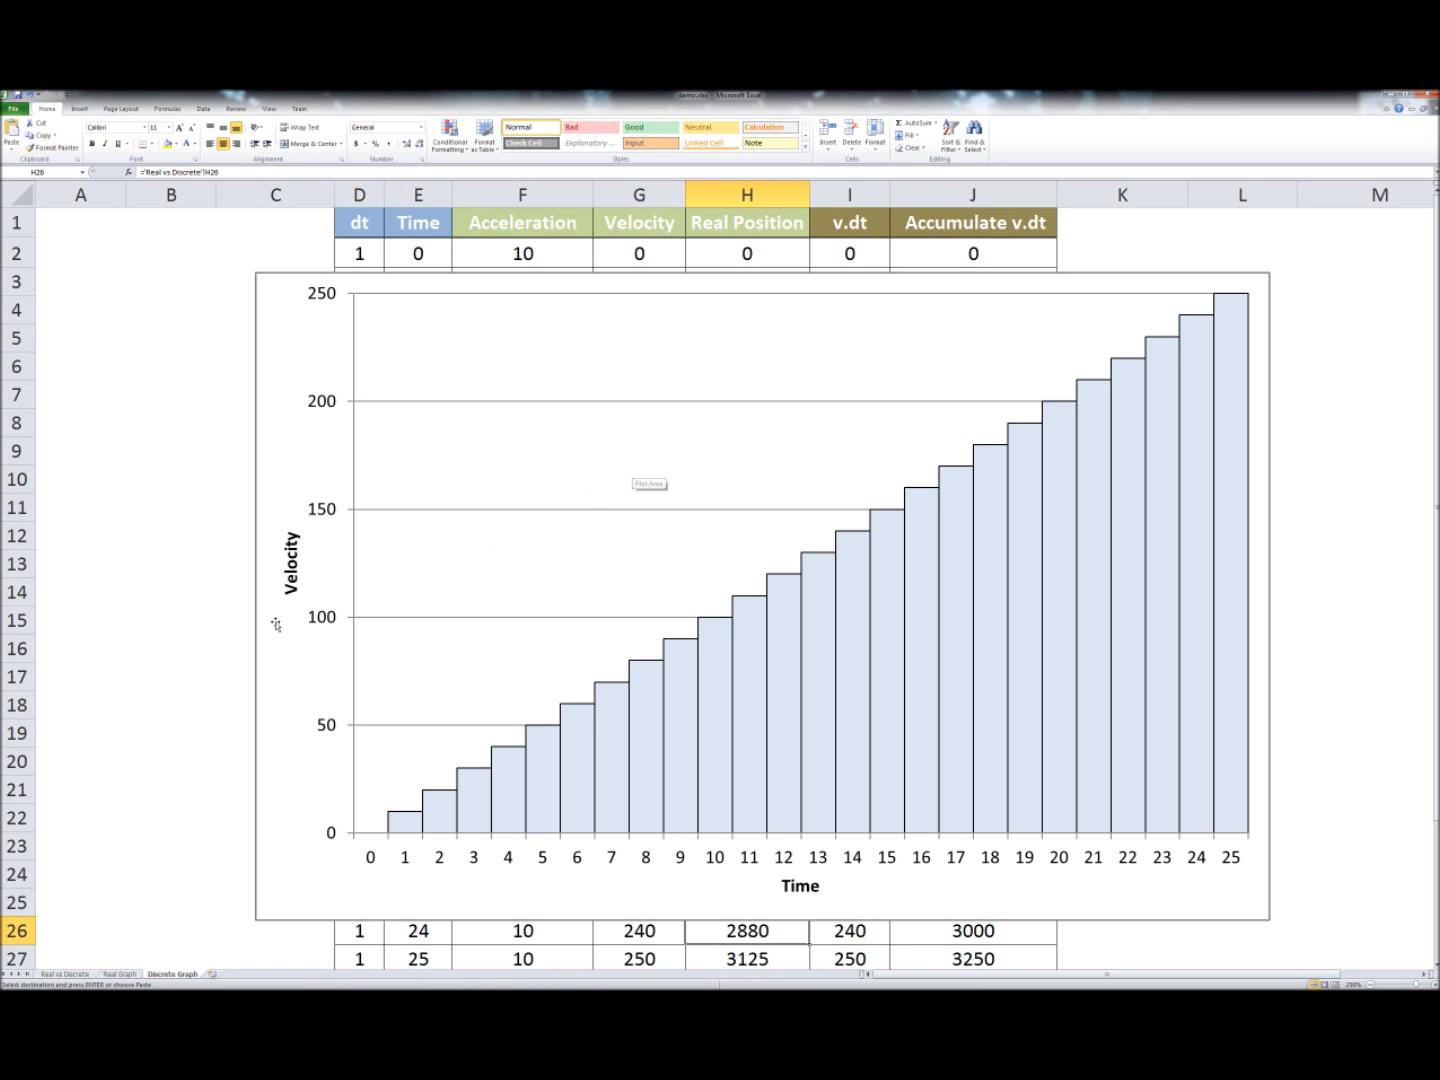
{"action": "mouse_move", "coordinate": [164, 632]}
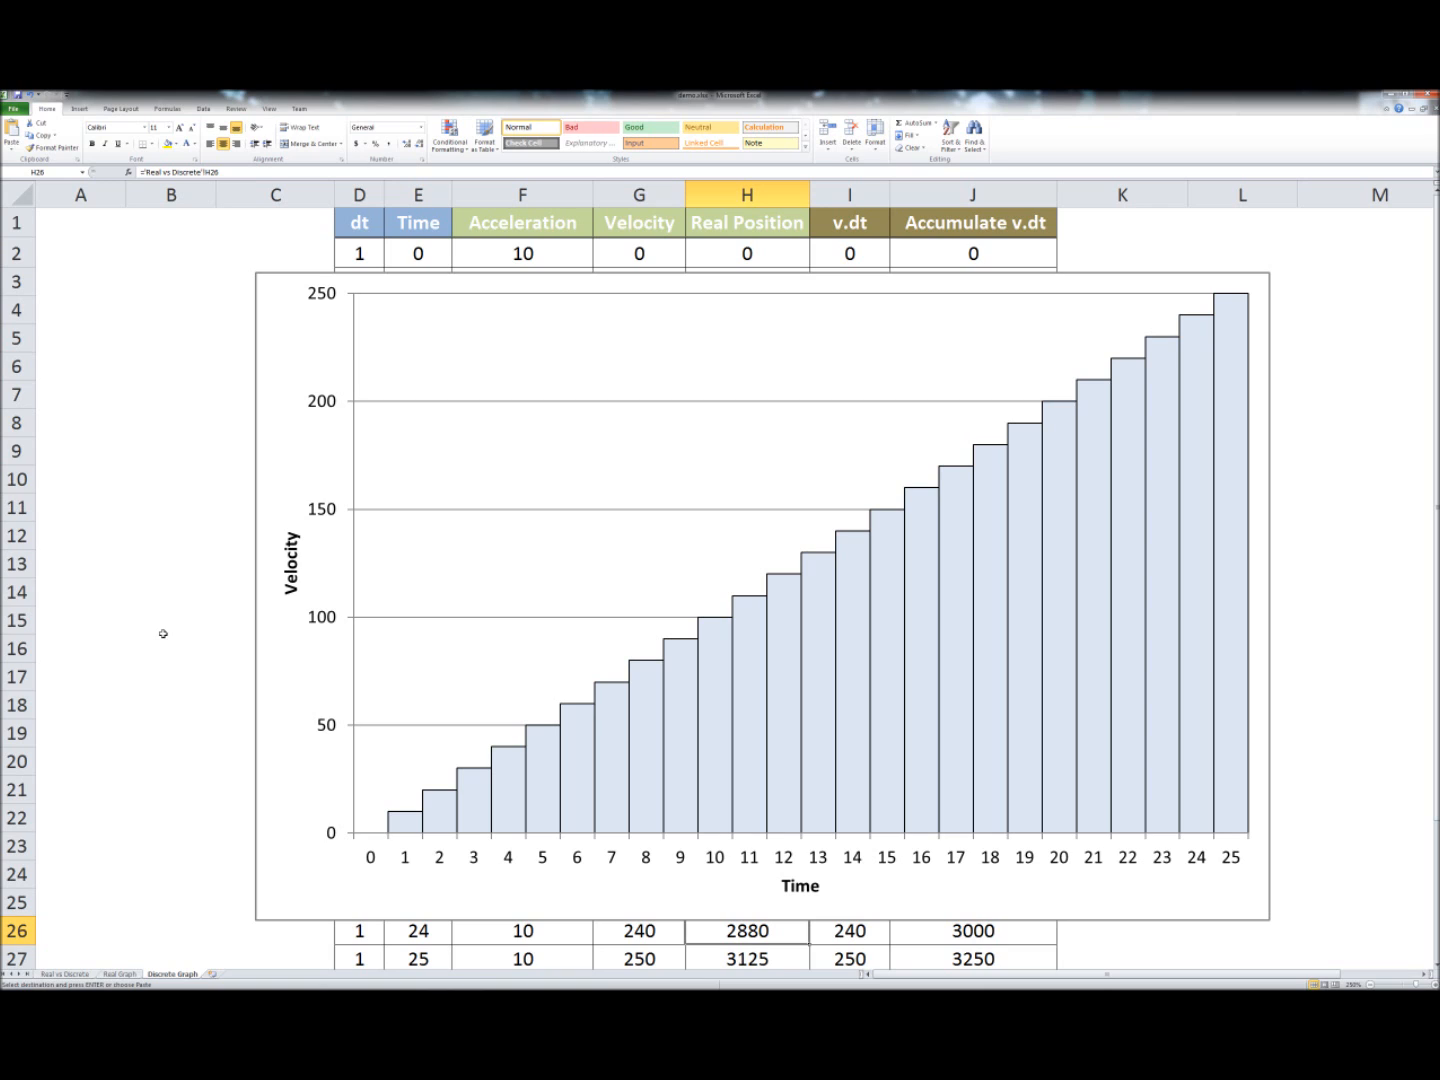
{"action": "mouse_move", "coordinate": [996, 598]}
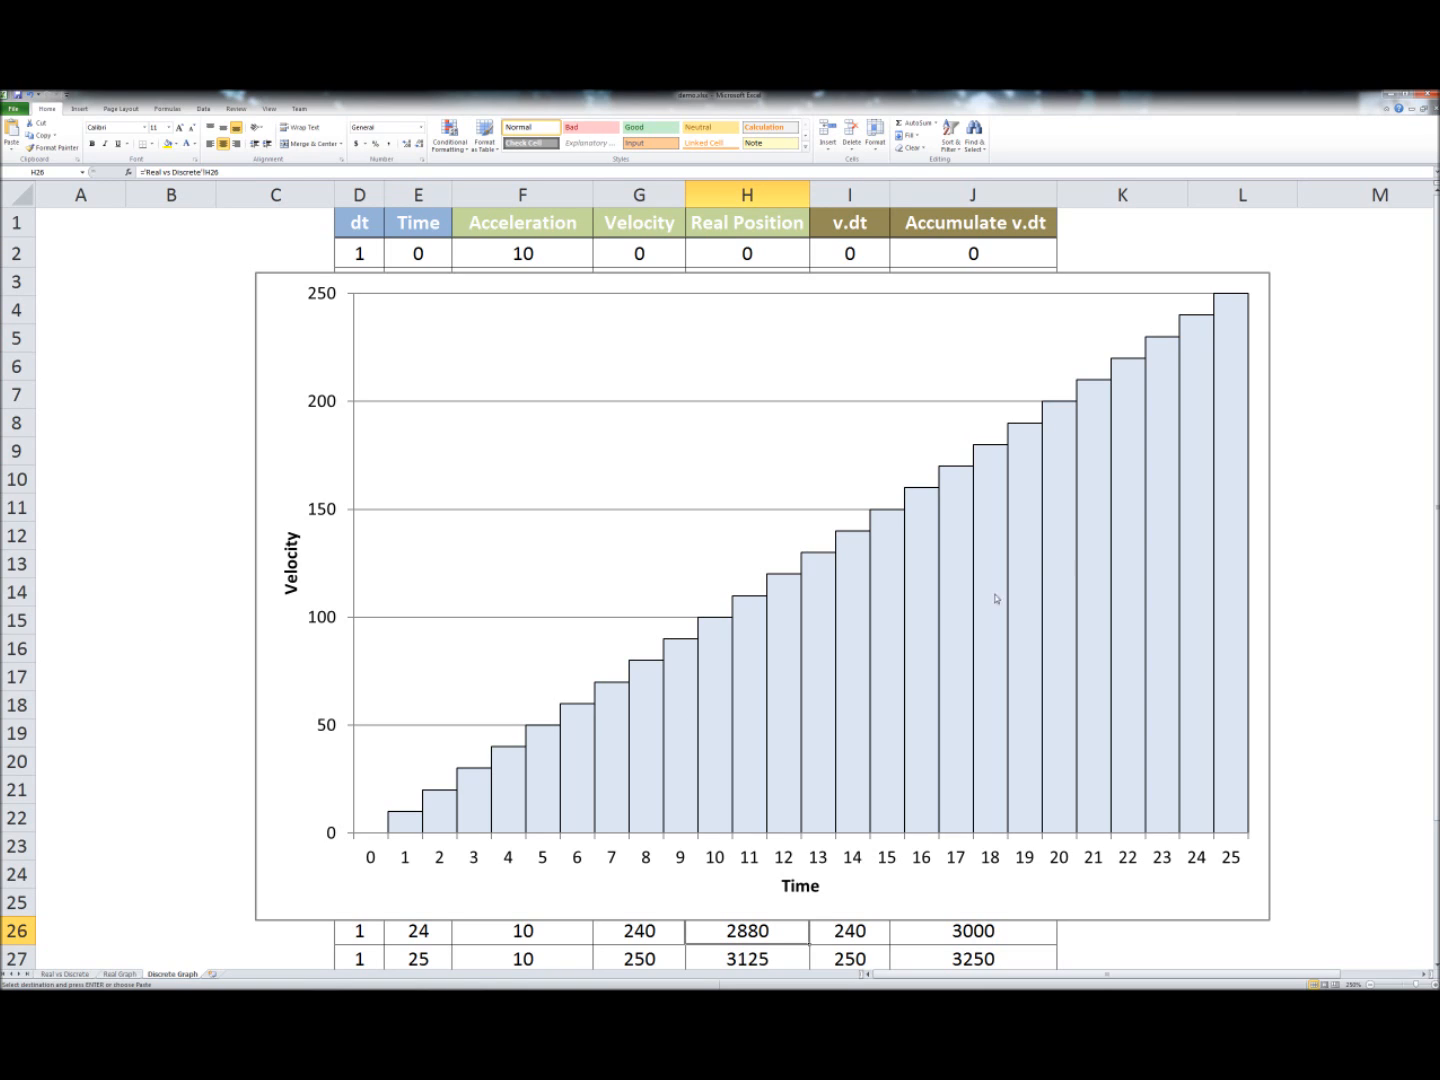
{"action": "mouse_move", "coordinate": [684, 488]}
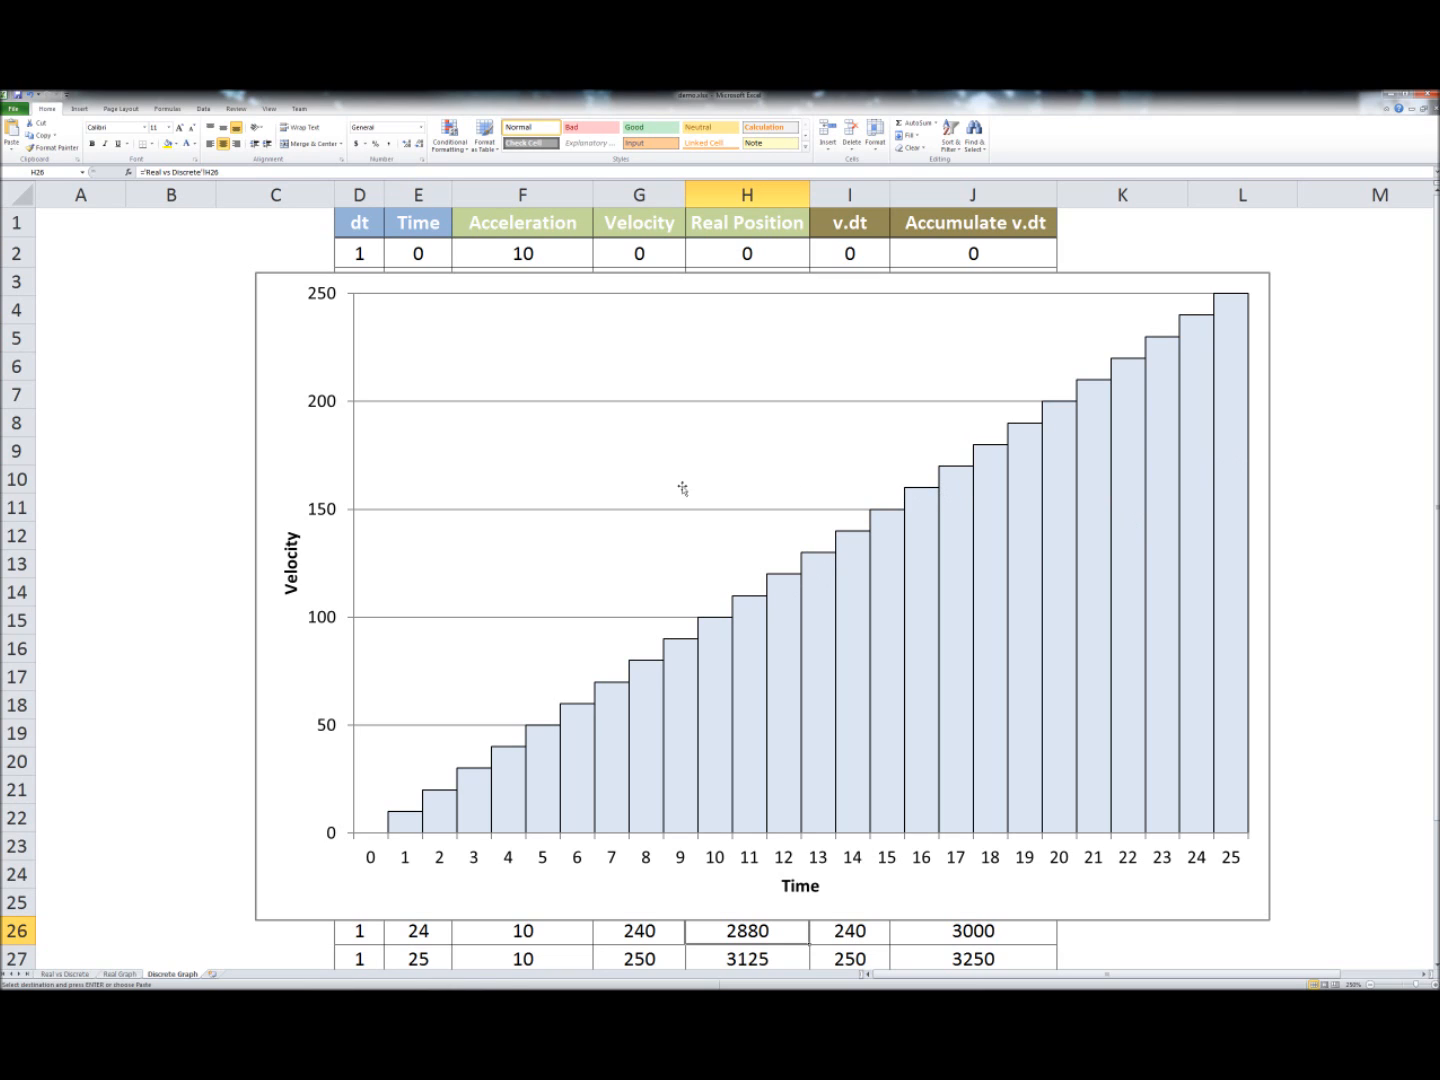
{"action": "mouse_move", "coordinate": [198, 498]}
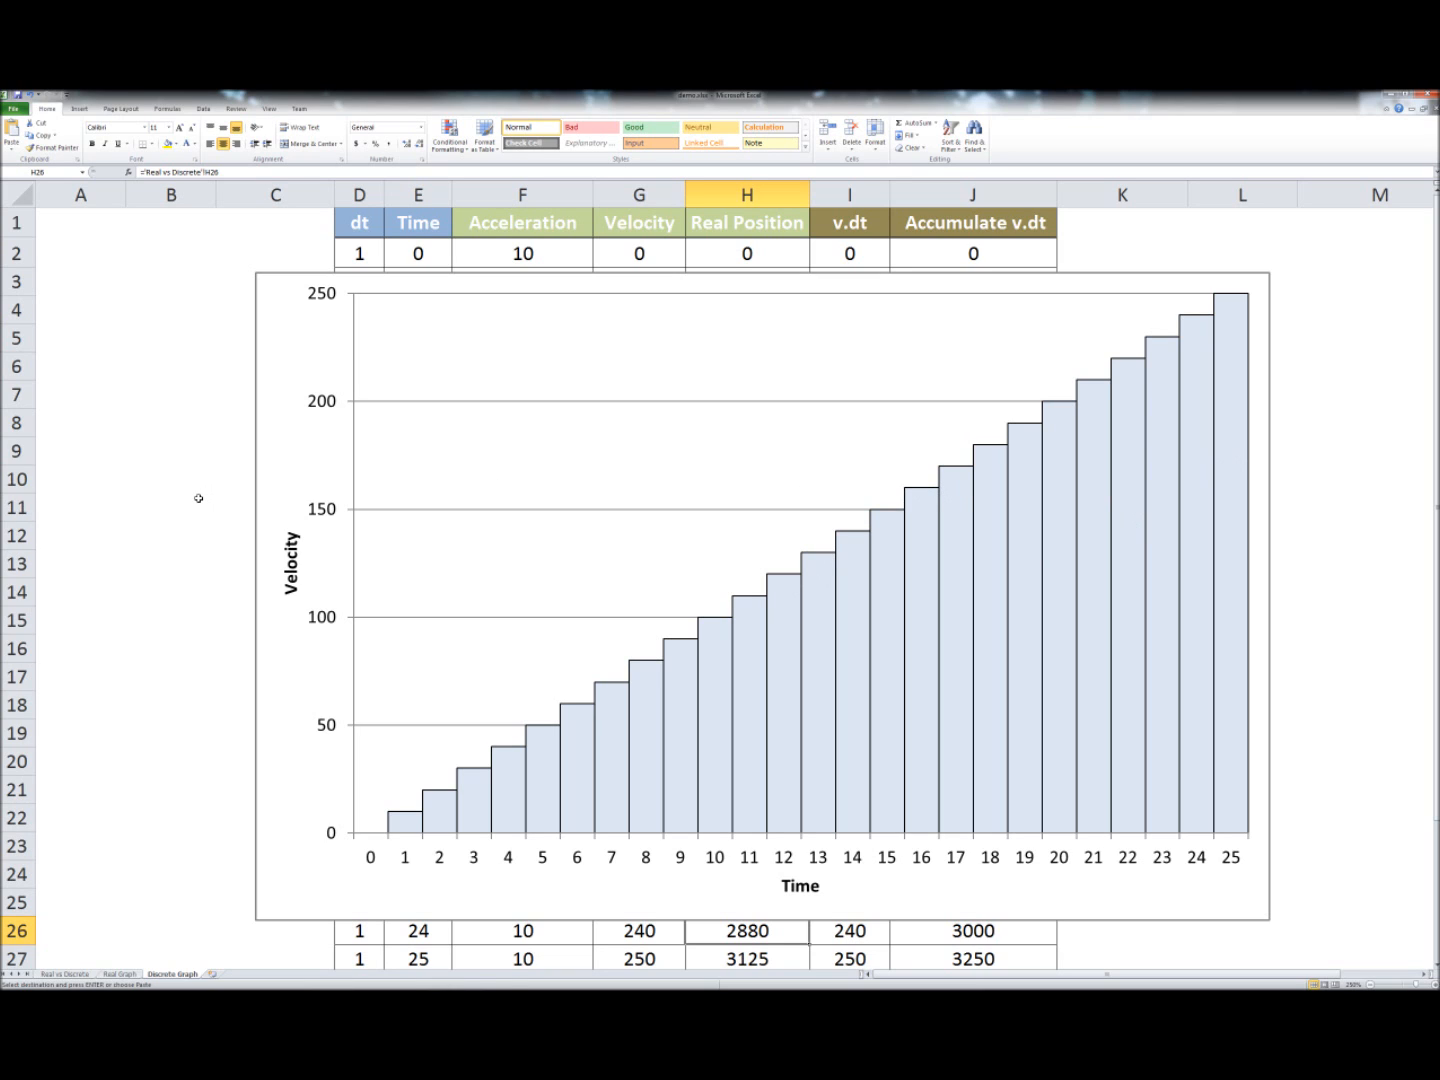